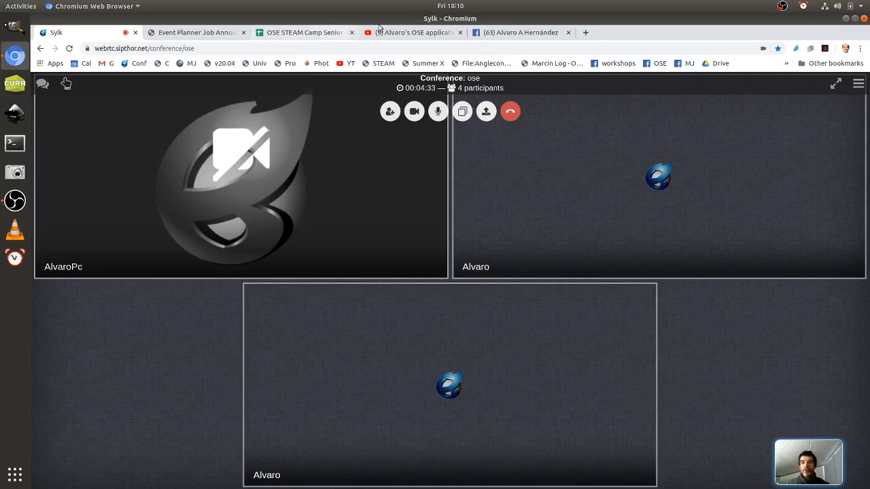
{"action": "mouse_move", "coordinate": [403, 33]}
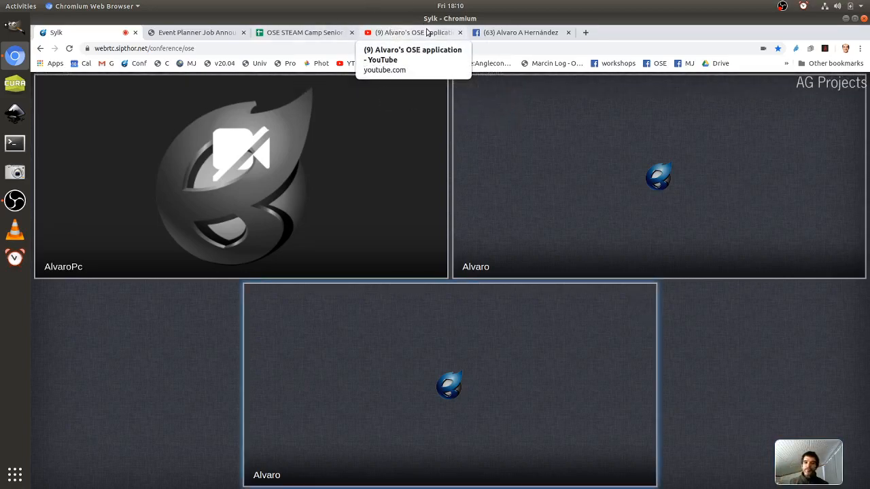
Step: Bring up the YouTube tab with Alvaro's OSE application video
{"action": "left_click", "coordinate": [412, 32]}
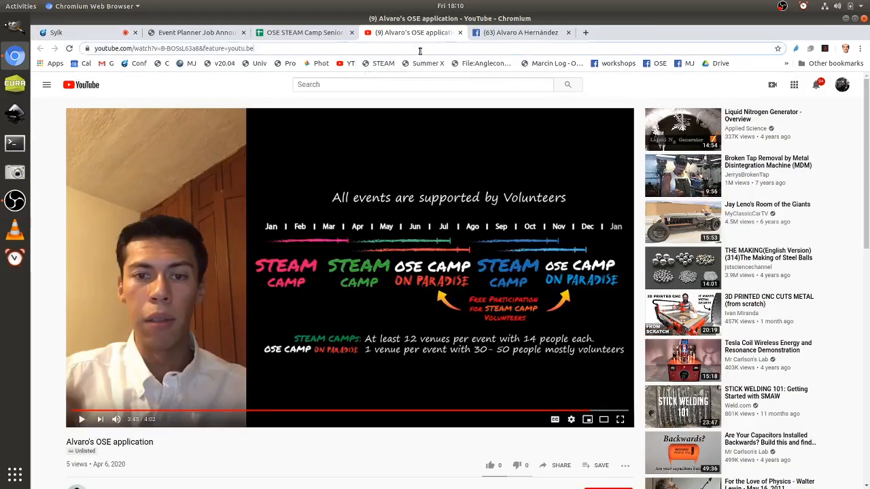
Step: Search Google Maps for Guadalajara, Jalisco, Mexico and return to the Sylk call
{"action": "type", "text": "guad"}
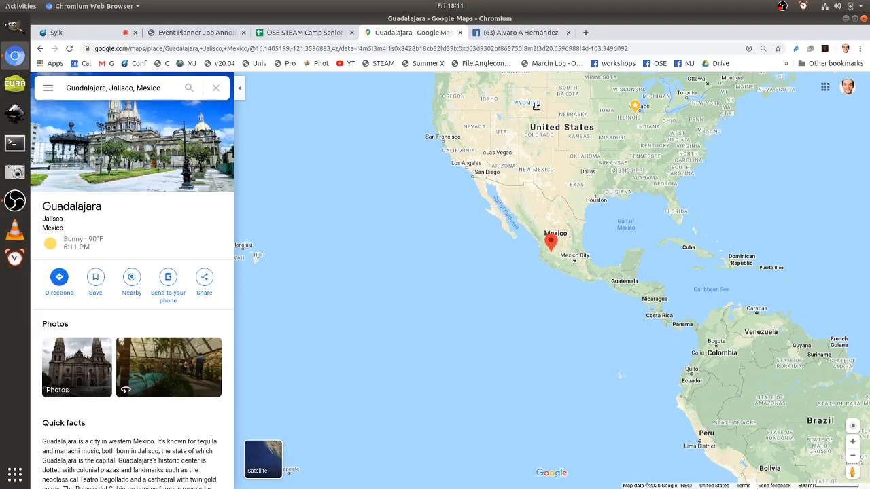
{"action": "mouse_move", "coordinate": [188, 14]}
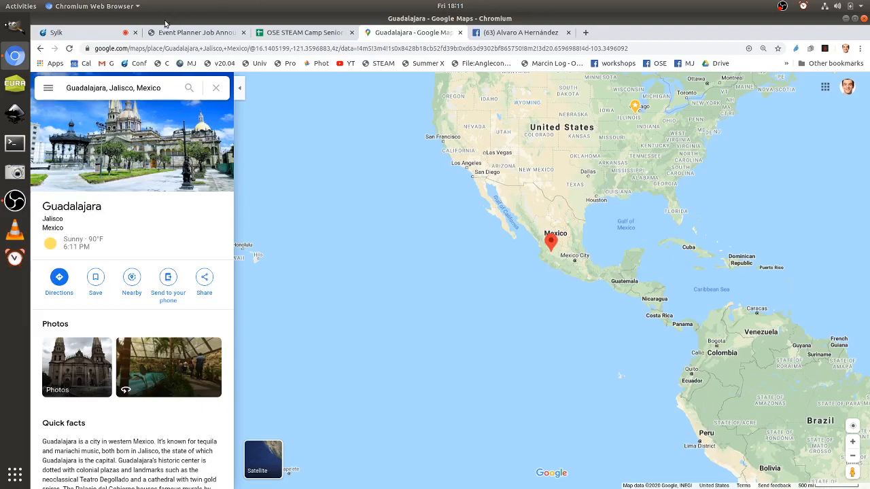
{"action": "left_click", "coordinate": [57, 32]}
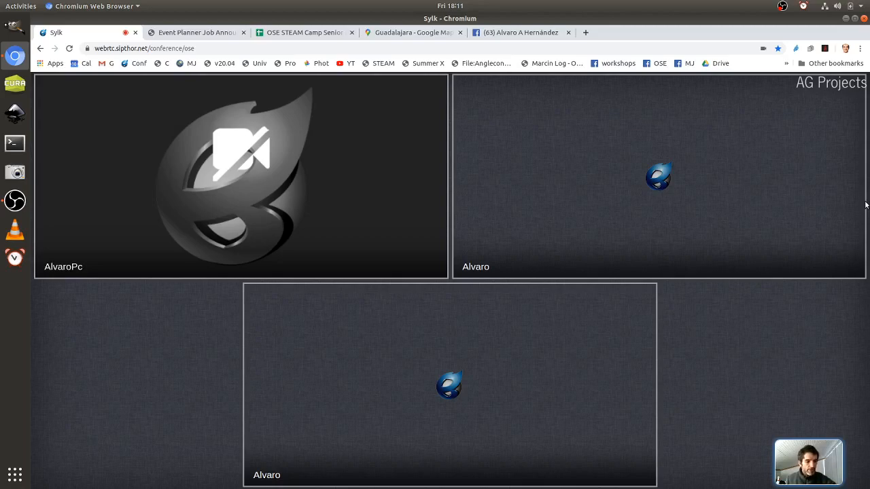
{"action": "mouse_move", "coordinate": [857, 209]}
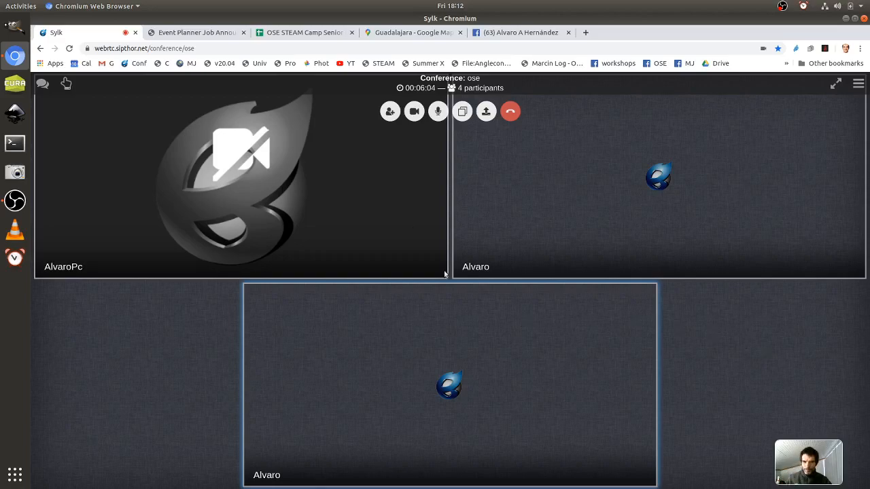
{"action": "mouse_move", "coordinate": [401, 32]}
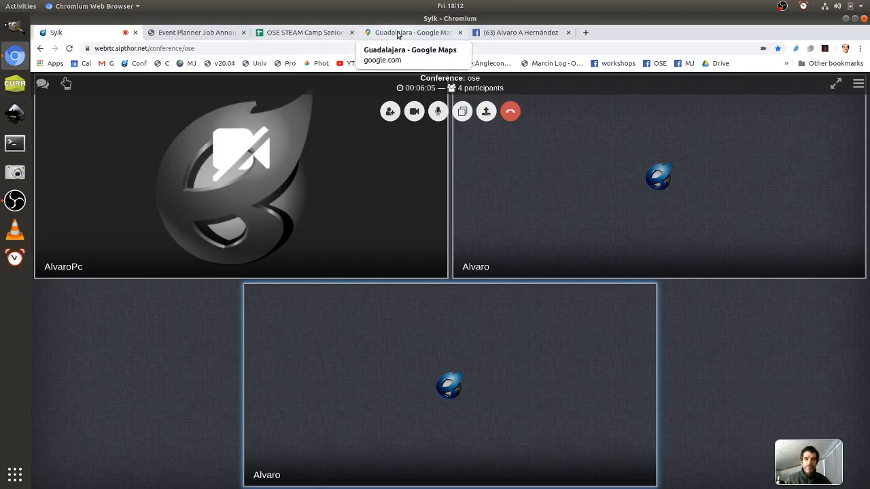
{"action": "mouse_move", "coordinate": [520, 32]}
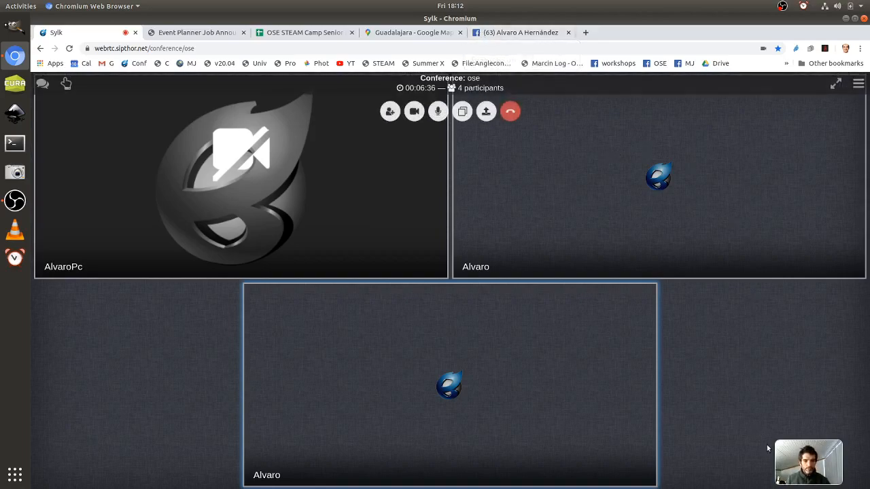
{"action": "mouse_move", "coordinate": [452, 128]}
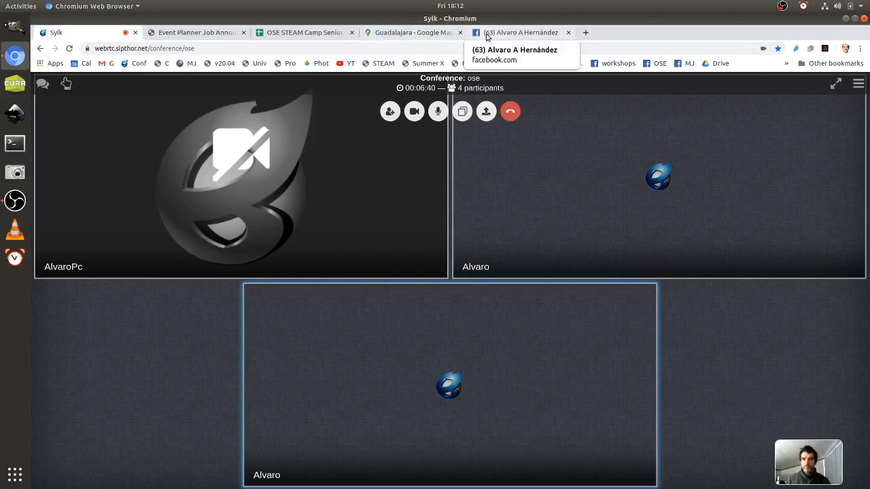
Step: Leave the applicant's Facebook profile and return to the OSE application video
{"action": "left_click", "coordinate": [527, 31]}
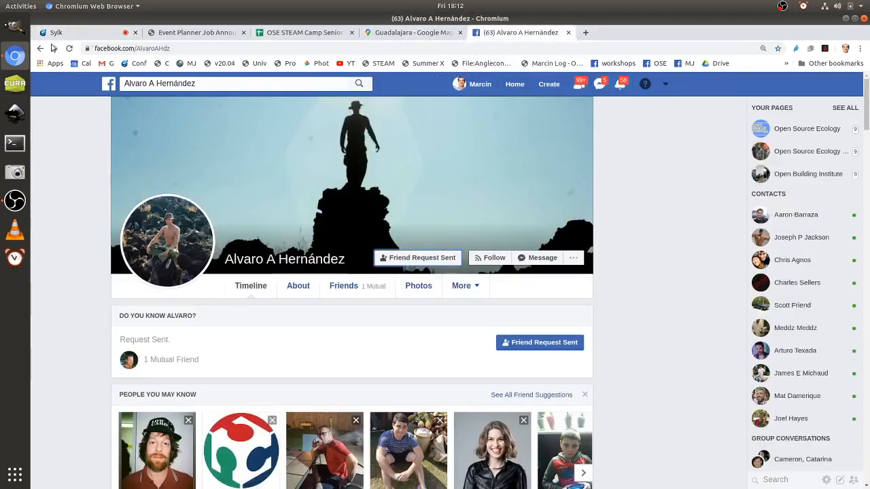
{"action": "left_click", "coordinate": [42, 49]}
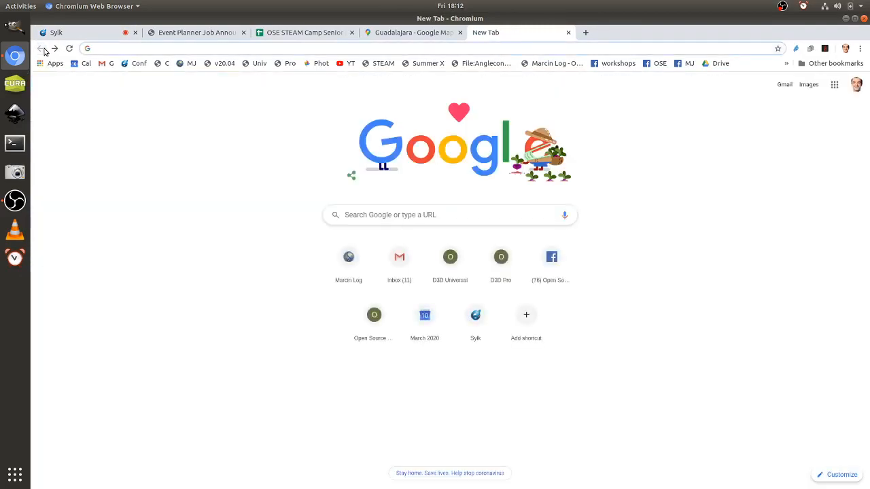
{"action": "left_click", "coordinate": [411, 32]}
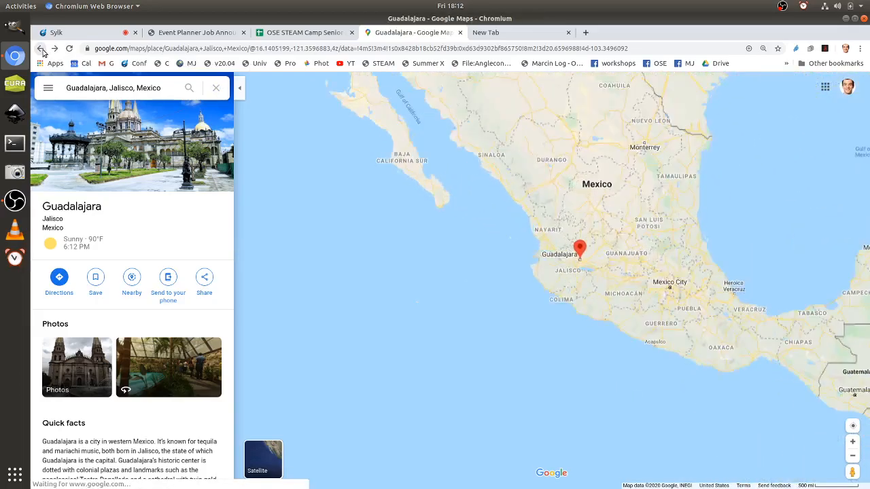
{"action": "left_click", "coordinate": [407, 32]}
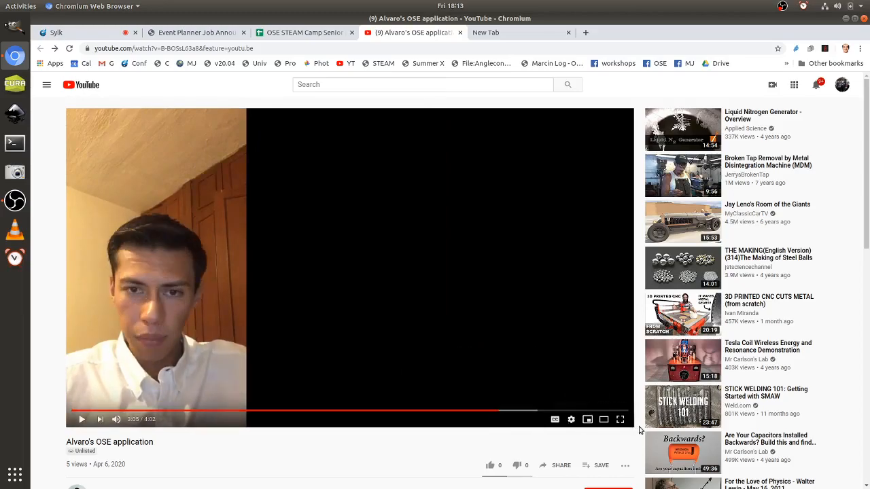
Step: Watch the OSE application video in full screen
{"action": "left_click", "coordinate": [620, 419]}
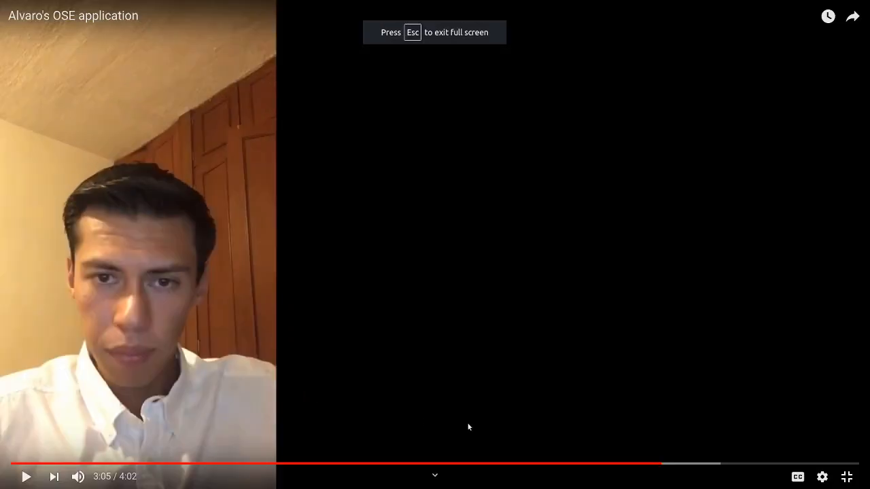
{"action": "mouse_move", "coordinate": [671, 478]}
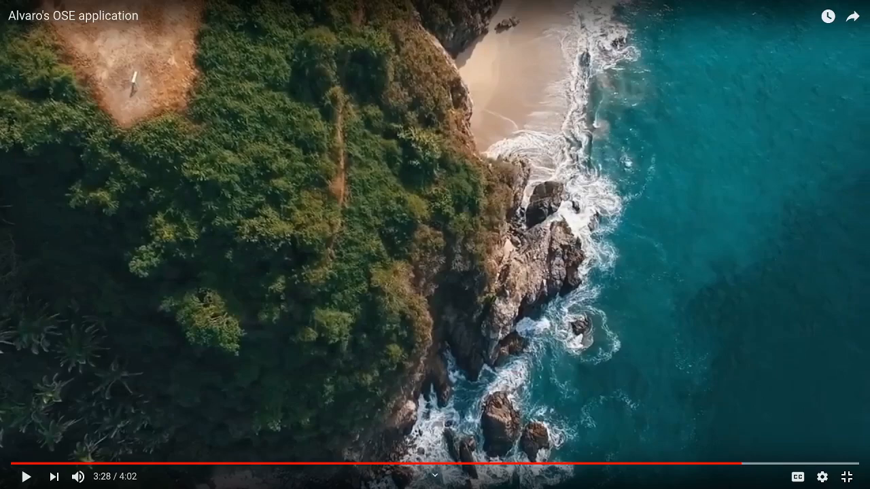
{"action": "mouse_move", "coordinate": [142, 296]}
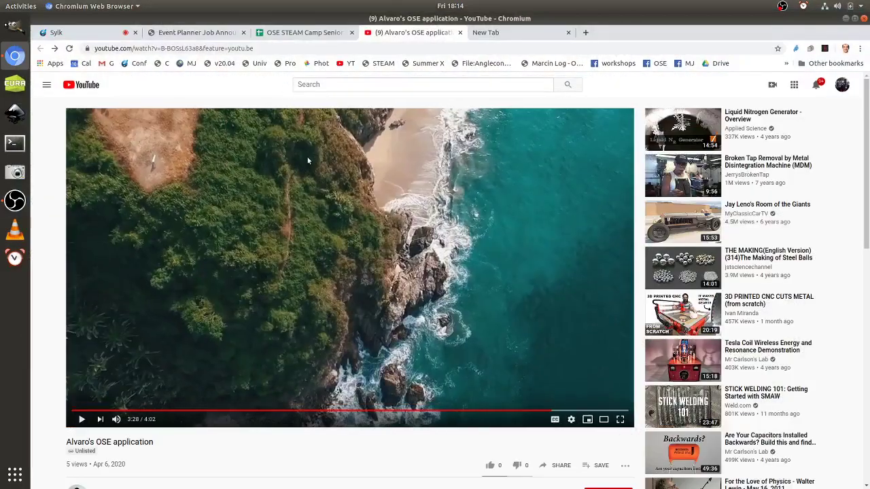
Step: Open the applicant's CV PDF from the first Drive link in cell F3 of the responses sheet
{"action": "left_click", "coordinate": [311, 32]}
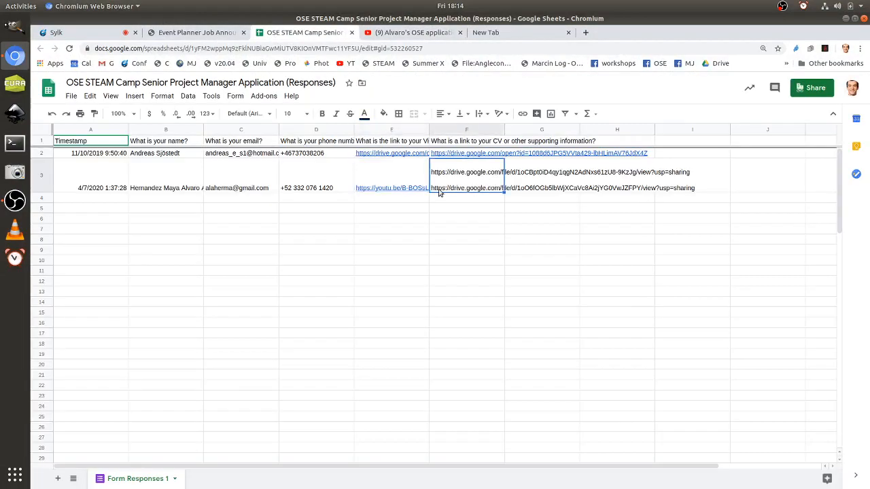
{"action": "left_click", "coordinate": [467, 175]}
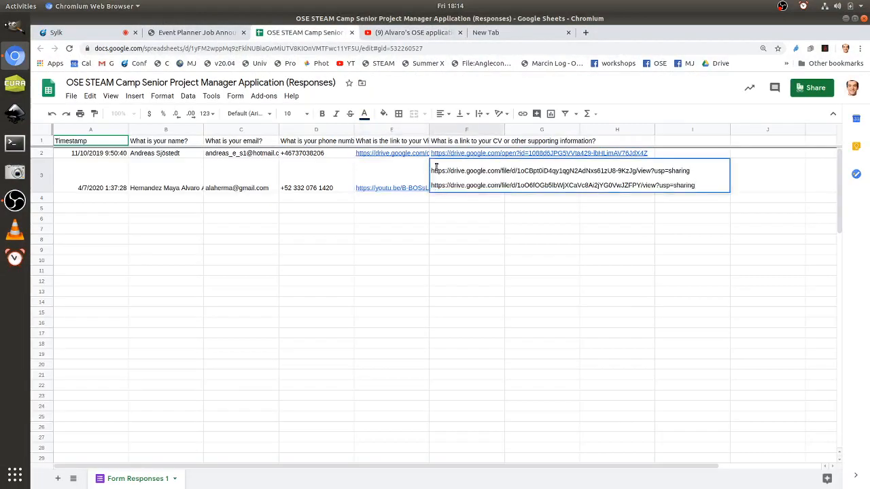
{"action": "double_click", "coordinate": [558, 170]}
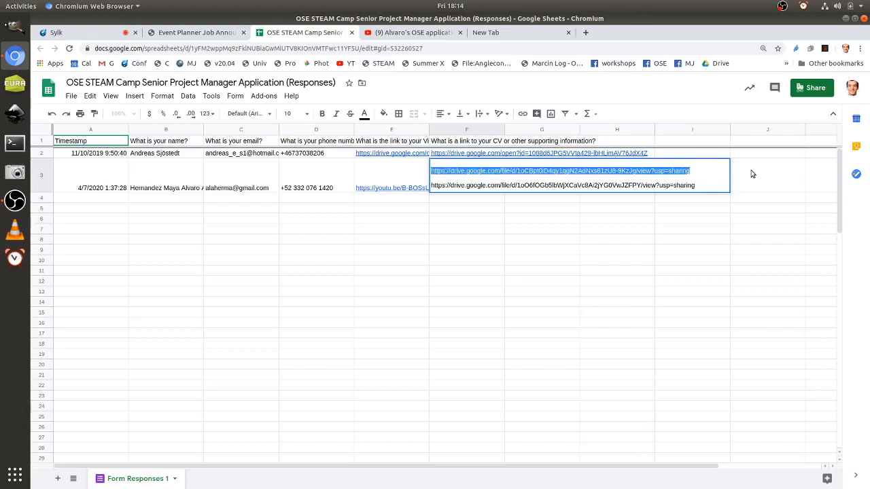
{"action": "left_click", "coordinate": [561, 171]}
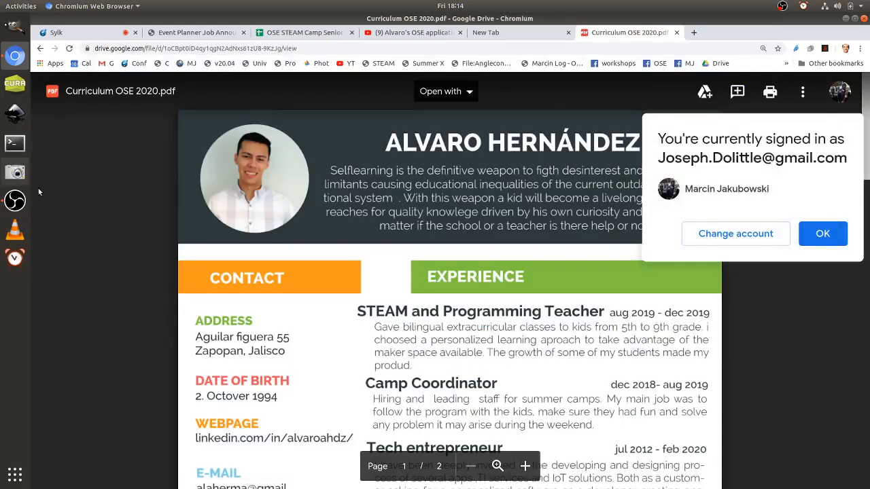
{"action": "left_click", "coordinate": [823, 233]}
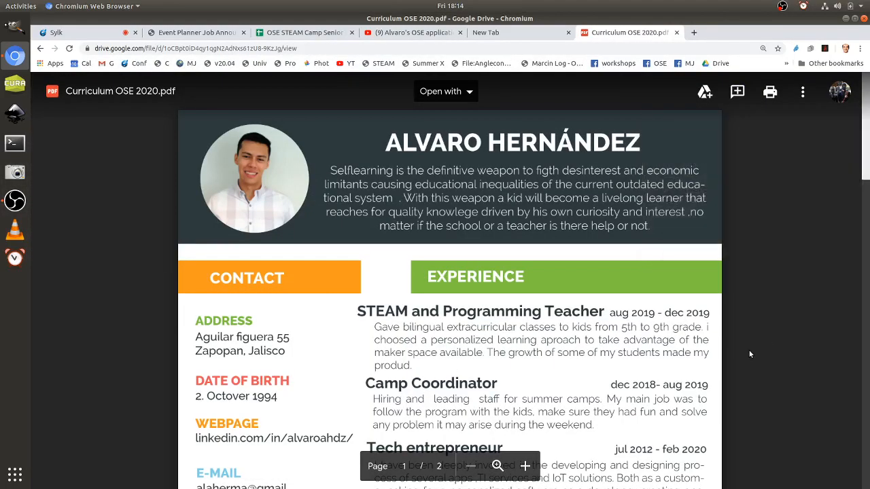
Step: Read through both pages of the curriculum PDF and return to the application video
{"action": "scroll", "scroll_direction": "down", "scroll_amount": 3}
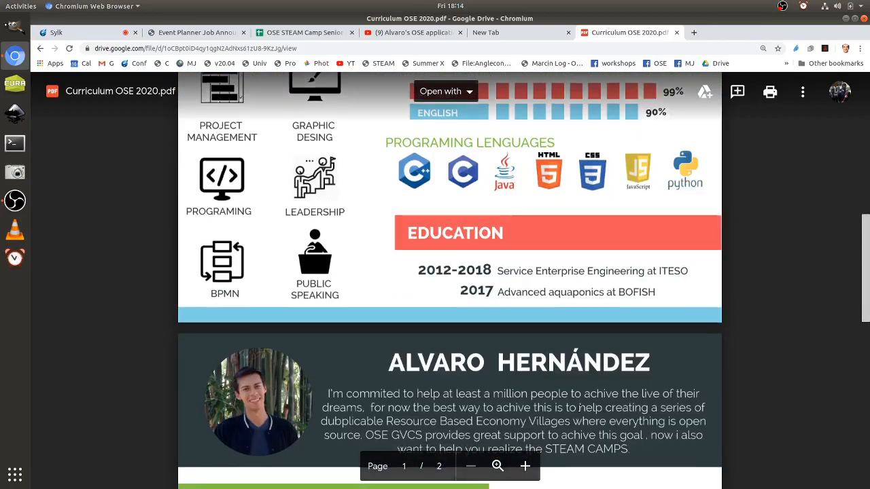
{"action": "scroll", "scroll_direction": "down", "scroll_amount": 3}
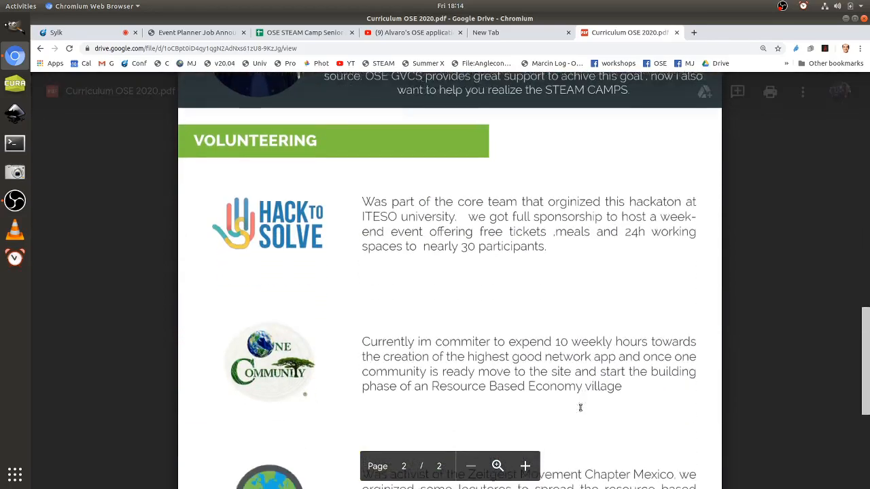
{"action": "scroll", "scroll_direction": "down", "scroll_amount": 3}
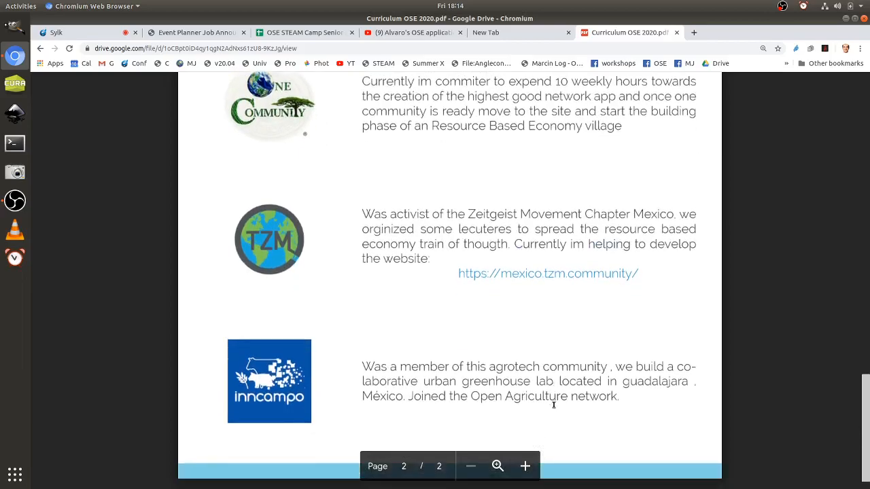
{"action": "scroll", "scroll_direction": "down", "scroll_amount": 3}
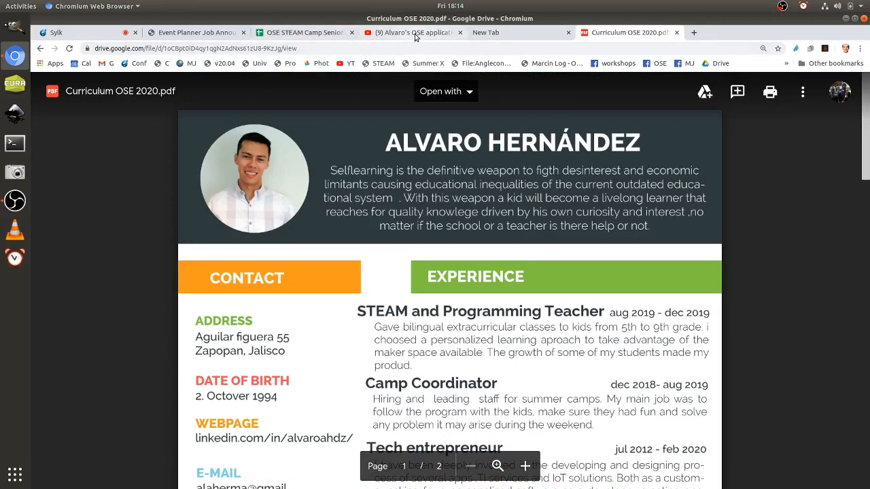
{"action": "mouse_move", "coordinate": [100, 141]}
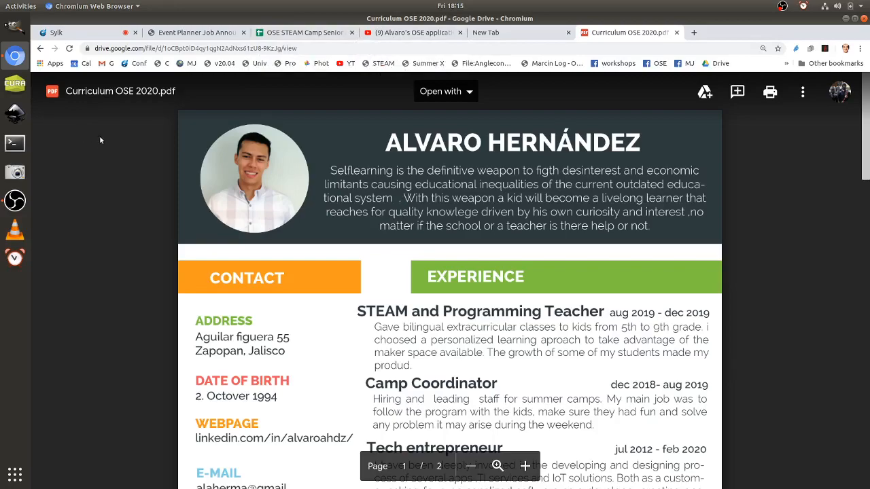
{"action": "left_click", "coordinate": [411, 32]}
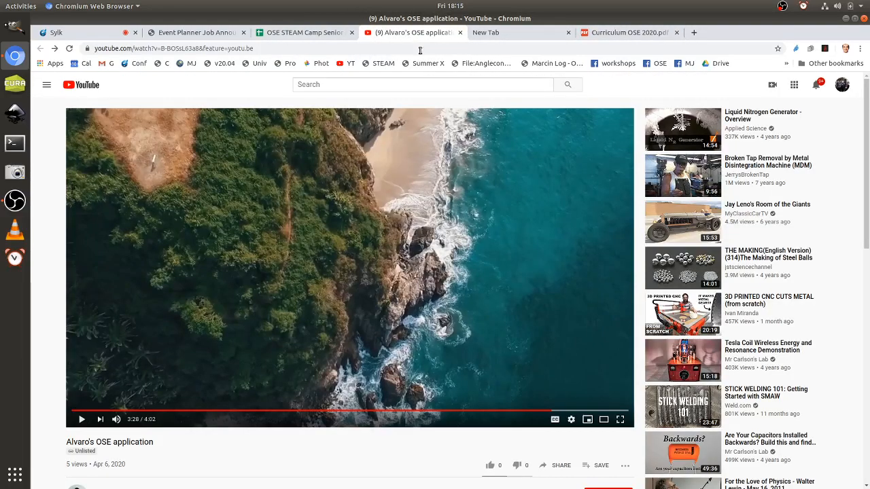
Step: Navigate to the not-yet-created Alvaro Log page on the OSE wiki
{"action": "left_click", "coordinate": [485, 32]}
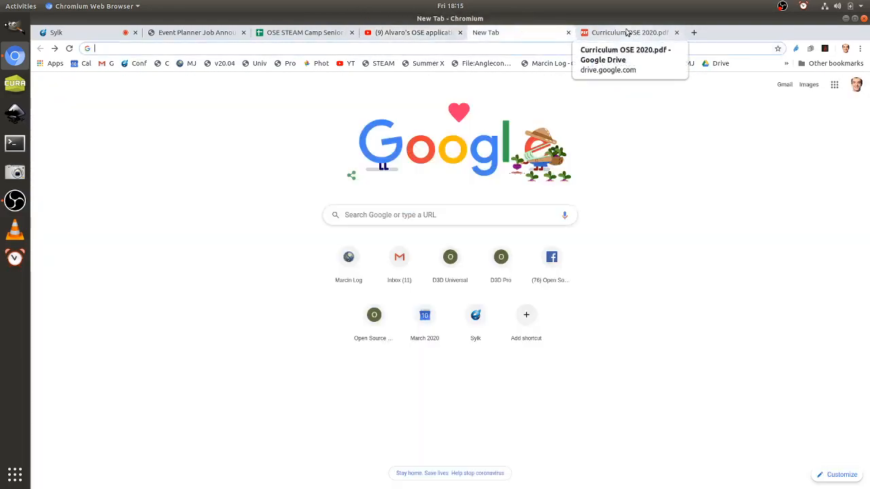
{"action": "left_click", "coordinate": [302, 32]}
{"action": "type", "text": "wiki.opensourceecology.org/wiki/Alvaro_Log"}
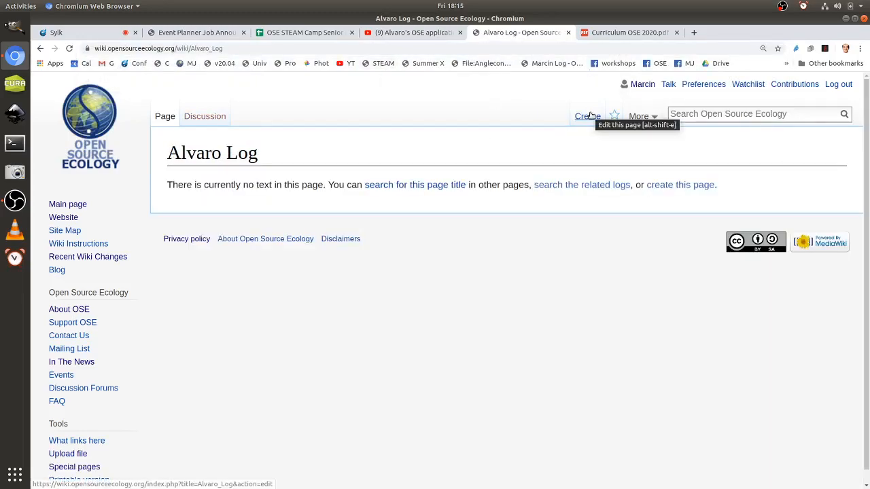
{"action": "mouse_move", "coordinate": [575, 113]}
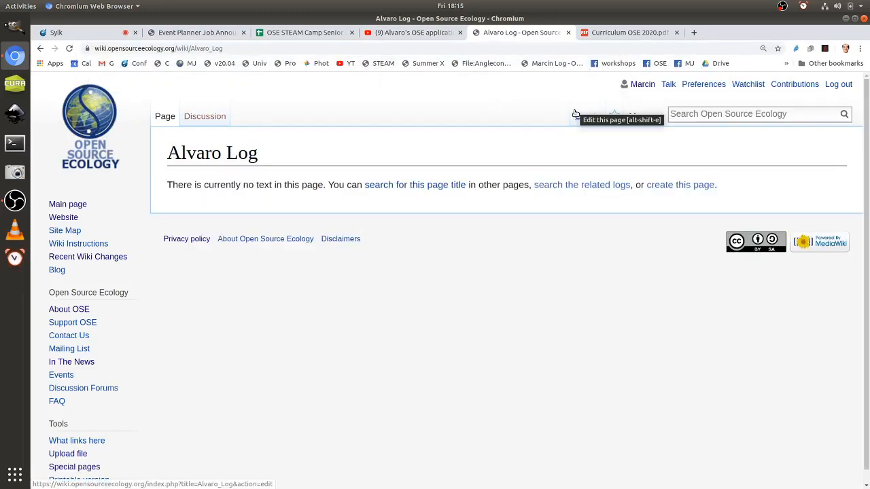
{"action": "mouse_move", "coordinate": [587, 115]}
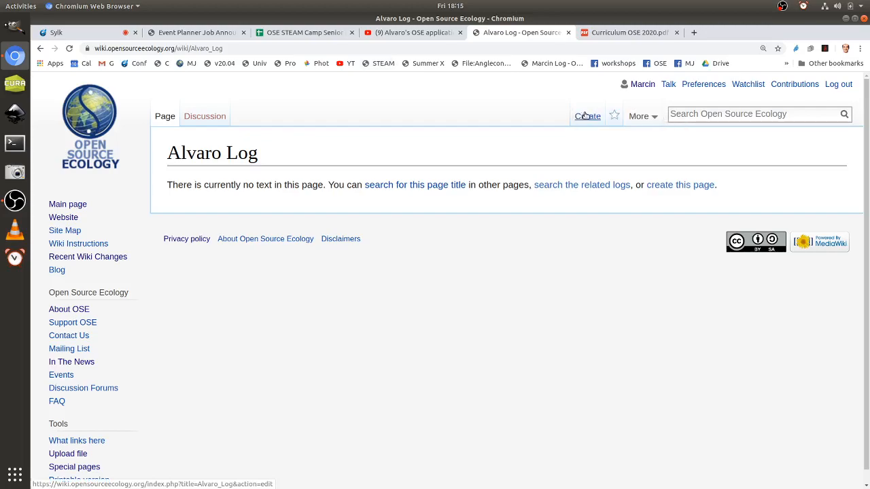
{"action": "mouse_move", "coordinate": [604, 122]}
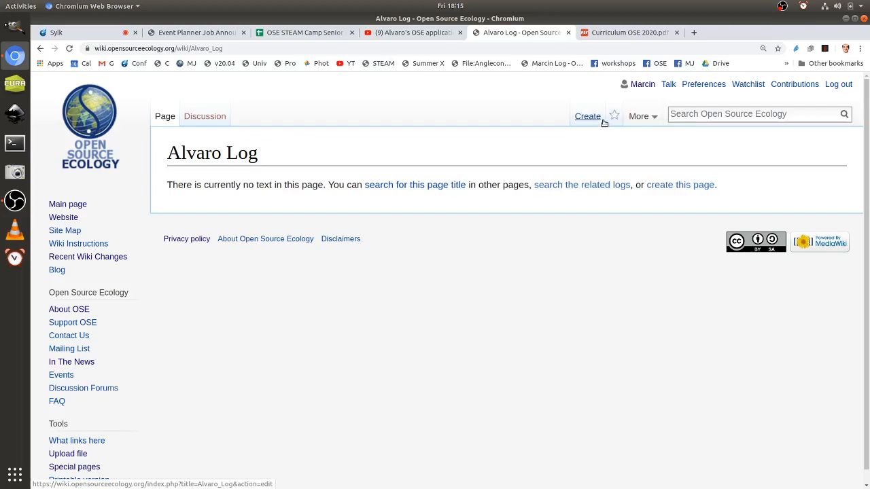
{"action": "mouse_move", "coordinate": [597, 121]}
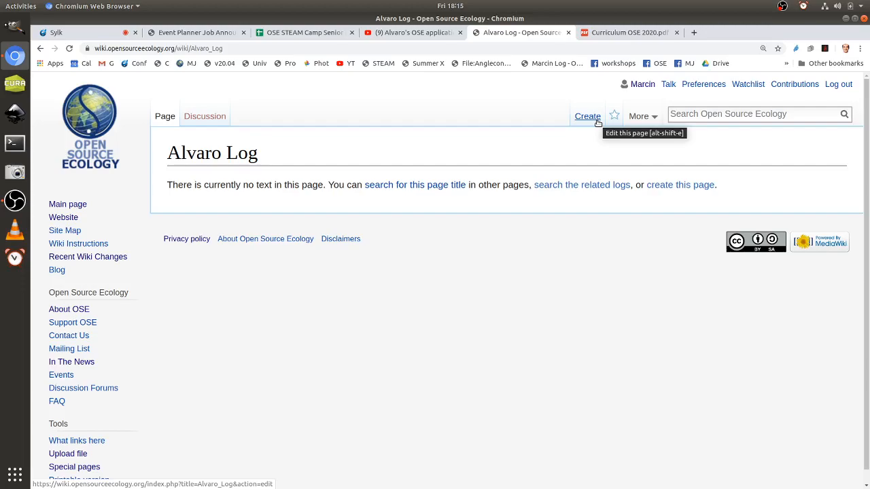
{"action": "mouse_move", "coordinate": [590, 120]}
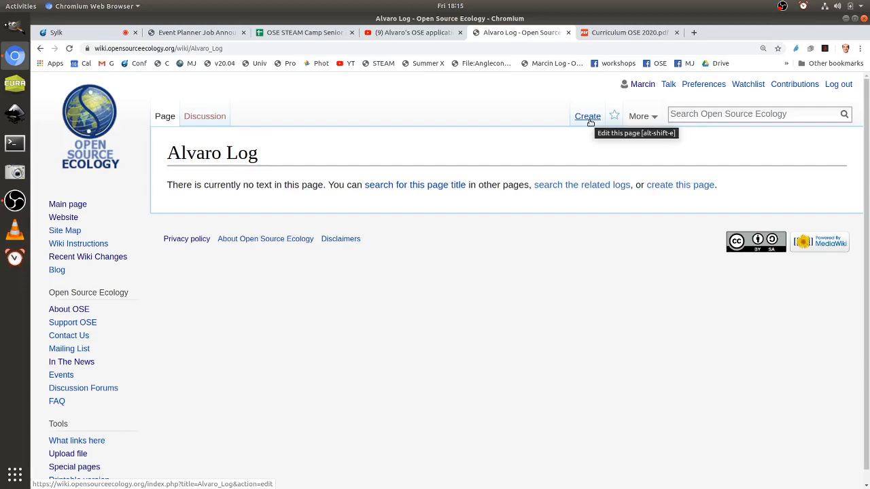
Step: Create the Alvaro Log page with the heading '=Fri Apr 10, 2020=' and save it
{"action": "left_click", "coordinate": [587, 116]}
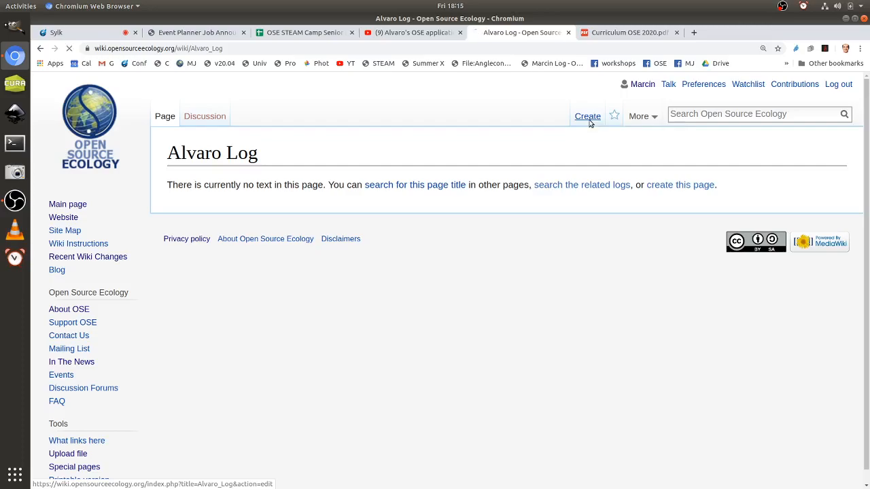
{"action": "left_click", "coordinate": [587, 116]}
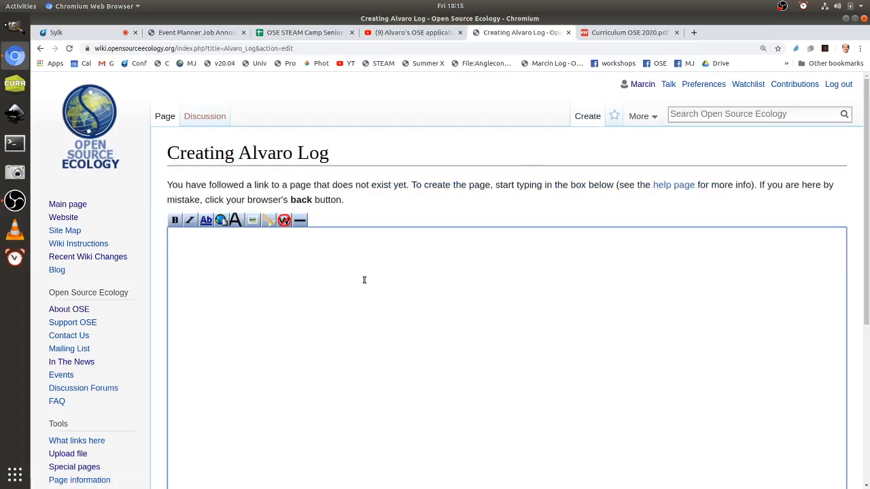
{"action": "scroll", "scroll_direction": "down", "scroll_amount": 3}
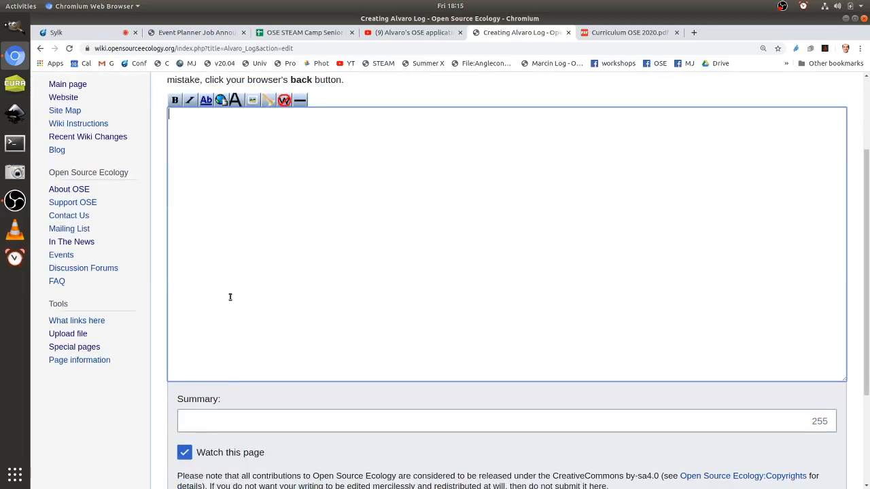
{"action": "type", "text": "=Fir"}
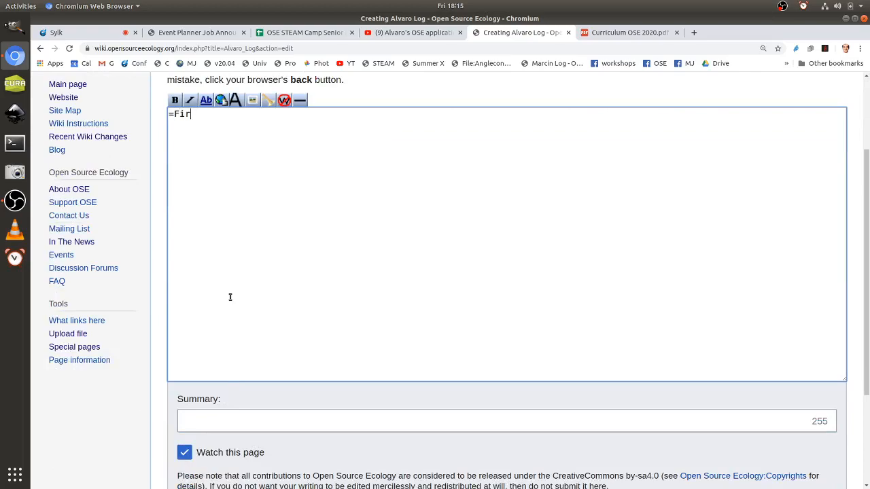
{"action": "type", "text": "i"}
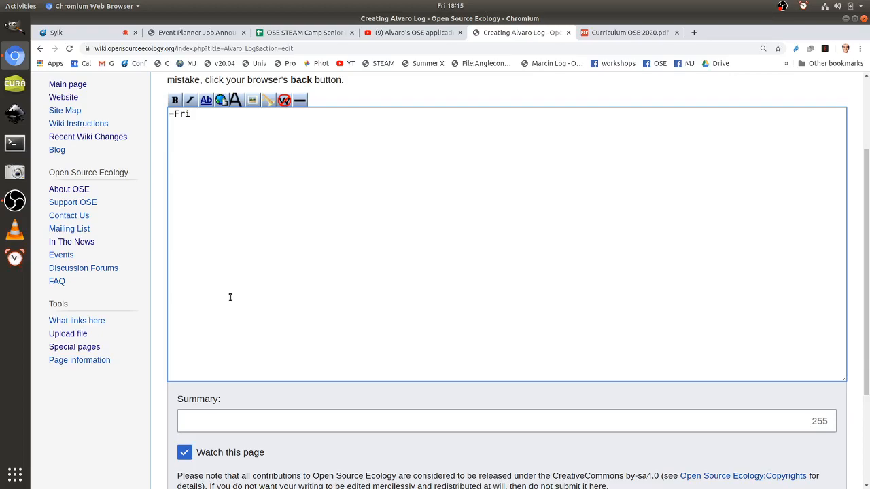
{"action": "type", "text": "Apr"}
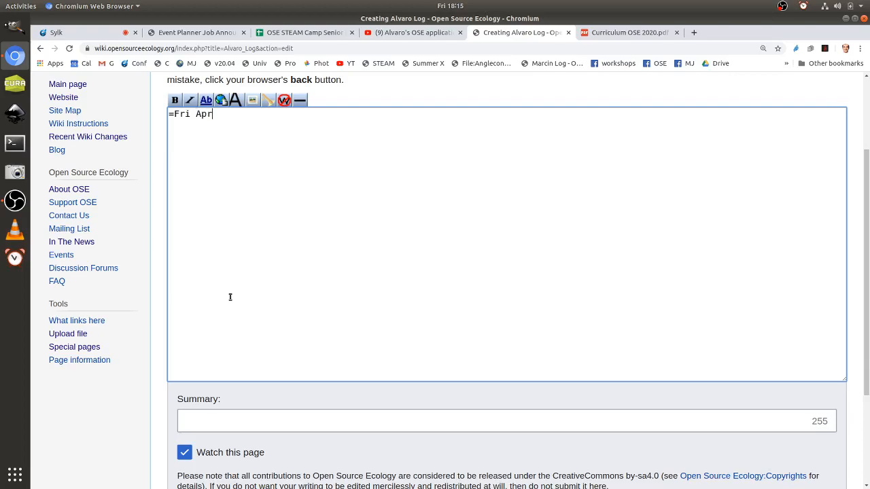
{"action": "type", "text": "10, 2020"}
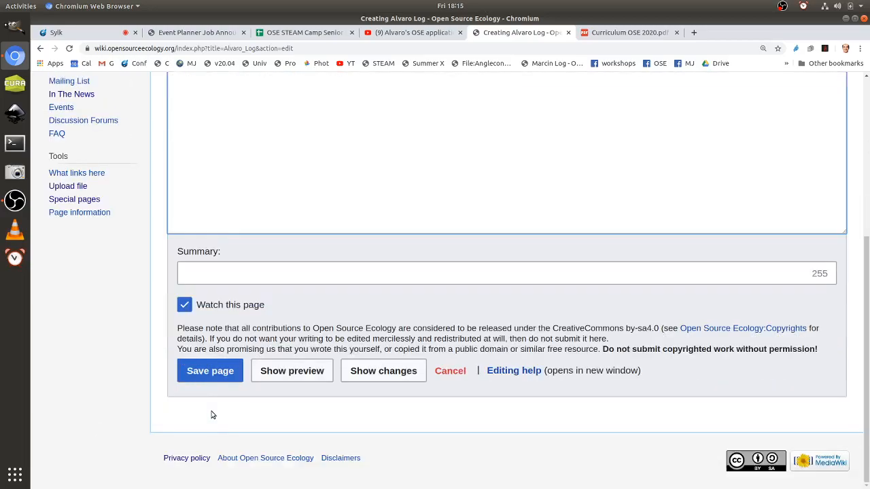
{"action": "left_click", "coordinate": [627, 32]}
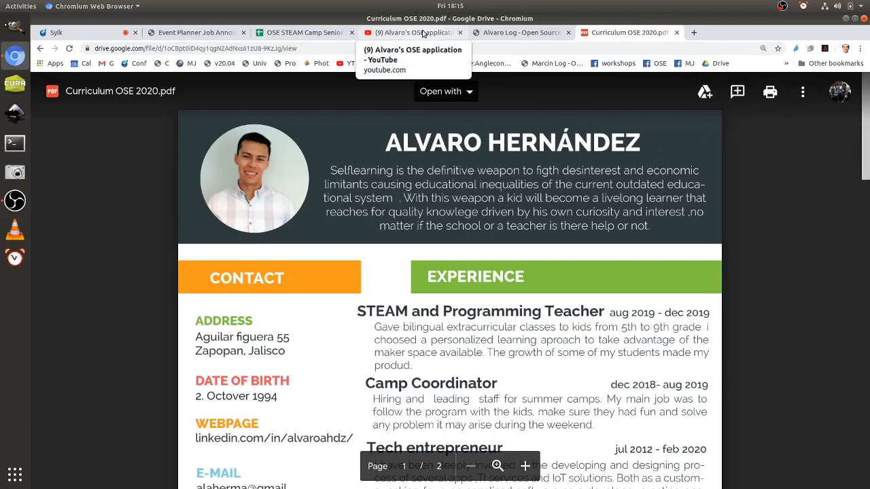
{"action": "left_click", "coordinate": [299, 32]}
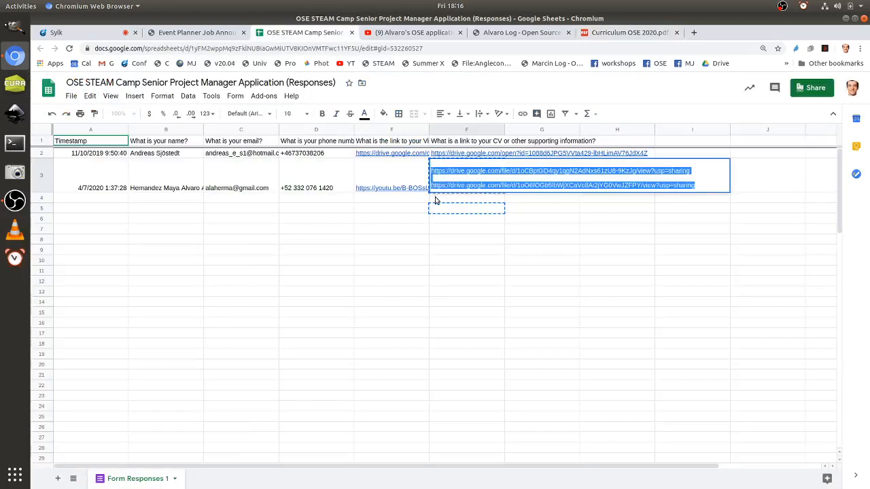
Step: Share the screen in Sylk and add the applicant's Google Drive CV link below the Friday heading
{"action": "left_click", "coordinate": [517, 33]}
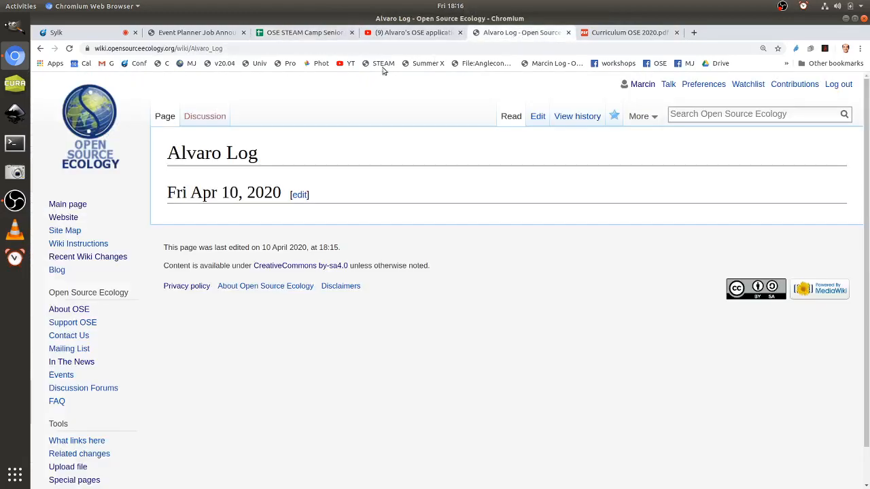
{"action": "mouse_move", "coordinate": [538, 116]}
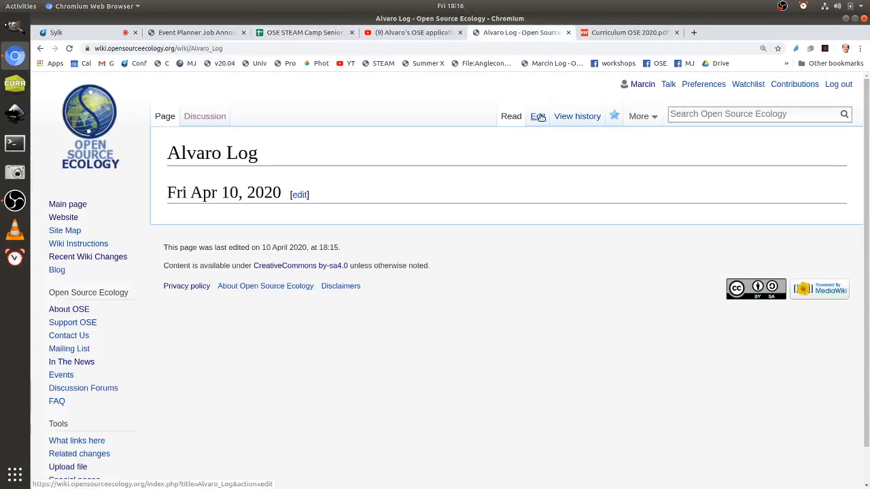
{"action": "left_click", "coordinate": [56, 32]}
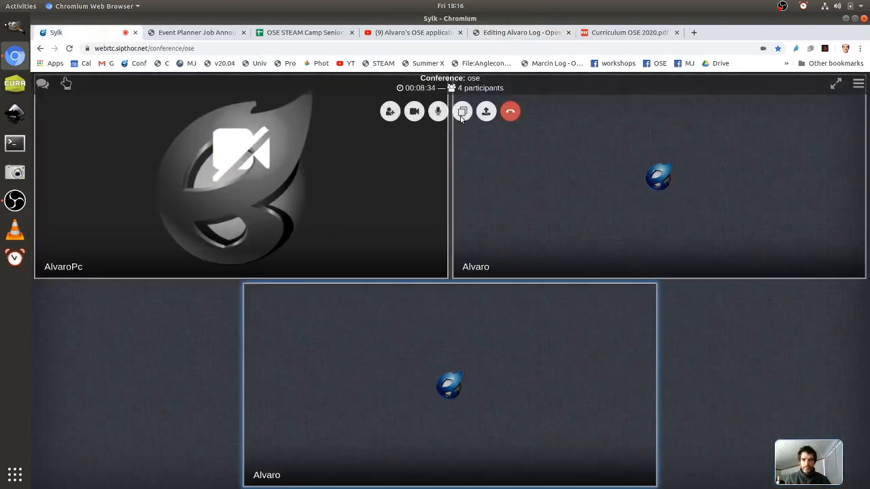
{"action": "left_click", "coordinate": [462, 111]}
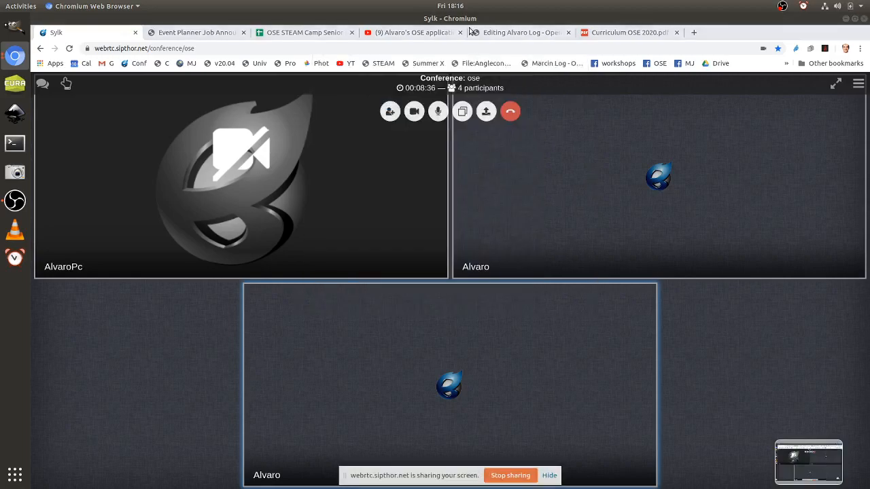
{"action": "left_click", "coordinate": [520, 32]}
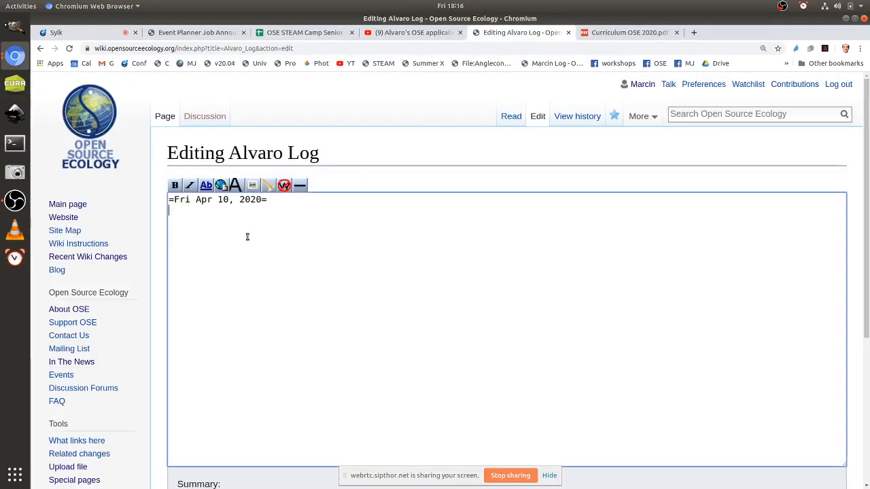
{"action": "type", "text": "https://drive.google.com/file/d/1oCBpt0iD4qy1qgN2AdNxs61zU8-9KzJg/view?usp=sharing"}
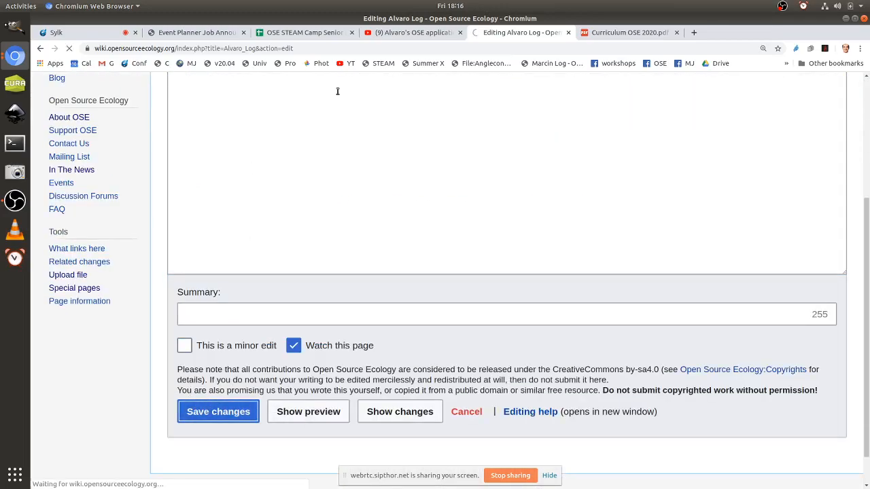
Step: Save the page with both Drive links, download the curriculum PDF and return to Alvaro Log
{"action": "left_click", "coordinate": [636, 32]}
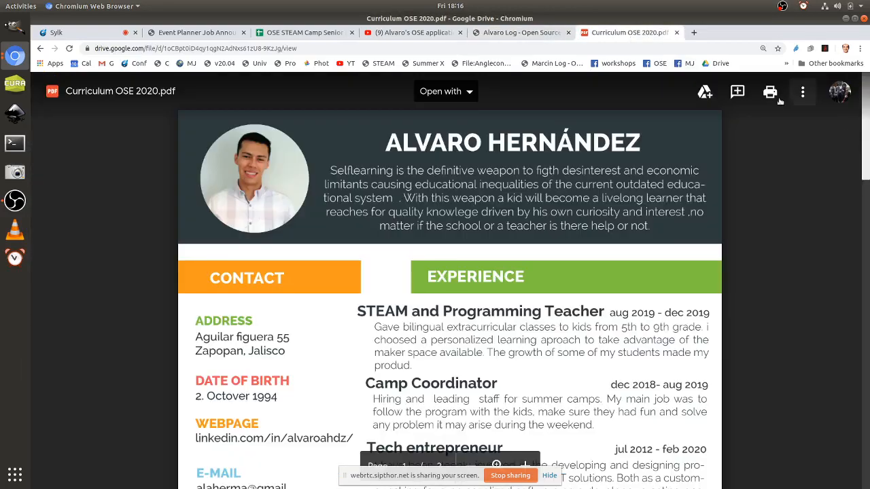
{"action": "left_click", "coordinate": [803, 92]}
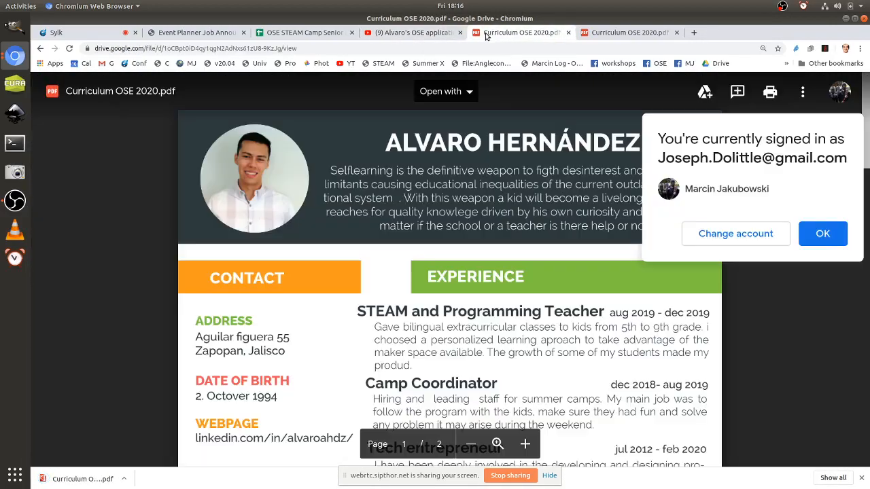
{"action": "left_click", "coordinate": [303, 32]}
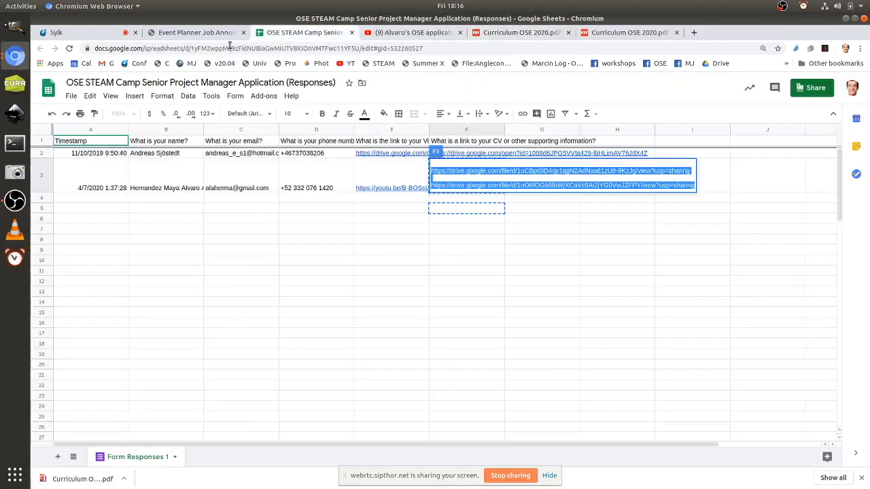
{"action": "left_click", "coordinate": [560, 170]}
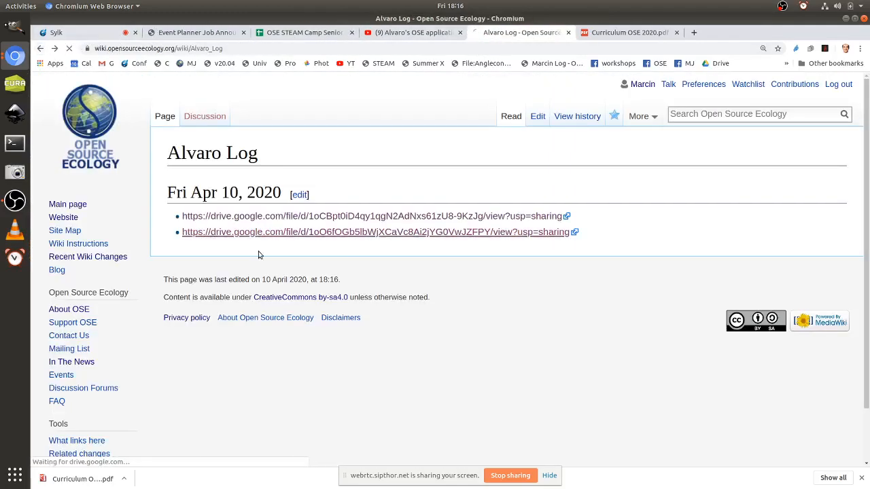
Step: Open the second Drive file, OSE Event Planer WBS.xlsx, in Google Sheets
{"action": "left_click", "coordinate": [376, 232]}
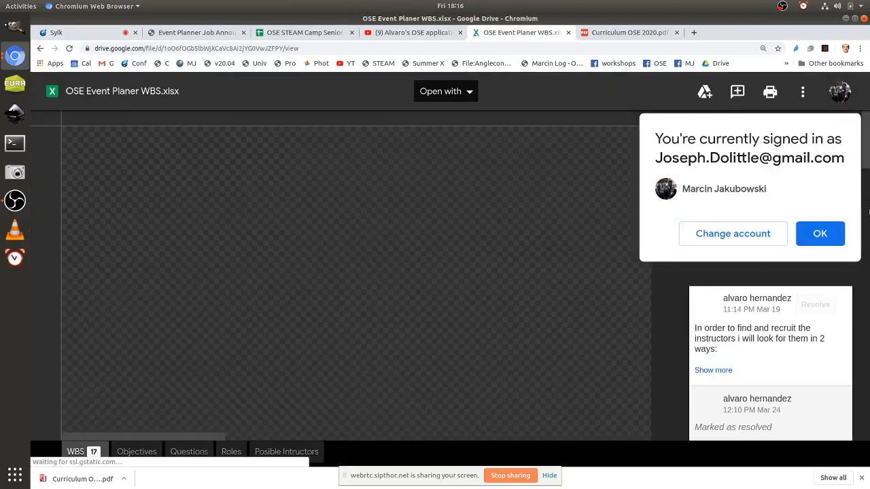
{"action": "left_click", "coordinate": [445, 92]}
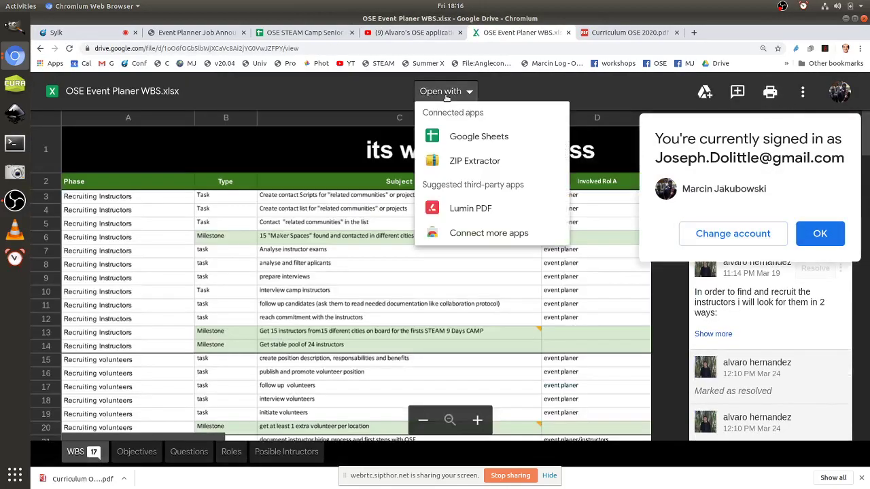
{"action": "left_click", "coordinate": [479, 136]}
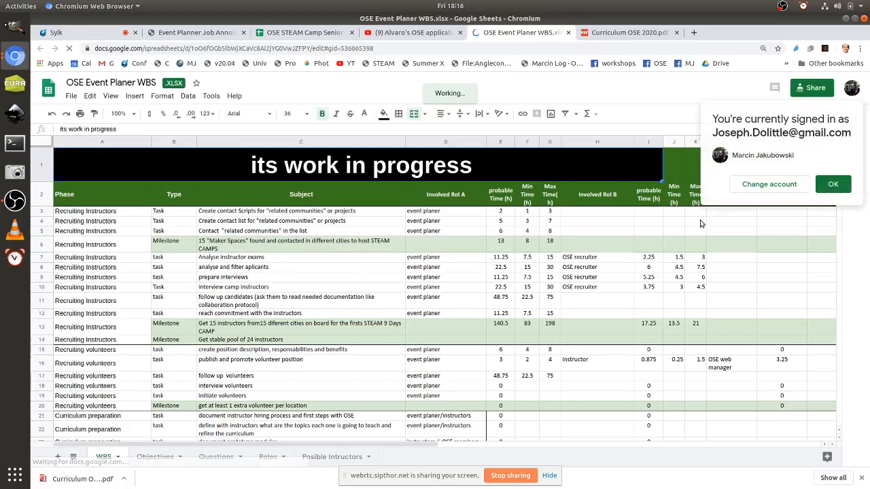
Step: Dismiss the Sheets account and Office Editing pop-ups, browse the WBS phases, then bring up the Event Planner Job Announcement page
{"action": "left_click", "coordinate": [833, 183]}
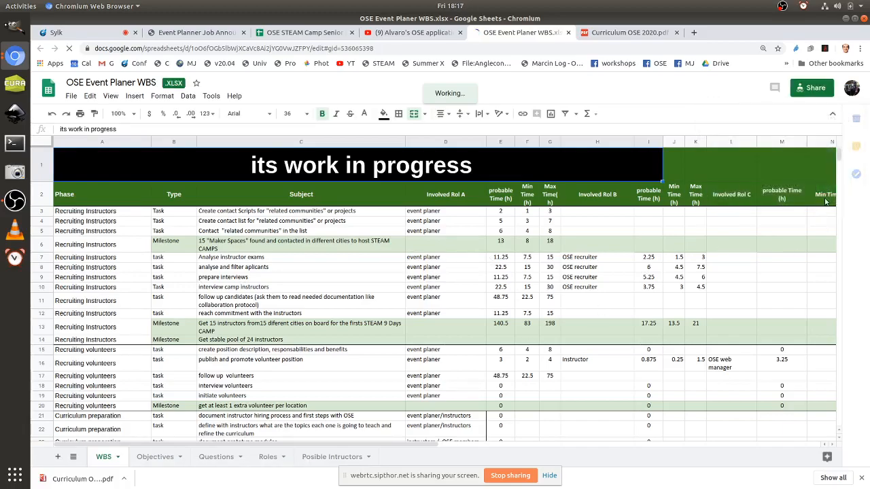
{"action": "scroll", "scroll_direction": "down", "scroll_amount": 3}
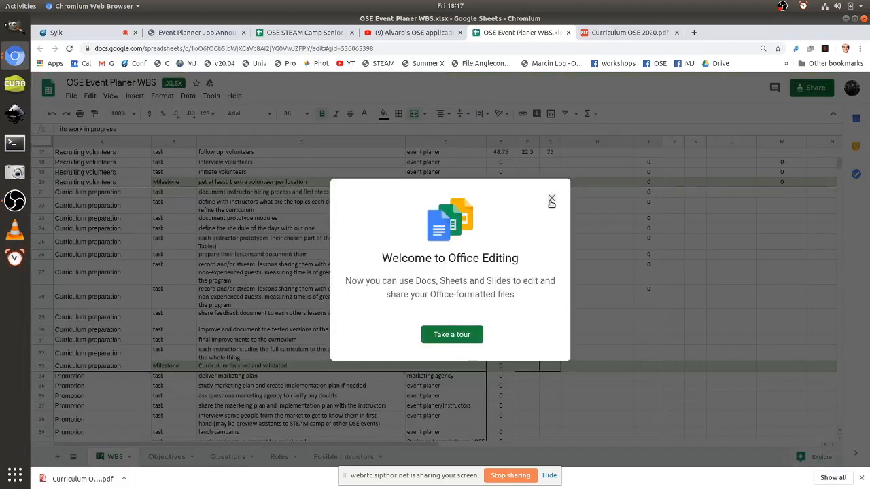
{"action": "left_click", "coordinate": [551, 200]}
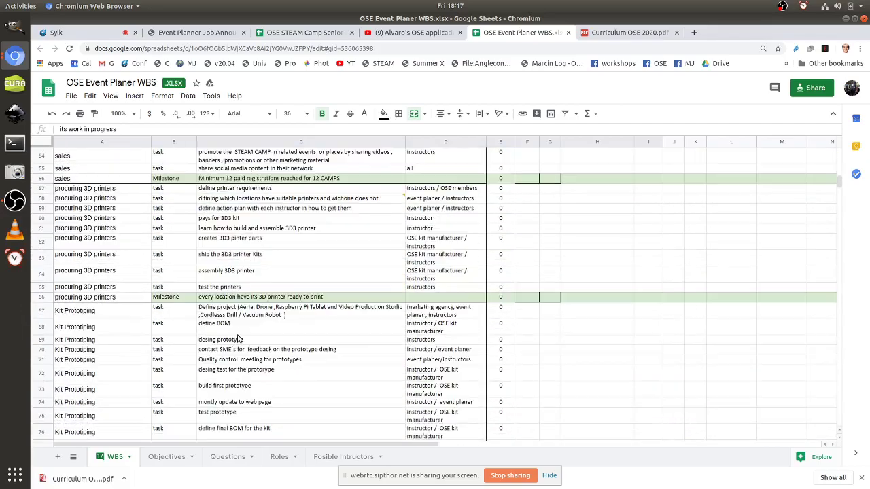
{"action": "scroll", "scroll_direction": "down", "scroll_amount": 3}
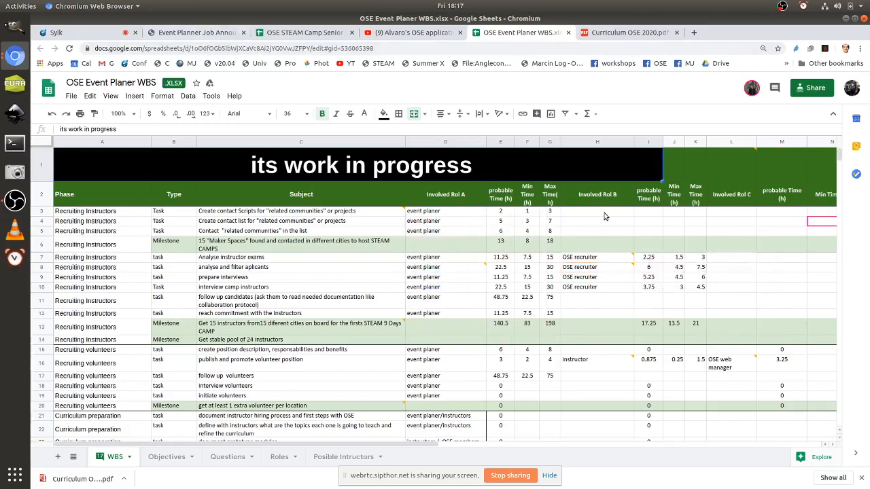
{"action": "mouse_move", "coordinate": [311, 141]}
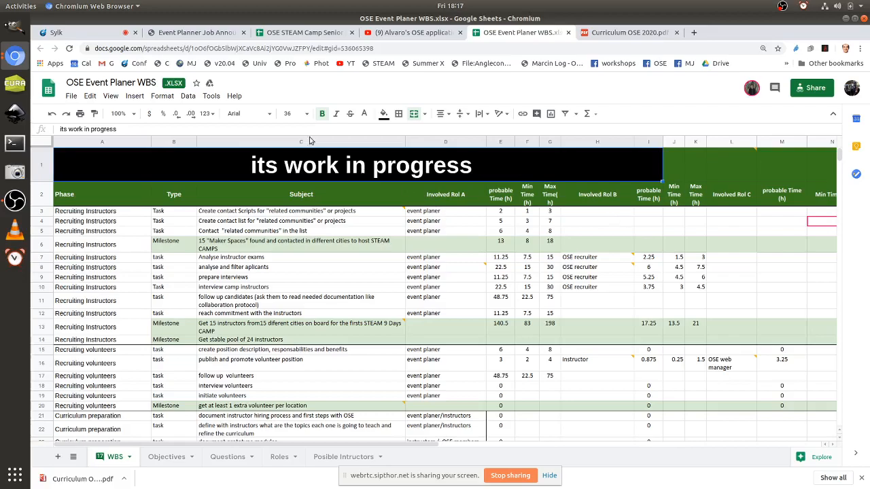
{"action": "left_click", "coordinate": [197, 32]}
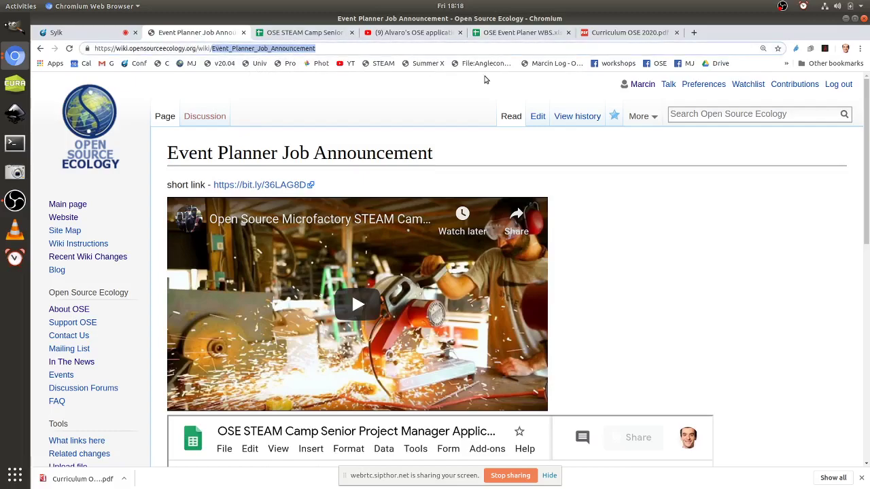
Step: Add a [[180DC]] bullet under Fri Apr 10, 2020 on Alvaro Log and save the section
{"action": "type", "text": "Alvaro"}
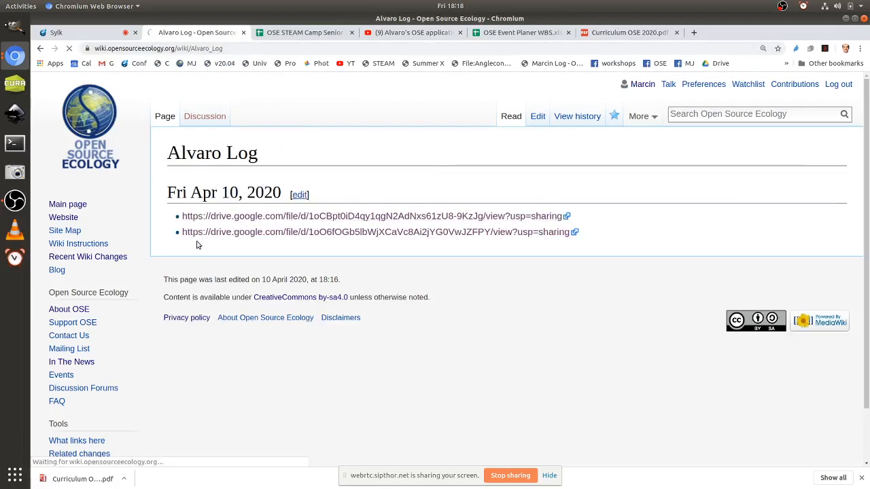
{"action": "left_click", "coordinate": [299, 194]}
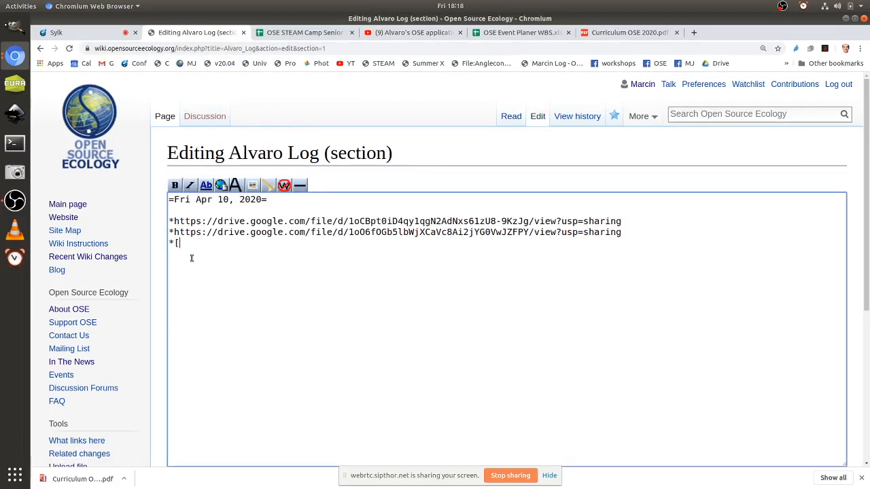
{"action": "type", "text": "[180DC"}
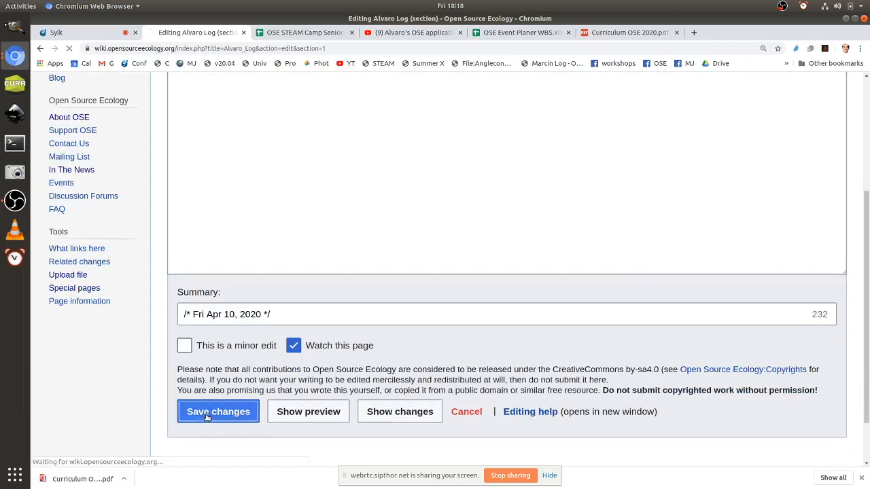
{"action": "left_click", "coordinate": [218, 411]}
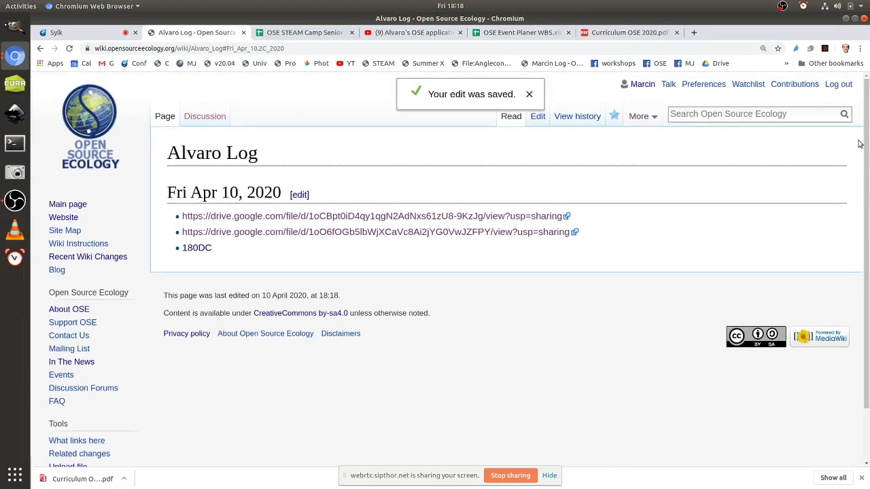
{"action": "mouse_move", "coordinate": [95, 244]}
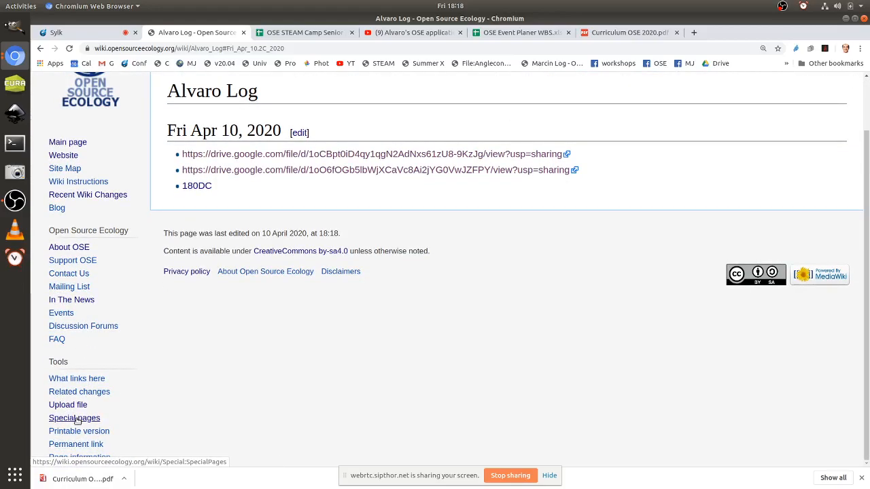
Step: From Special pages, reach Confirm account requests and review the waiting prospective author request
{"action": "left_click", "coordinate": [74, 418]}
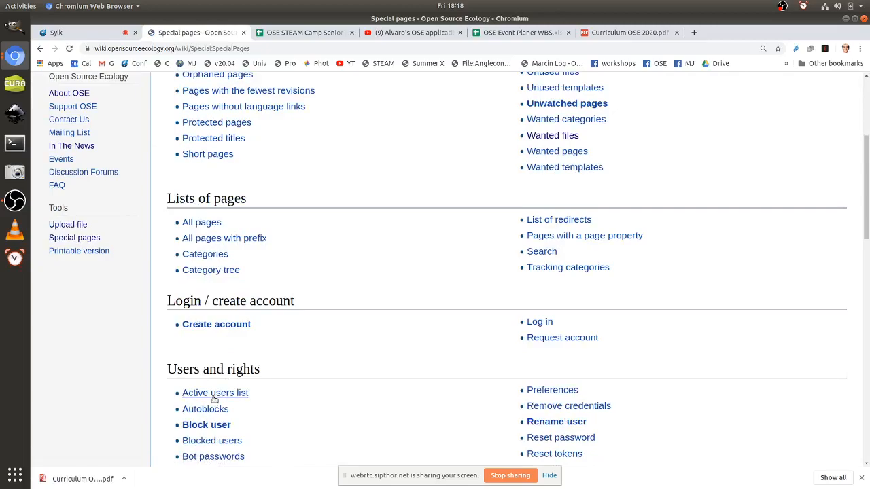
{"action": "scroll", "scroll_direction": "down", "scroll_amount": 3}
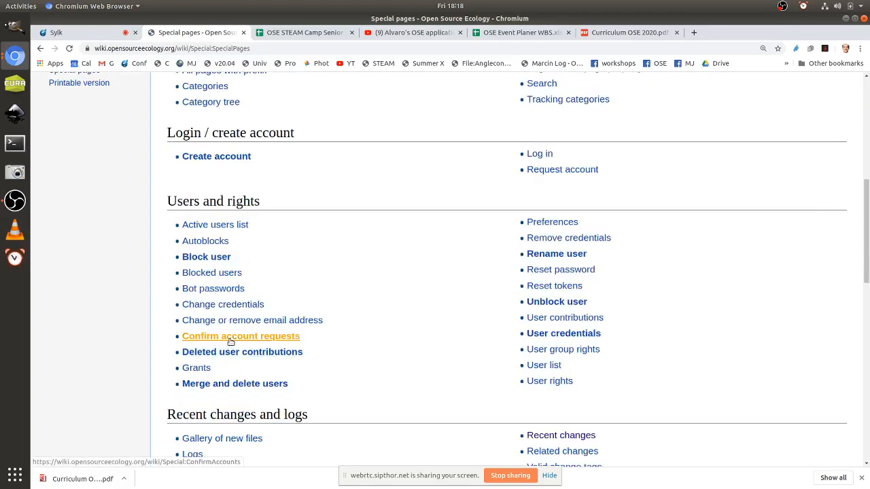
{"action": "left_click", "coordinate": [241, 335]}
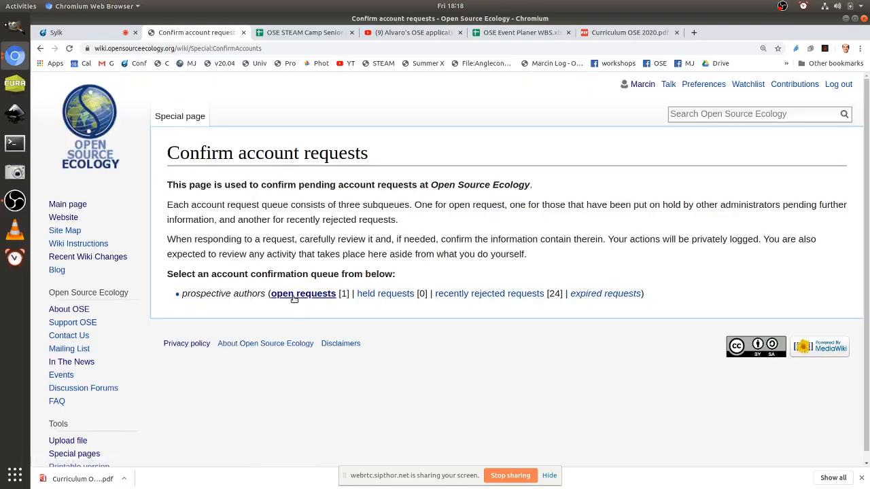
{"action": "left_click", "coordinate": [302, 293]}
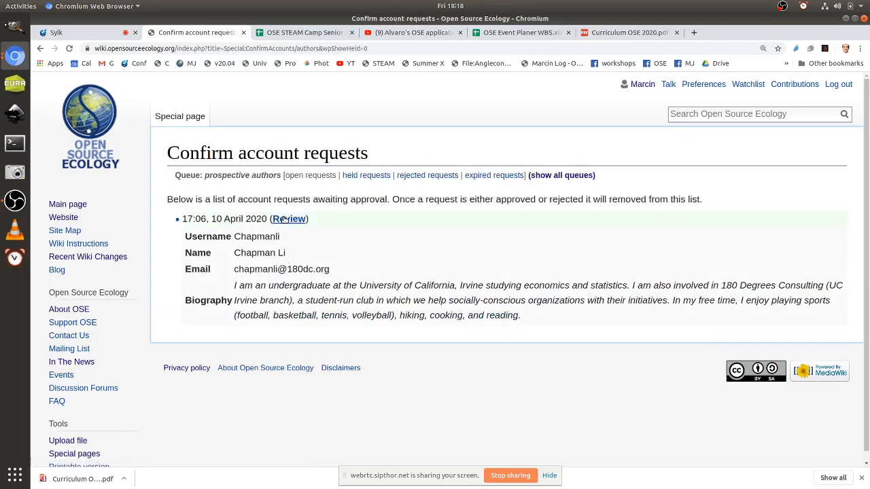
{"action": "left_click", "coordinate": [289, 219]}
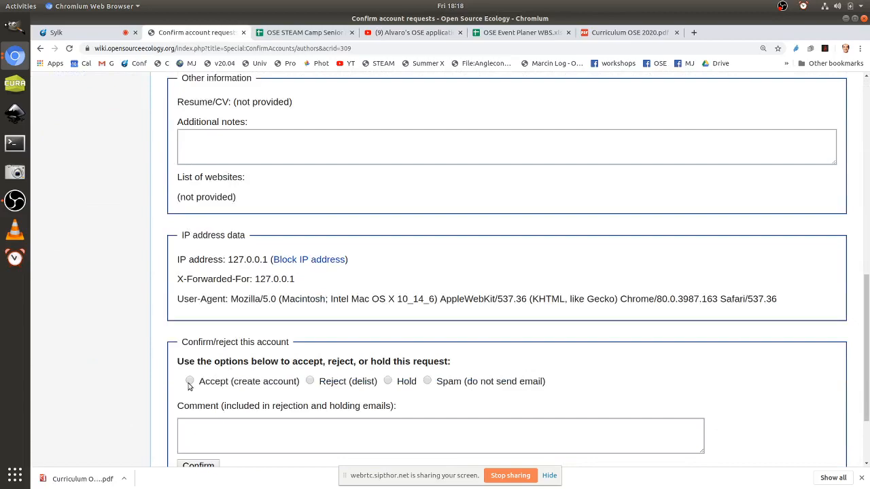
Step: Accept the request, create the new user account, then go back toward the Alvaro Log editor
{"action": "left_click", "coordinate": [189, 381]}
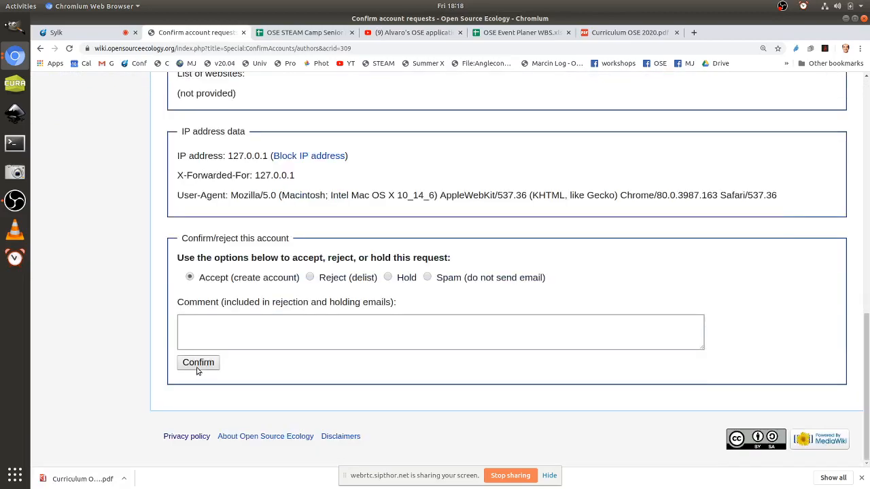
{"action": "left_click", "coordinate": [198, 362]}
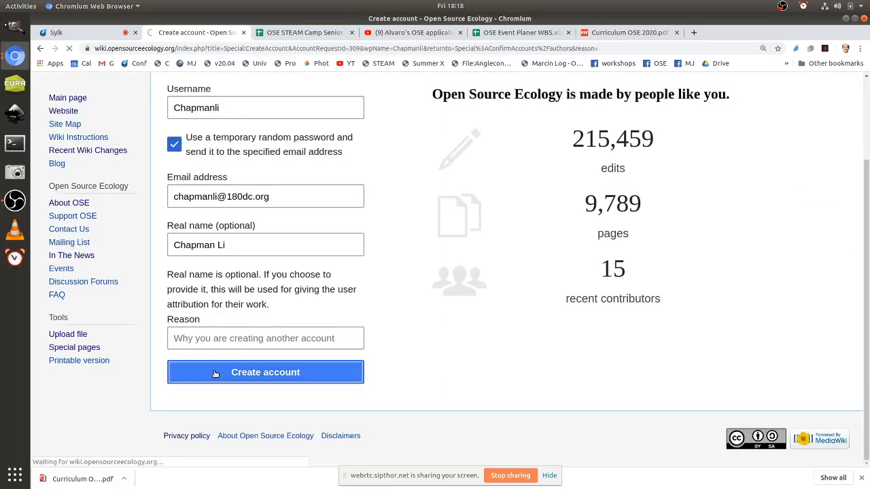
{"action": "left_click", "coordinate": [265, 372]}
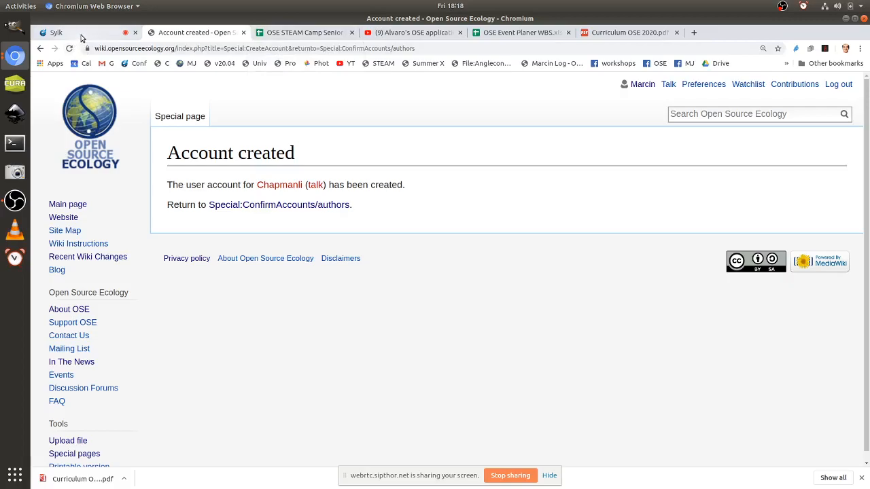
{"action": "left_click", "coordinate": [197, 32]}
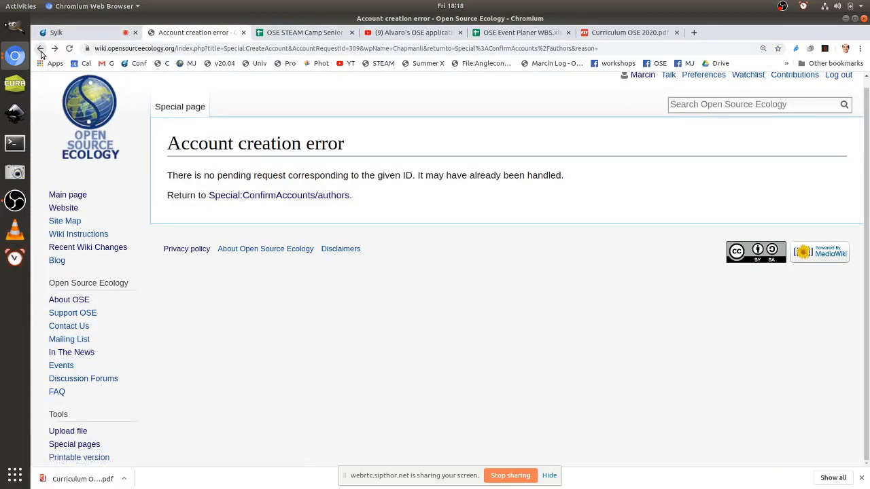
{"action": "left_click", "coordinate": [279, 196]}
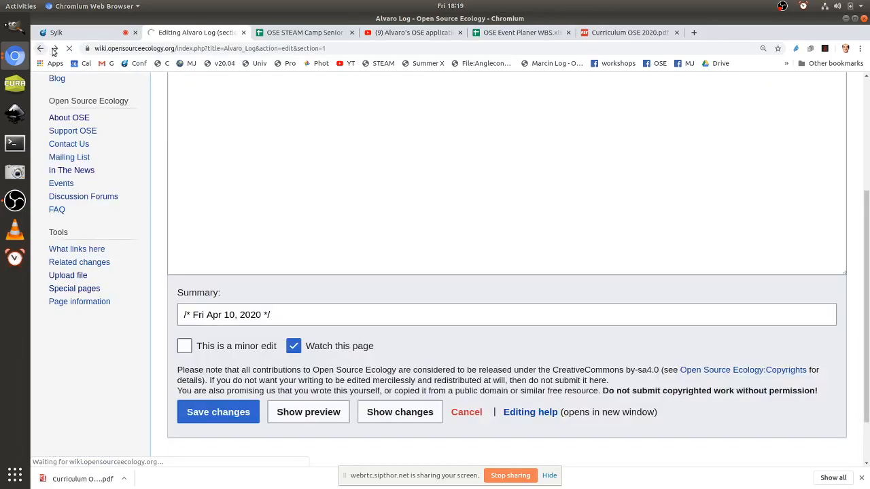
Step: Follow the new 180DC link from Alvaro Log and look through the 180 Degree Consulting page
{"action": "left_click", "coordinate": [218, 412]}
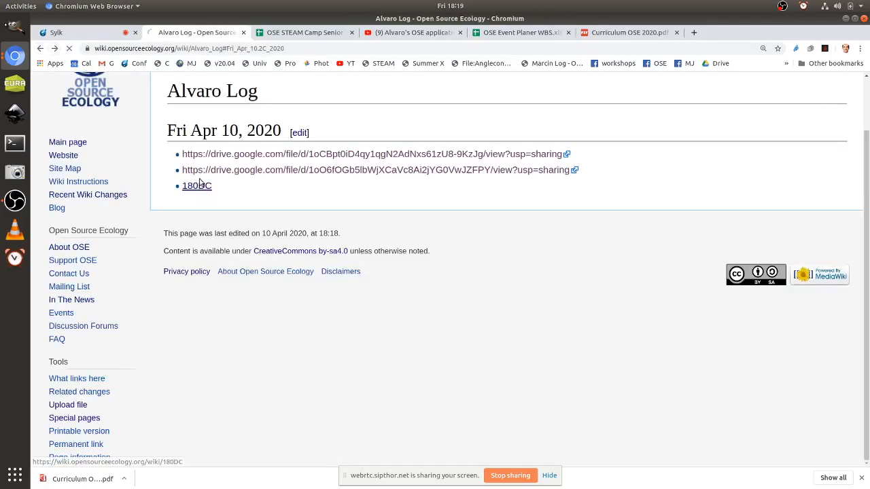
{"action": "left_click", "coordinate": [196, 185]}
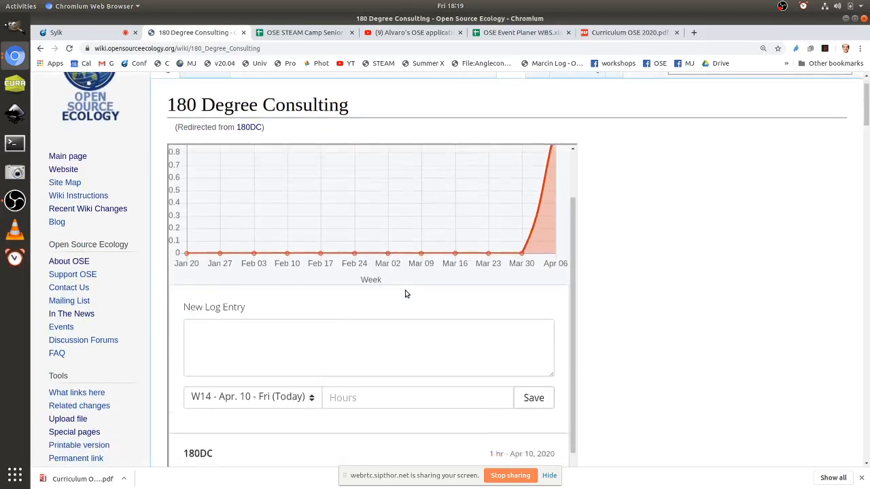
{"action": "scroll", "scroll_direction": "down", "scroll_amount": 3}
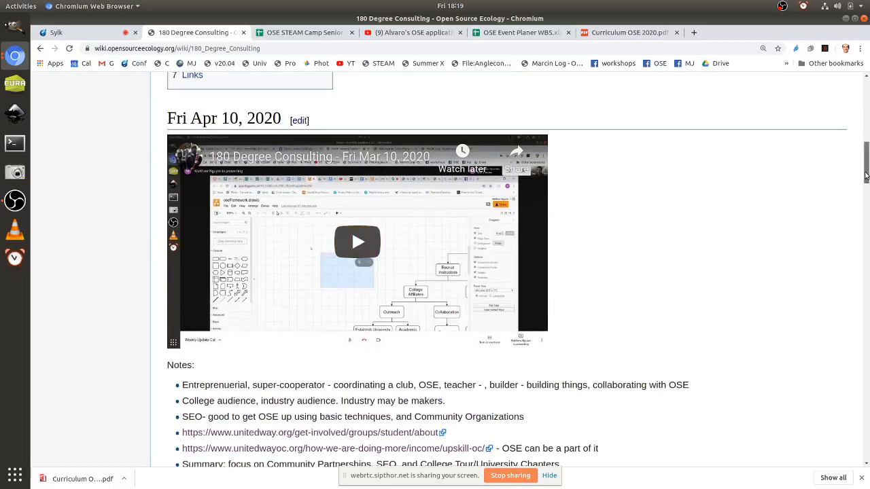
{"action": "scroll", "scroll_direction": "down", "scroll_amount": 3}
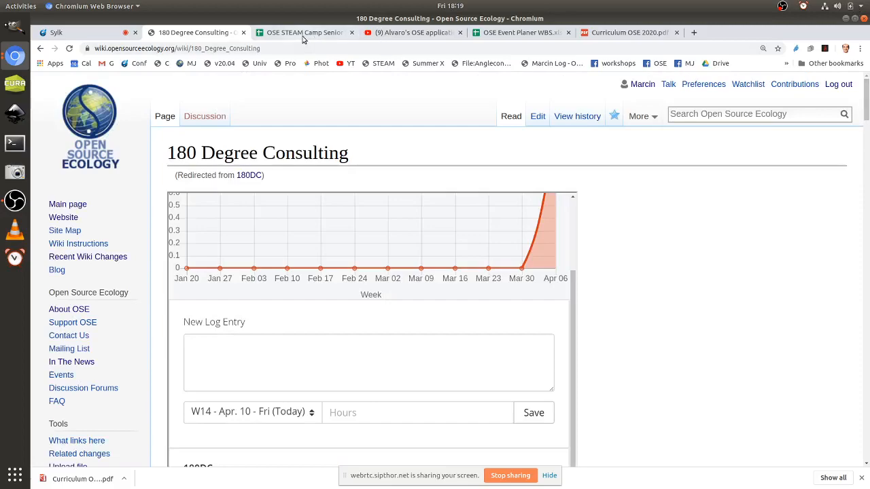
{"action": "mouse_move", "coordinate": [305, 32]}
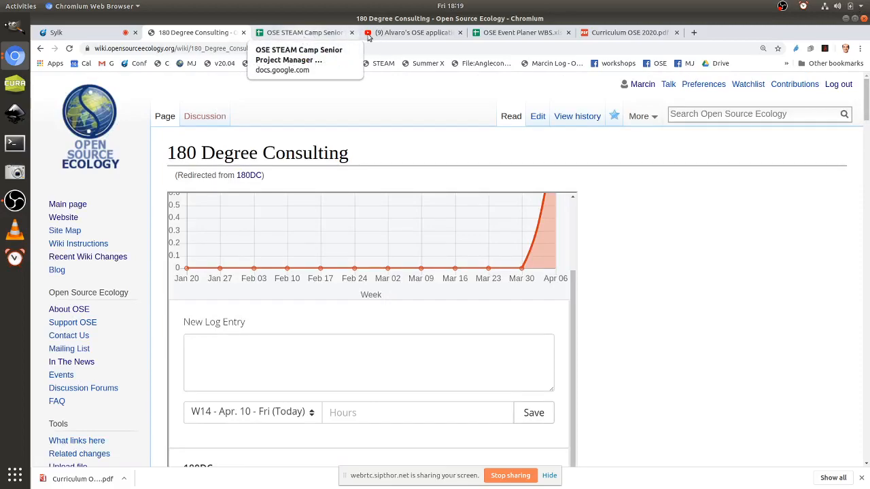
{"action": "mouse_move", "coordinate": [290, 28]}
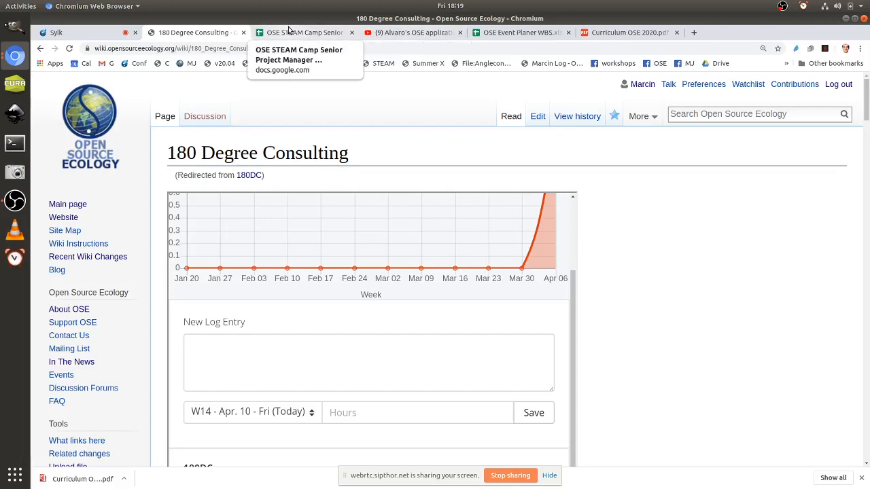
Step: Browse the OSE Event Planer WBS task rows in Google Sheets, then switch to the Sylk conference tab
{"action": "left_click", "coordinate": [301, 32]}
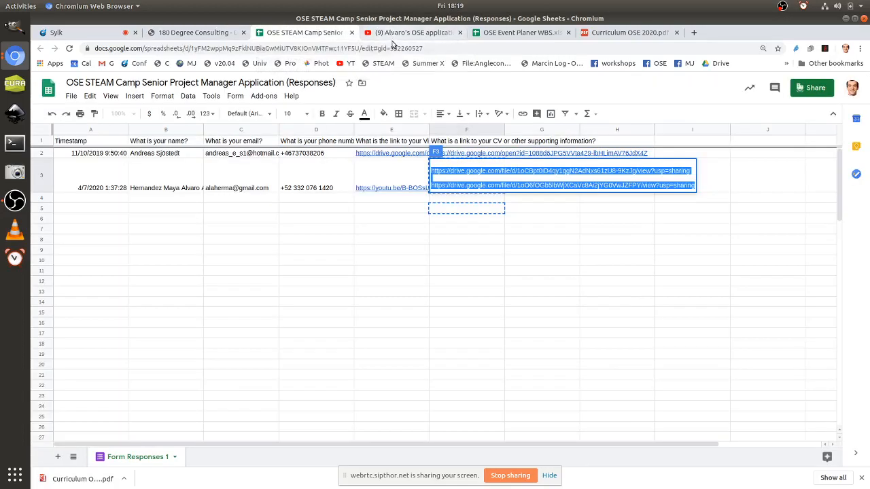
{"action": "left_click", "coordinate": [520, 32]}
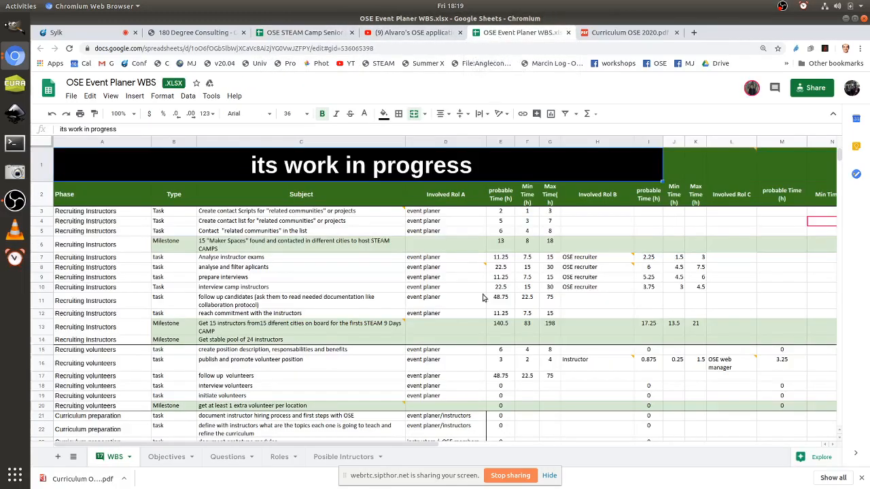
{"action": "scroll", "scroll_direction": "down", "scroll_amount": 3}
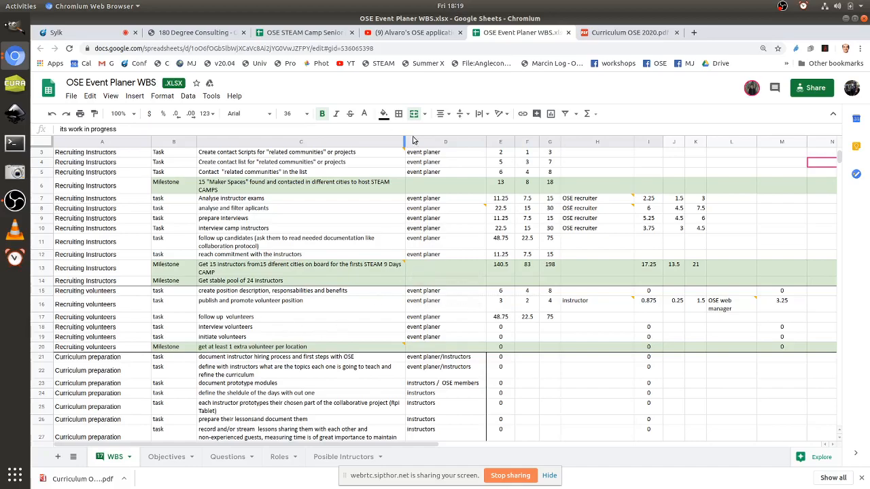
{"action": "scroll", "scroll_direction": "down", "scroll_amount": 3}
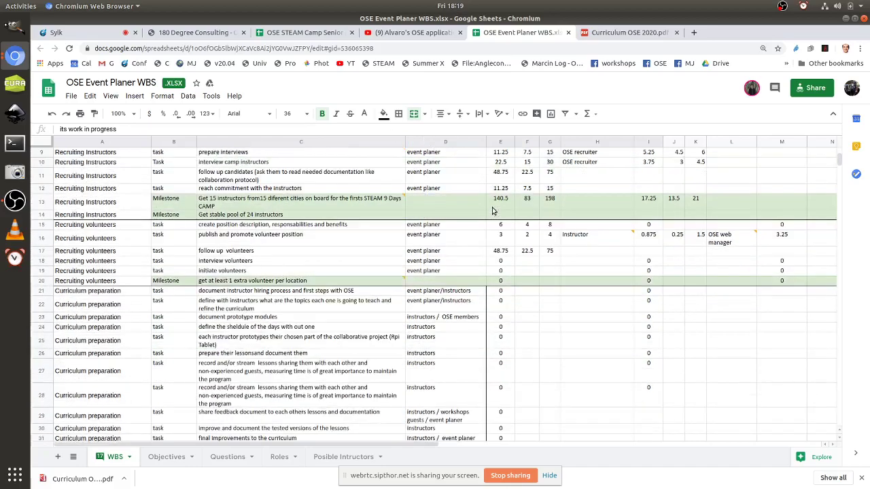
{"action": "scroll", "scroll_direction": "down", "scroll_amount": 3}
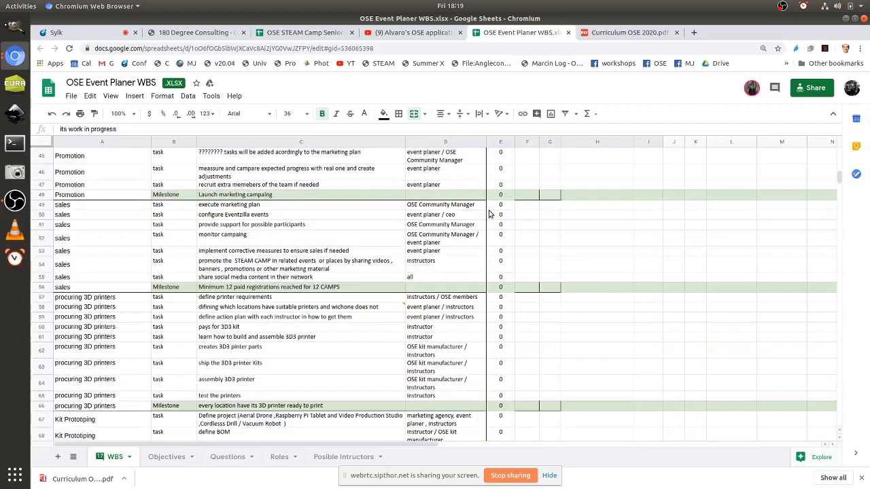
{"action": "scroll", "scroll_direction": "down", "scroll_amount": 3}
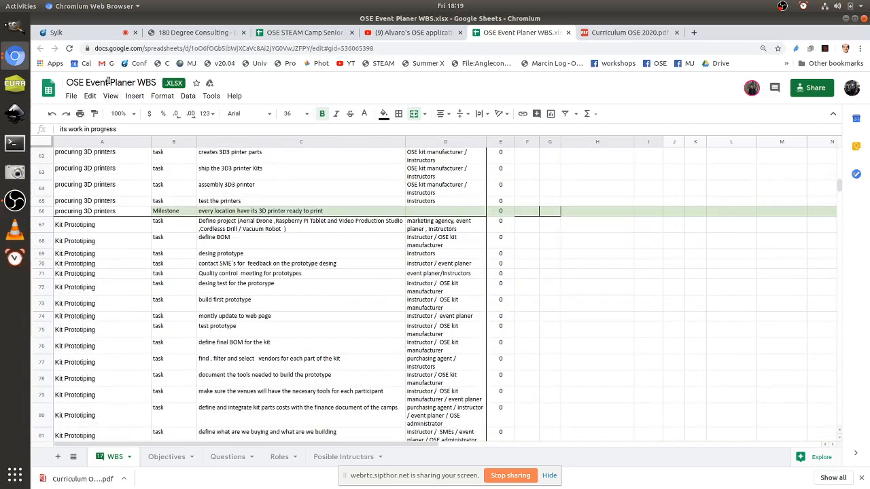
{"action": "left_click", "coordinate": [112, 82]}
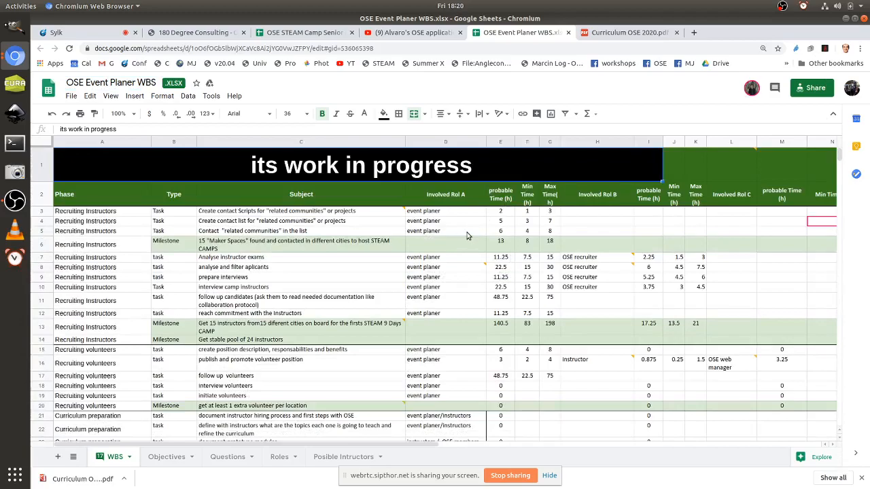
{"action": "mouse_move", "coordinate": [599, 228]}
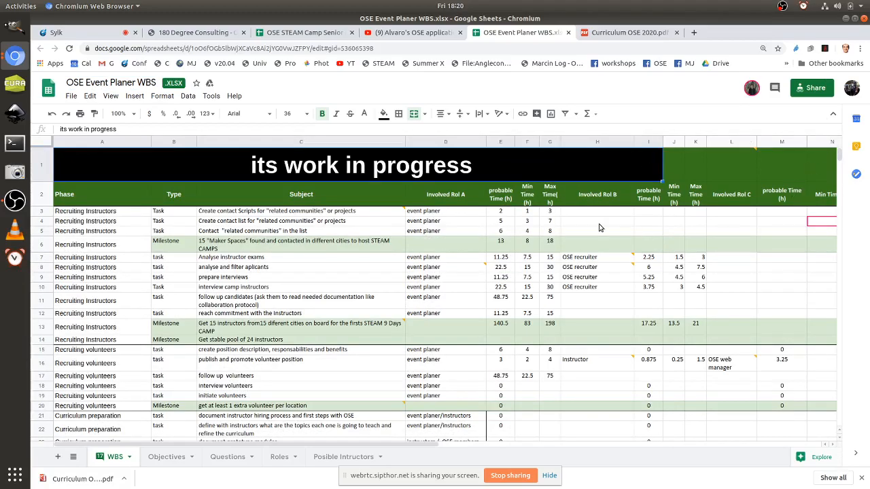
{"action": "mouse_move", "coordinate": [504, 328]}
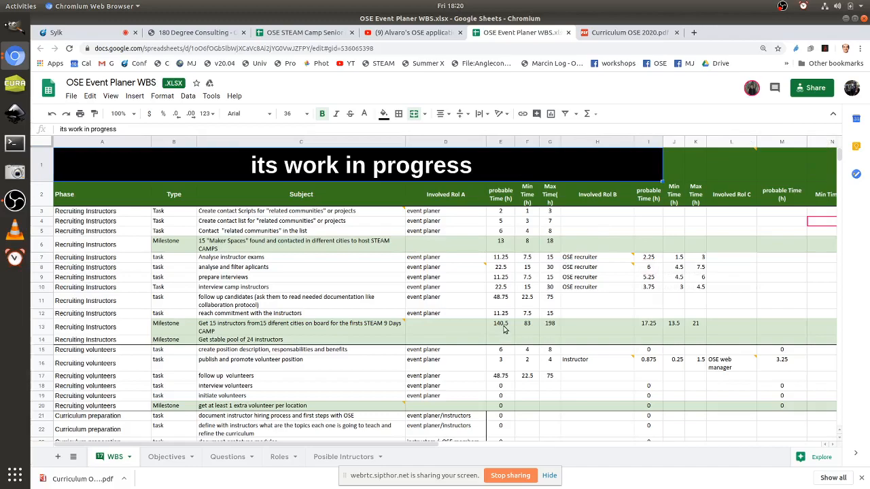
{"action": "left_click", "coordinate": [68, 32]}
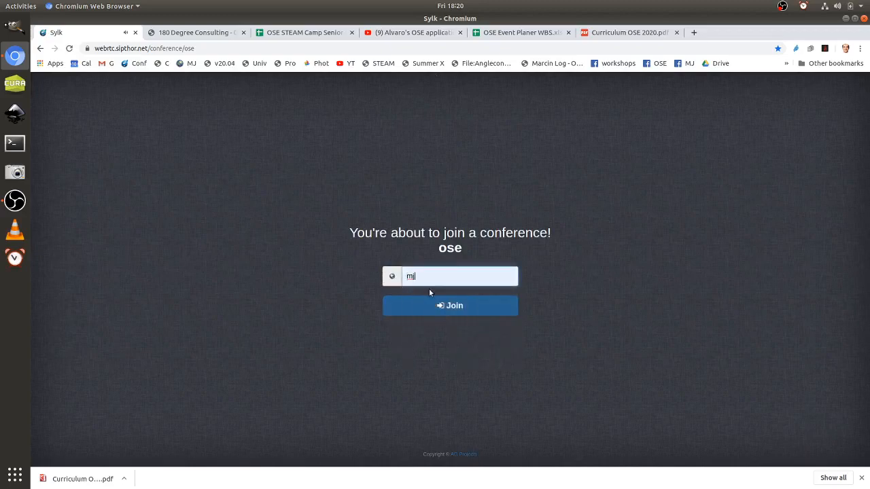
Step: Rejoin the ose conference in Sylk and share Your Entire Screen with the participants
{"action": "left_click", "coordinate": [450, 306]}
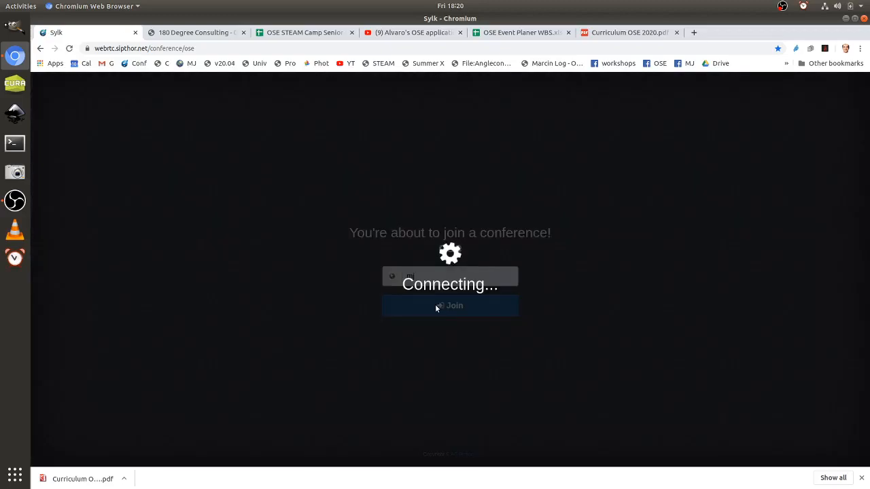
{"action": "left_click", "coordinate": [450, 306]}
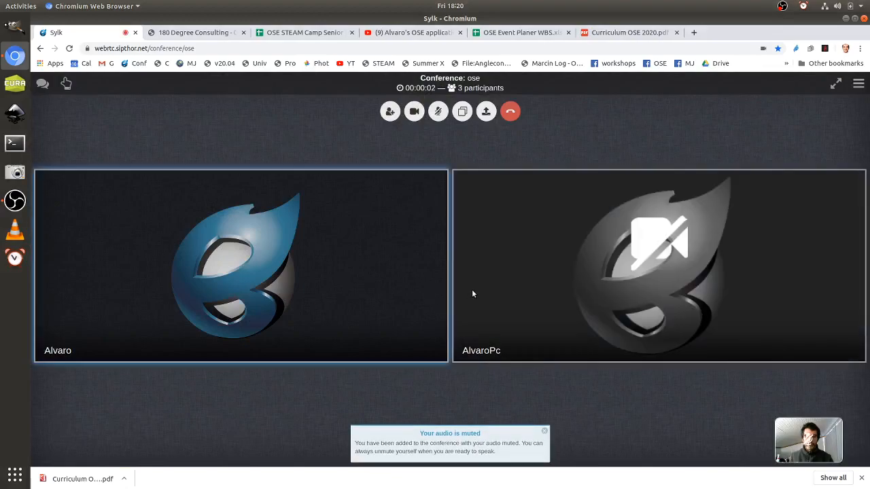
{"action": "left_click", "coordinate": [438, 112]}
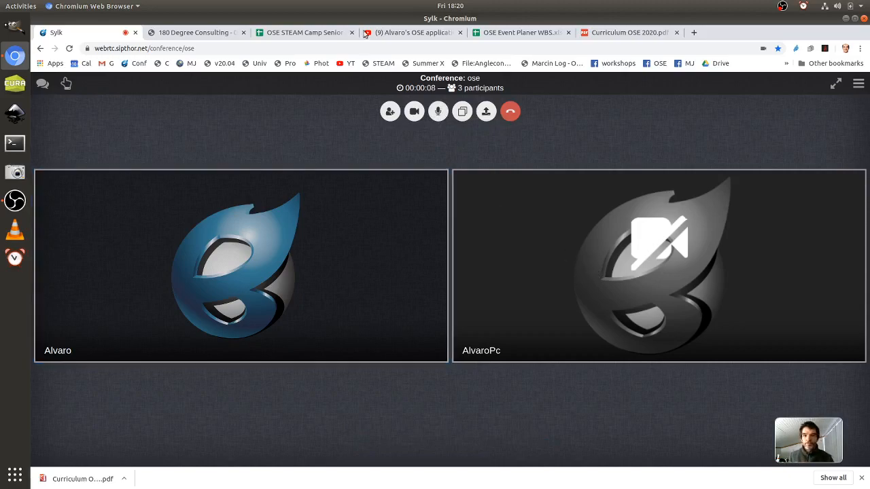
{"action": "left_click", "coordinate": [485, 111]}
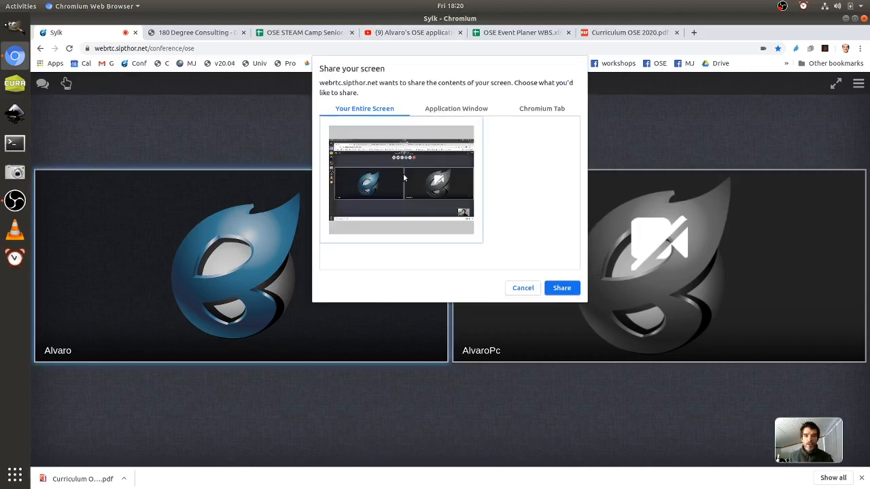
{"action": "left_click", "coordinate": [561, 288]}
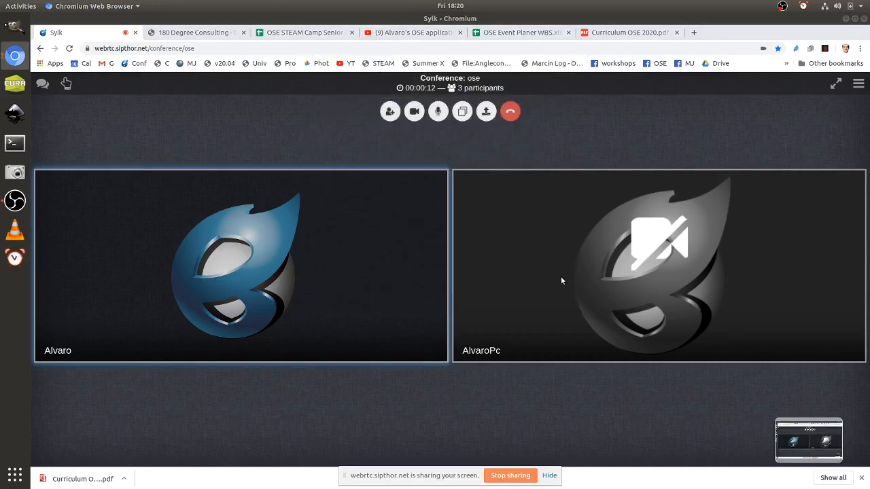
Step: While sharing, scroll through the WBS sheet and select the task about creating the position description
{"action": "left_click", "coordinate": [527, 32]}
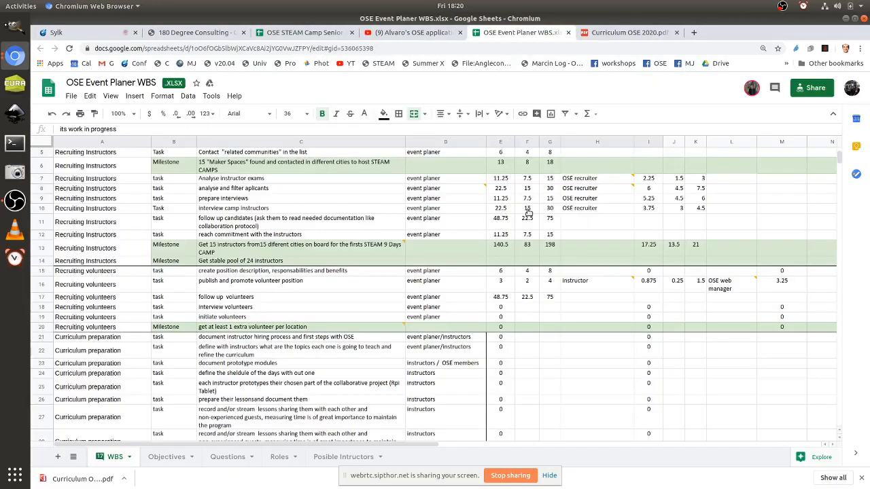
{"action": "scroll", "scroll_direction": "down", "scroll_amount": 3}
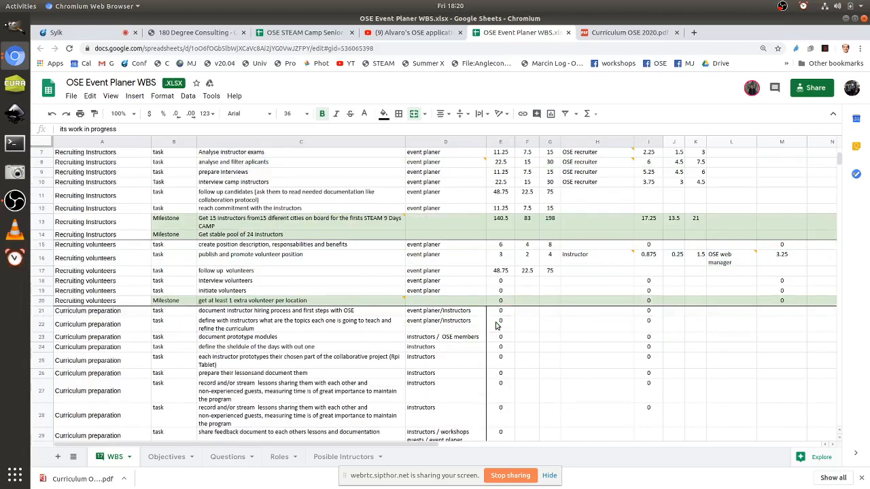
{"action": "scroll", "scroll_direction": "down", "scroll_amount": 3}
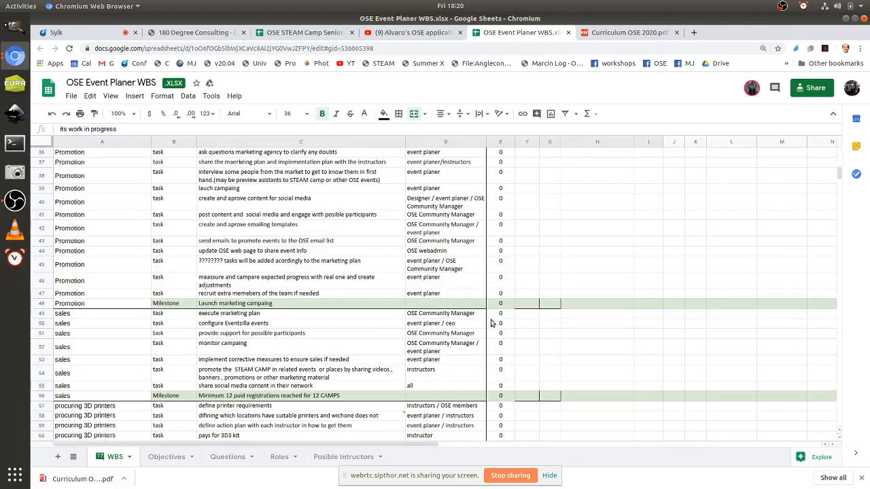
{"action": "scroll", "scroll_direction": "down", "scroll_amount": 3}
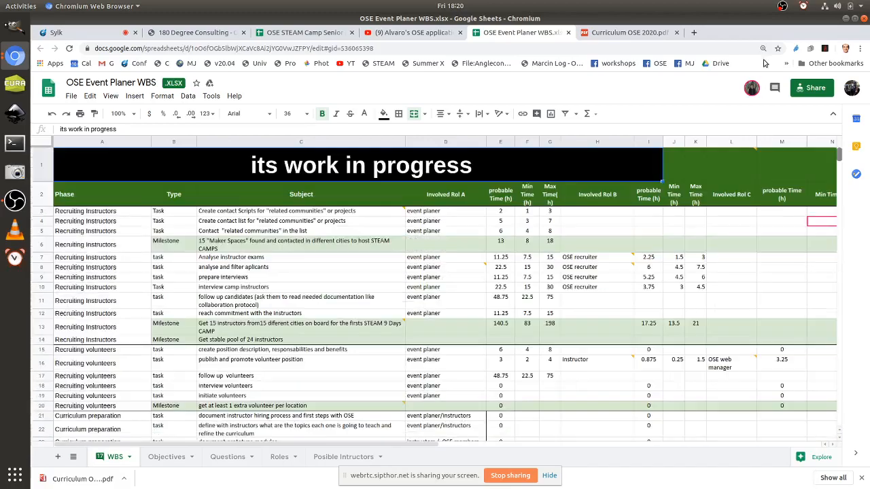
{"action": "mouse_move", "coordinate": [717, 258]}
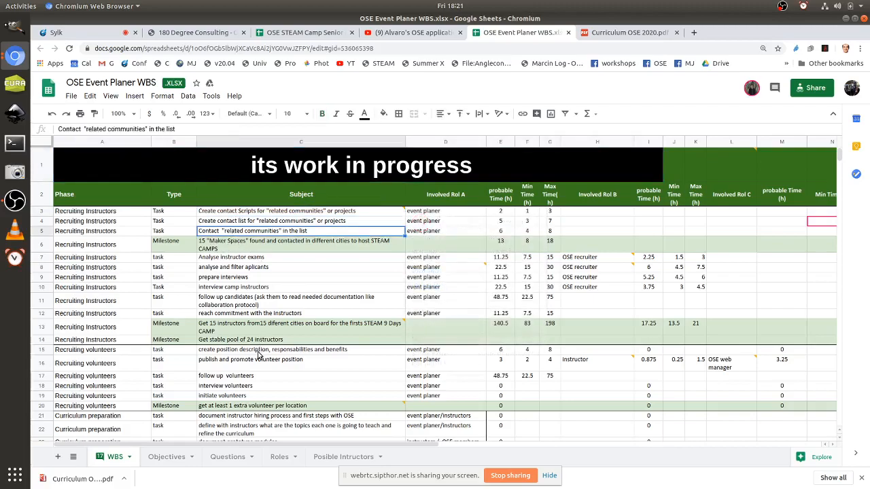
{"action": "left_click", "coordinate": [267, 349]}
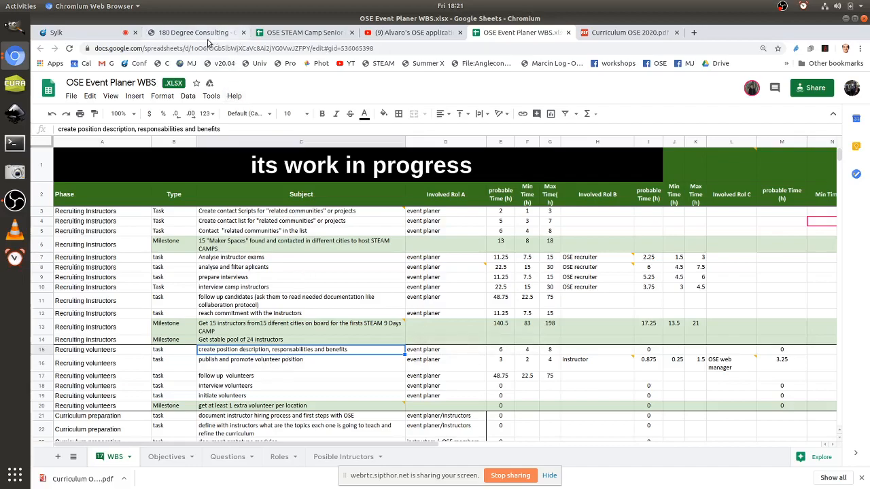
Step: Flip between the wiki and Sylk tabs, close the Application (Responses) sheet, and return to the WBS spreadsheet
{"action": "left_click", "coordinate": [194, 32]}
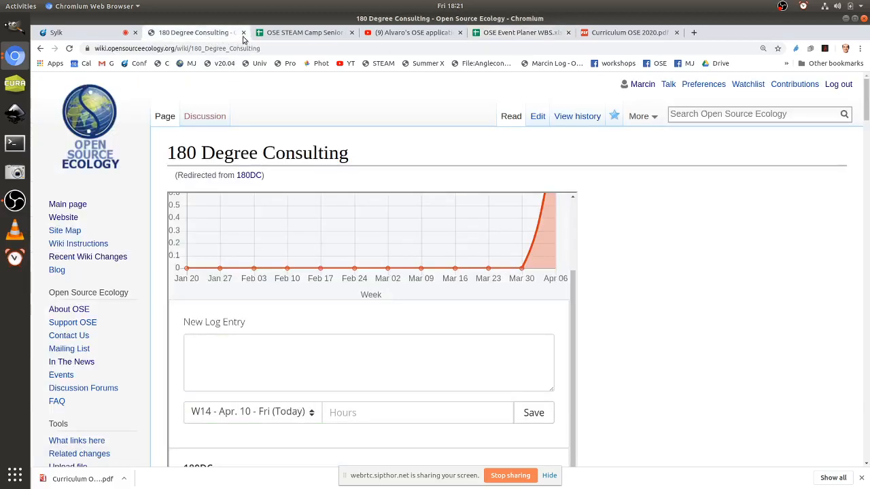
{"action": "left_click", "coordinate": [56, 32]}
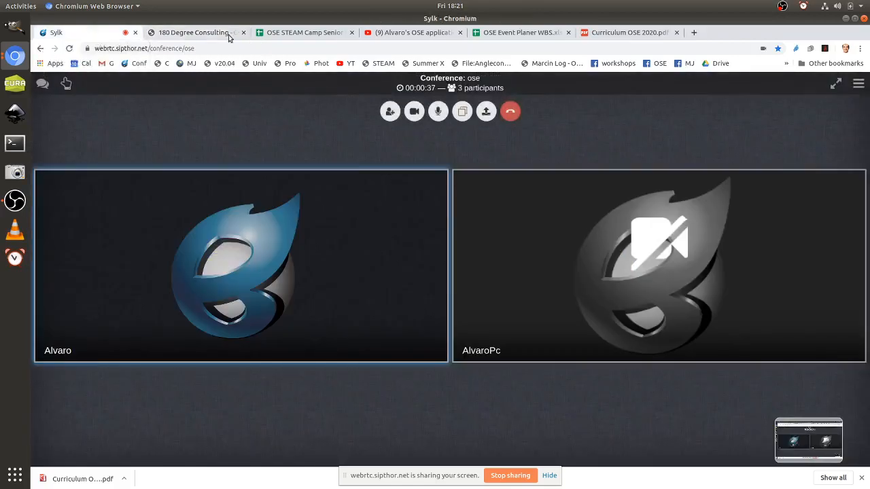
{"action": "left_click", "coordinate": [198, 32]}
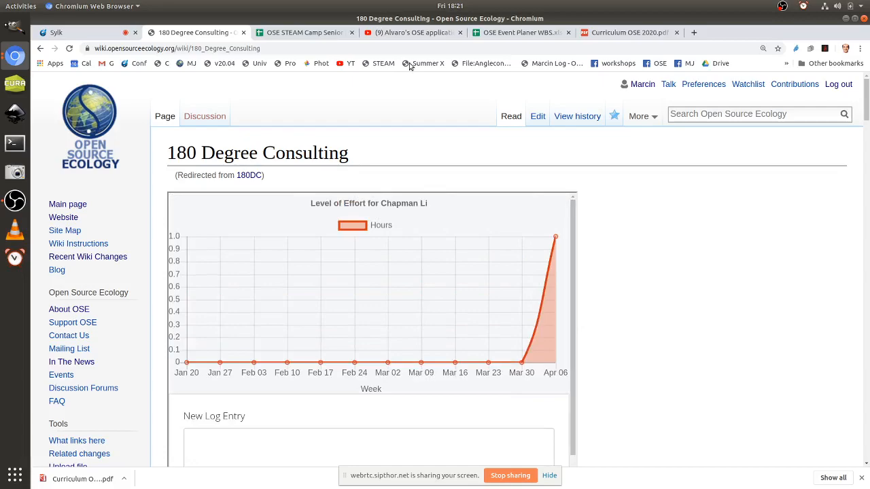
{"action": "mouse_move", "coordinate": [301, 32]}
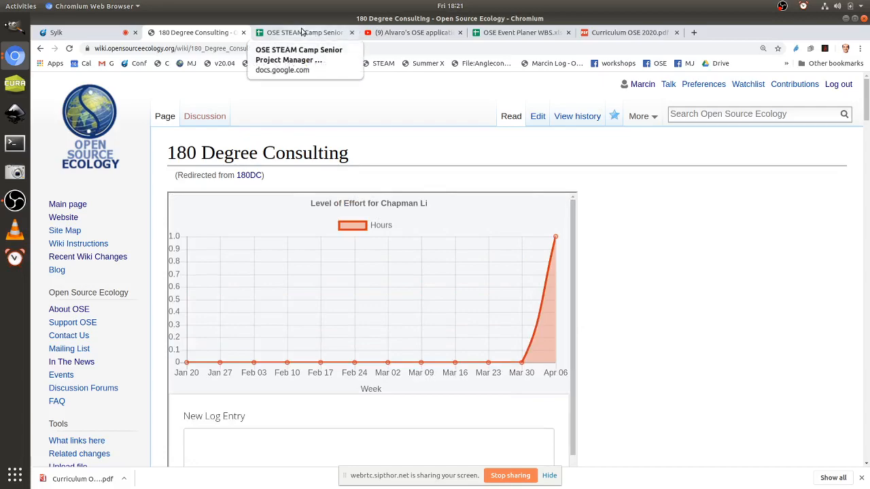
{"action": "mouse_move", "coordinate": [633, 188]}
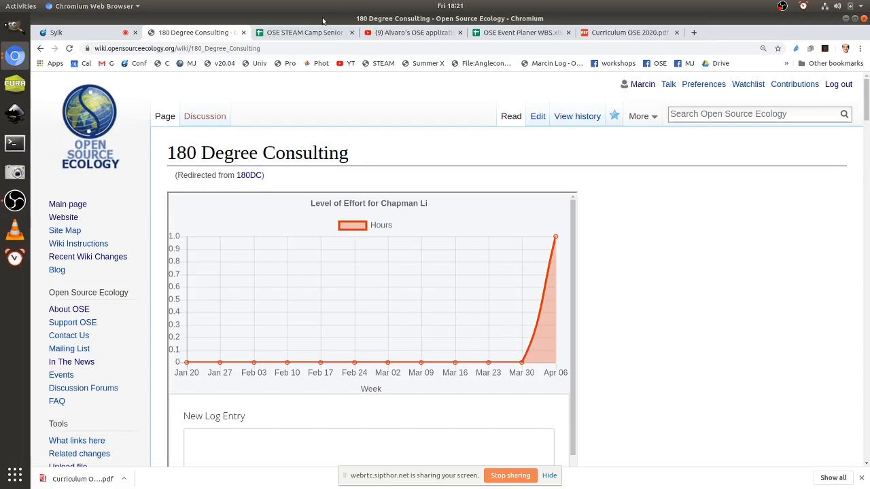
{"action": "left_click", "coordinate": [299, 32]}
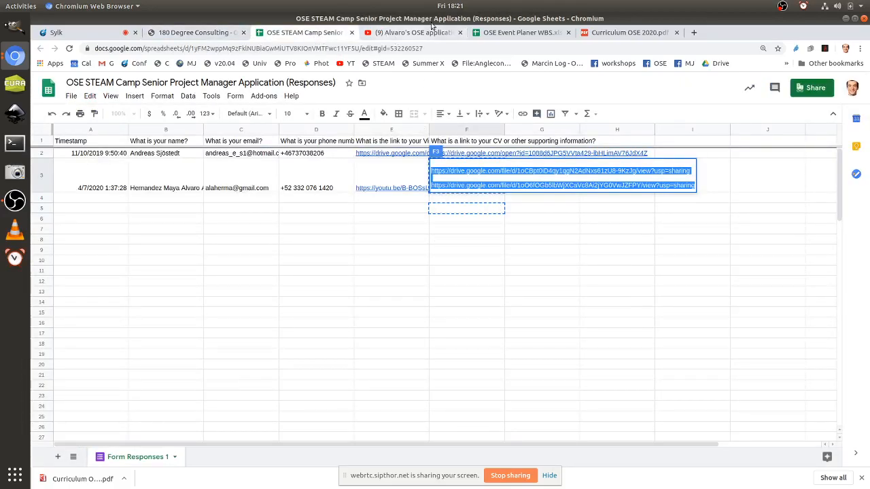
{"action": "left_click", "coordinate": [307, 32]}
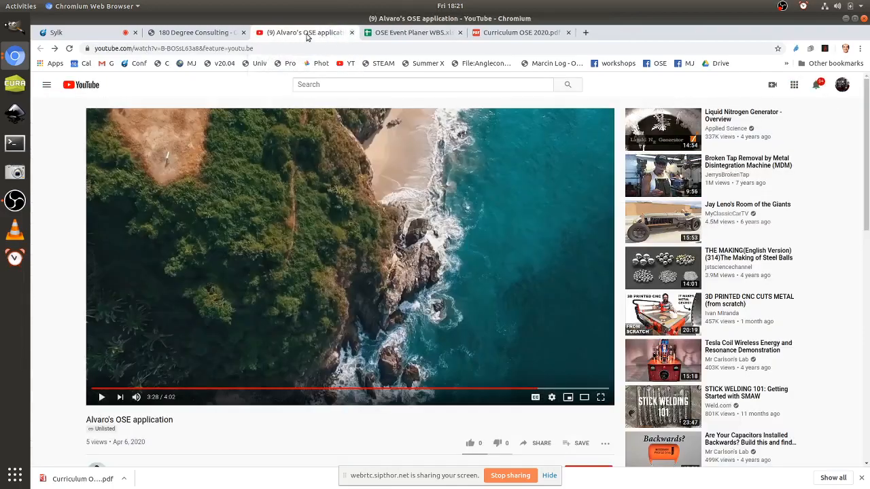
{"action": "left_click", "coordinate": [412, 32]}
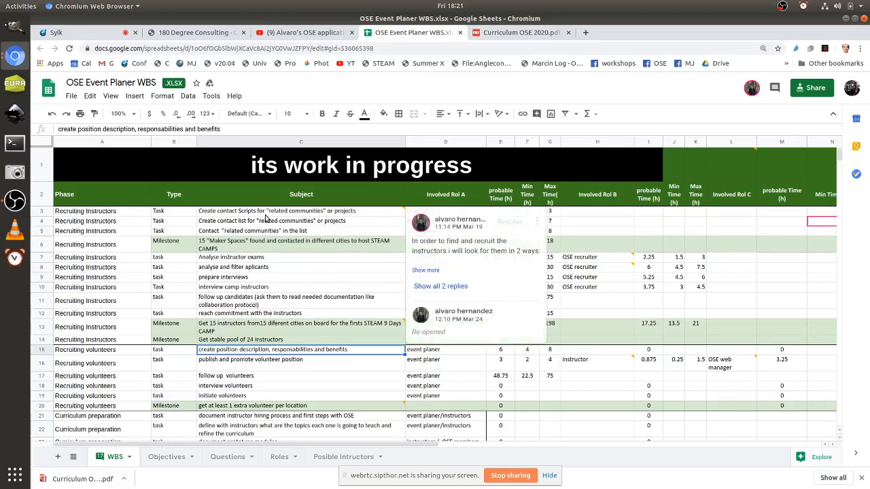
Step: Select row 22, the curriculum task about defining instructors' topics, and fill it yellow
{"action": "left_click", "coordinate": [299, 221]}
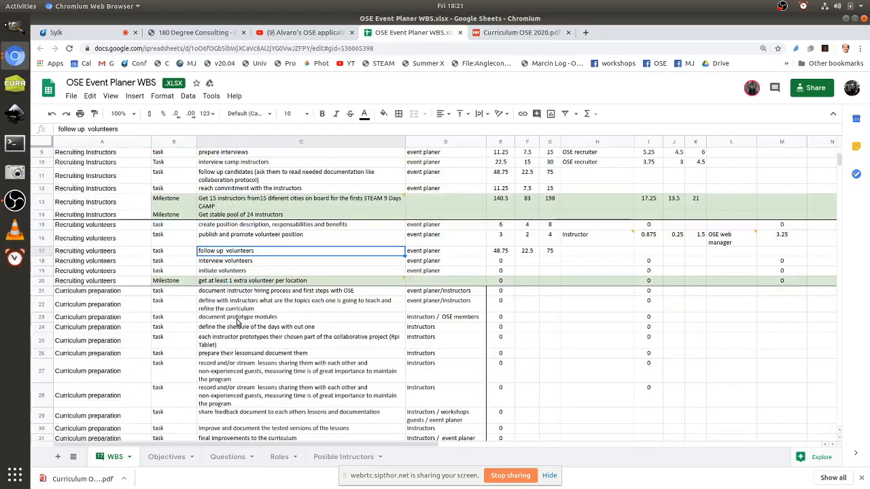
{"action": "left_click", "coordinate": [299, 341]}
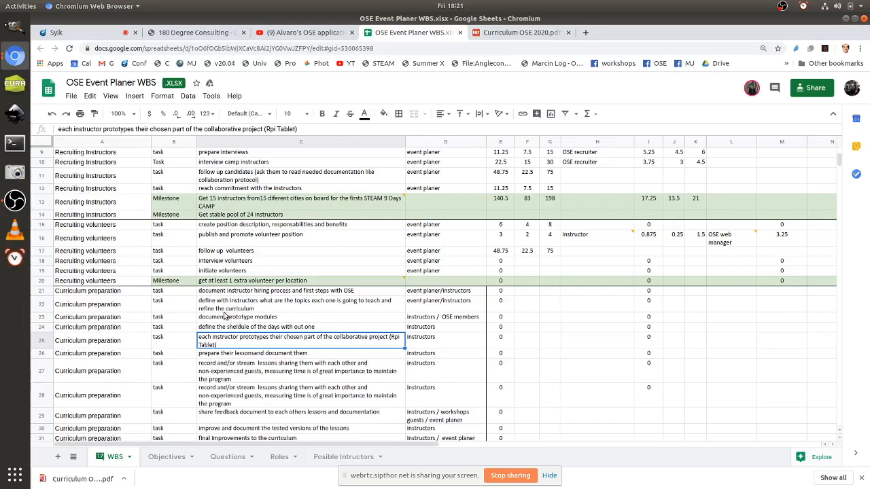
{"action": "left_click", "coordinate": [299, 304]}
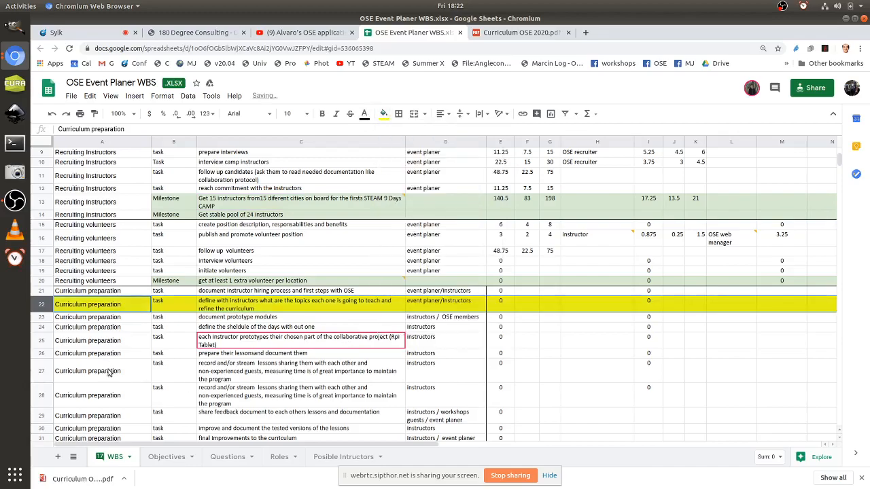
{"action": "left_click", "coordinate": [102, 316]}
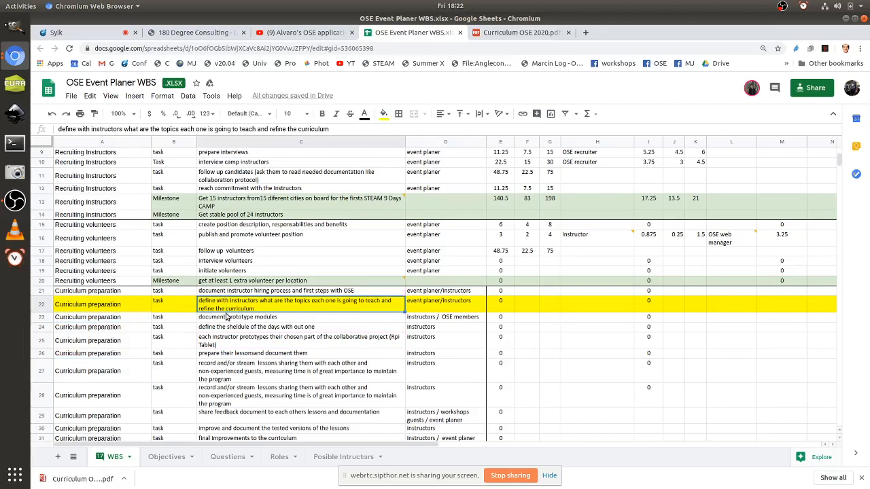
{"action": "scroll", "scroll_direction": "down", "scroll_amount": 3}
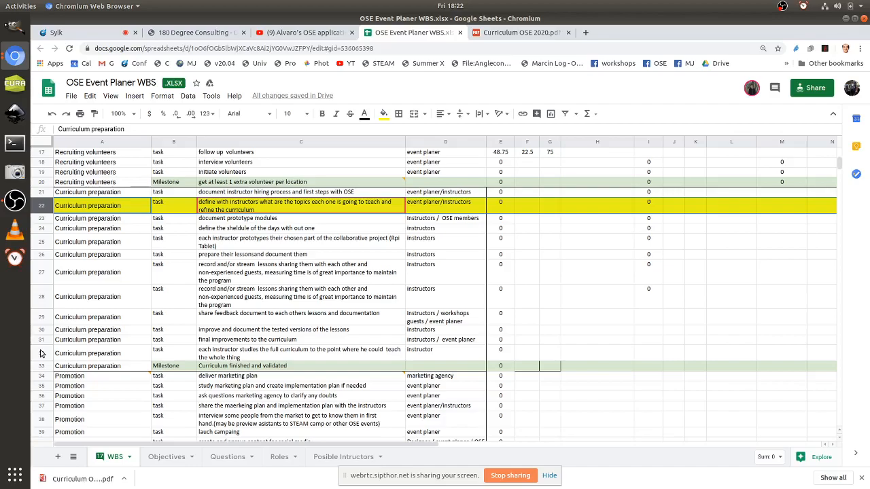
{"action": "left_click", "coordinate": [301, 218]}
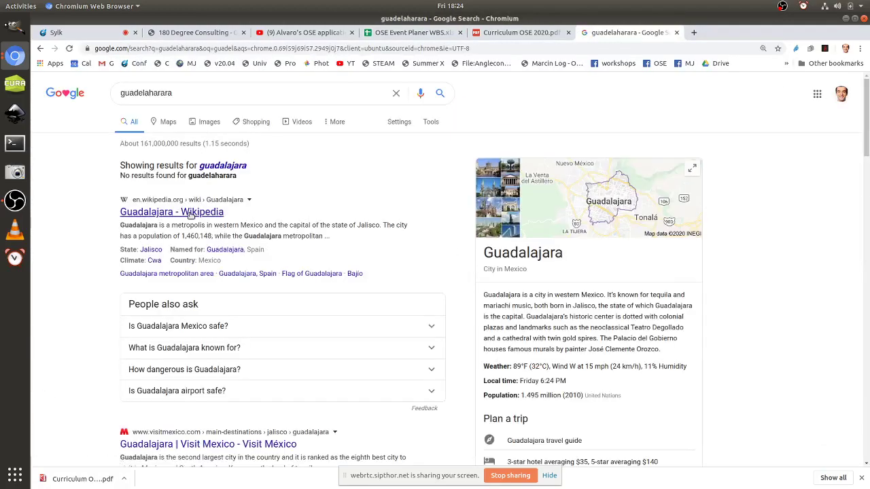
Step: Open the Guadalajara Wikipedia article and scroll through it
{"action": "left_click", "coordinate": [171, 211]}
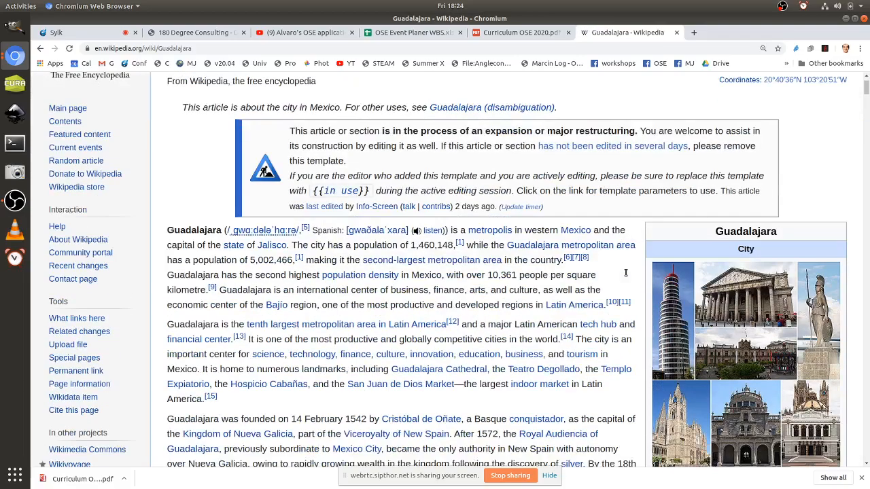
{"action": "scroll", "scroll_direction": "down", "scroll_amount": 3}
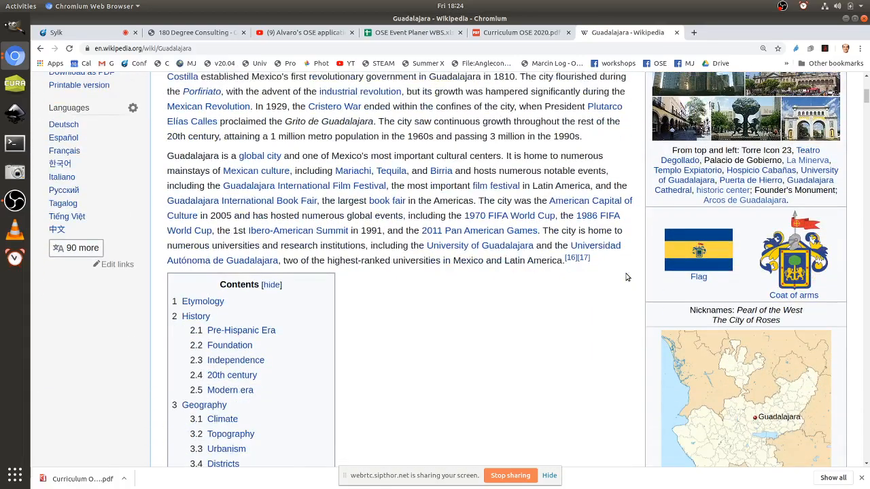
{"action": "scroll", "scroll_direction": "down", "scroll_amount": 3}
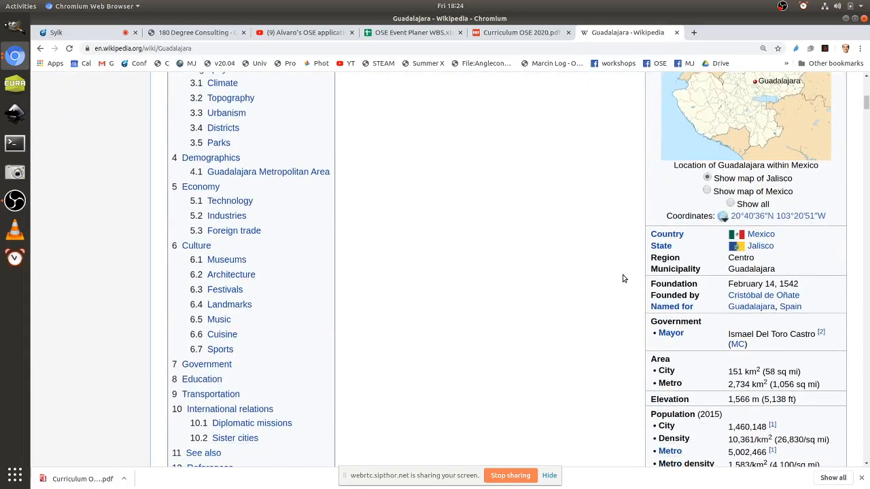
{"action": "scroll", "scroll_direction": "down", "scroll_amount": 3}
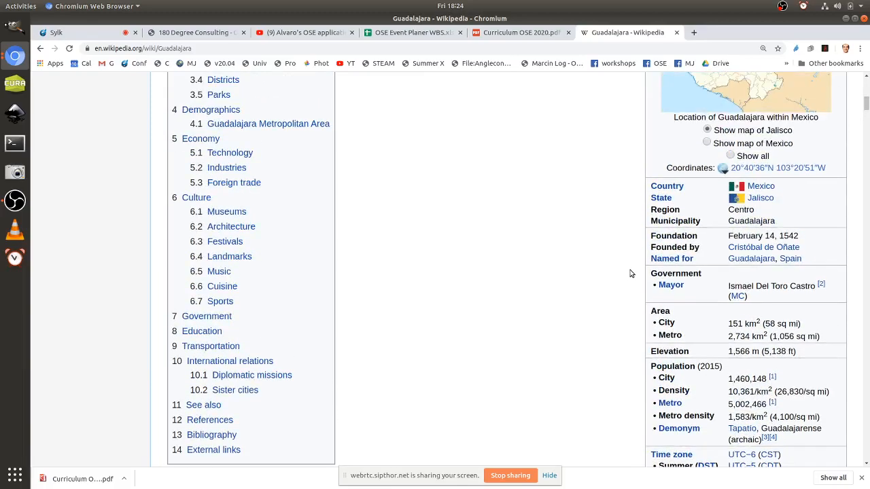
{"action": "scroll", "scroll_direction": "down", "scroll_amount": 3}
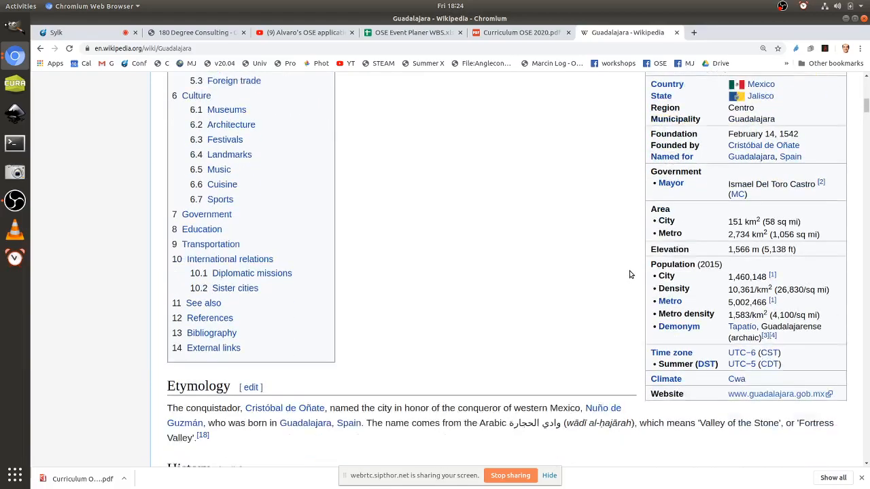
{"action": "scroll", "scroll_direction": "down", "scroll_amount": 3}
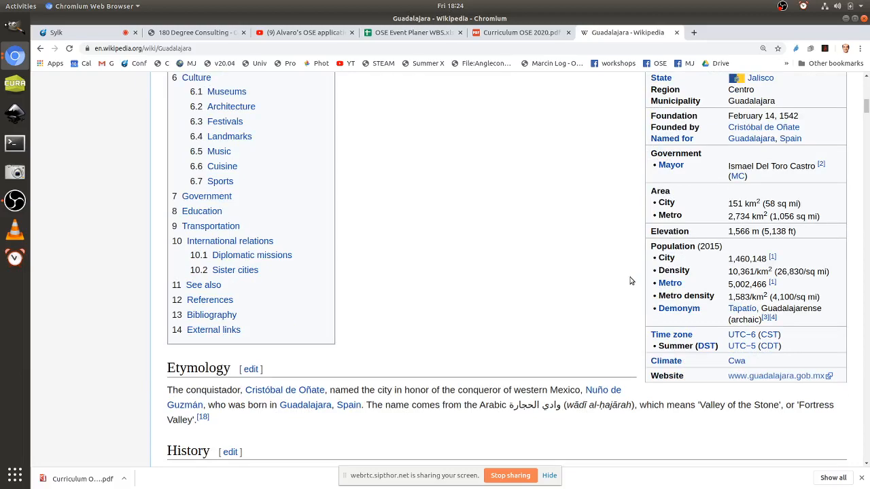
{"action": "mouse_move", "coordinate": [632, 285]}
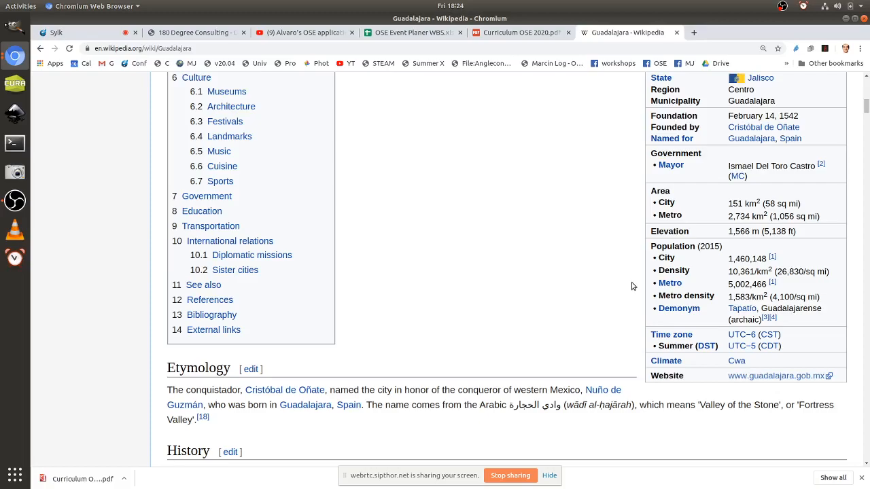
{"action": "mouse_move", "coordinate": [635, 289]}
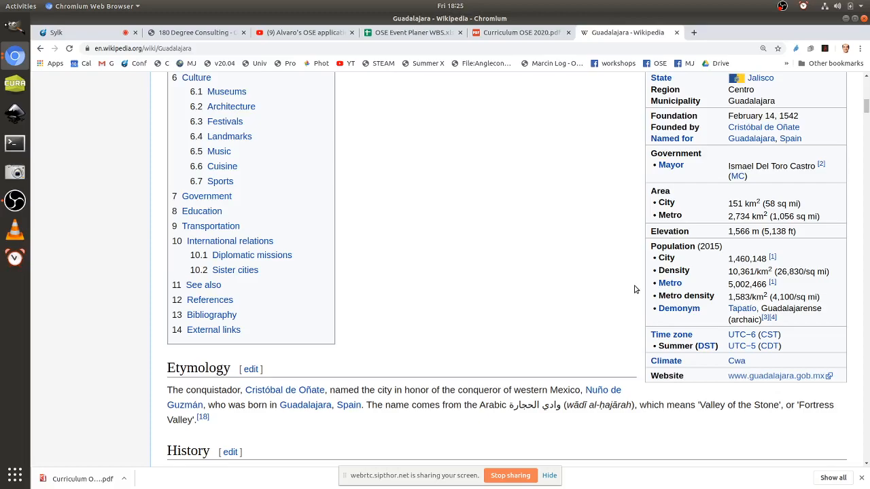
Step: Return to the 180 Degree Consulting wiki page and scroll toward its effort chart and log sections
{"action": "scroll", "scroll_direction": "up", "scroll_amount": 3}
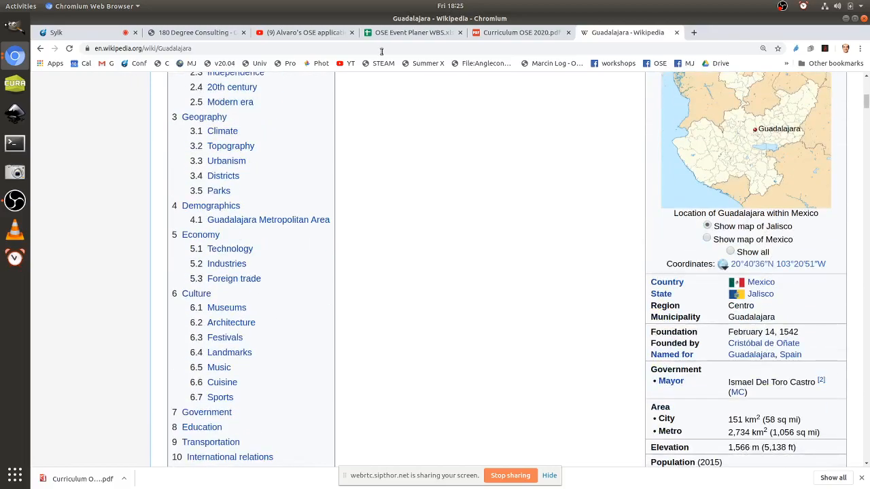
{"action": "left_click", "coordinate": [197, 32]}
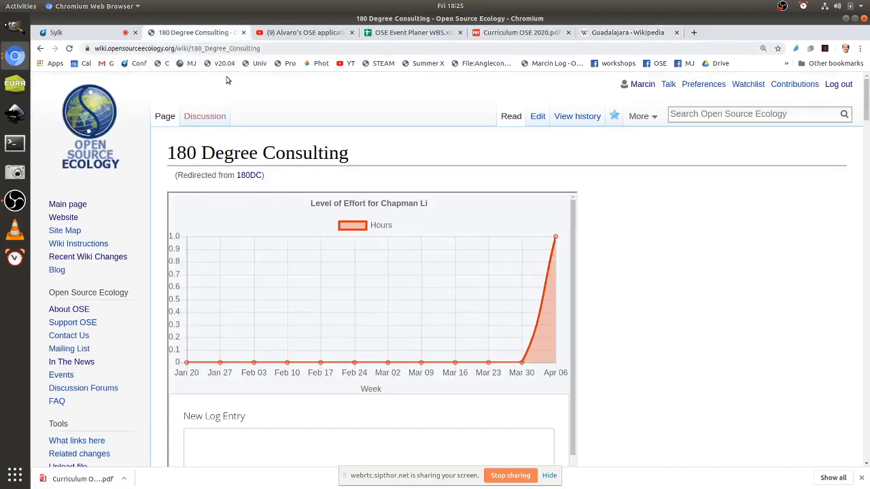
{"action": "scroll", "scroll_direction": "down", "scroll_amount": 3}
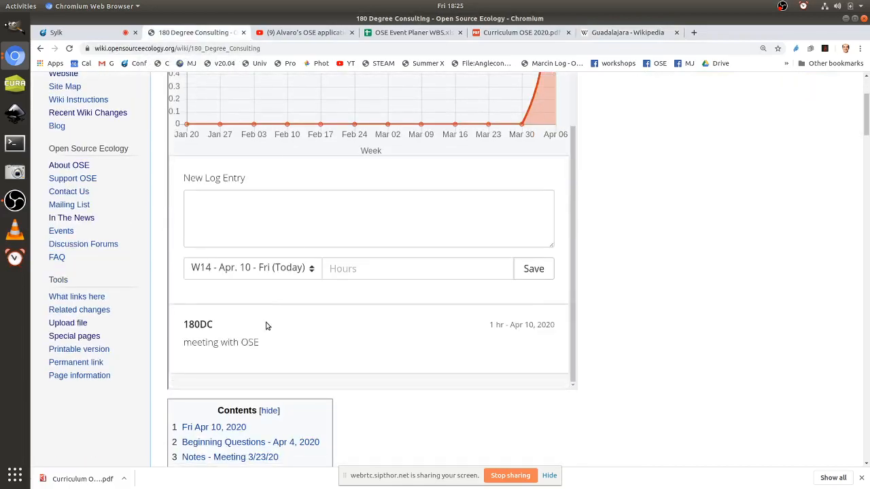
Step: Add a '*Resources -' bullet to the Apr 10 notes starting with the [[Alvaro Log]] link
{"action": "scroll", "scroll_direction": "down", "scroll_amount": 3}
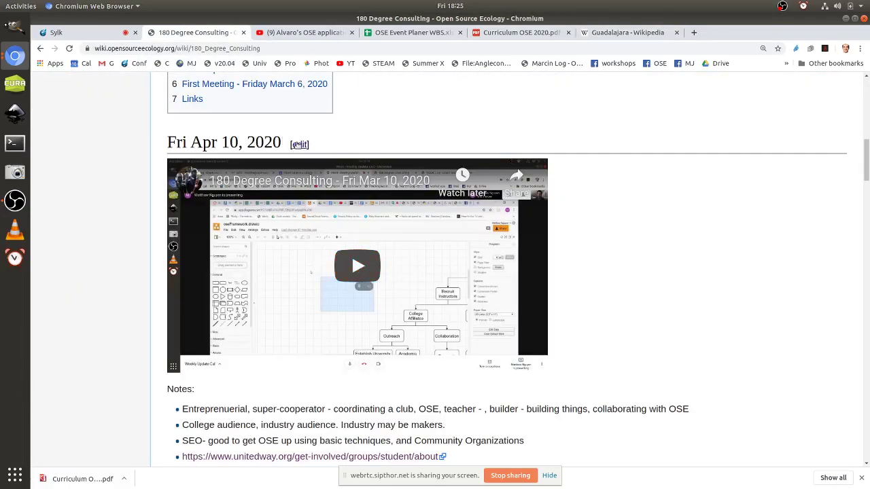
{"action": "left_click", "coordinate": [299, 144]}
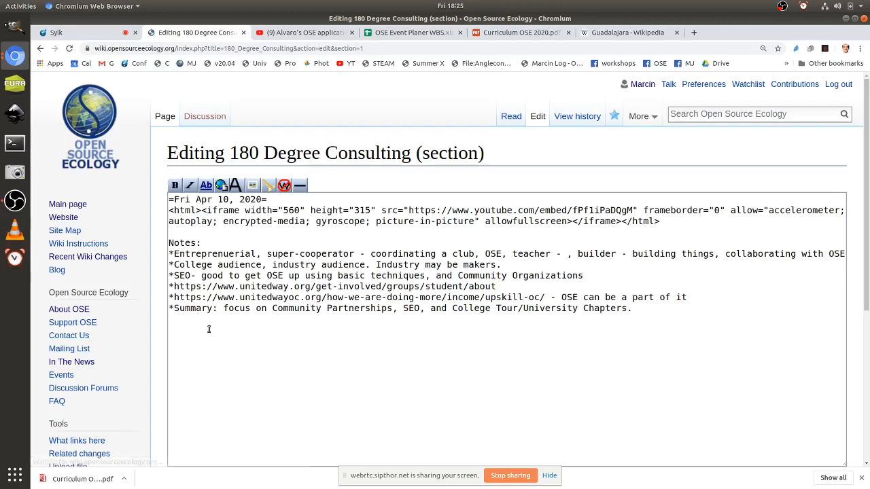
{"action": "left_click", "coordinate": [209, 329]}
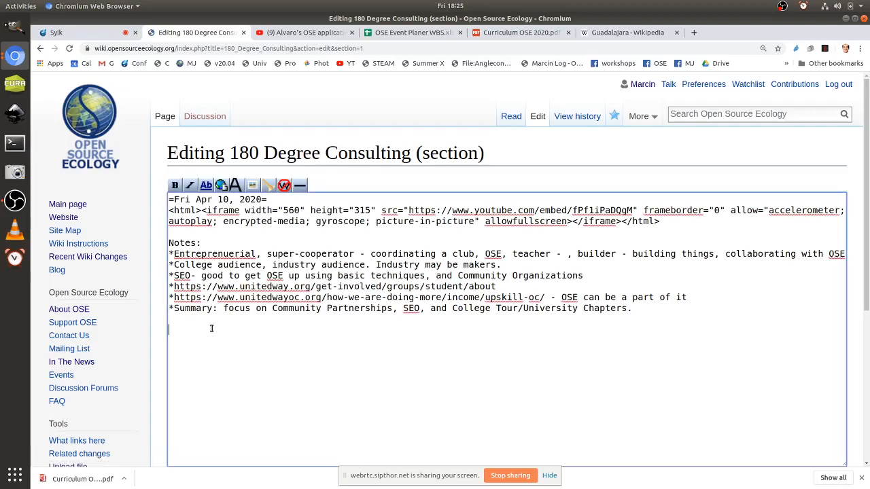
{"action": "type", "text": "*Rs"}
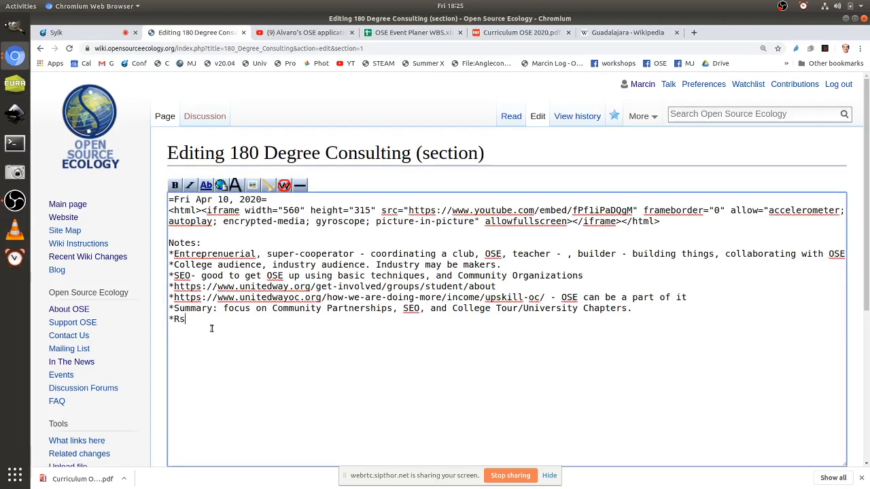
{"action": "type", "text": "esources - A"}
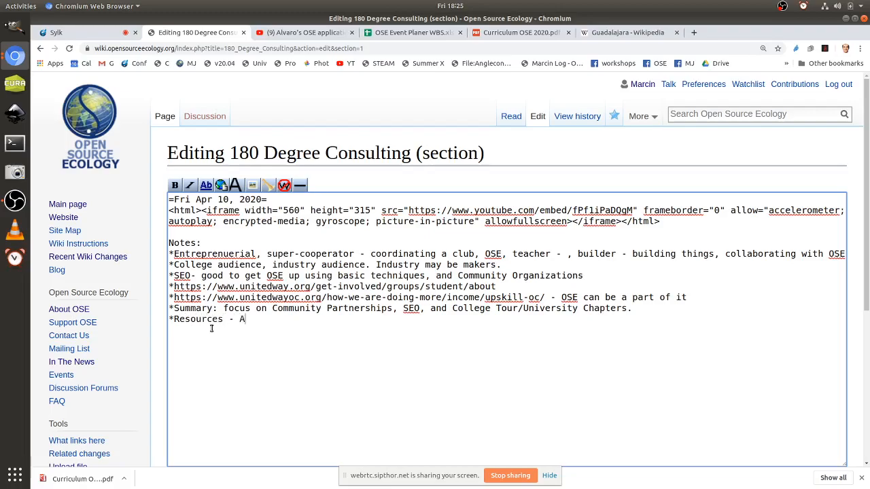
{"action": "type", "text": "lvaro Lo"}
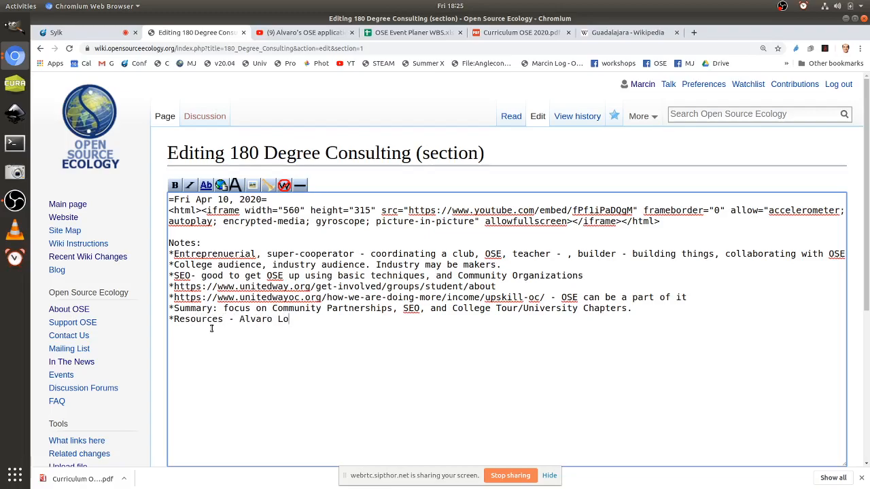
{"action": "type", "text": "g]]"}
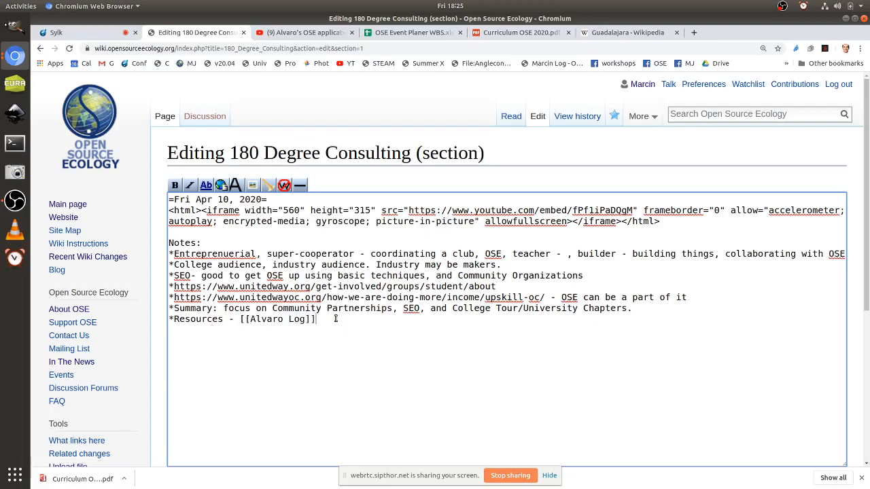
{"action": "type", "text": ","}
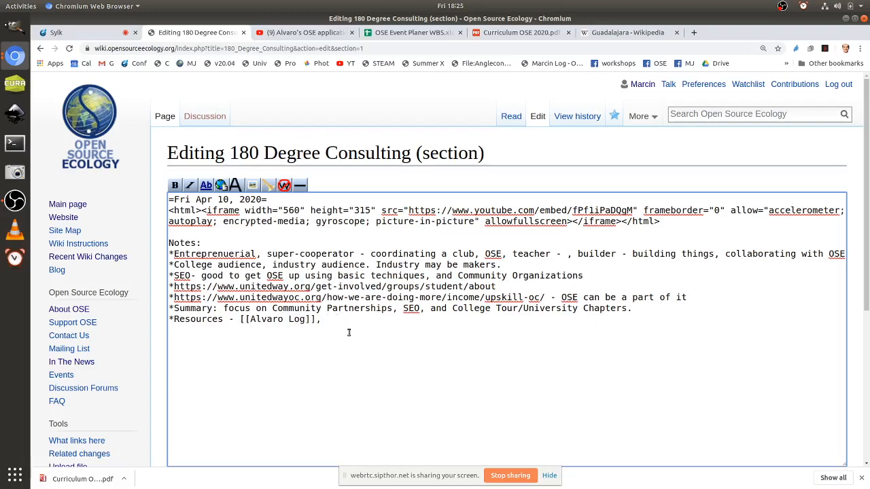
Step: Append wikilinks to Andreas Log and Jessica Log, then save the section
{"action": "type", "text": "[["}
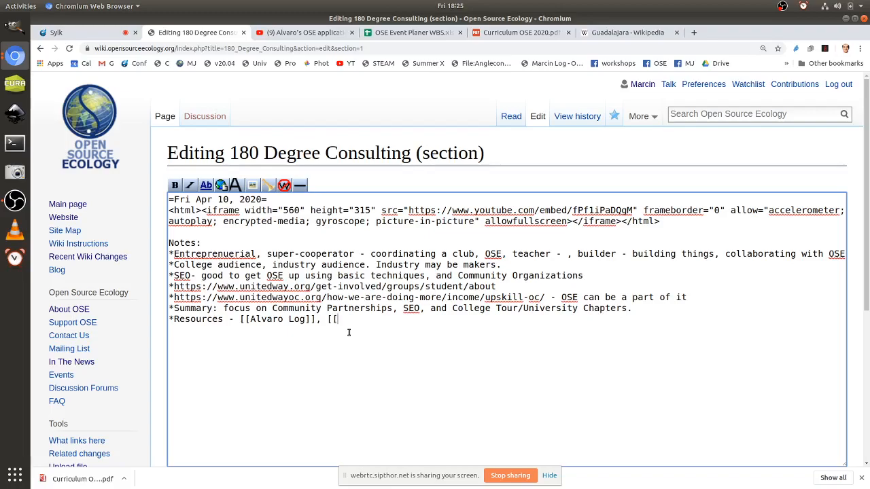
{"action": "type", "text": "Andrewas Log"}
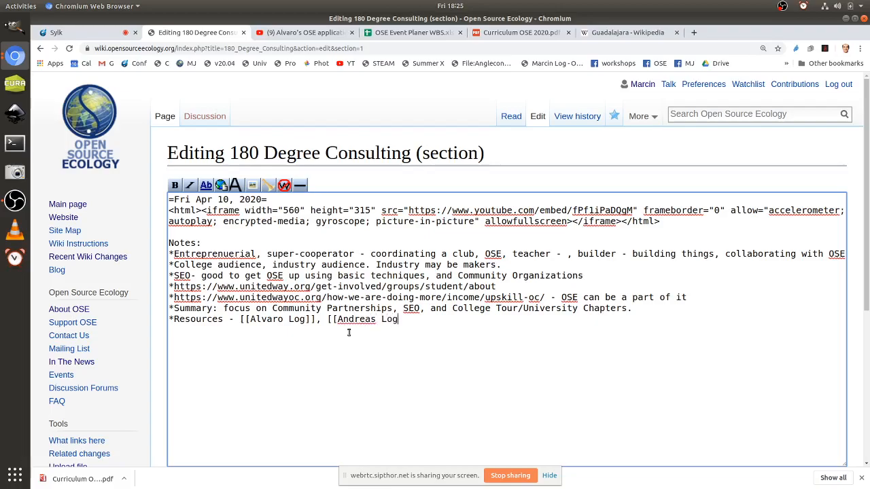
{"action": "type", "text": "]], [["}
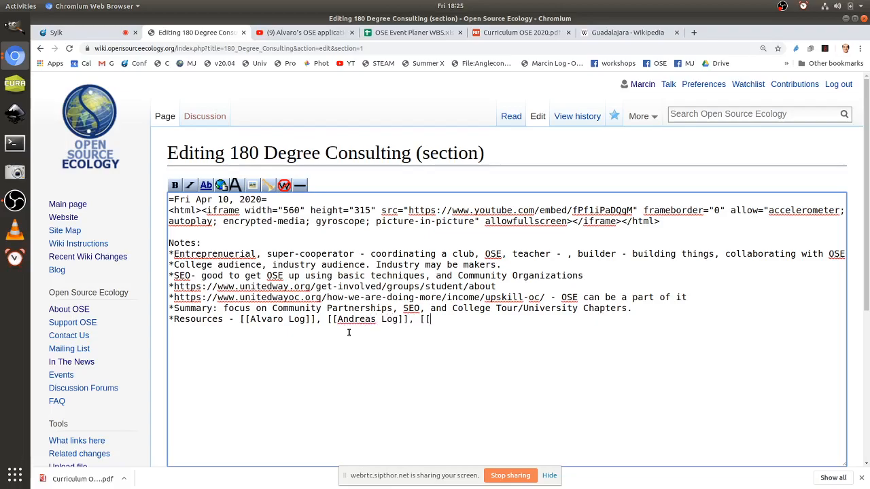
{"action": "type", "text": "Jesso"}
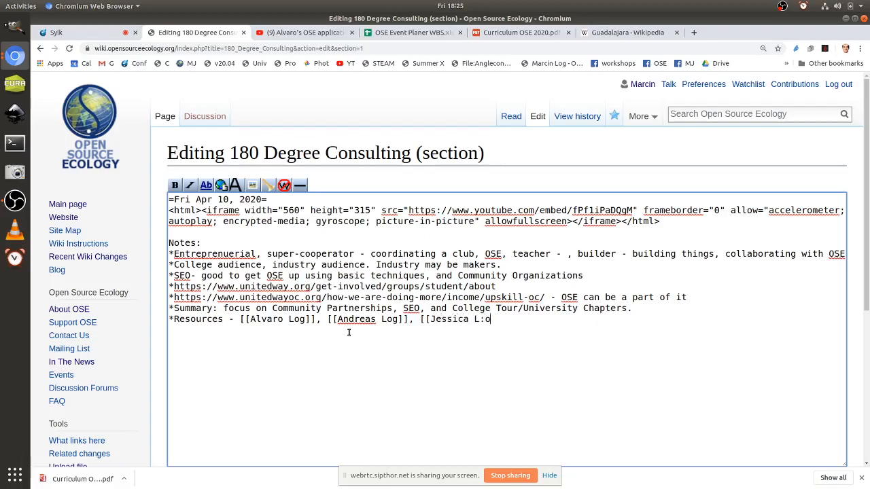
{"action": "type", "text": "Log"}
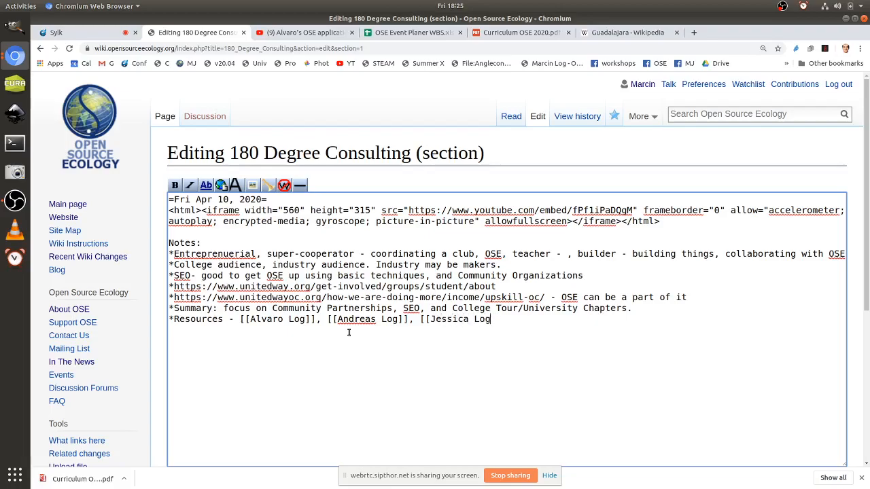
{"action": "type", "text": "]]."}
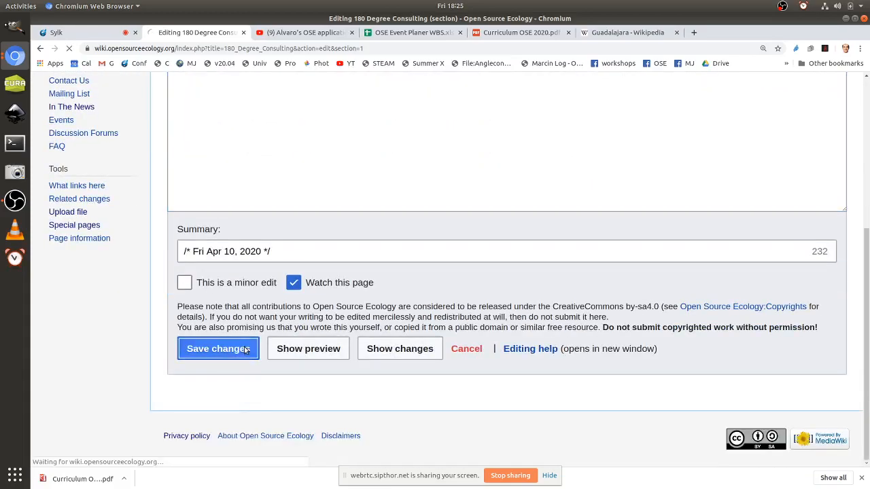
{"action": "left_click", "coordinate": [218, 348]}
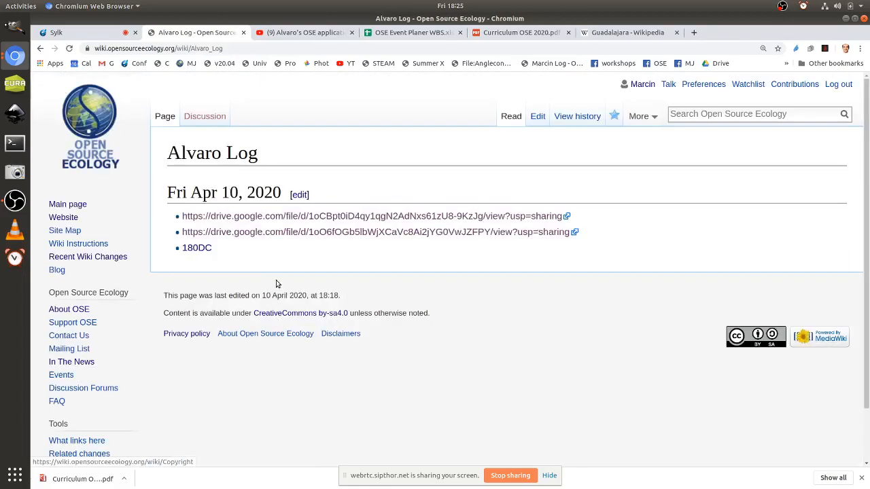
Step: Start an '*Options:' bullet in the Apr 10 section with a nested '**' sub-bullet
{"action": "left_click", "coordinate": [299, 195]}
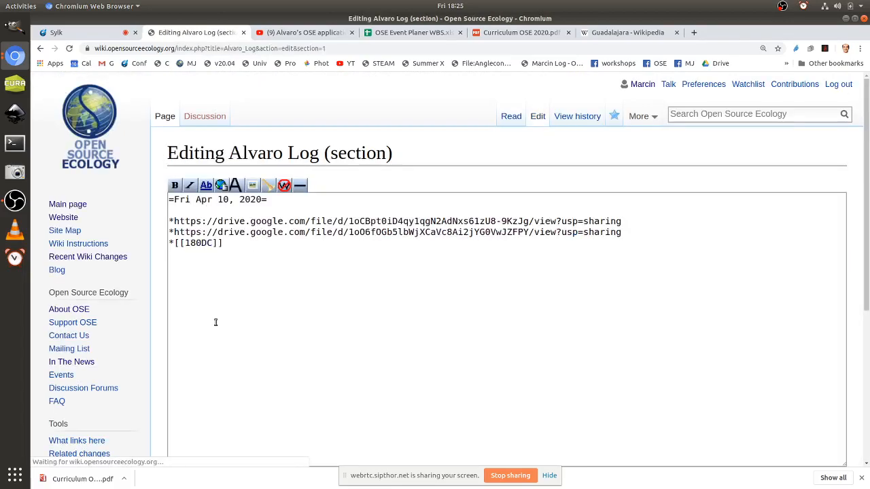
{"action": "type", "text": "*Mae"}
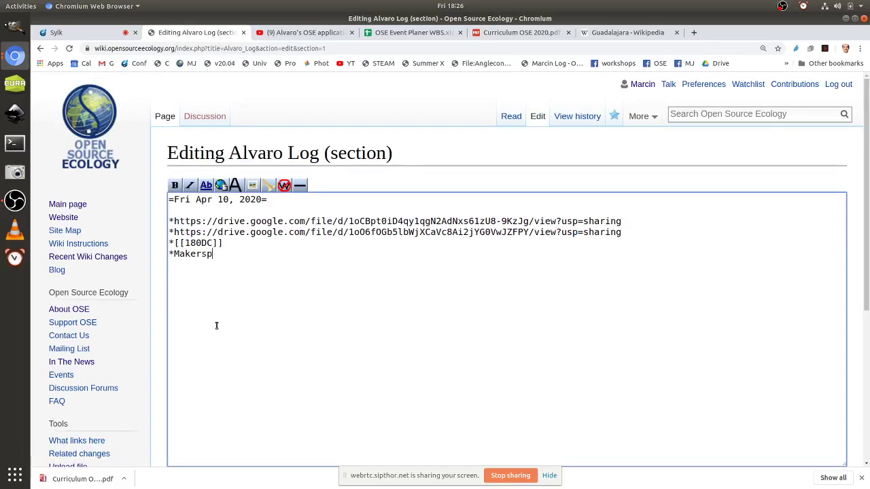
{"action": "key", "text": "BackSpace"}
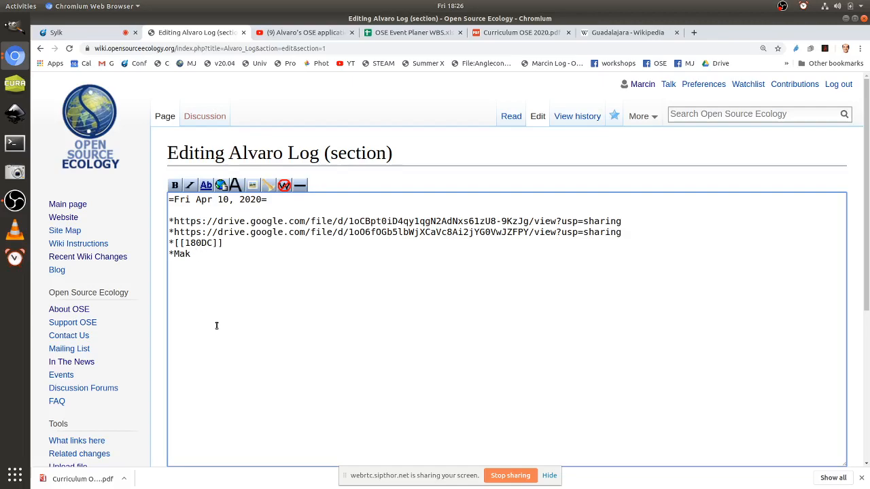
{"action": "type", "text": "Opti"}
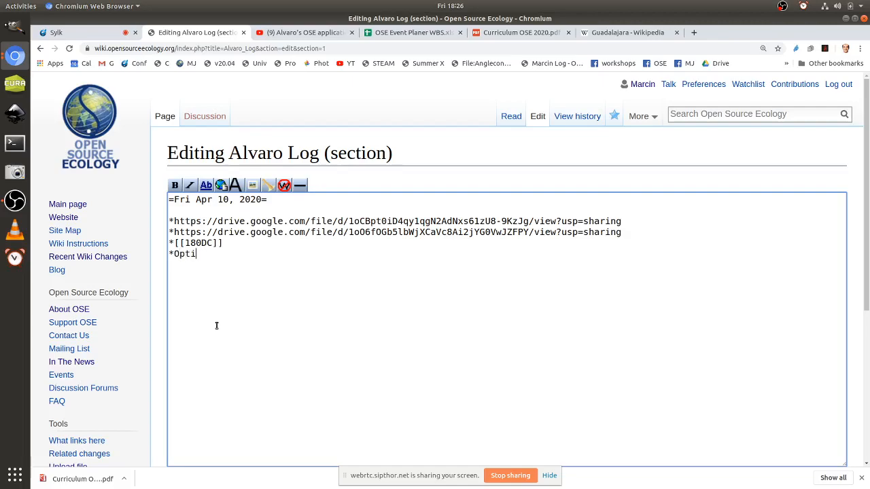
{"action": "type", "text": "ons:"}
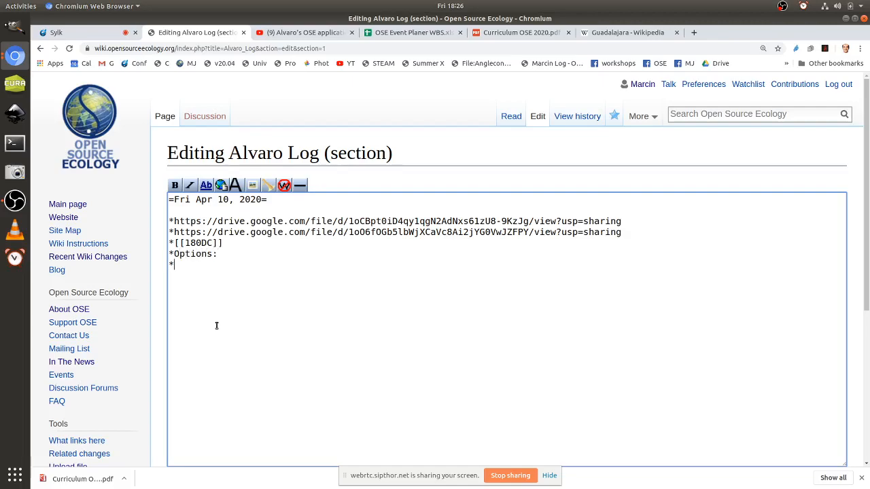
{"action": "type", "text": "*"}
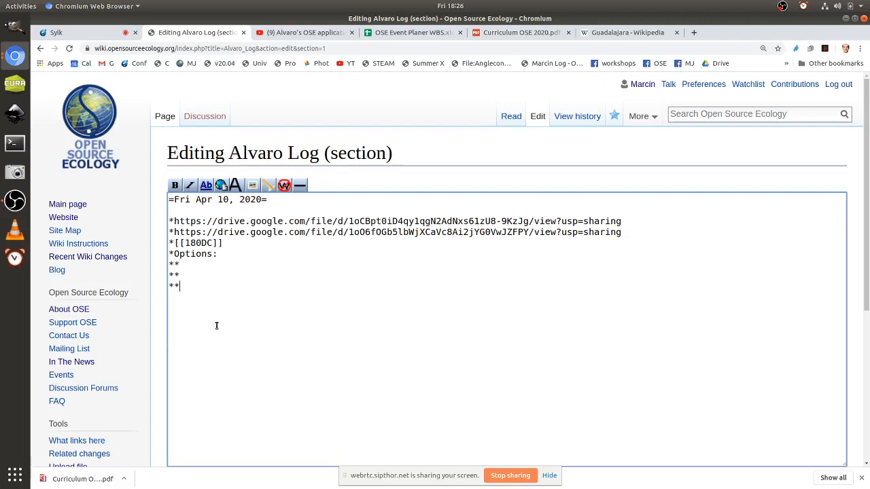
Step: List the options Makerspace, City initiative - for robotics, and Universities
{"action": "type", "text": "Universities"}
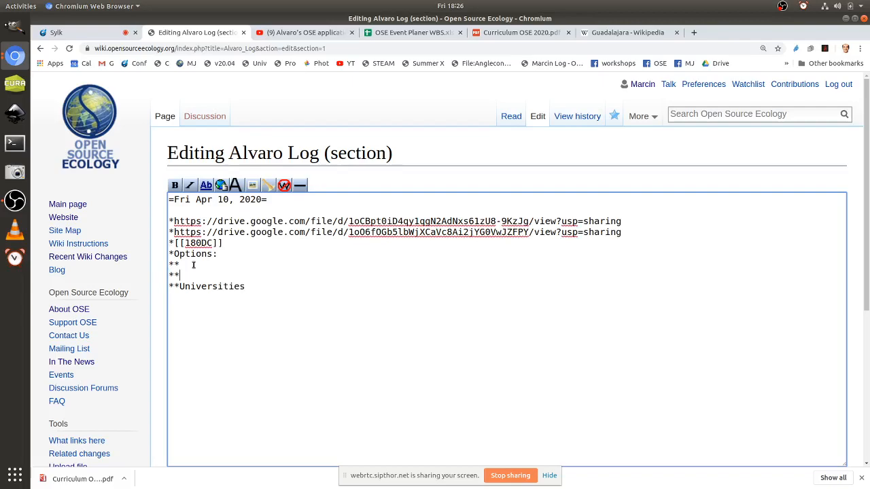
{"action": "type", "text": "Maker"}
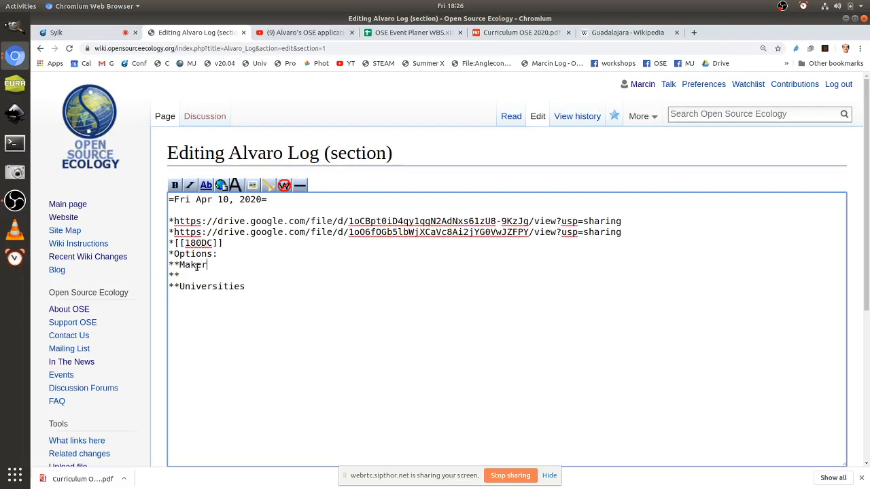
{"action": "type", "text": "space"}
{"action": "left_click", "coordinate": [507, 275]}
{"action": "type", "text": "City initiative - for "}
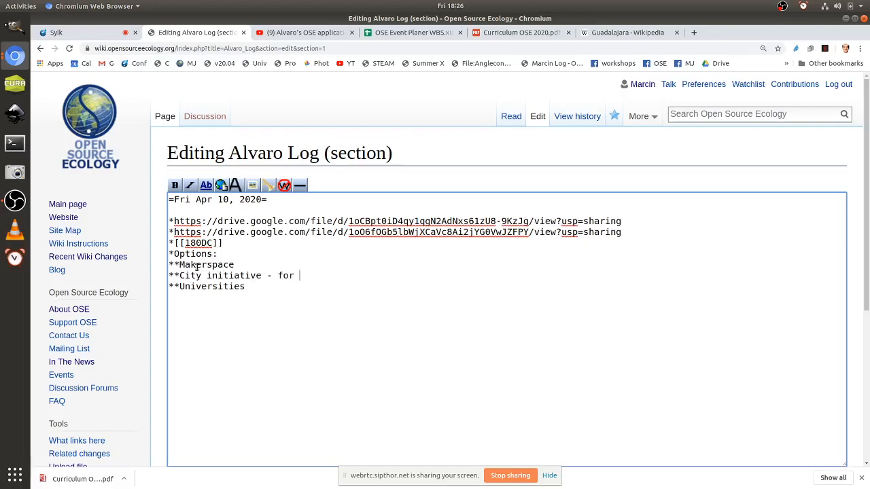
{"action": "type", "text": "robotics"}
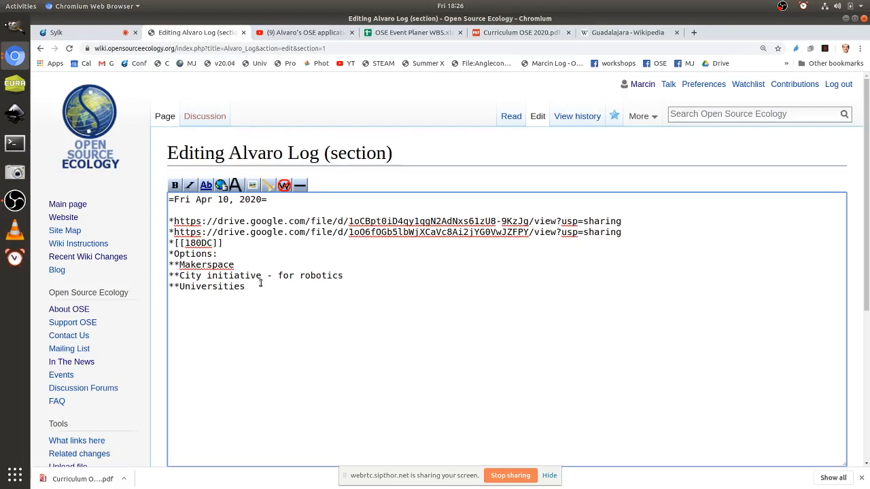
{"action": "left_click", "coordinate": [273, 286]}
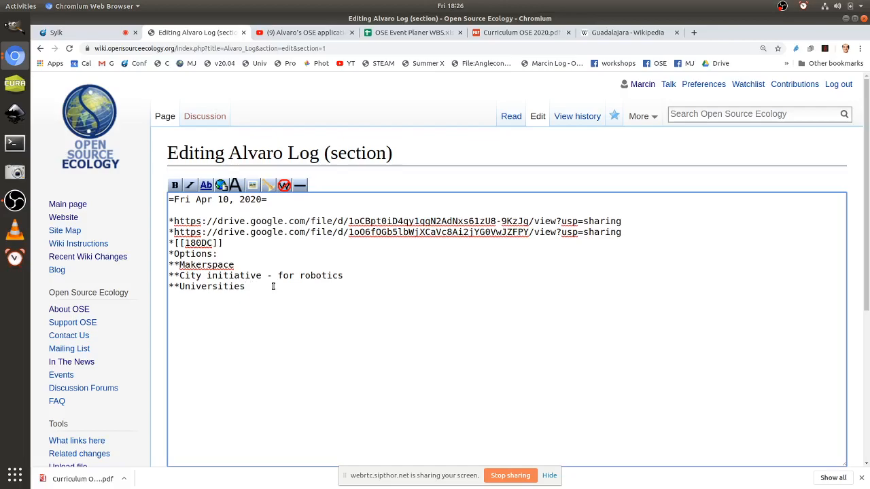
Step: Add trailing dashes to the Makerspace and Universities options, ready for details
{"action": "type", "text": "-"}
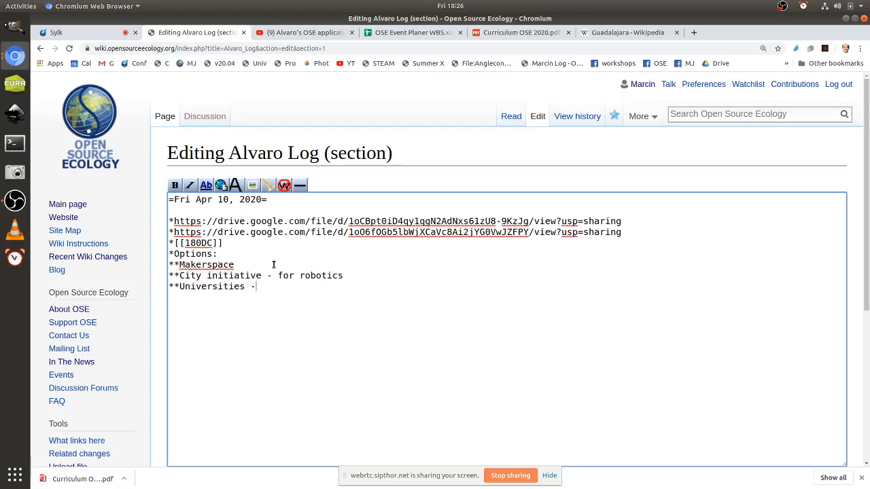
{"action": "type", "text": "-"}
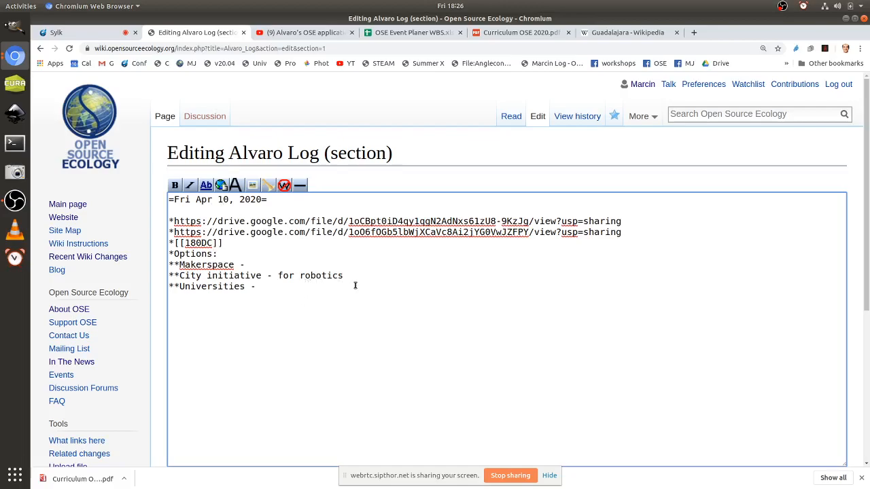
{"action": "left_click", "coordinate": [262, 287]}
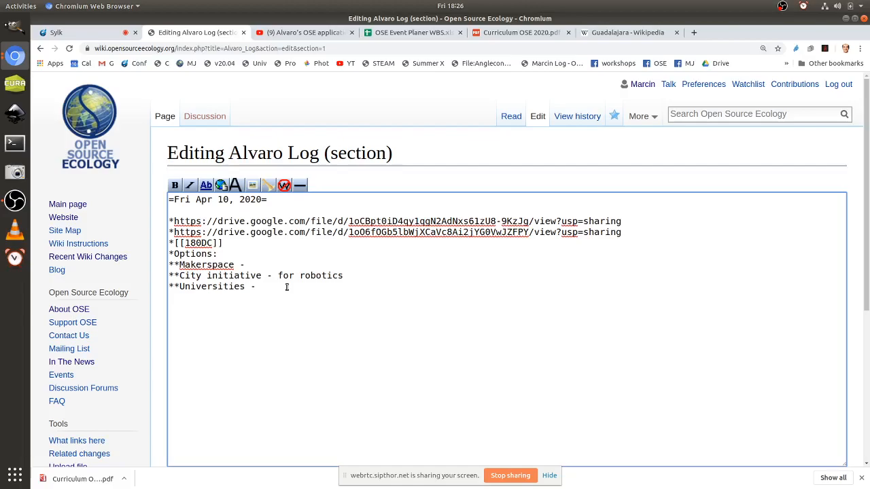
{"action": "left_click", "coordinate": [262, 286]}
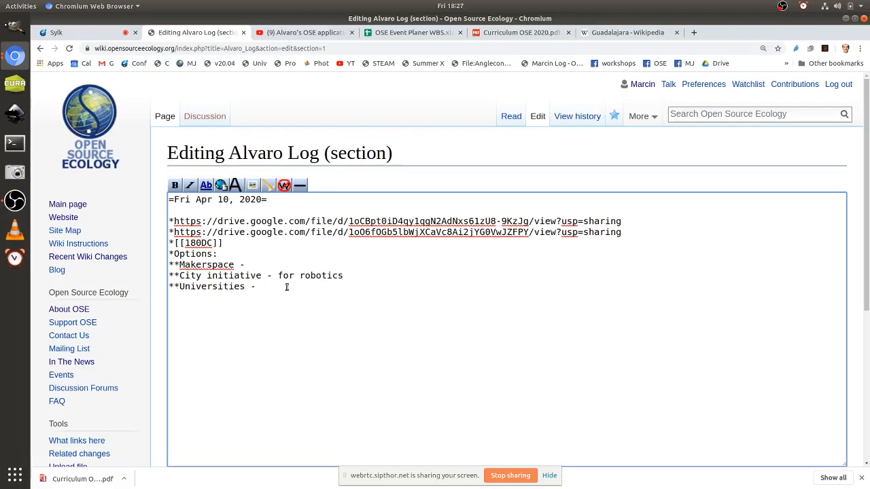
{"action": "left_click", "coordinate": [262, 286]}
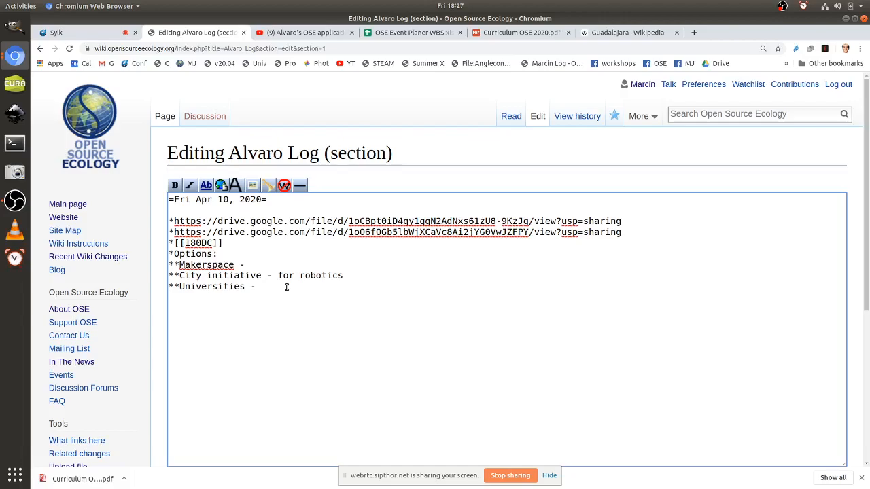
{"action": "left_click", "coordinate": [261, 287]}
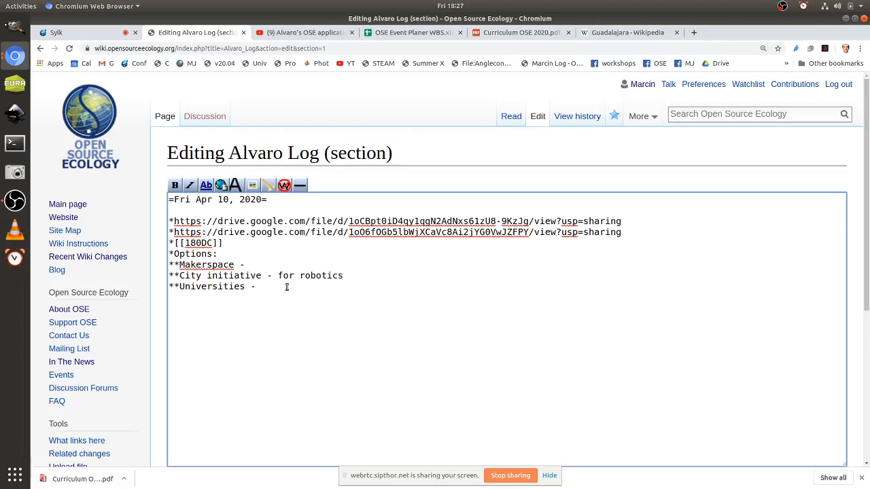
{"action": "right_click", "coordinate": [286, 287]}
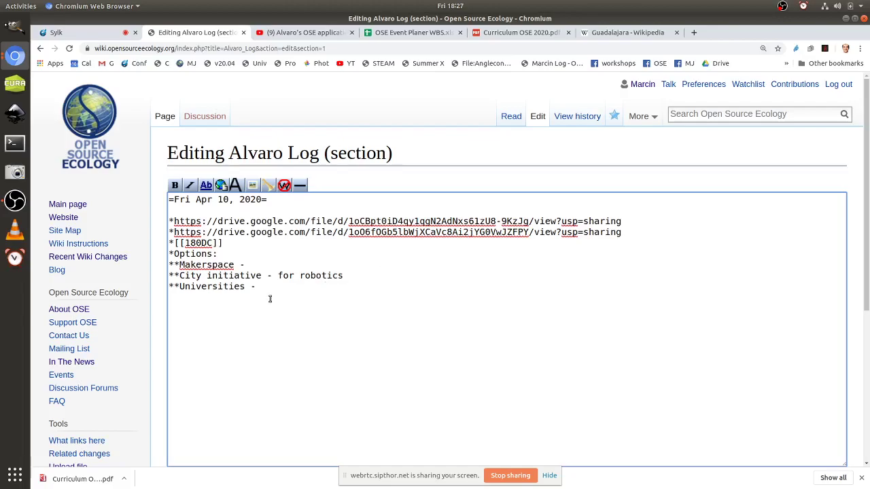
Step: Extend Universities with 'STEAM Camp, Produce Printers, do OSPD' and save the section
{"action": "type", "text": "STEAM C"}
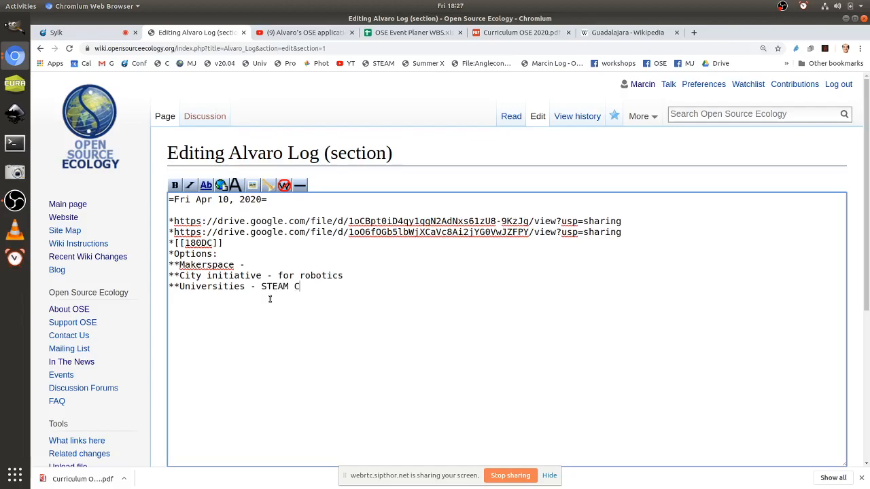
{"action": "type", "text": "amp,"}
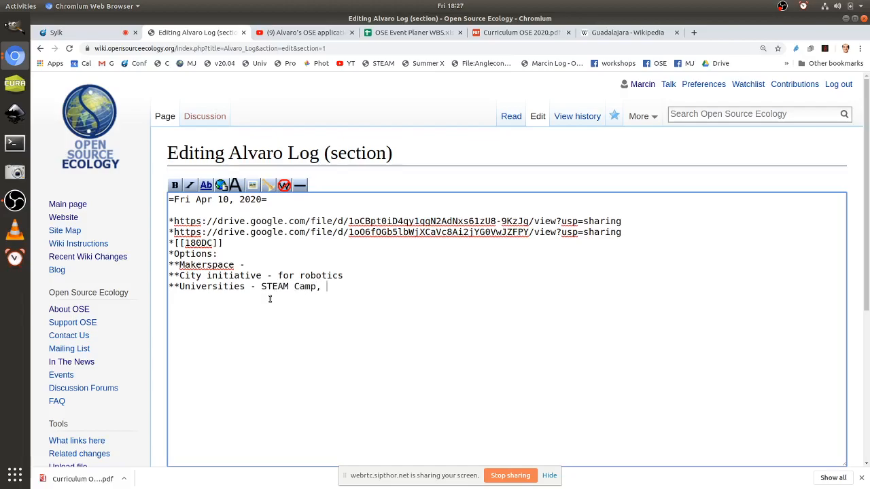
{"action": "type", "text": "Product"}
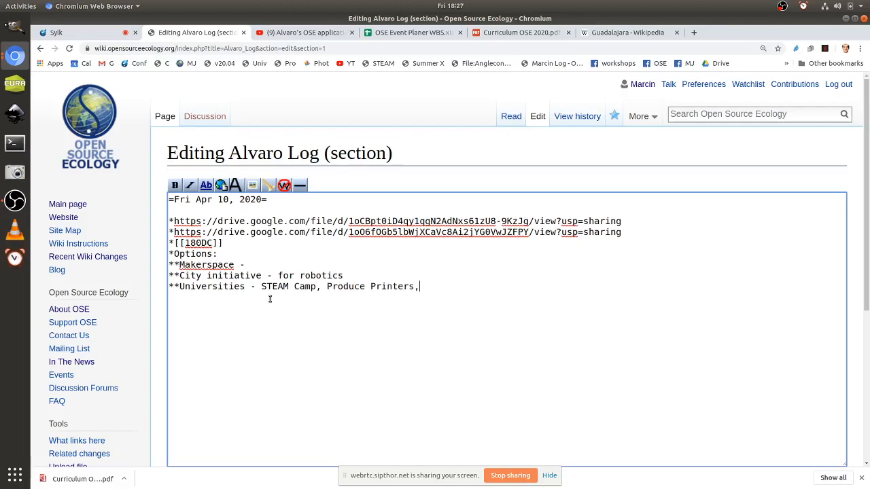
{"action": "type", "text": "Pro"}
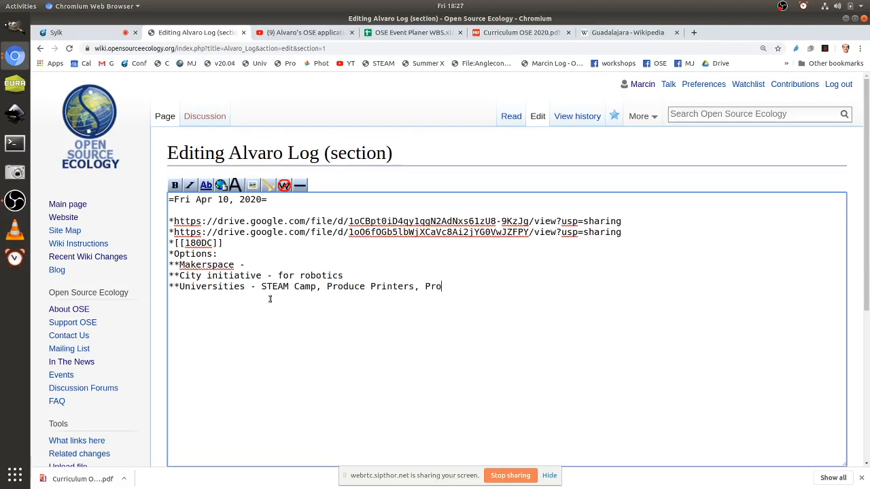
{"action": "type", "text": "do O"}
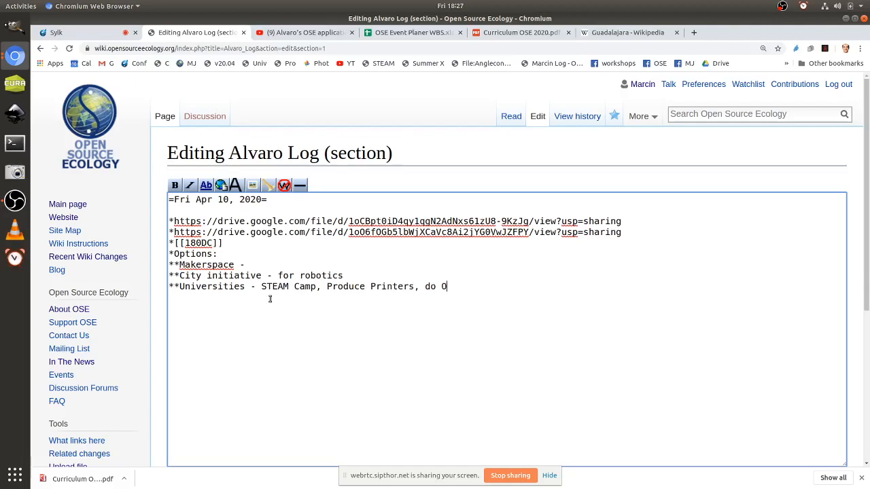
{"action": "type", "text": "SPD"}
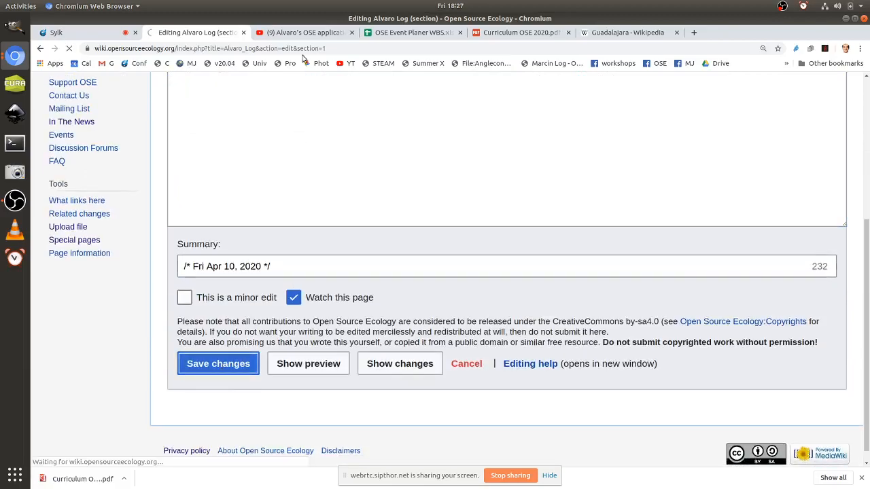
{"action": "left_click", "coordinate": [304, 31]}
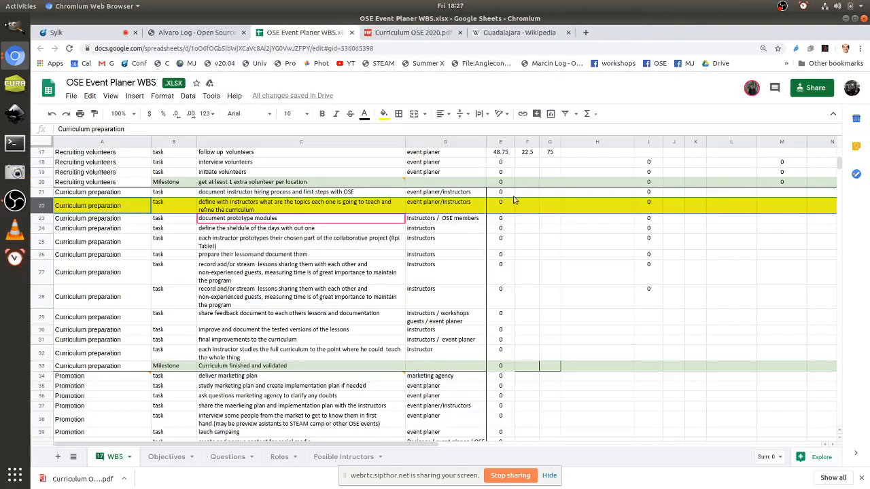
Step: Paste the YouTube iframe for video B-BOSsL63a8 wrapped in <html> tags on Alvaro Log
{"action": "left_click", "coordinate": [197, 32]}
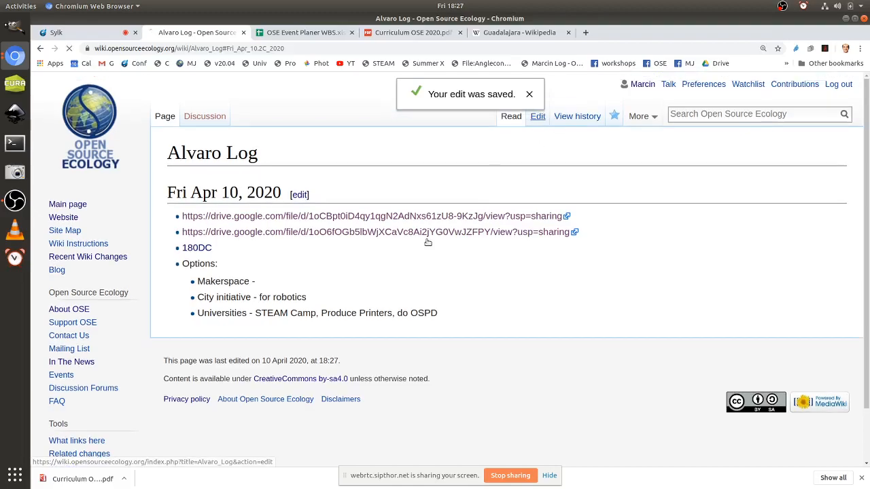
{"action": "left_click", "coordinate": [537, 116]}
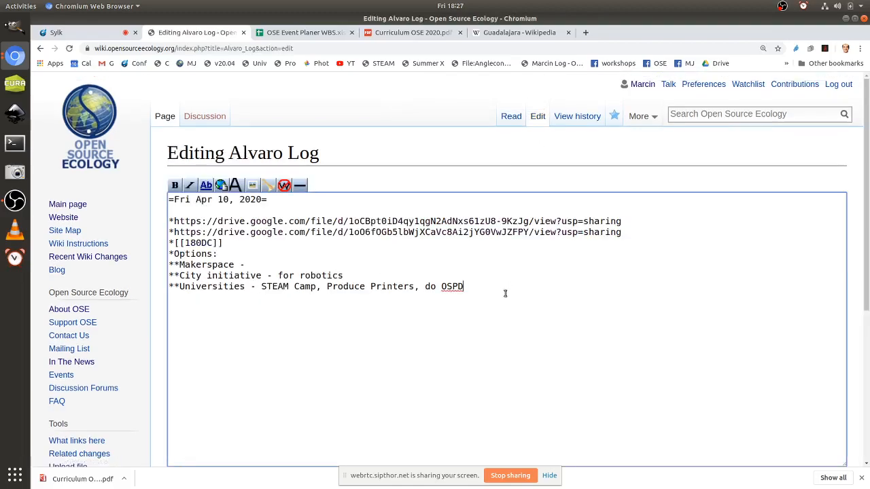
{"action": "type", "text": "<iframe width=\"560\" height=\"315\" src=\"https://www.youtube.com/embed/B-BOSsL63a8\" frameborder=\"0\" allow=\"accelerometer; autoplay; encrypted-media; gyroscope; picture-in-picture\" allowfullscreen></iframe>"}
{"action": "type", "text": "</nowiki>"}
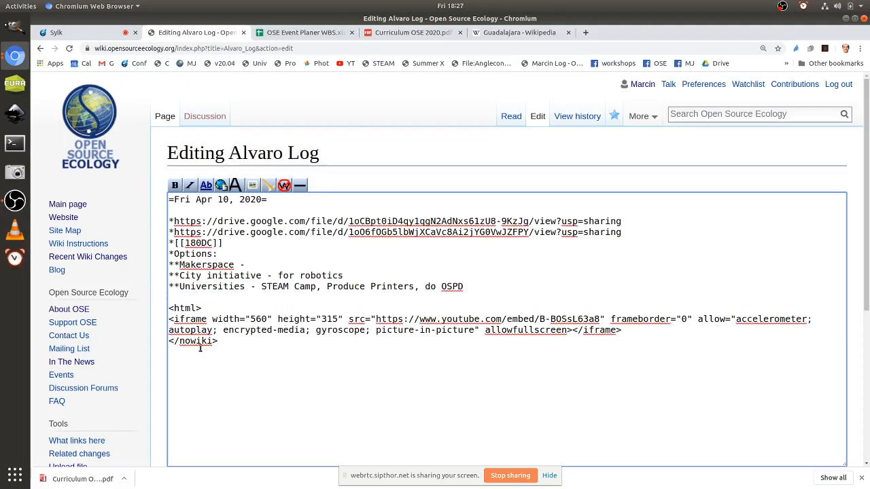
{"action": "double_click", "coordinate": [195, 341]}
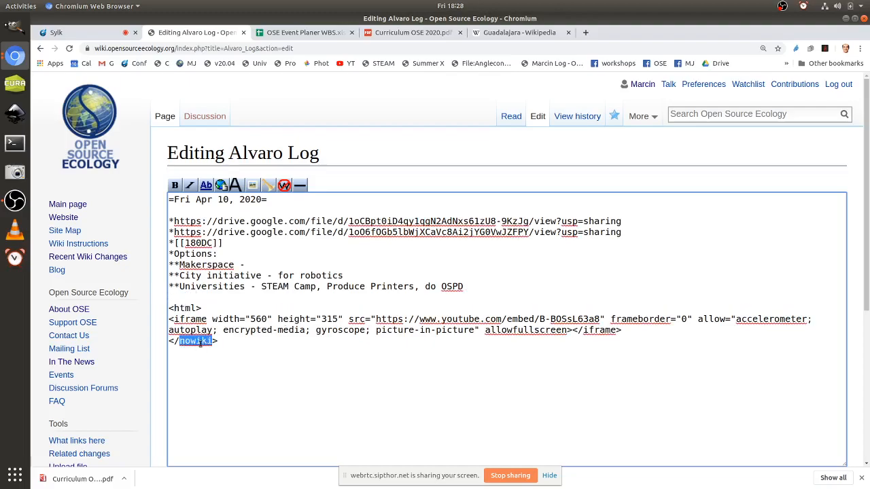
{"action": "scroll", "scroll_direction": "down", "scroll_amount": 3}
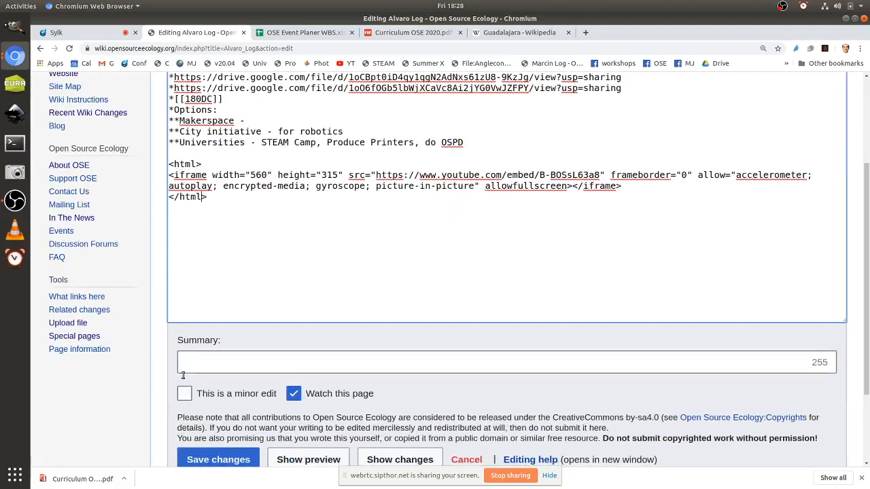
Step: Save the page with the embedded OSE application video
{"action": "left_click", "coordinate": [218, 459]}
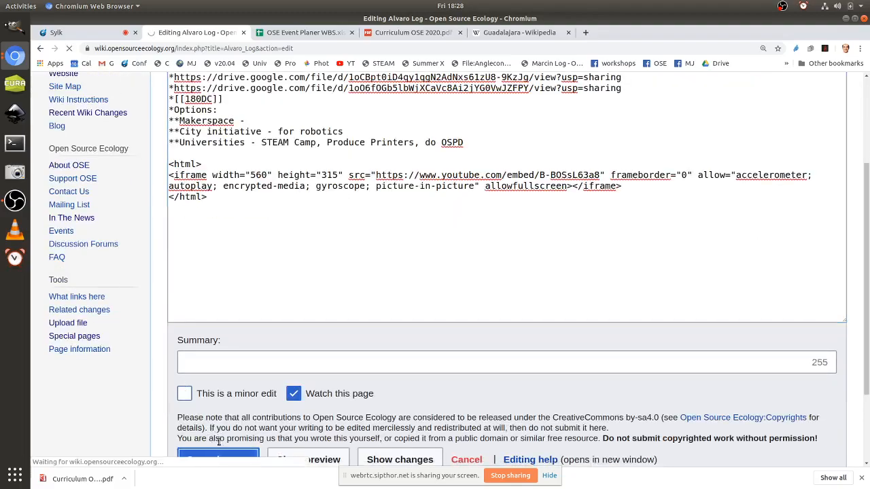
{"action": "left_click", "coordinate": [217, 460]}
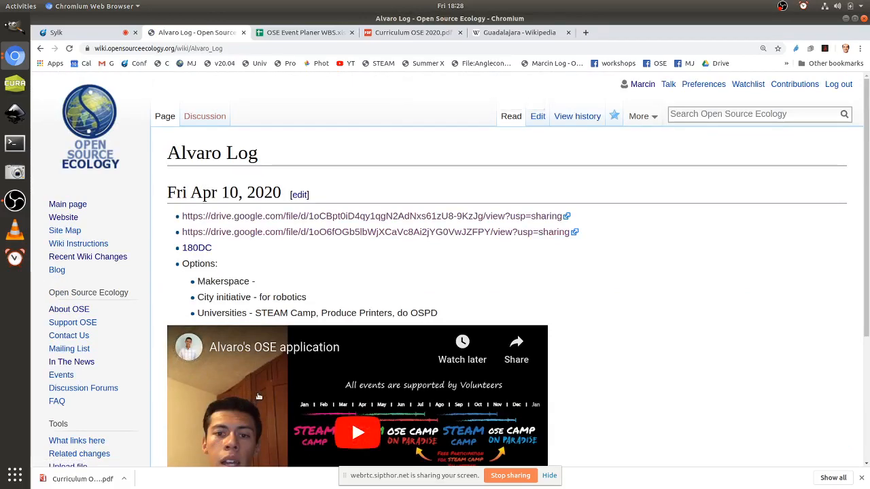
{"action": "mouse_move", "coordinate": [273, 391]}
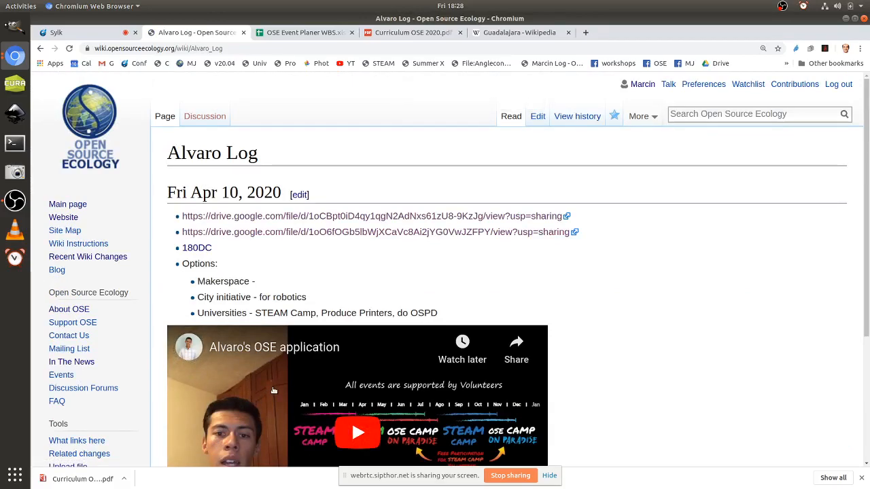
{"action": "scroll", "scroll_direction": "down", "scroll_amount": 3}
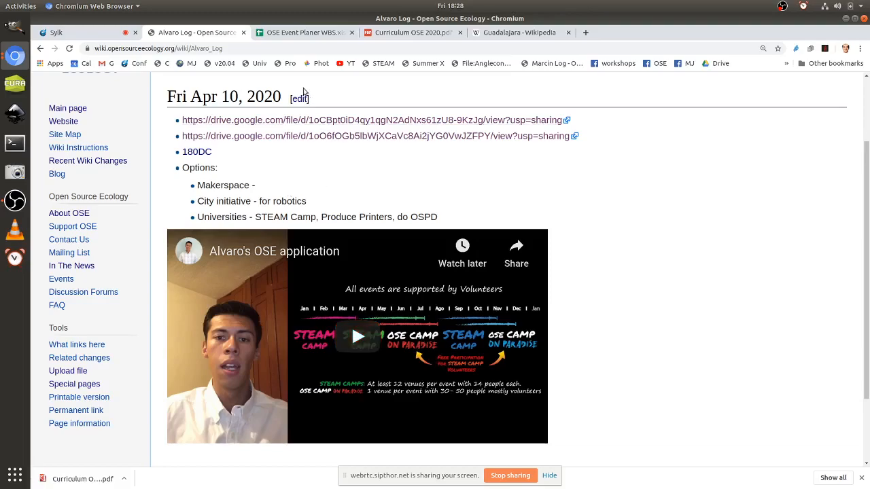
{"action": "left_click", "coordinate": [415, 32]}
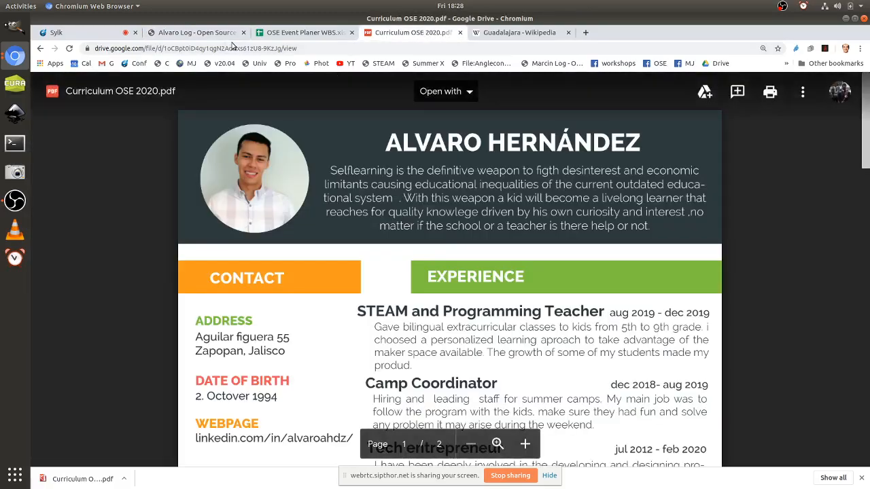
{"action": "mouse_move", "coordinate": [14, 258]}
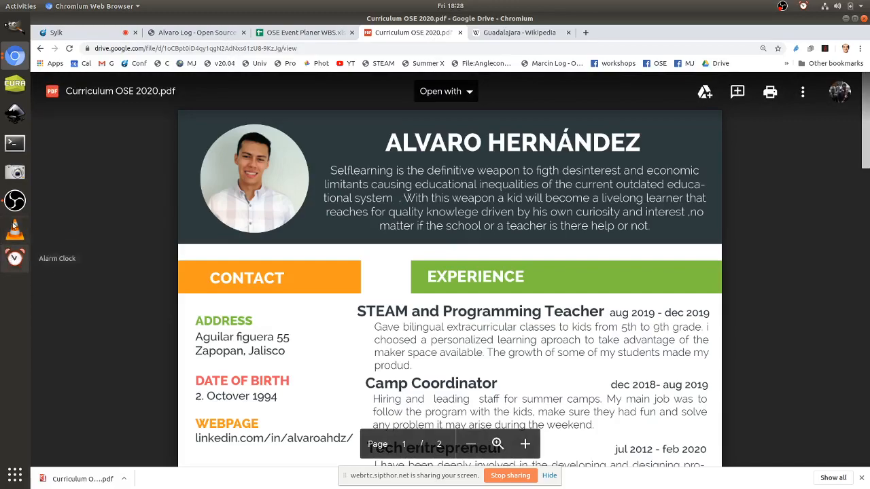
Step: Capture a selected area of the CV header as alvaro.png on the Desktop
{"action": "left_click", "coordinate": [15, 172]}
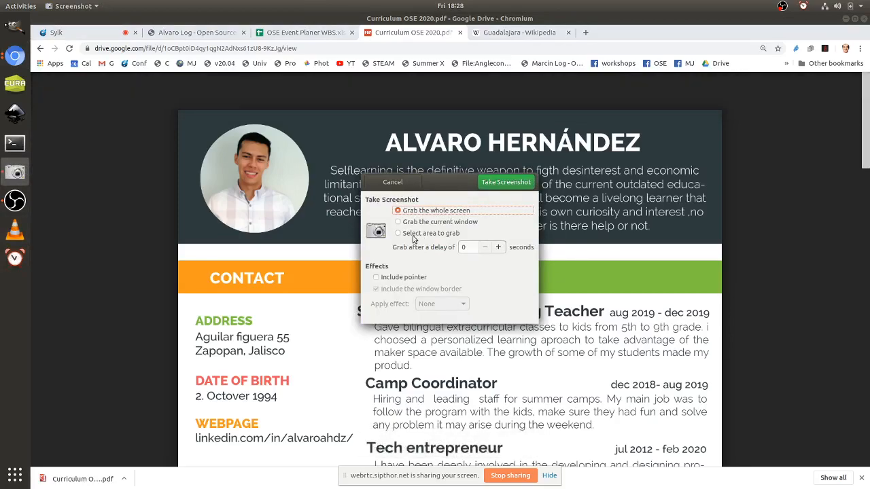
{"action": "left_click", "coordinate": [392, 181]}
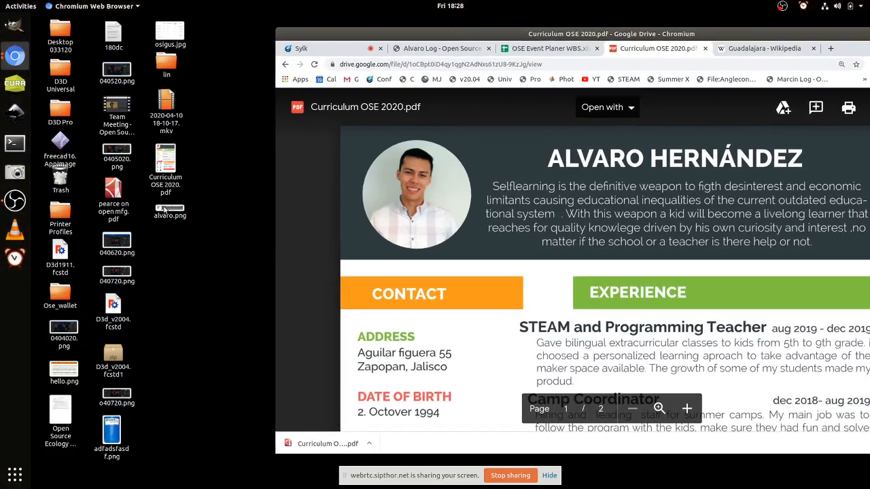
Step: Export alvaro.png from GIMP as alvaro.jpg at JPEG quality 60
{"action": "right_click", "coordinate": [170, 207]}
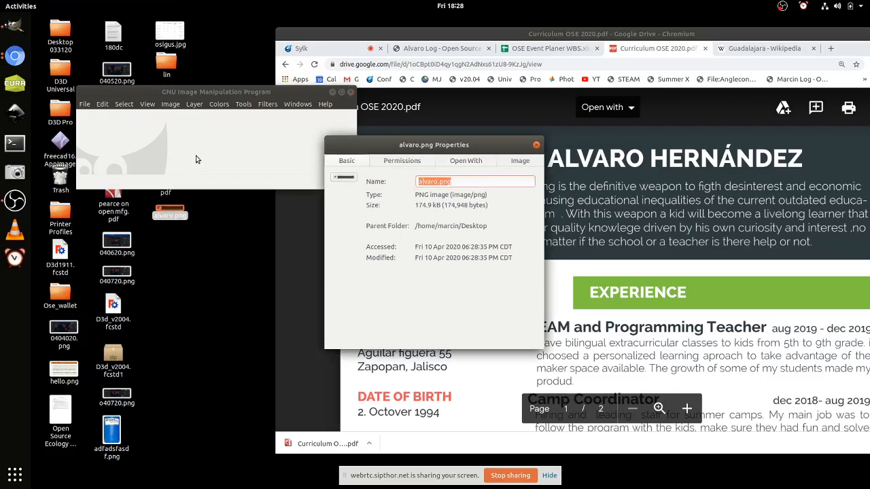
{"action": "mouse_move", "coordinate": [305, 195]}
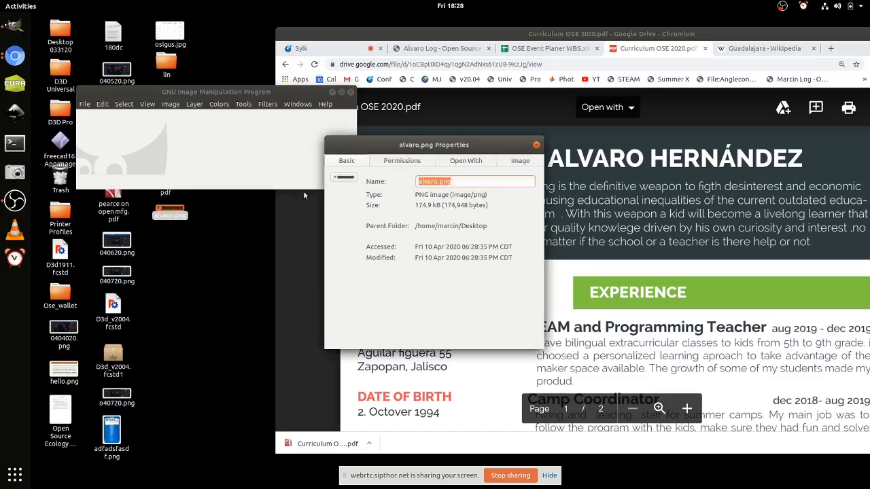
{"action": "left_click", "coordinate": [536, 145]}
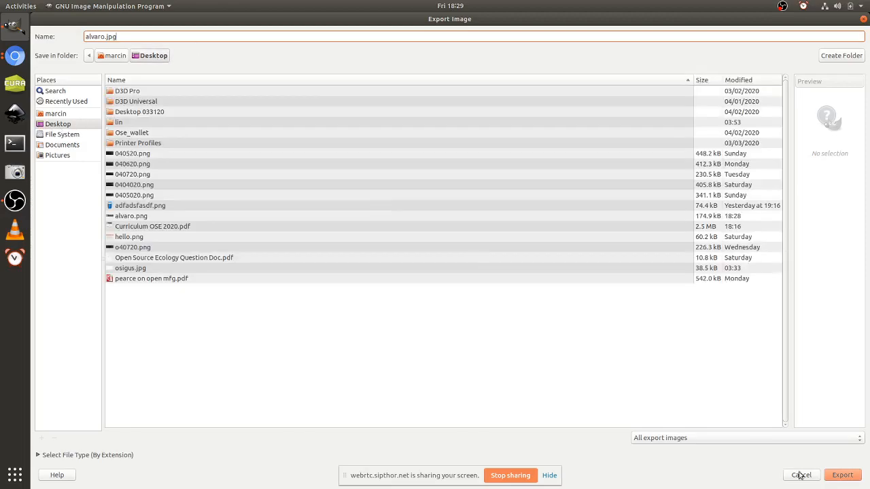
{"action": "left_click", "coordinate": [842, 475]}
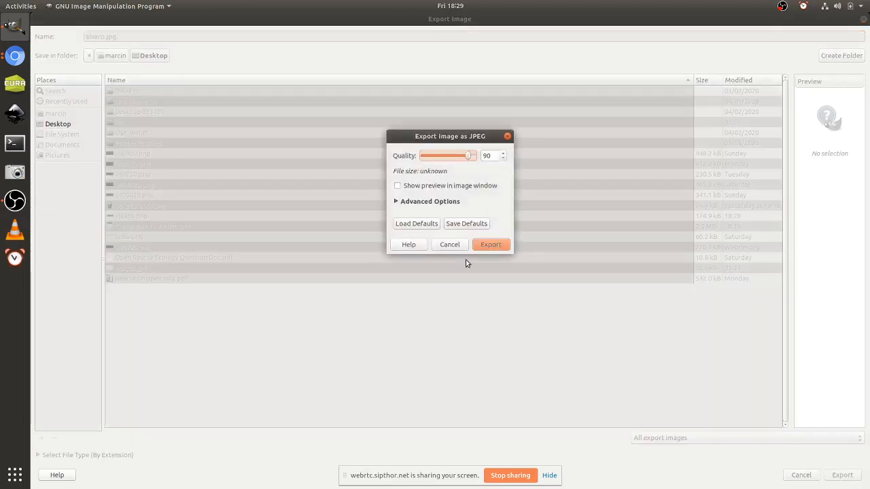
{"action": "left_click_drag", "start_coordinate": [471, 156], "coordinate": [465, 156]}
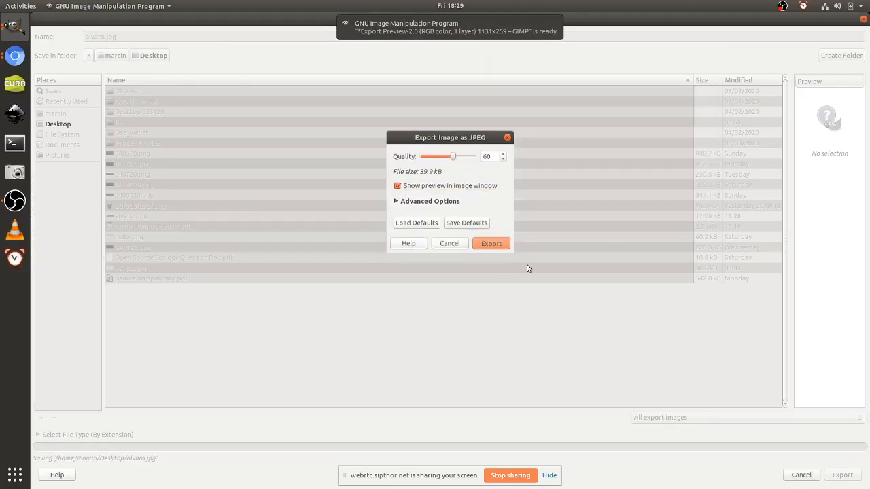
{"action": "left_click", "coordinate": [491, 243]}
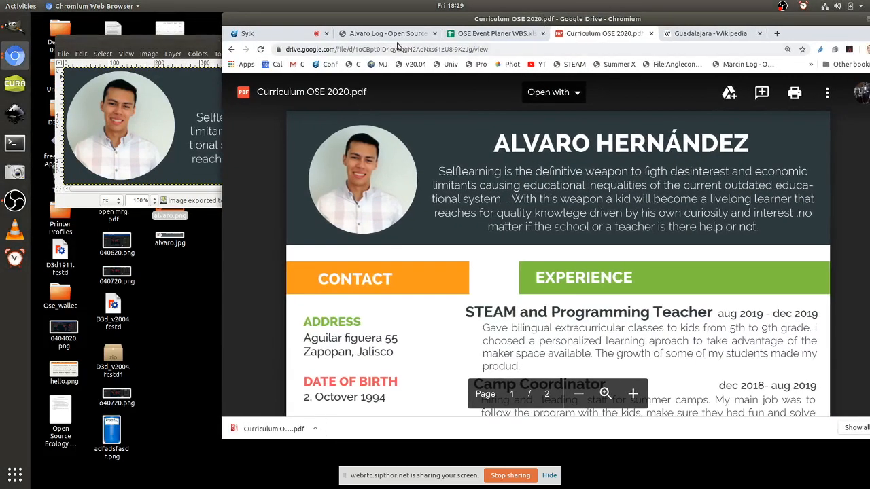
Step: Insert [[File:Alvaro.jpg|400px]] at the top of the Apr 10 section
{"action": "left_click", "coordinate": [385, 33]}
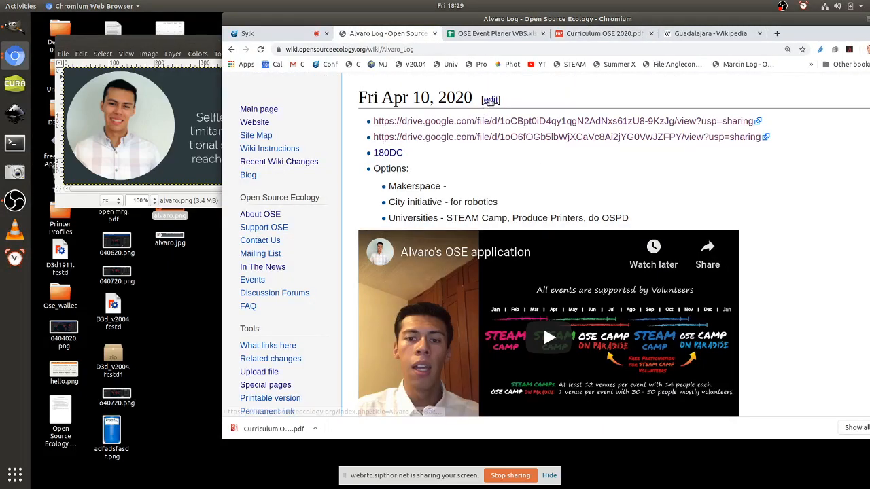
{"action": "left_click", "coordinate": [491, 100]}
{"action": "type", "text": "p"}
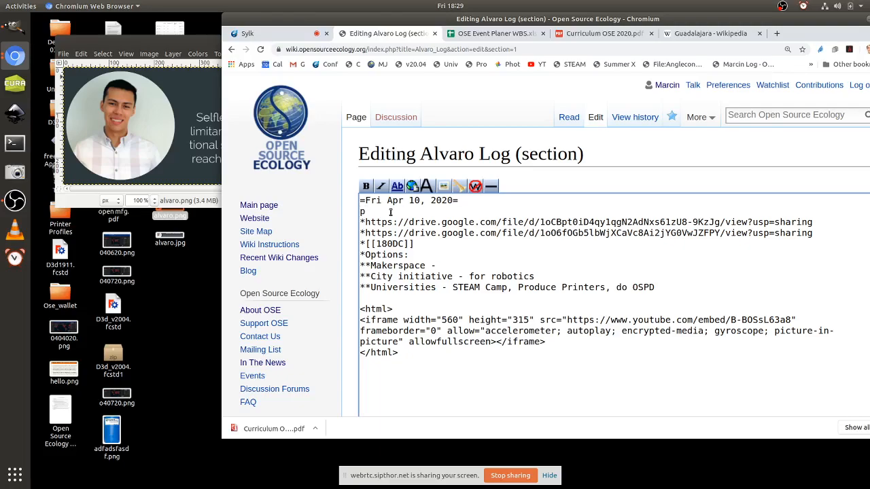
{"action": "type", "text": "[[Filg:"}
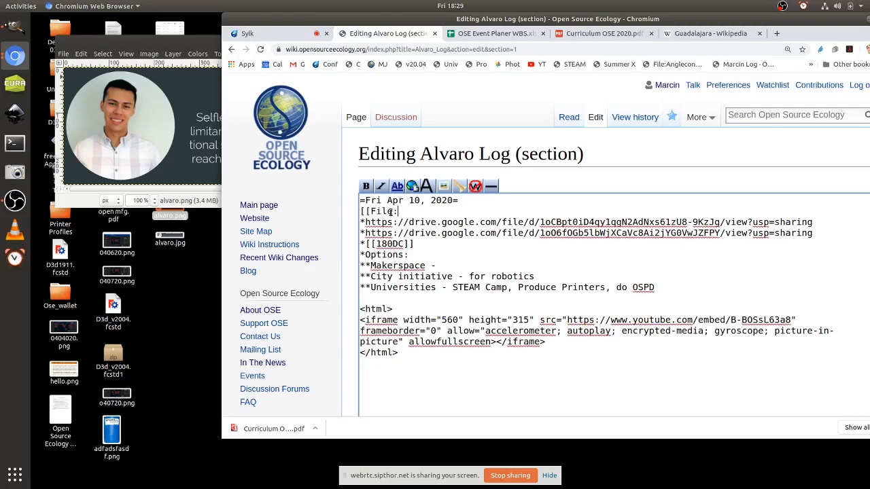
{"action": "type", "text": "Alvaro.jpg"}
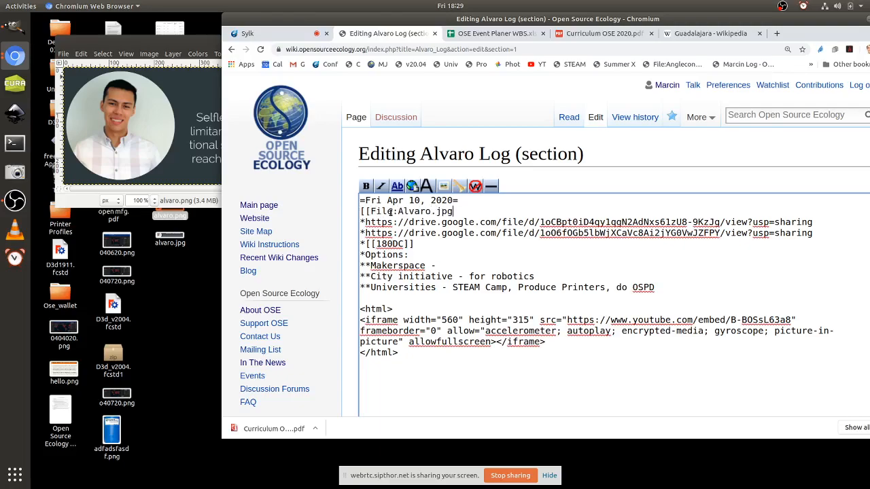
{"action": "type", "text": "]]"}
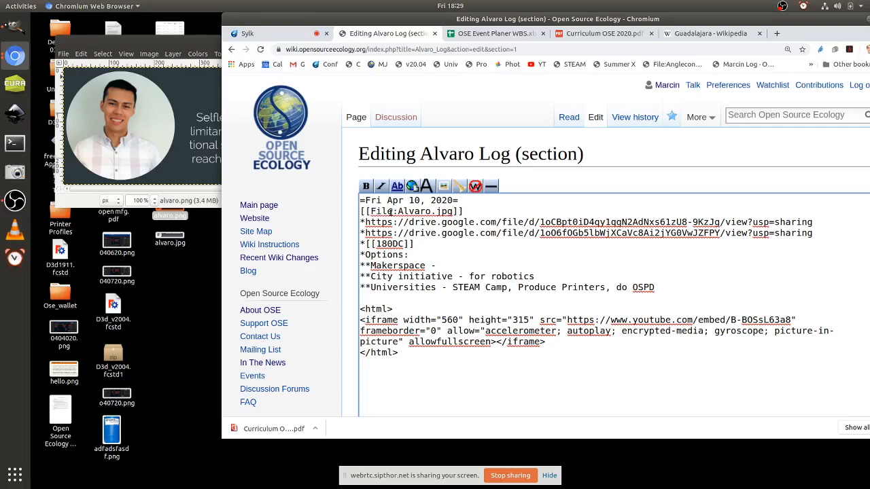
{"action": "type", "text": "|400px"}
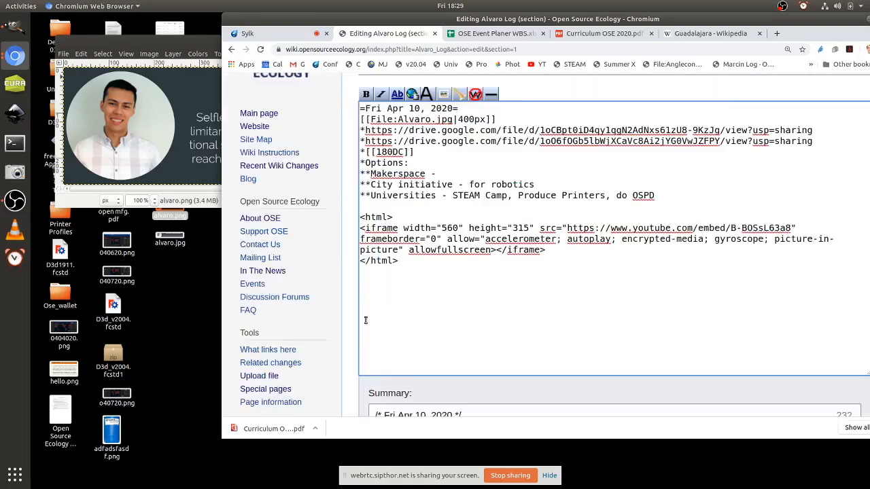
Step: Save the section with the new image link and dismiss the edit notice
{"action": "scroll", "scroll_direction": "down", "scroll_amount": 3}
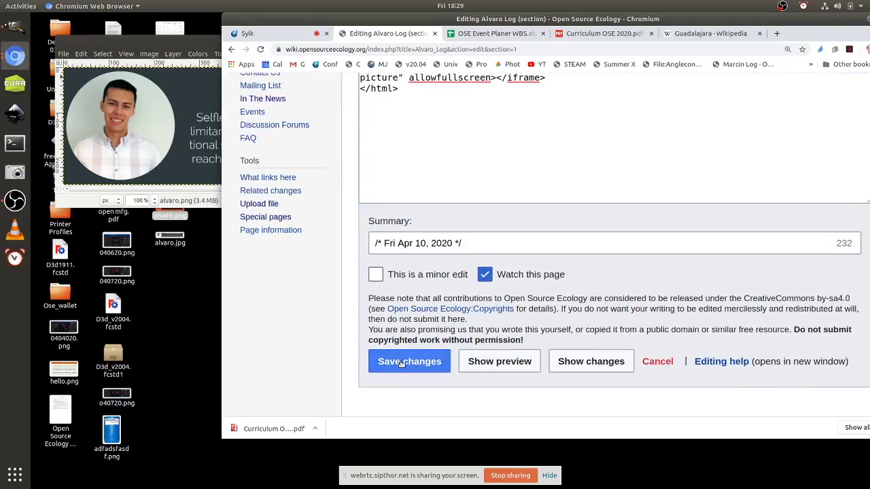
{"action": "left_click", "coordinate": [409, 361]}
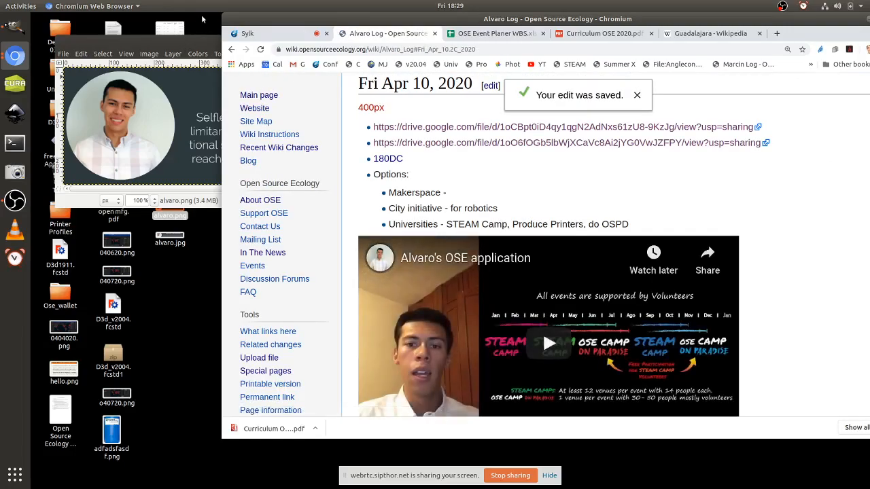
{"action": "left_click", "coordinate": [637, 94]}
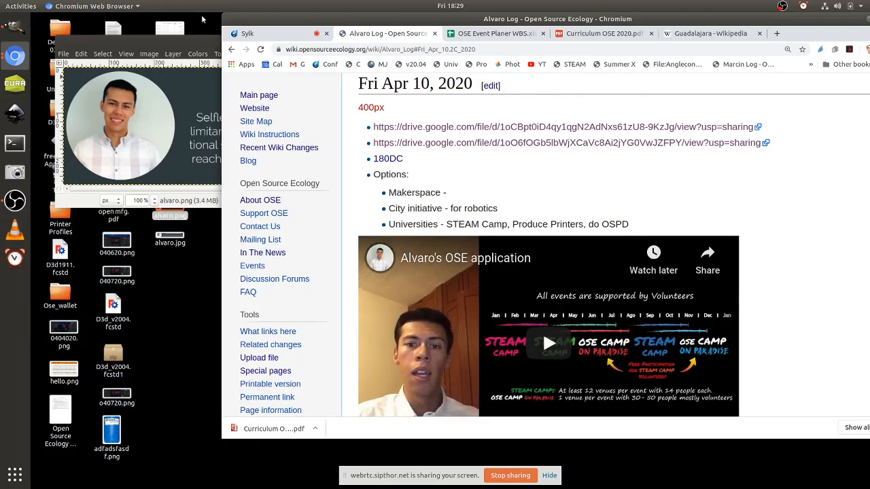
Step: Upload Desktop alvaro.jpg as File:Alvaro.jpg and return to Alvaro Log via File usage
{"action": "left_click", "coordinate": [371, 107]}
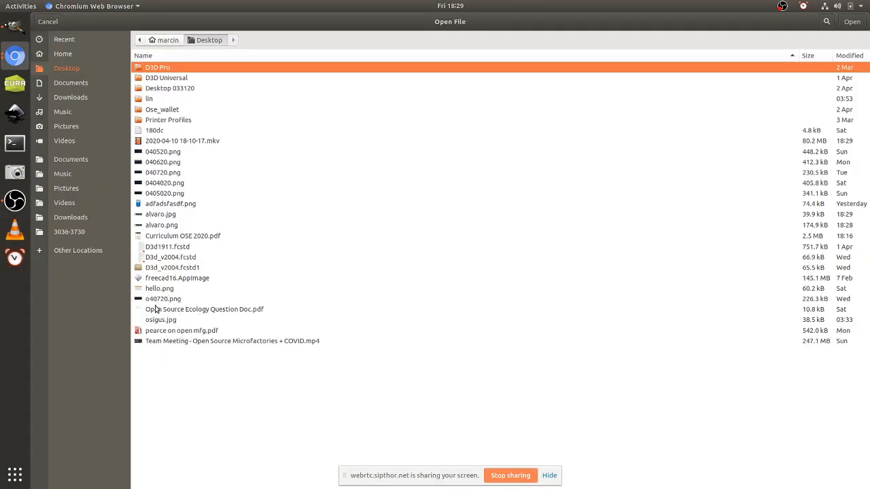
{"action": "left_click", "coordinate": [162, 319]}
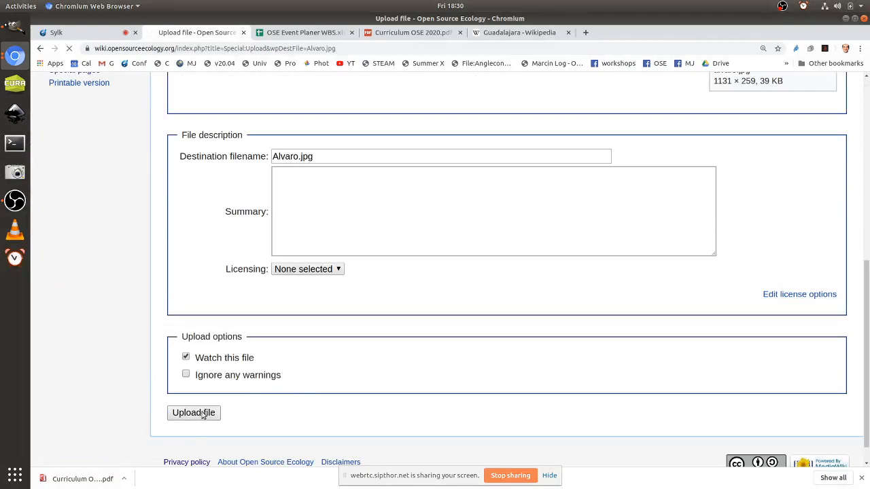
{"action": "left_click", "coordinate": [194, 413]}
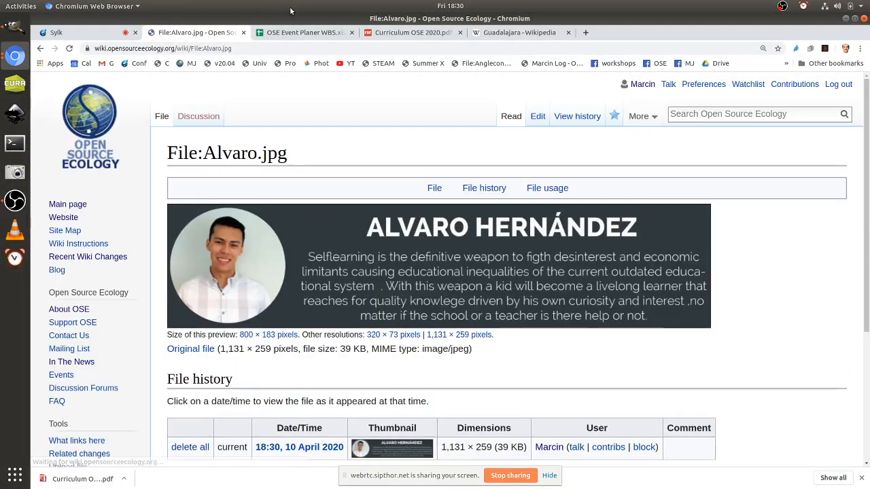
{"action": "scroll", "scroll_direction": "down", "scroll_amount": 3}
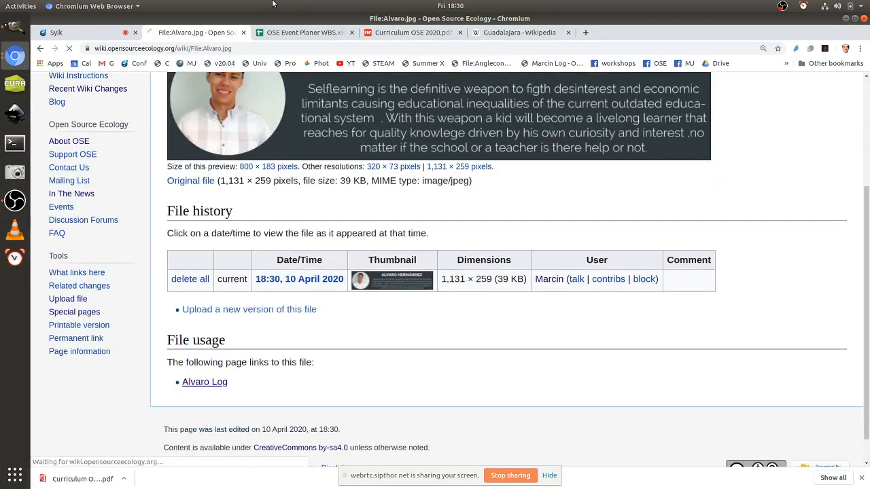
{"action": "left_click", "coordinate": [205, 382]}
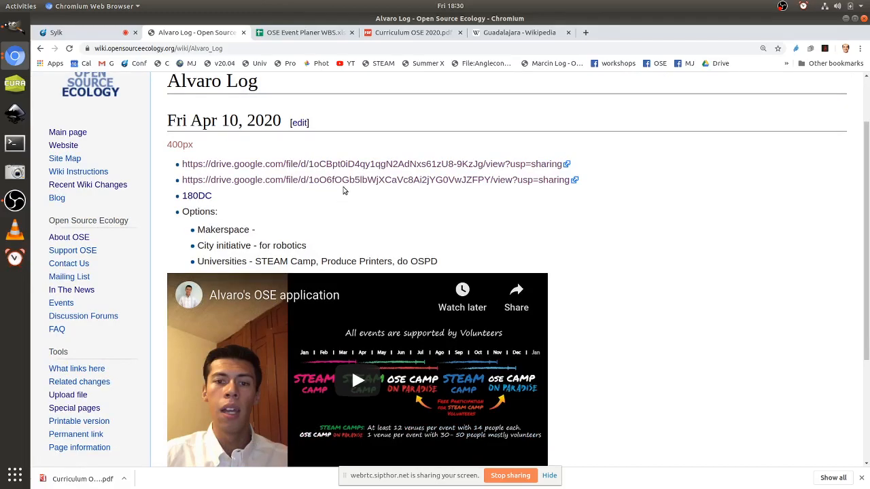
{"action": "mouse_move", "coordinate": [555, 41]}
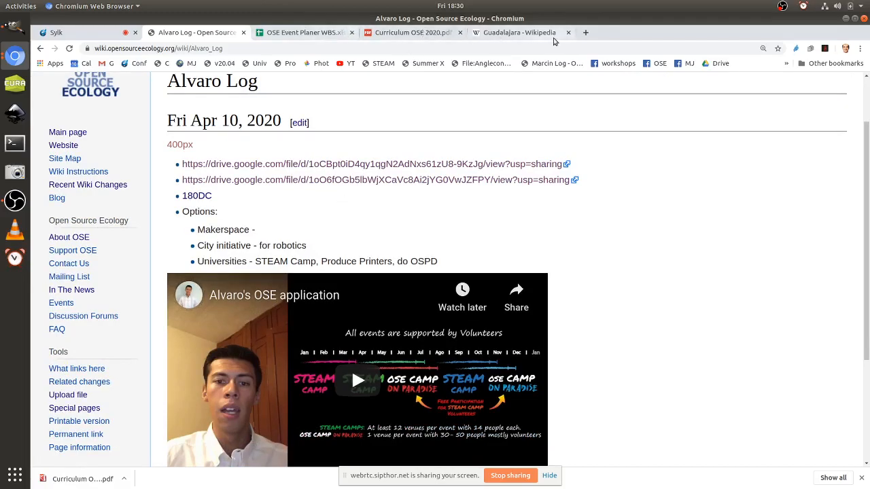
Step: Grab the Guadalajara Wikipedia URL and reopen the Apr 10 section for editing
{"action": "left_click", "coordinate": [522, 32]}
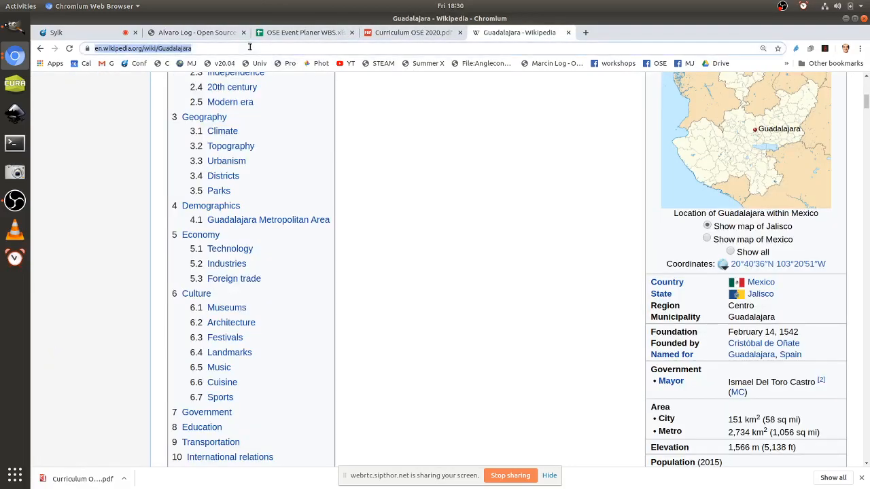
{"action": "left_click", "coordinate": [197, 32]}
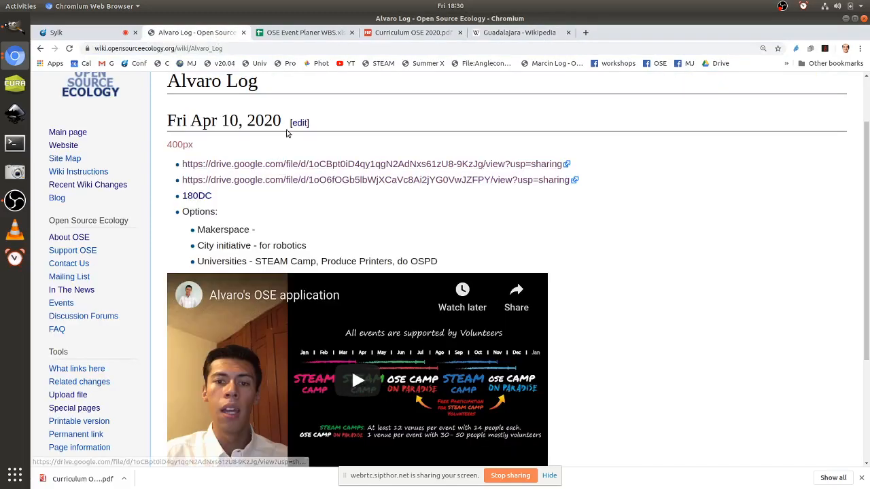
{"action": "left_click", "coordinate": [299, 122]}
{"action": "type", "text": "*From -"}
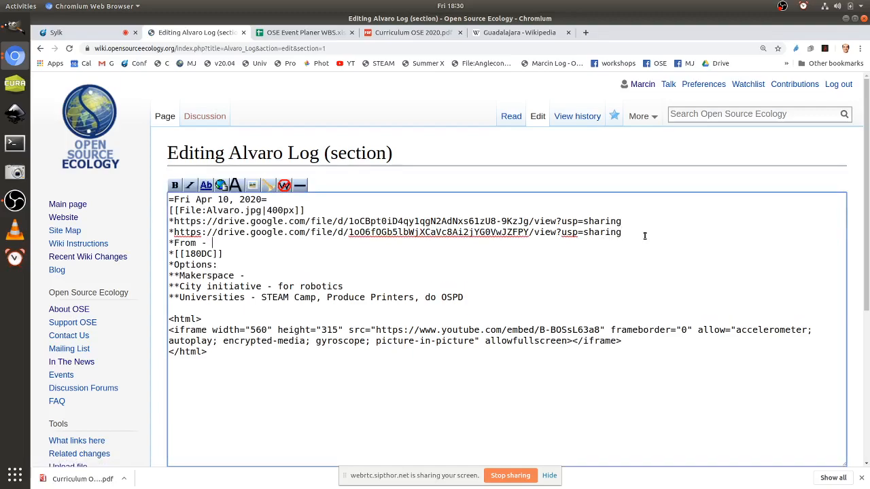
{"action": "type", "text": "Guadela"}
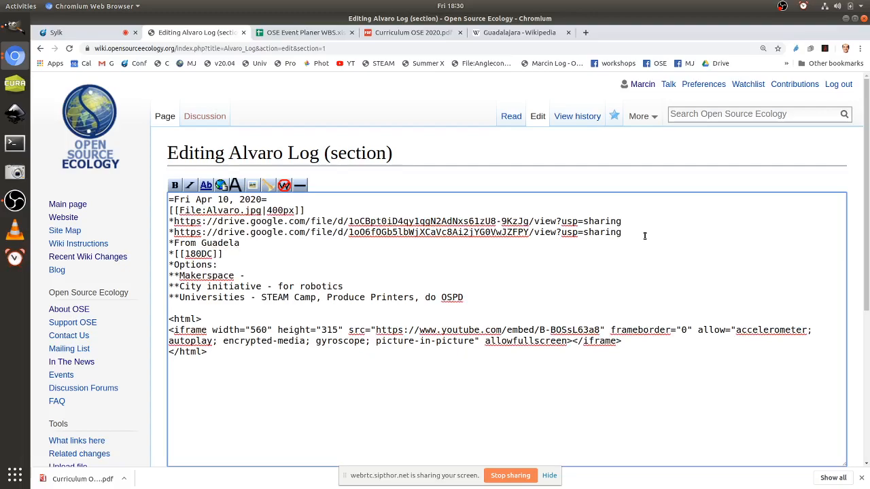
{"action": "type", "text": "jar"}
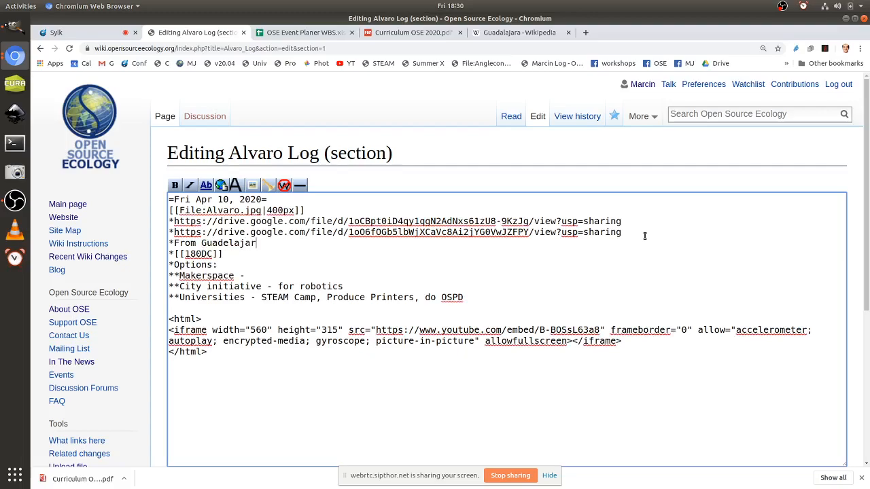
{"action": "type", "text": "- [https://en.wikipedia.org/wiki/Guadalajara]"}
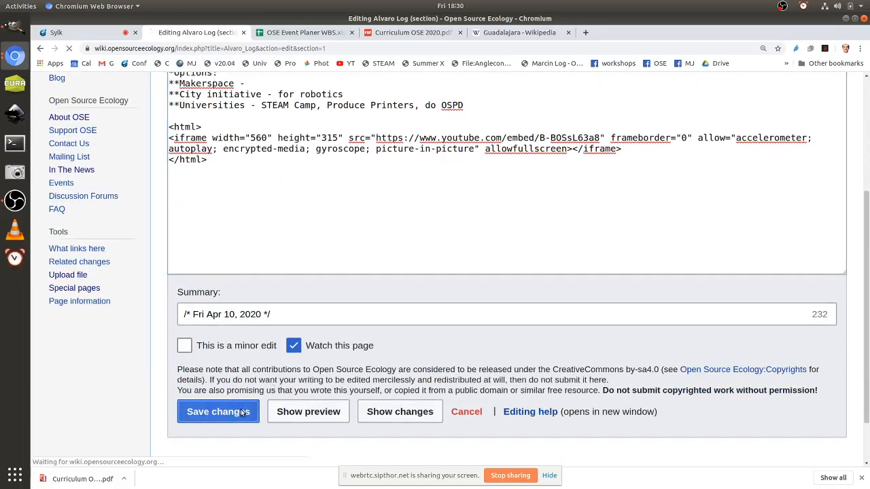
{"action": "left_click", "coordinate": [218, 411]}
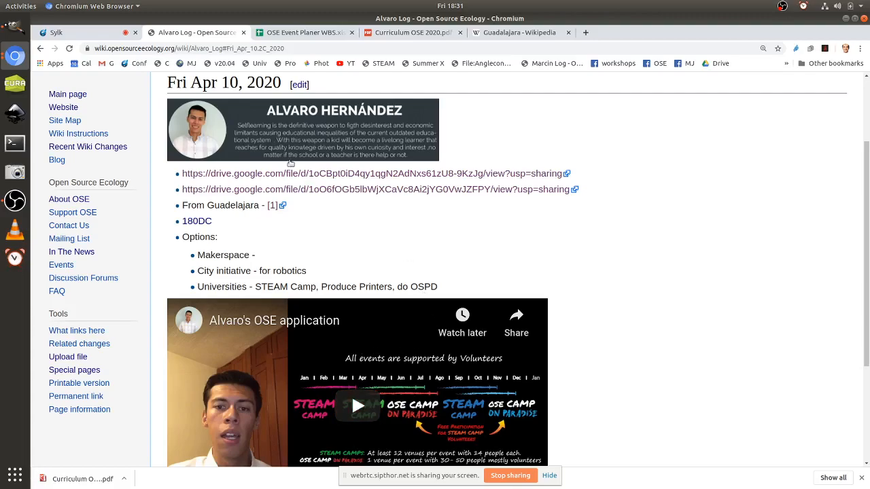
Step: Change the Apr 10 CV banner image width from 400px to 600px and save the section
{"action": "left_click", "coordinate": [299, 85]}
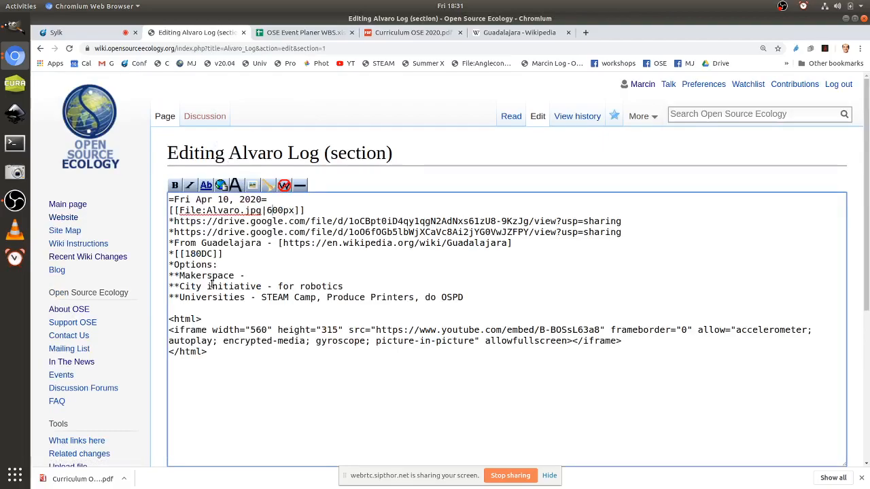
{"action": "left_click", "coordinate": [218, 387]}
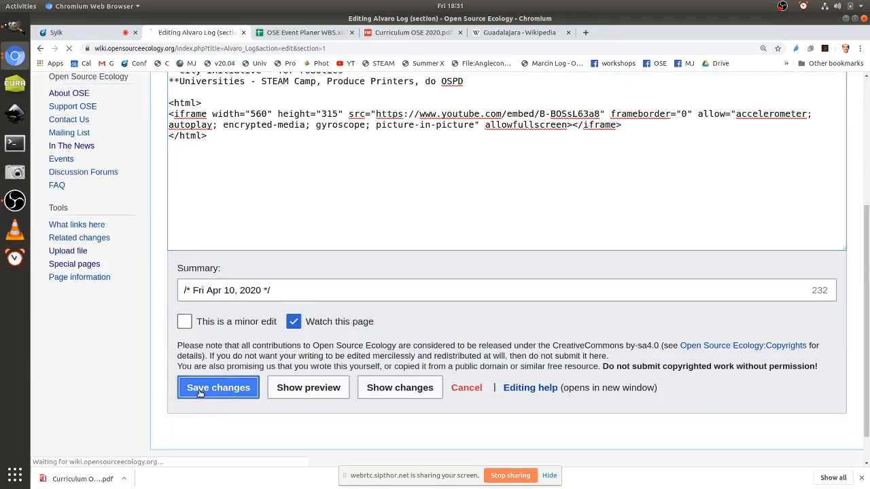
{"action": "left_click", "coordinate": [218, 386]}
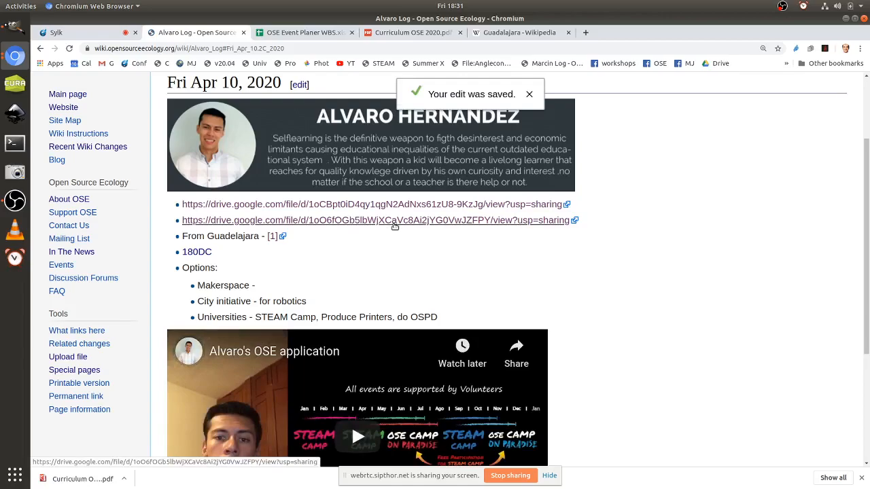
{"action": "left_click", "coordinate": [530, 94]}
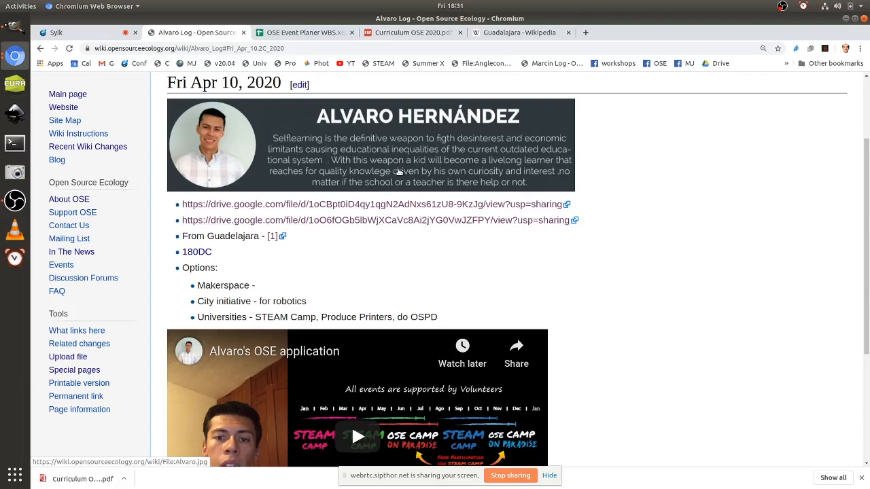
{"action": "mouse_move", "coordinate": [633, 278]}
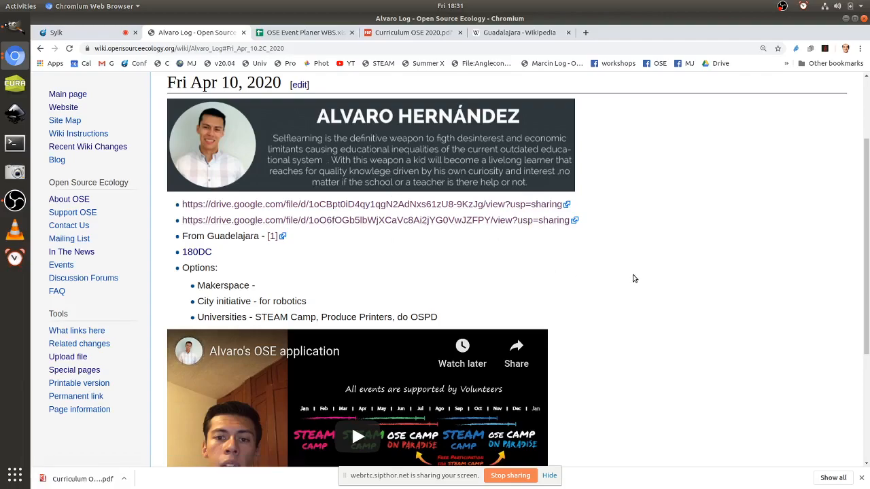
{"action": "mouse_move", "coordinate": [300, 85]}
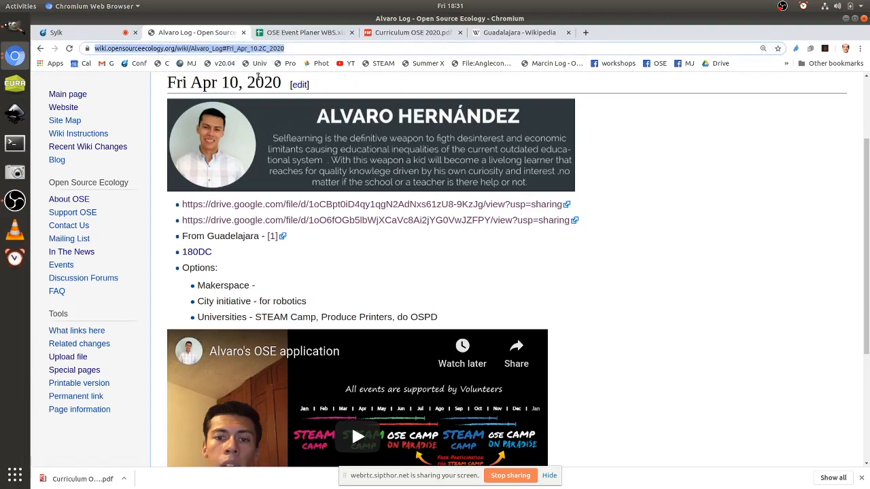
Step: Paste the Alvaro Log page URL into the Sylk conference chat, then reopen the Apr 10 section editor
{"action": "left_click", "coordinate": [56, 32]}
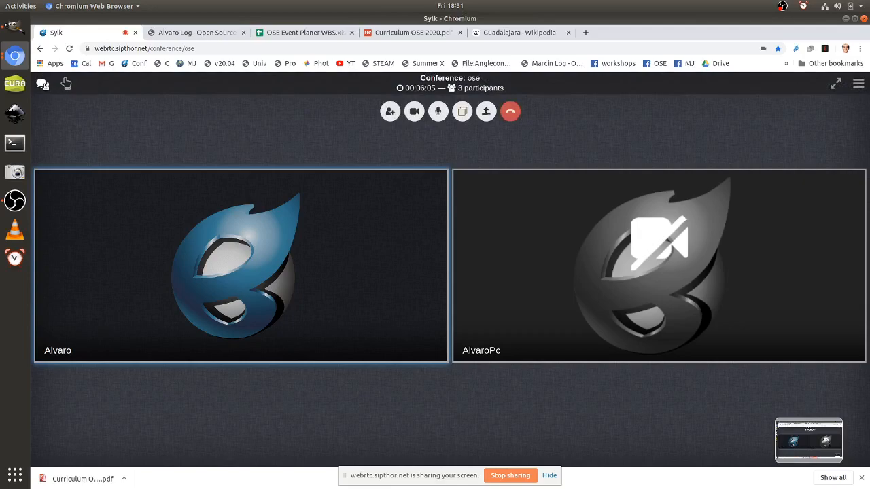
{"action": "left_click", "coordinate": [42, 83]}
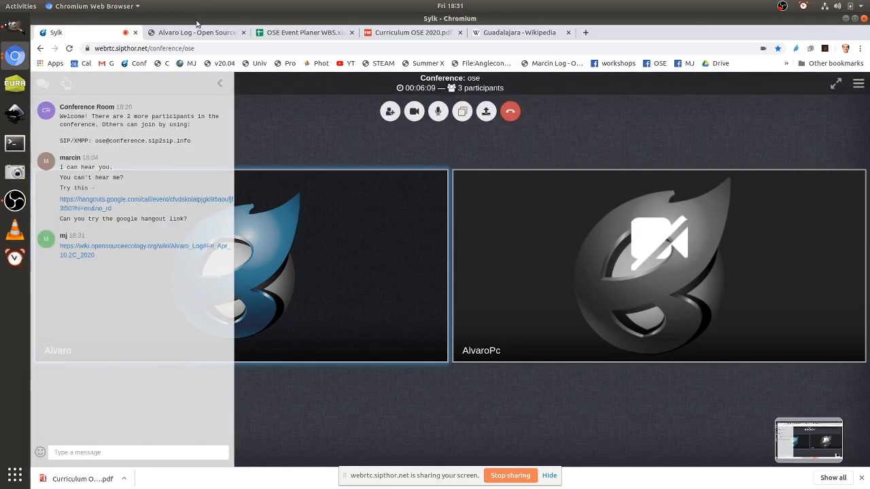
{"action": "left_click", "coordinate": [197, 32]}
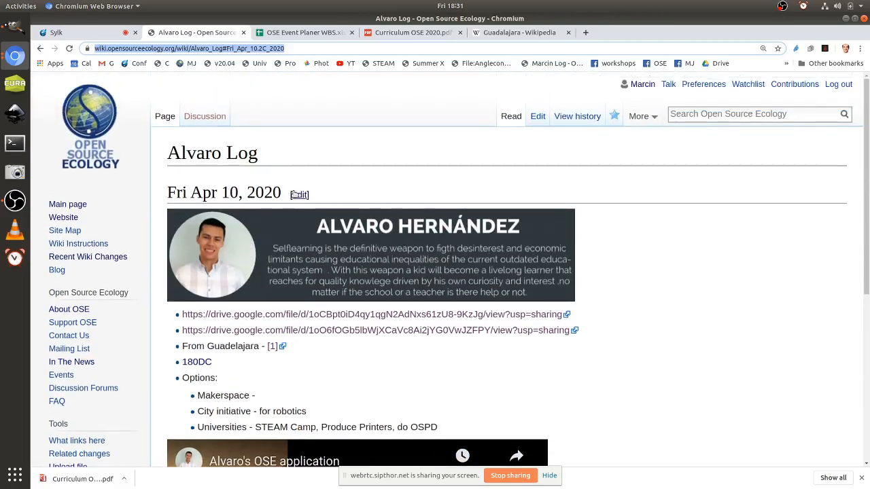
{"action": "left_click", "coordinate": [299, 195]}
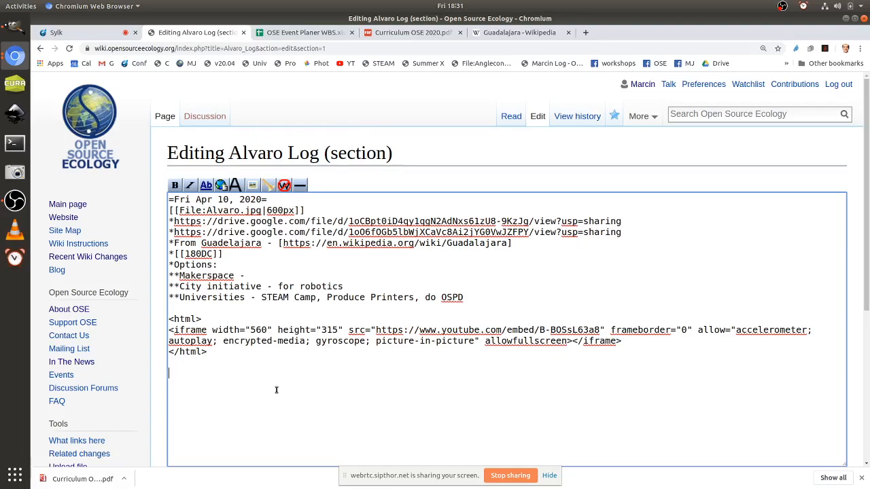
Step: Write the bullet '*Strategy - collaborative curriculum that teachers' in the Apr 10 editor, leaving it unsaved
{"action": "type", "text": "*Strate"}
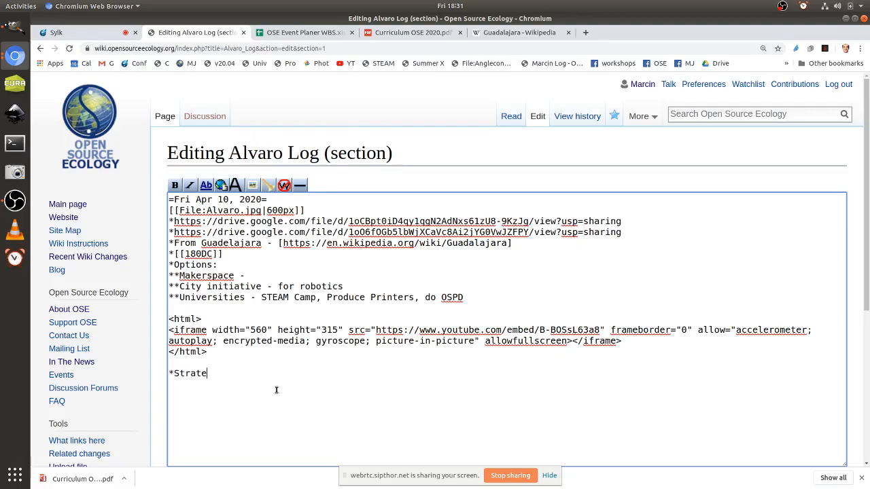
{"action": "type", "text": "gy - collbor"}
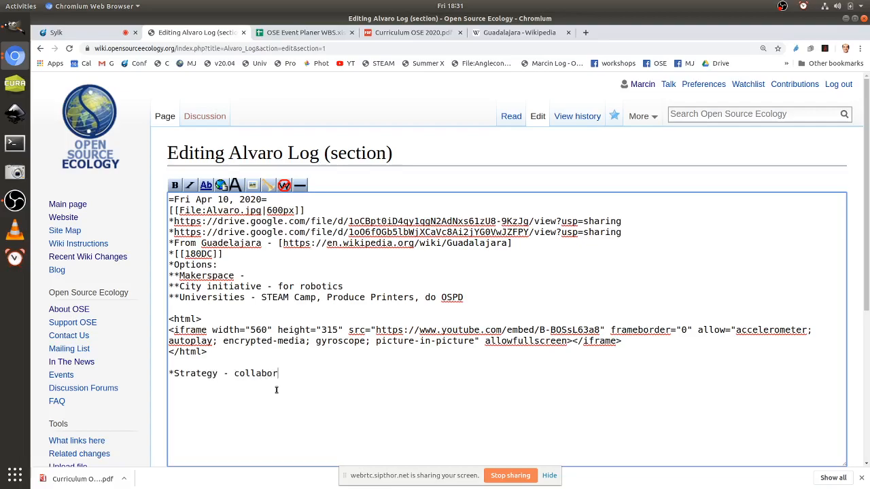
{"action": "type", "text": "ative cur"}
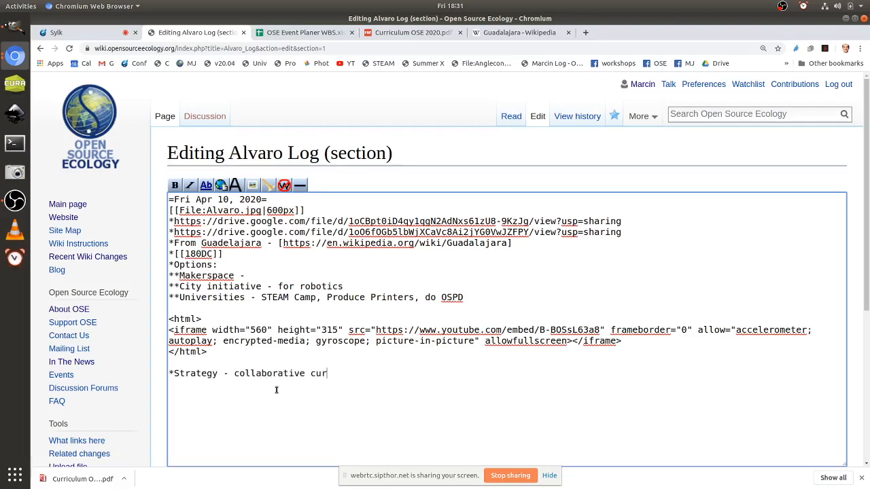
{"action": "type", "text": "riculum"}
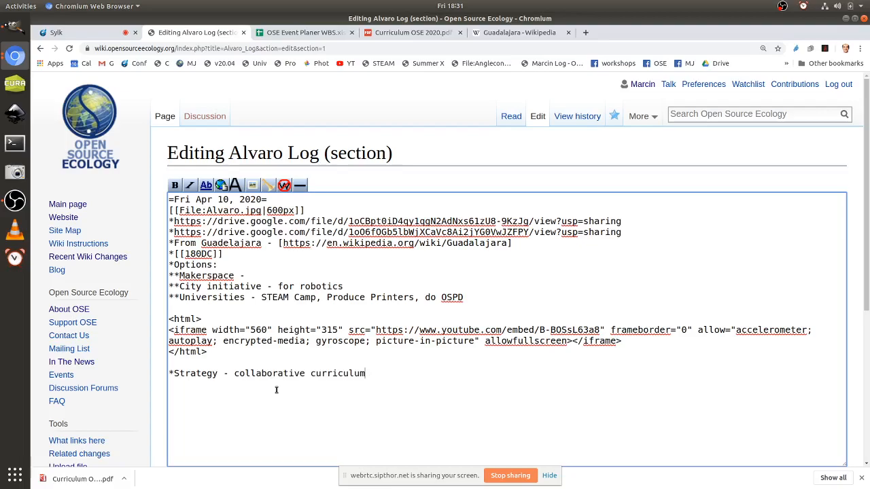
{"action": "type", "text": "that tea"}
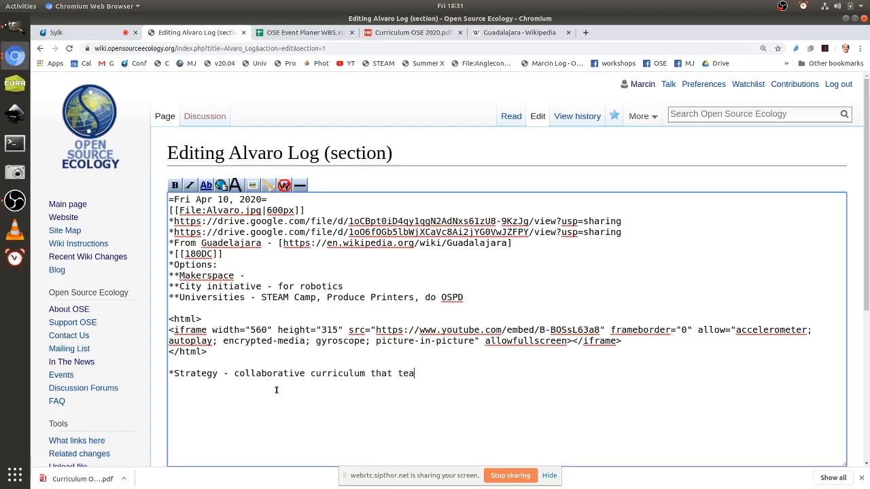
{"action": "type", "text": "chers"}
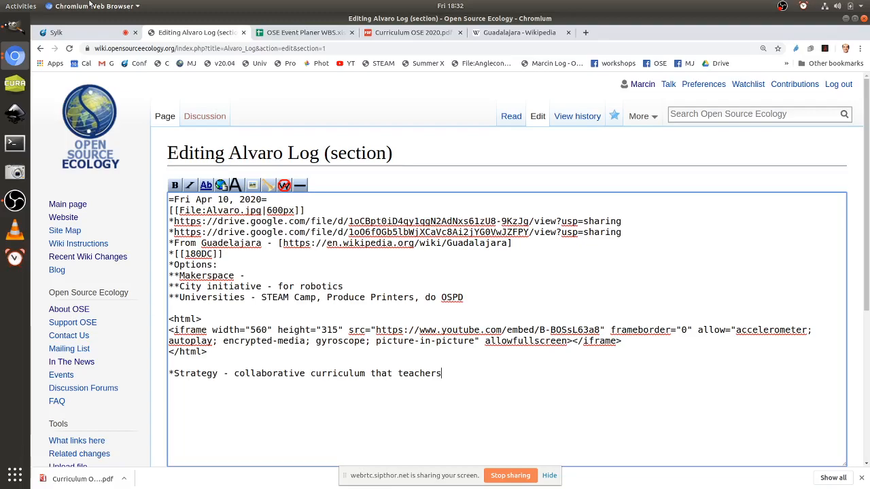
{"action": "left_click", "coordinate": [56, 32]}
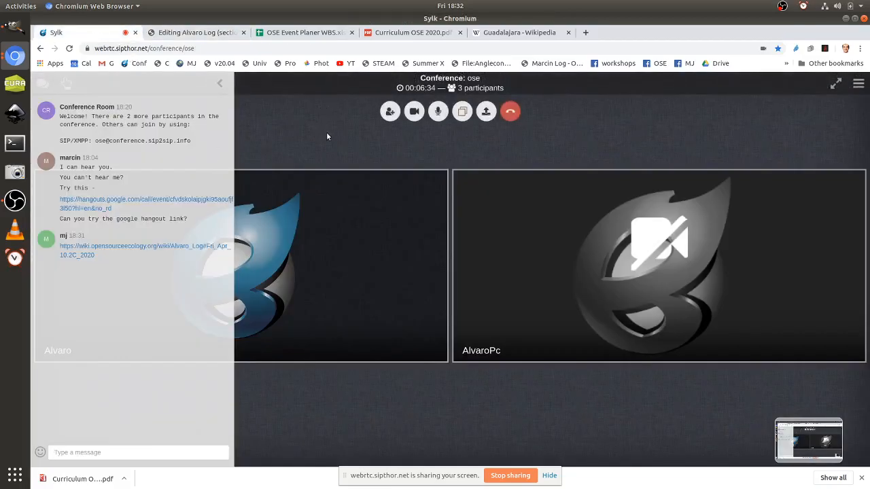
Step: Hang up and rejoin the ose conference with the microphone unmuted, then return to the wiki editor
{"action": "left_click", "coordinate": [68, 49]}
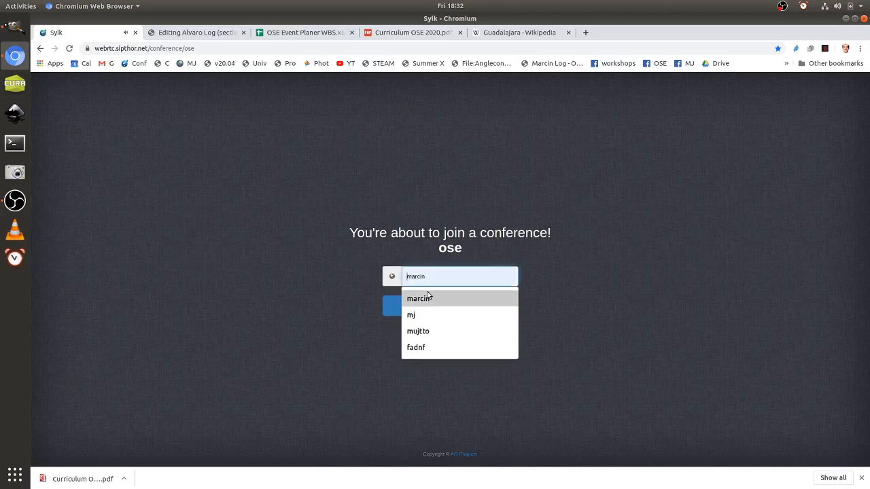
{"action": "left_click", "coordinate": [417, 298]}
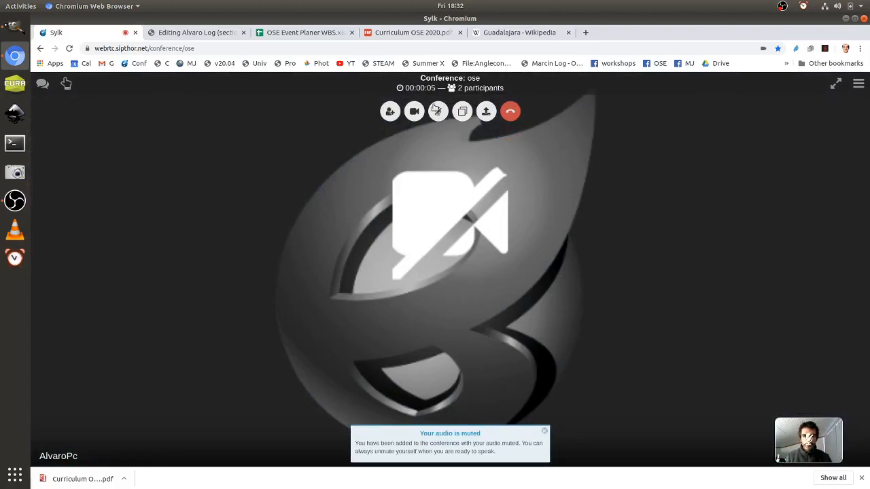
{"action": "left_click", "coordinate": [438, 111]}
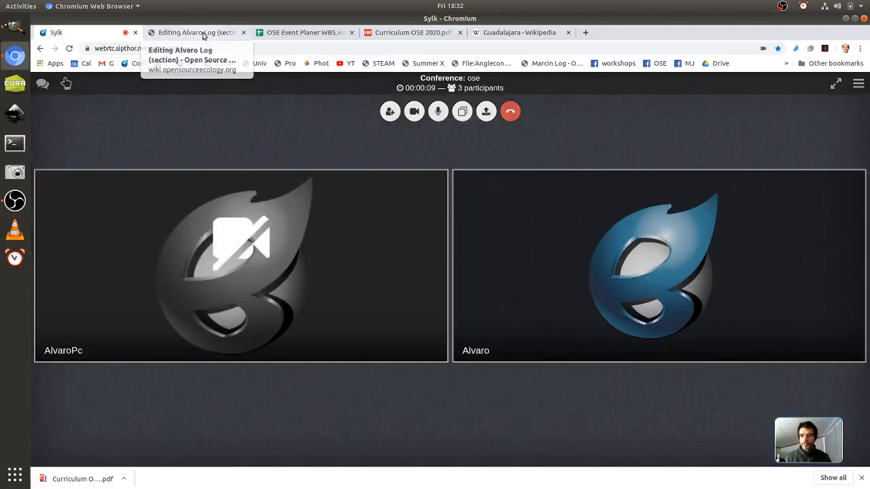
{"action": "mouse_move", "coordinate": [182, 39]}
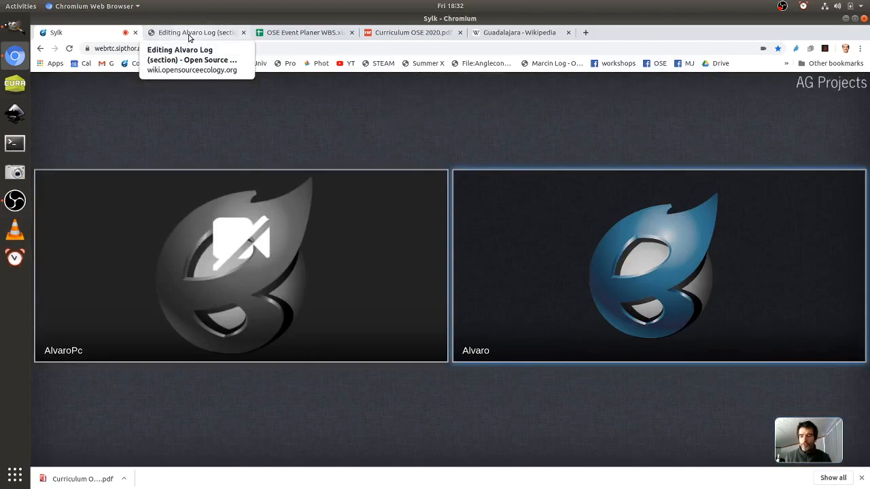
{"action": "left_click", "coordinate": [197, 32]}
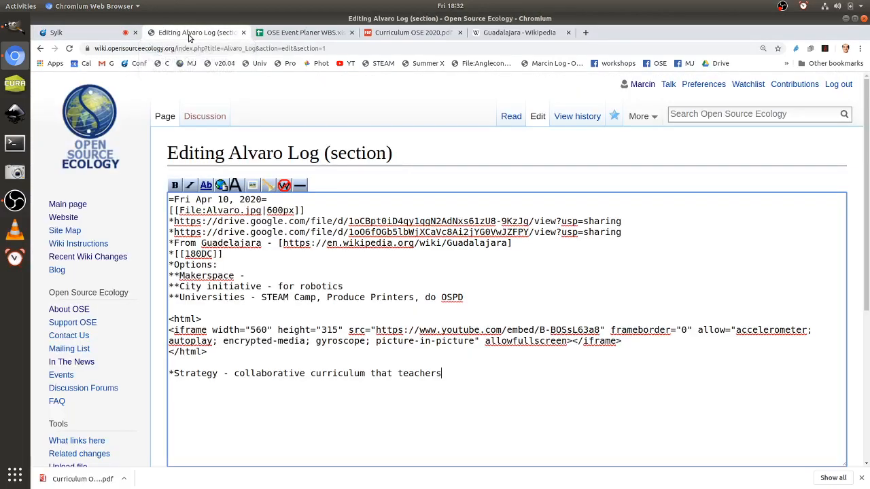
{"action": "mouse_move", "coordinate": [461, 373]}
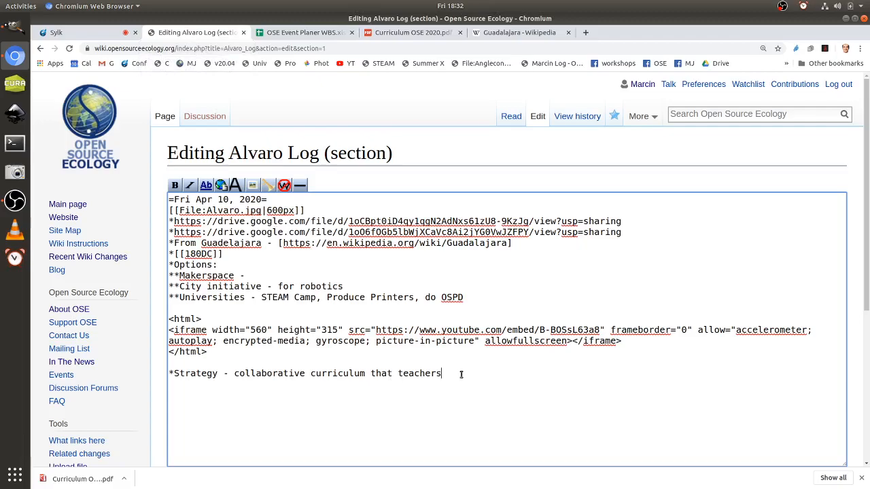
Step: Complete the Strategy line with 'generate? That's second part. First: insert OSE in the classes.' and save
{"action": "type", "text": "gene"}
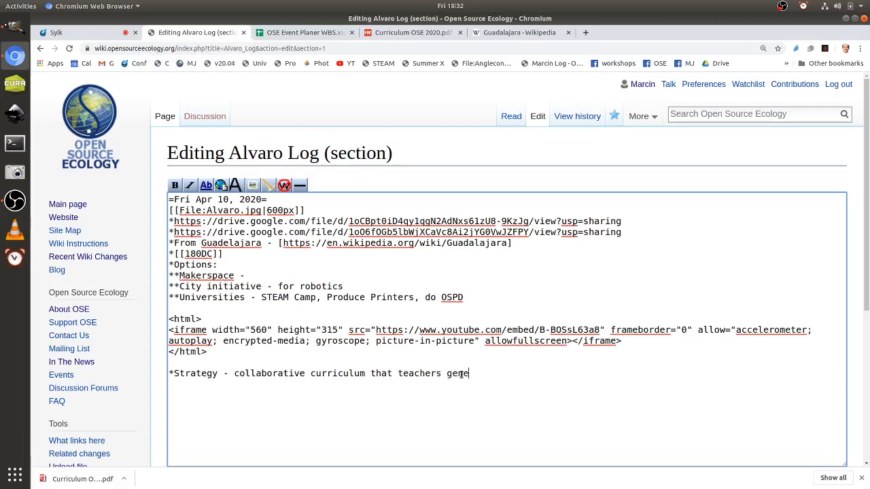
{"action": "type", "text": "rate"}
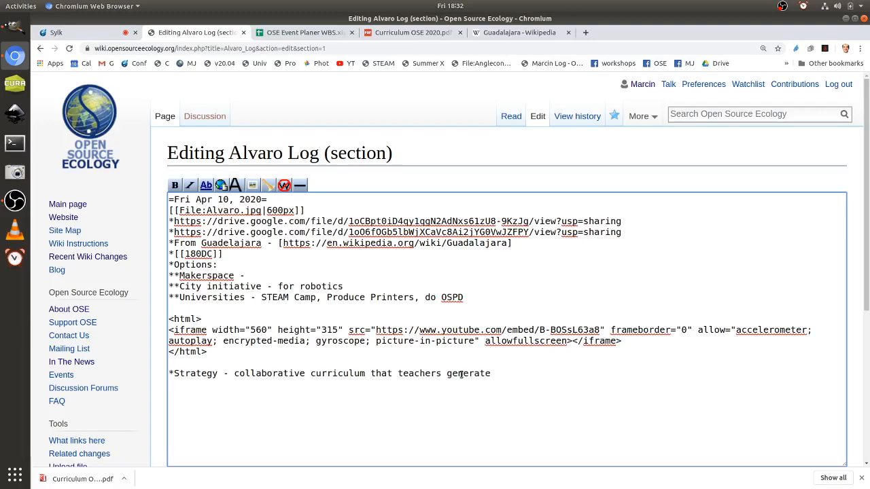
{"action": "type", "text": "? That"}
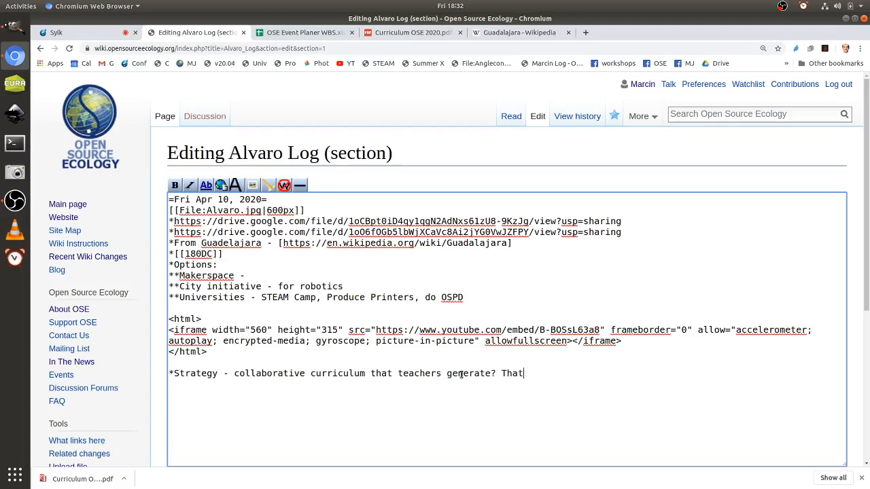
{"action": "type", "text": "'s second part. First"}
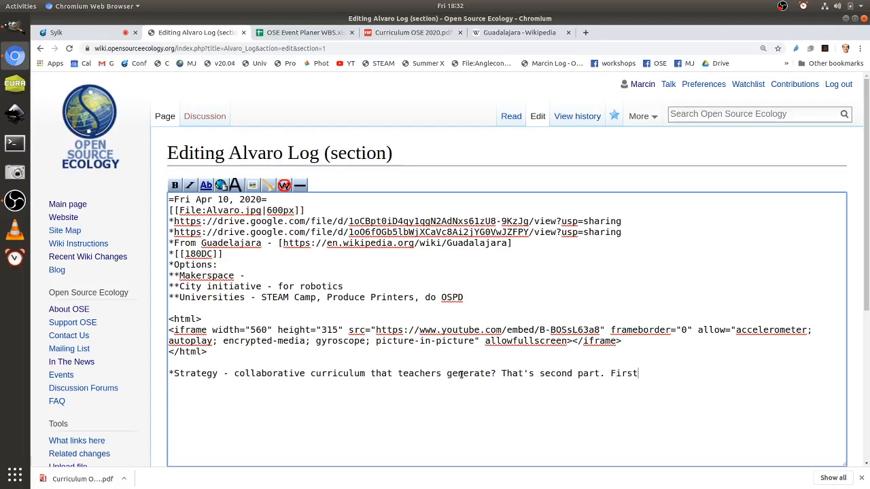
{"action": "type", "text": ": insert"}
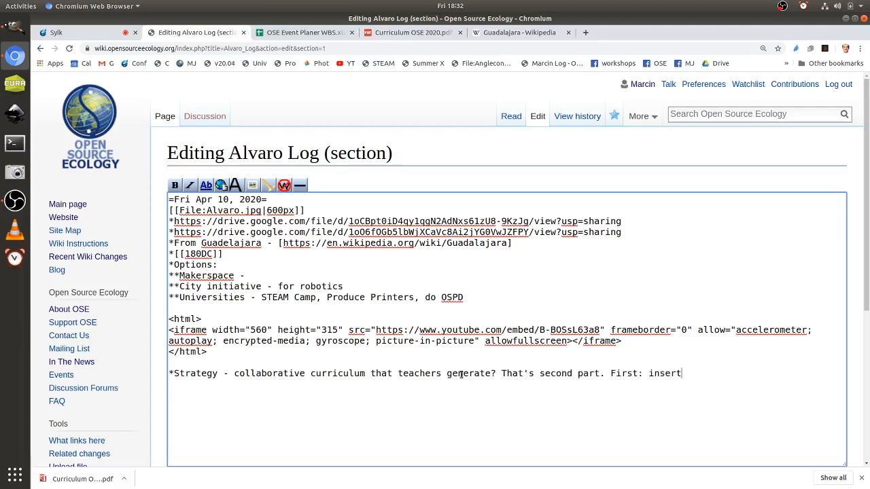
{"action": "type", "text": "OSe"}
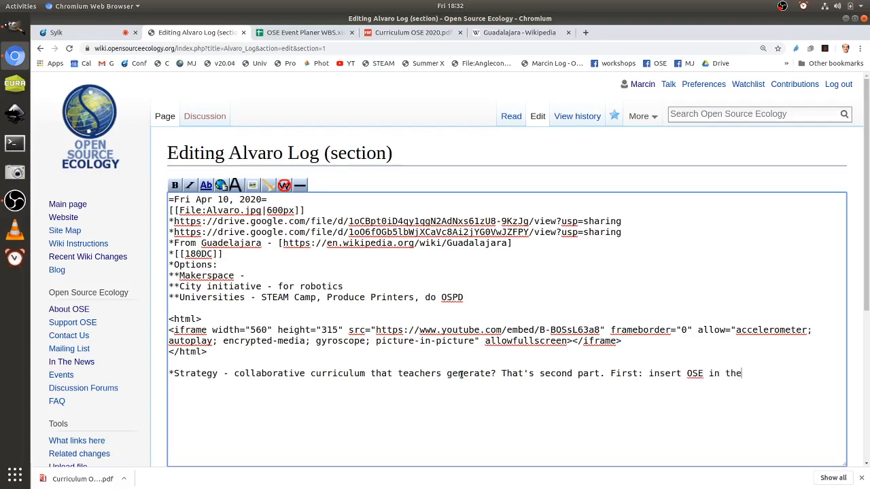
{"action": "type", "text": "classes."}
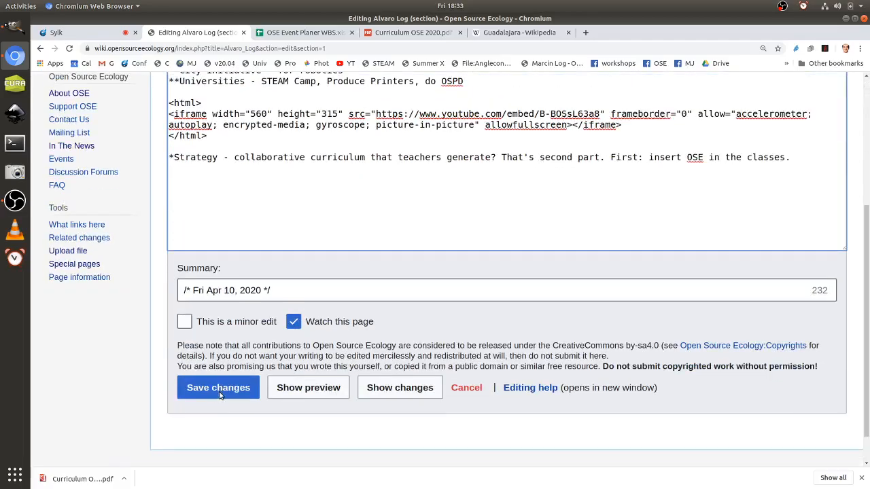
{"action": "left_click", "coordinate": [218, 387]}
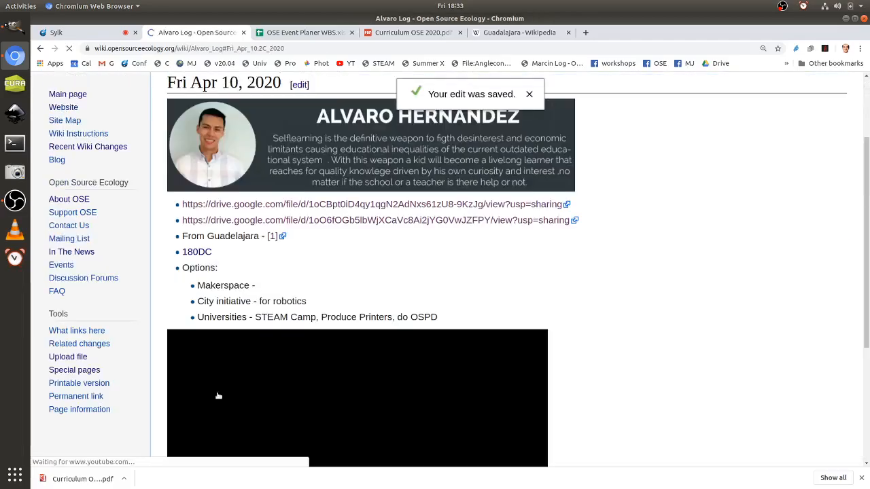
Step: Add '*New schools - have a problem where a teacher still needs to develop a curriculum.' and save the page
{"action": "scroll", "scroll_direction": "down", "scroll_amount": 3}
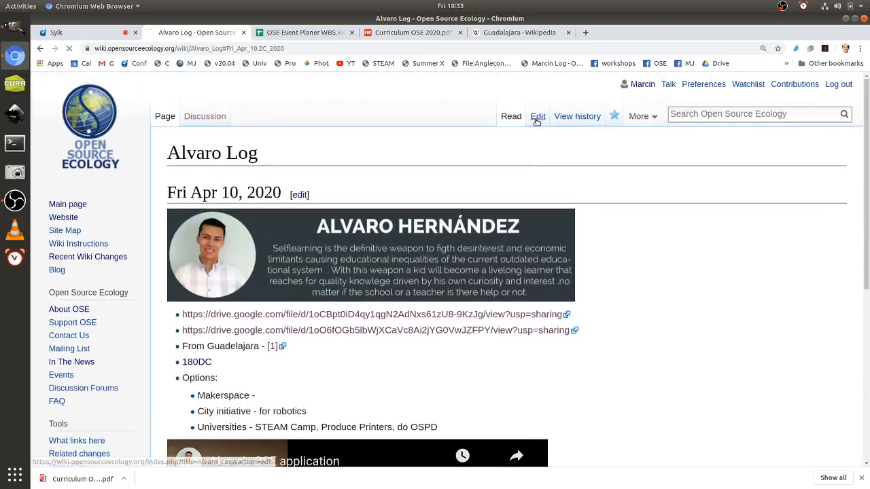
{"action": "left_click", "coordinate": [537, 116]}
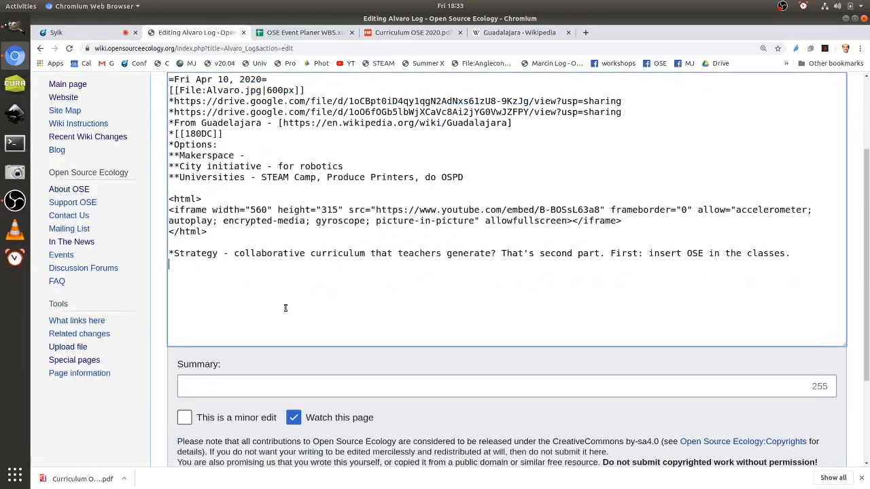
{"action": "type", "text": "*New"}
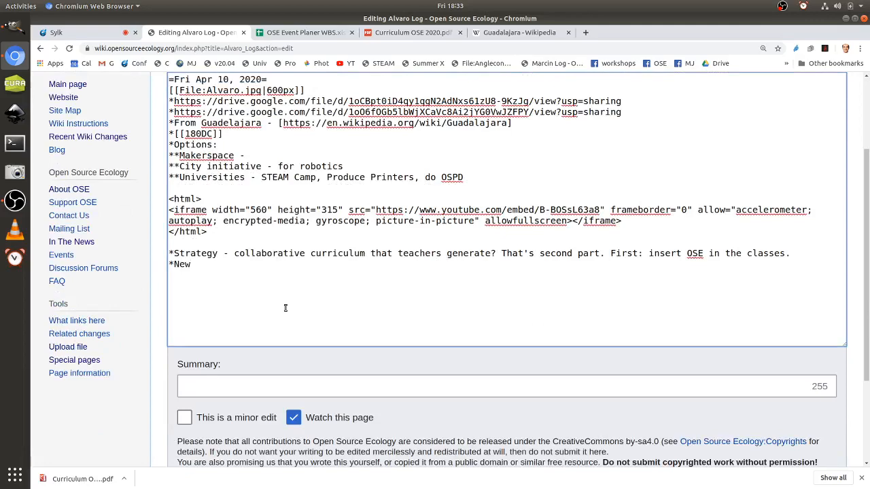
{"action": "type", "text": "schools - have a probl"}
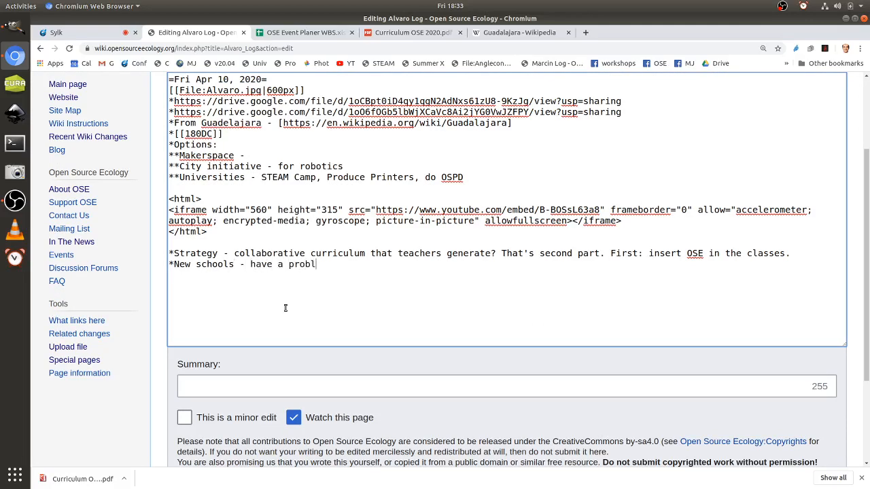
{"action": "type", "text": "em where a tea"}
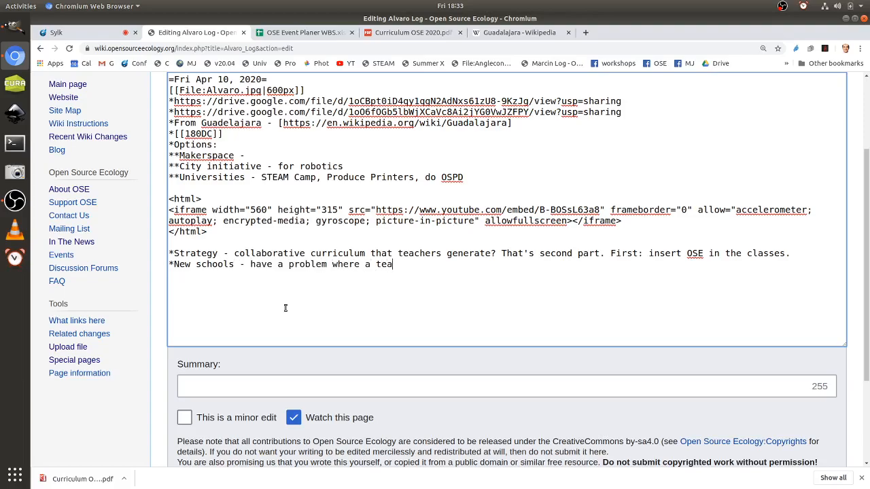
{"action": "type", "text": "cher still needs to develop a cu"}
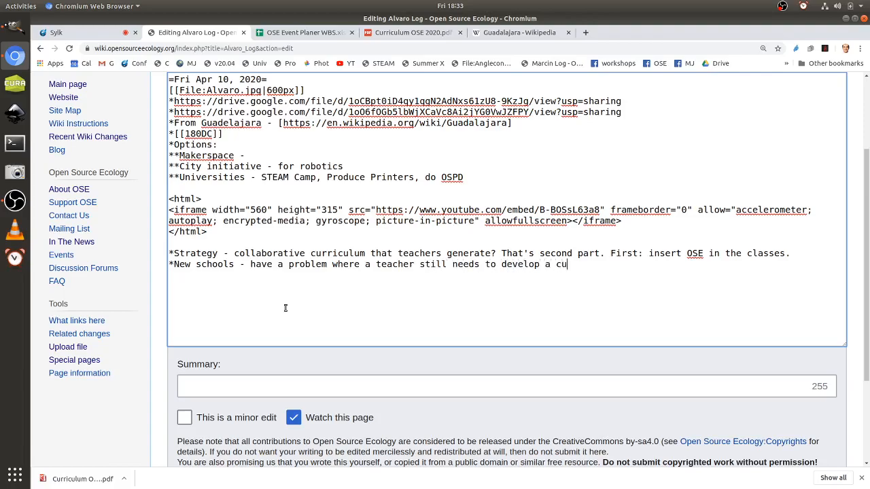
{"action": "type", "text": "rriculu."}
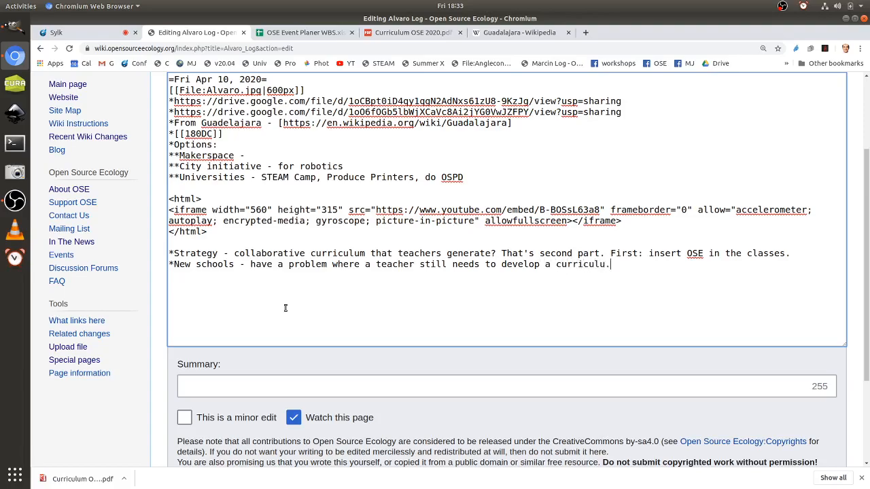
{"action": "scroll", "scroll_direction": "down", "scroll_amount": 3}
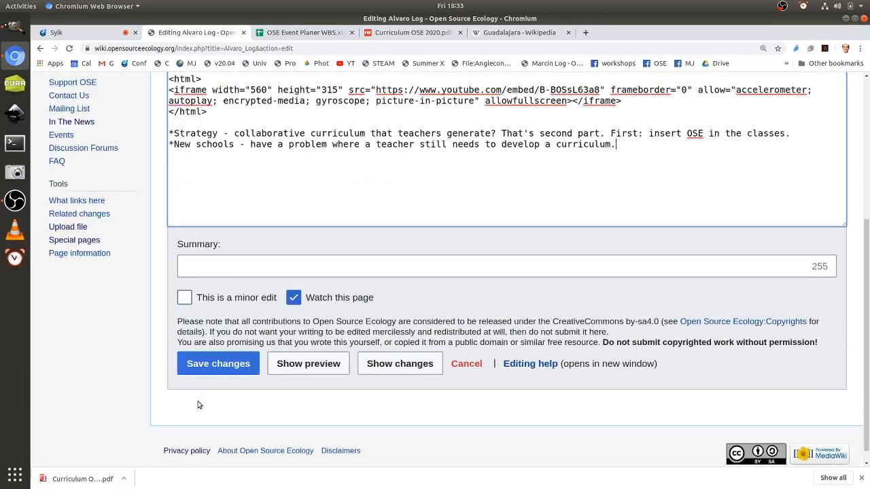
{"action": "left_click", "coordinate": [218, 363]}
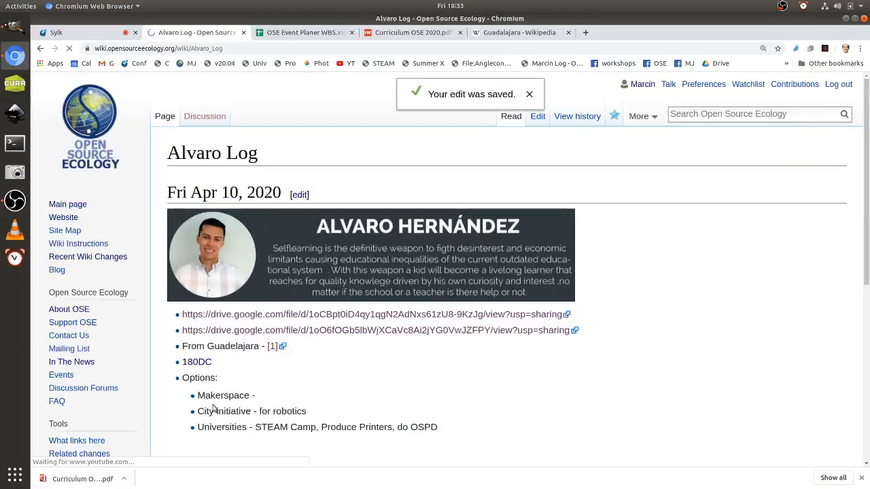
Step: Review the two new bullets below the video, then switch to the OSE Event Planer WBS spreadsheet
{"action": "scroll", "scroll_direction": "down", "scroll_amount": 3}
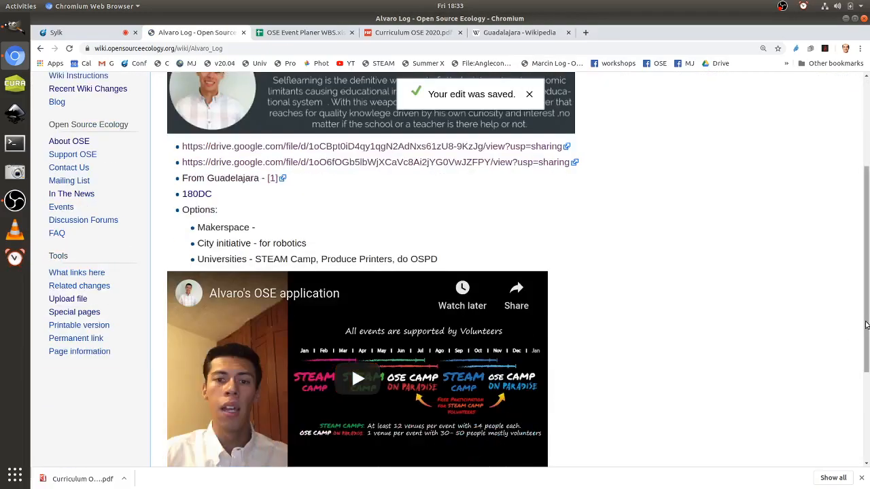
{"action": "scroll", "scroll_direction": "down", "scroll_amount": 3}
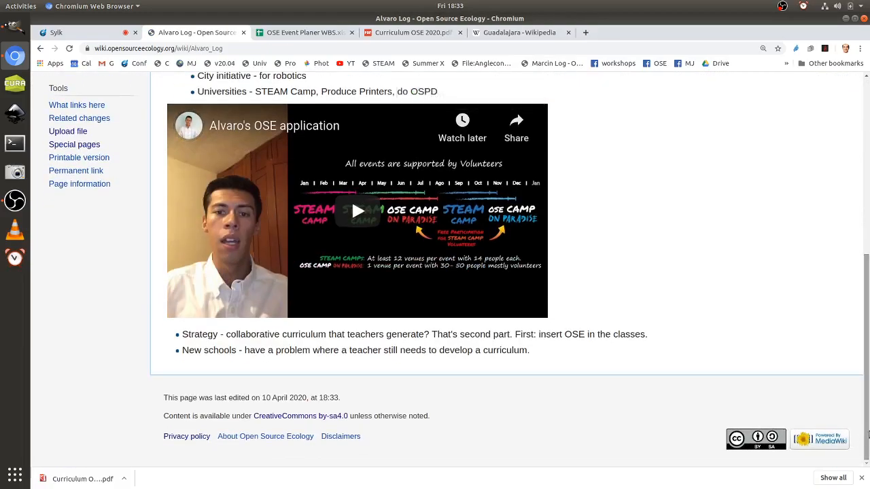
{"action": "mouse_move", "coordinate": [862, 430]}
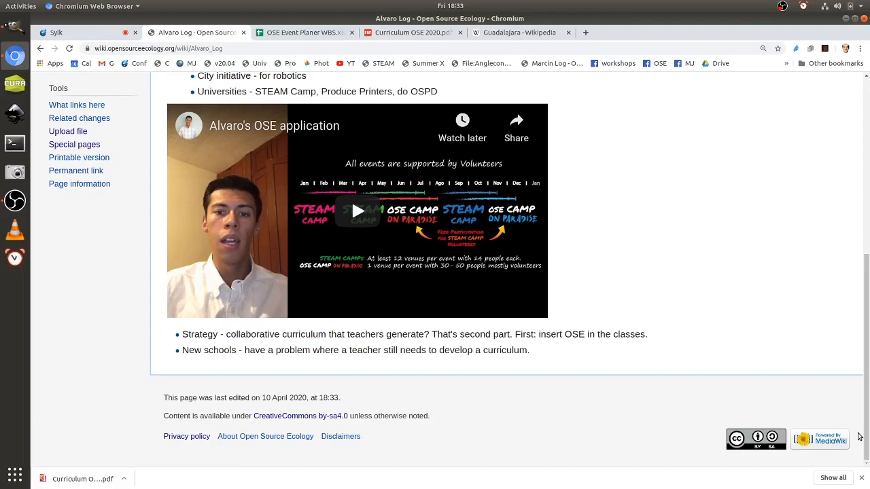
{"action": "mouse_move", "coordinate": [581, 364]}
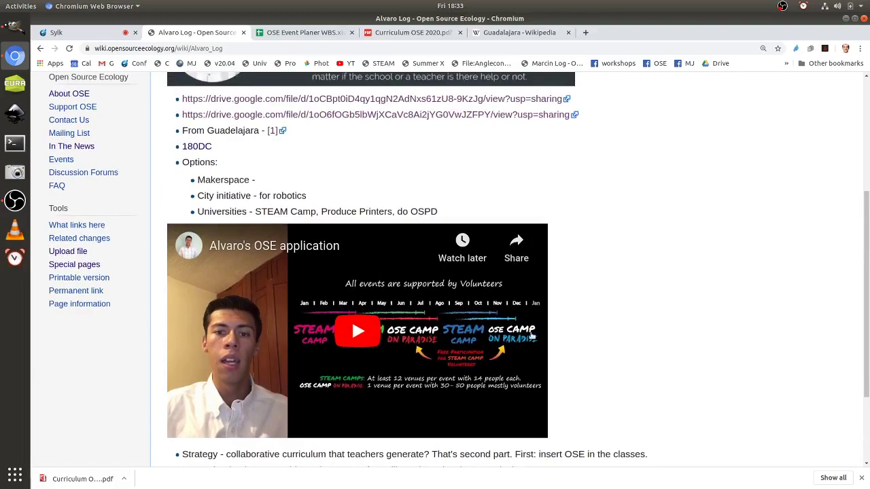
{"action": "left_click", "coordinate": [304, 32]}
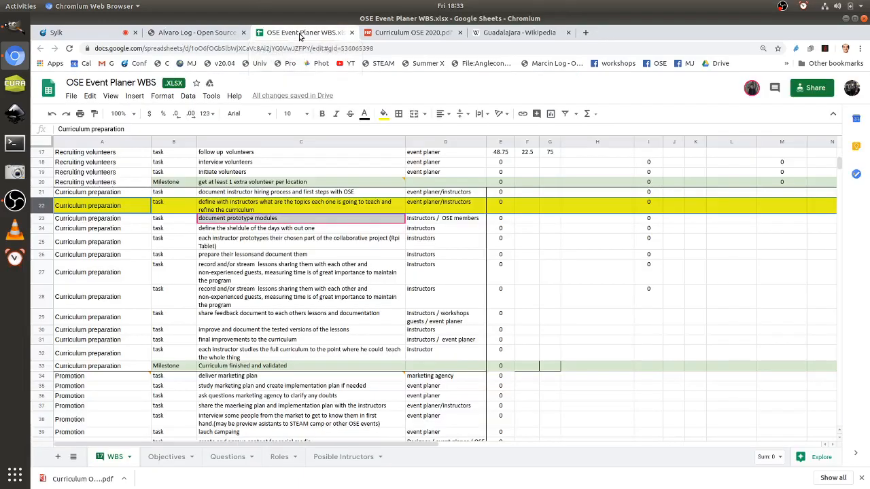
Step: Wrap the second Drive URL as a 'Work Breakdown Structure' labelled link in the Apr 10 section and save
{"action": "left_click", "coordinate": [190, 32]}
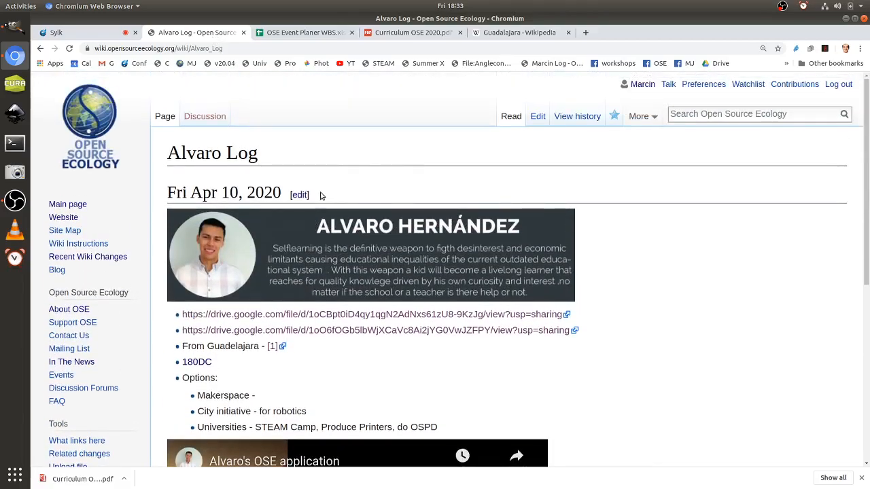
{"action": "left_click", "coordinate": [299, 195]}
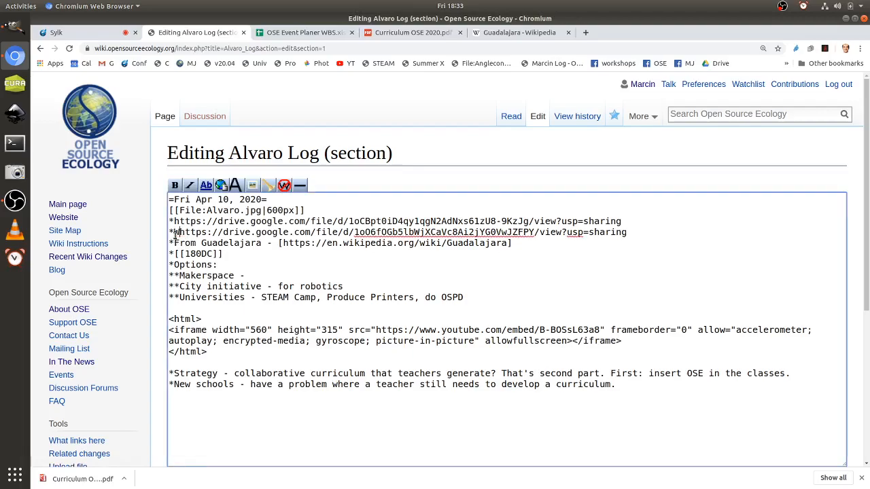
{"action": "type", "text": "Work Bread"}
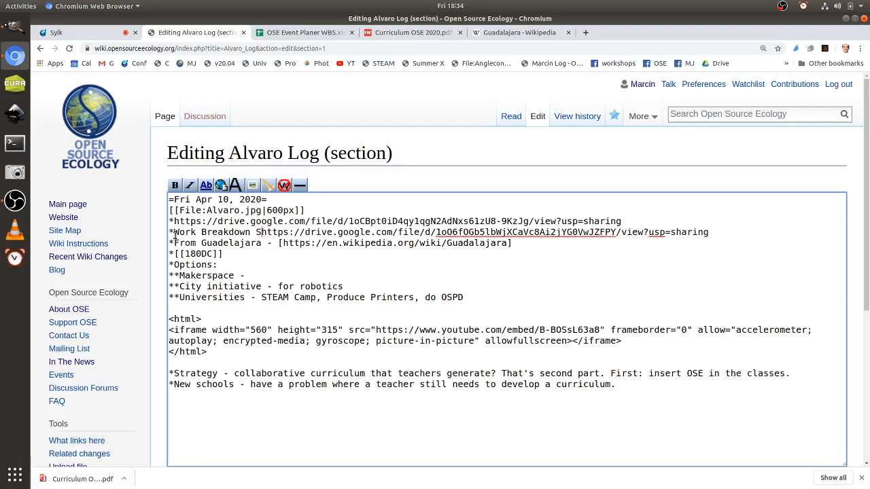
{"action": "type", "text": "tructure - ["}
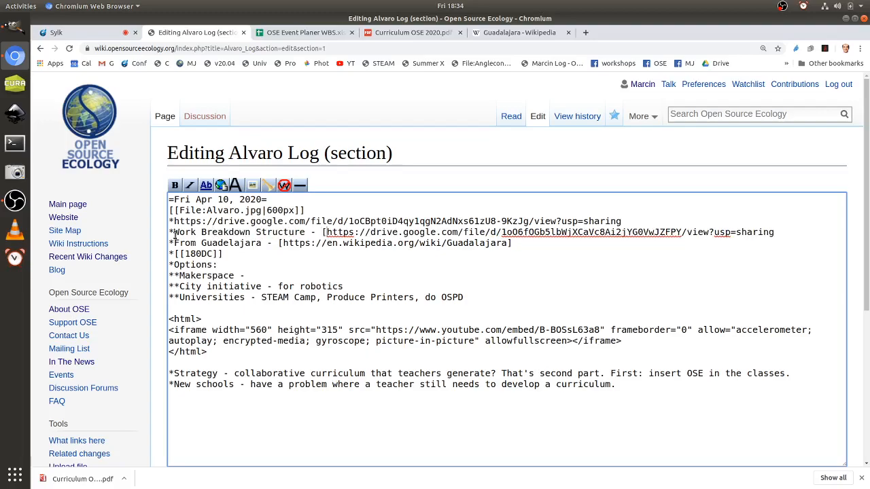
{"action": "left_click", "coordinate": [781, 232]}
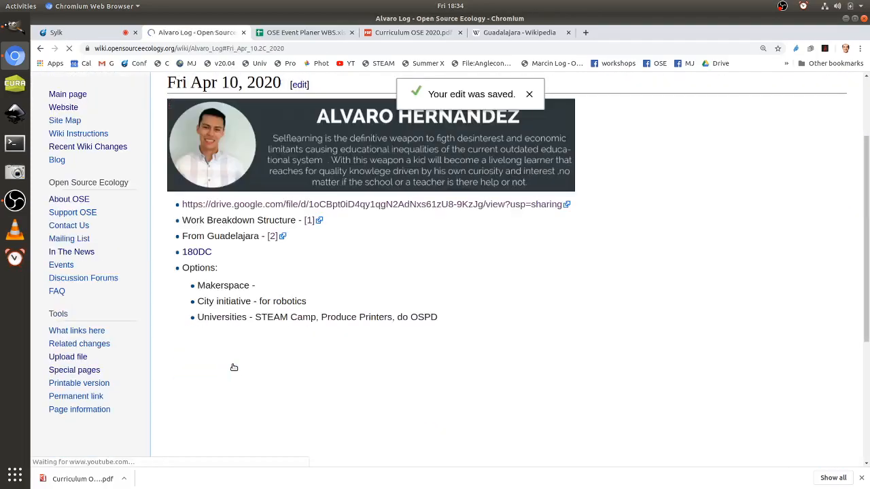
{"action": "scroll", "scroll_direction": "down", "scroll_amount": 3}
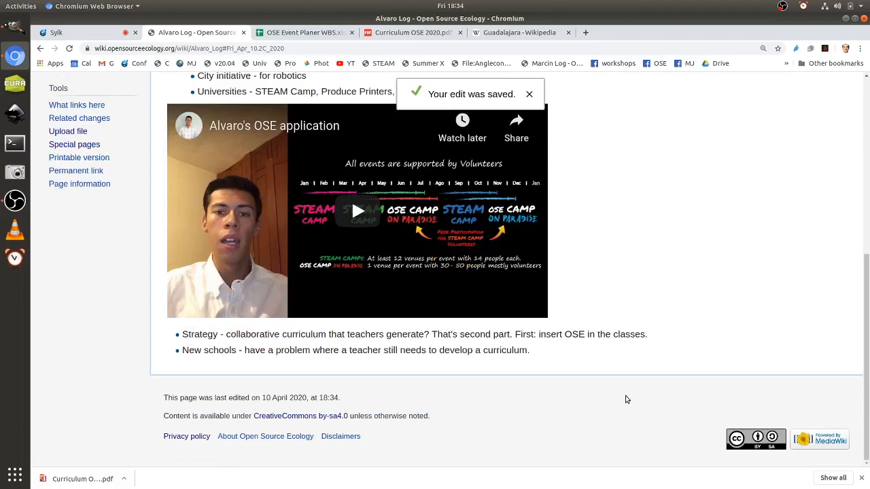
{"action": "left_click_drag", "start_coordinate": [302, 350], "coordinate": [530, 350]}
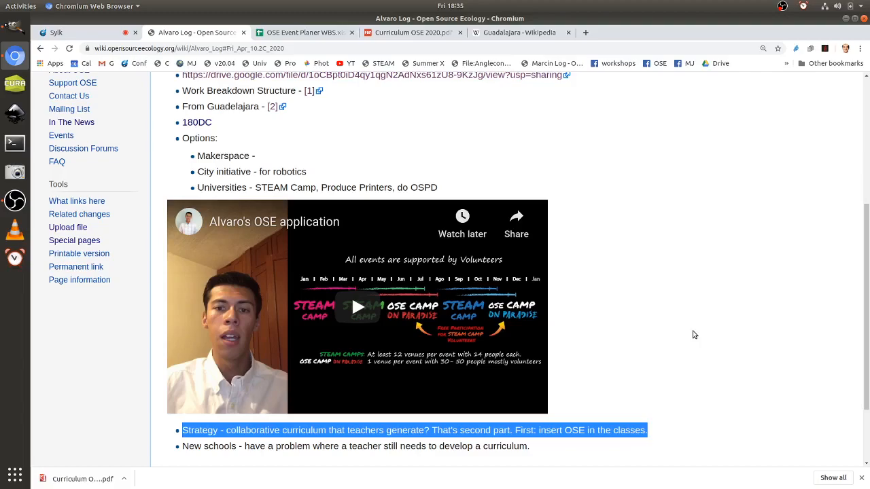
{"action": "mouse_move", "coordinate": [855, 156]}
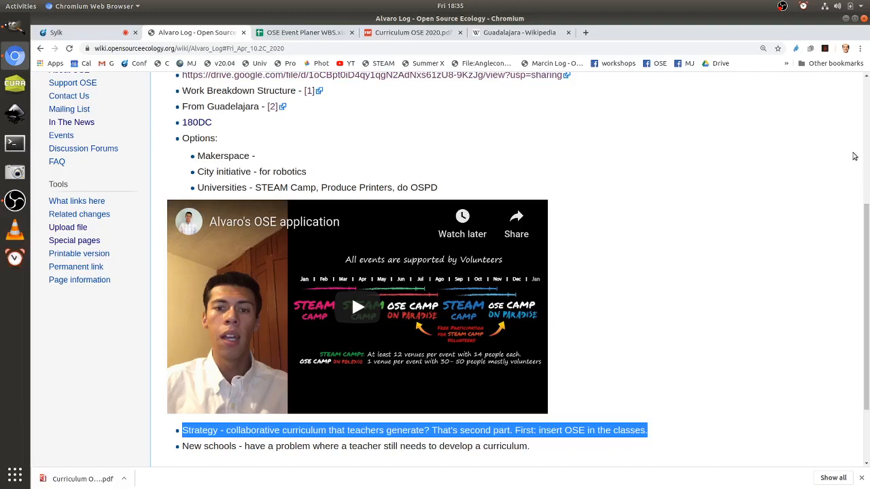
{"action": "mouse_move", "coordinate": [863, 157]}
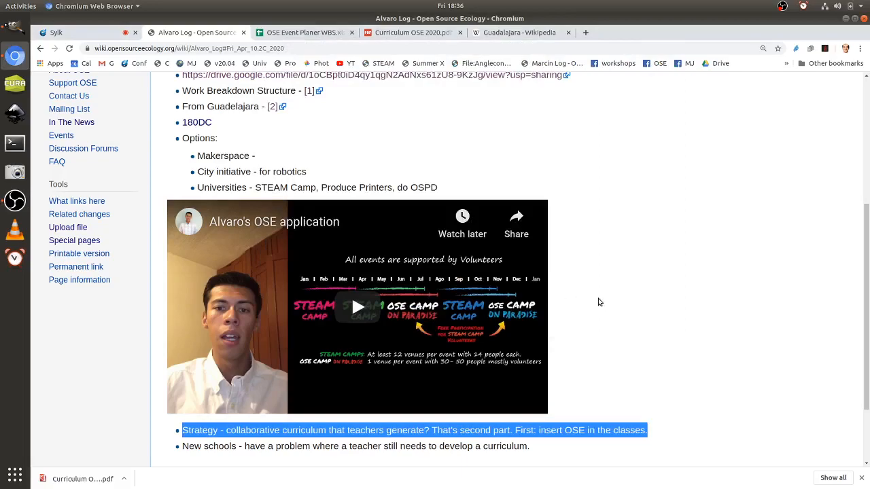
{"action": "scroll", "scroll_direction": "up", "scroll_amount": 3}
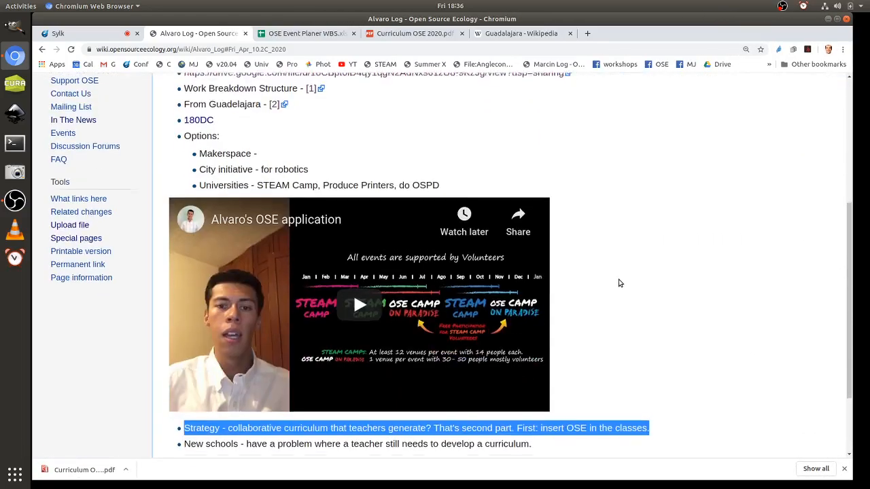
{"action": "scroll", "scroll_direction": "down", "scroll_amount": 3}
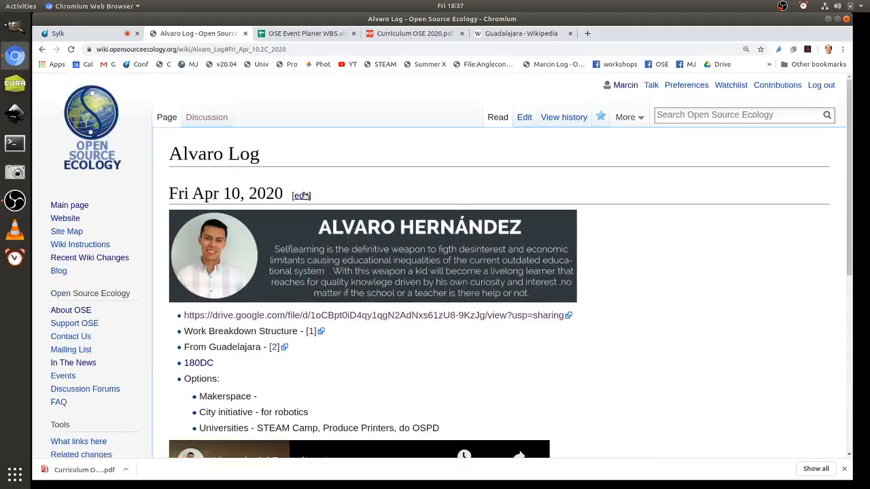
Step: Add the bullet '*Guadalajara has good communities around education and STEAM' to the section and save
{"action": "left_click", "coordinate": [302, 195]}
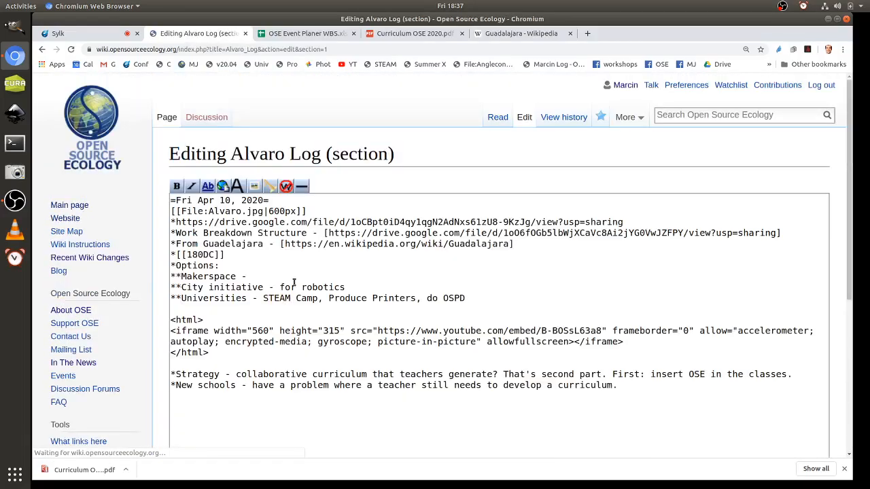
{"action": "type", "text": "*Guadelaja"}
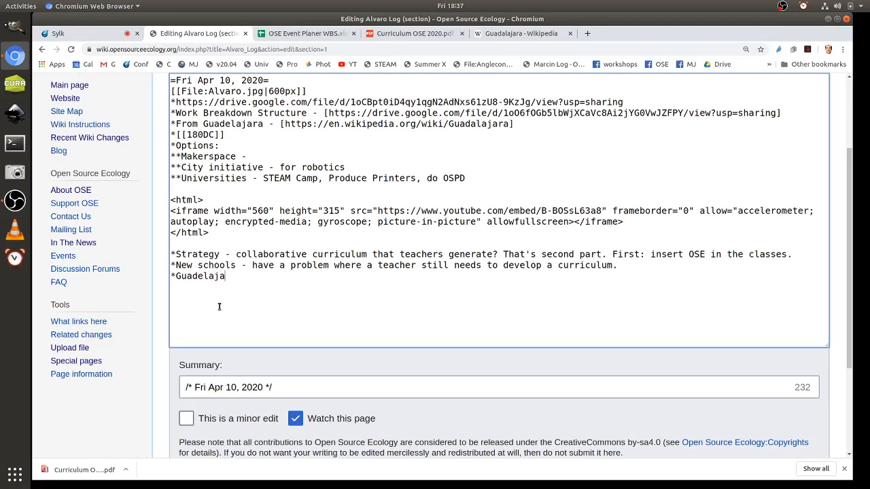
{"action": "type", "text": "ra has"}
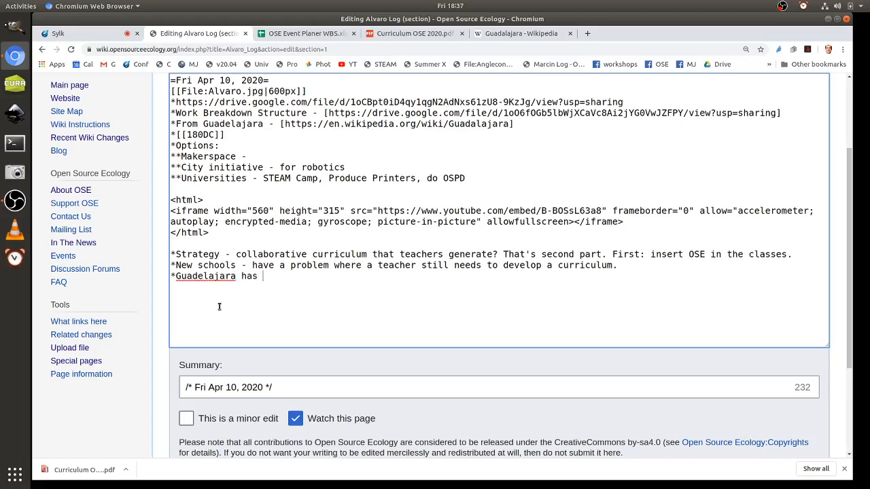
{"action": "type", "text": "good commmu"}
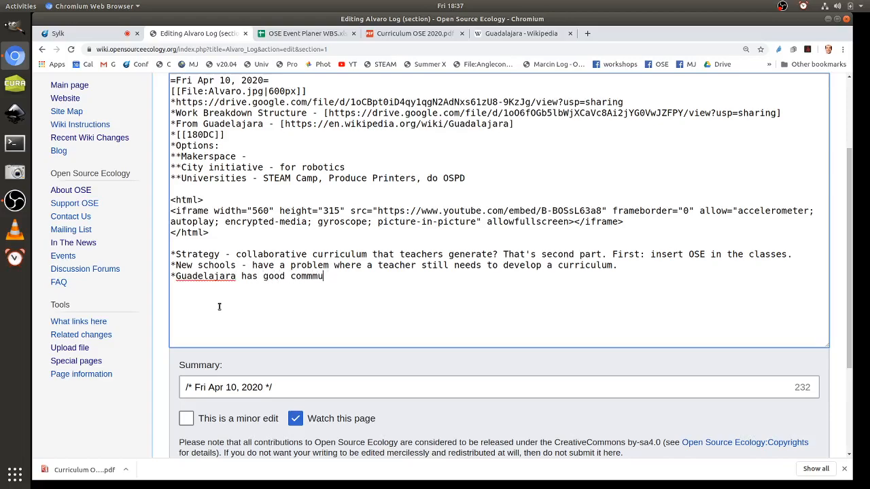
{"action": "type", "text": "nities arou"}
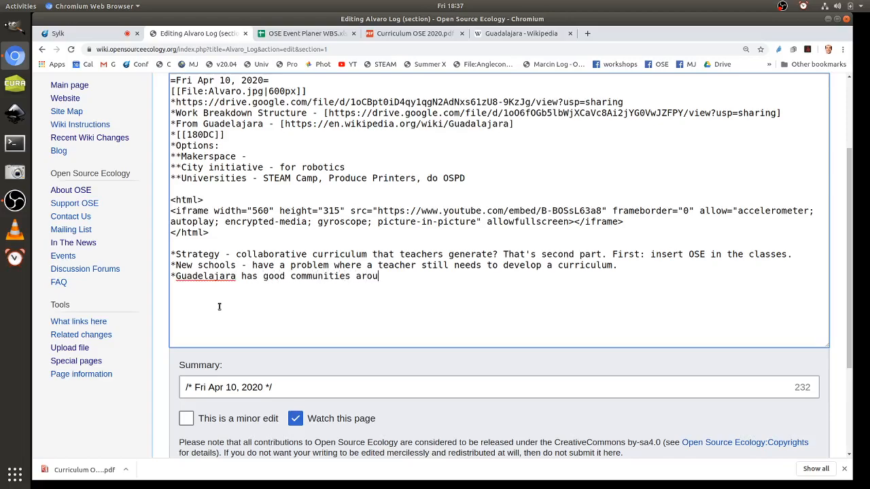
{"action": "type", "text": "nd education"}
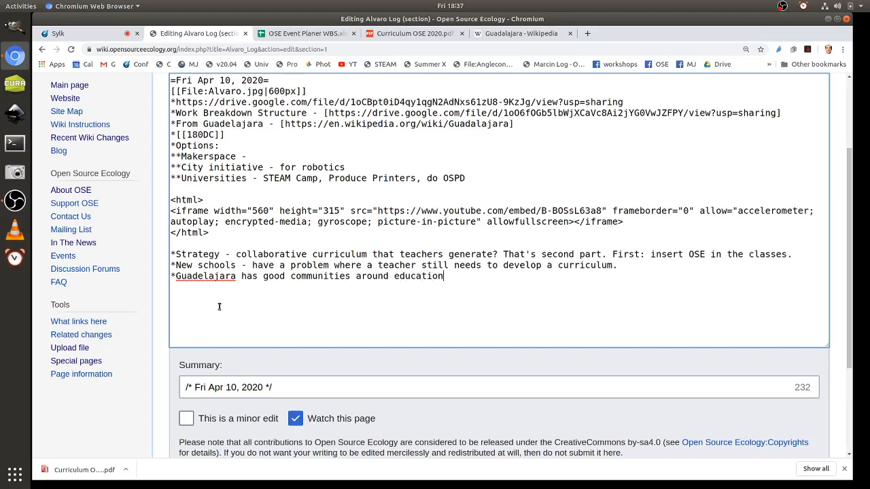
{"action": "type", "text": "and"}
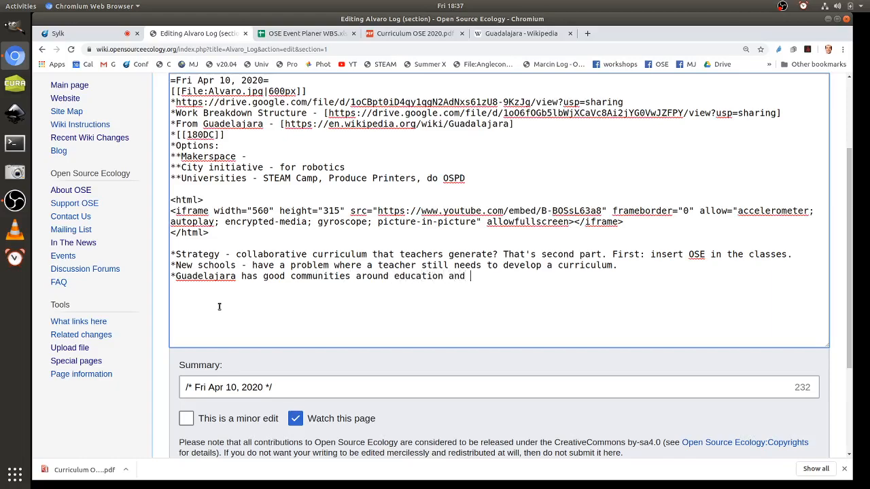
{"action": "type", "text": "STEAM an"}
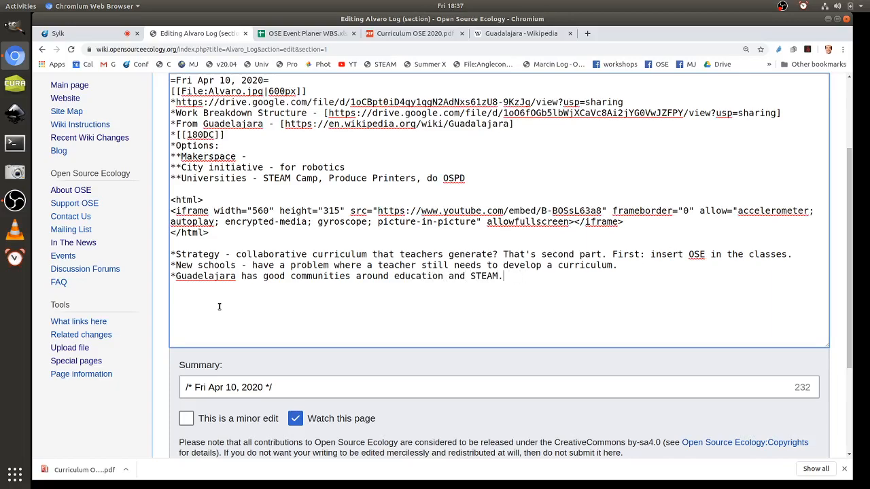
{"action": "scroll", "scroll_direction": "down", "scroll_amount": 3}
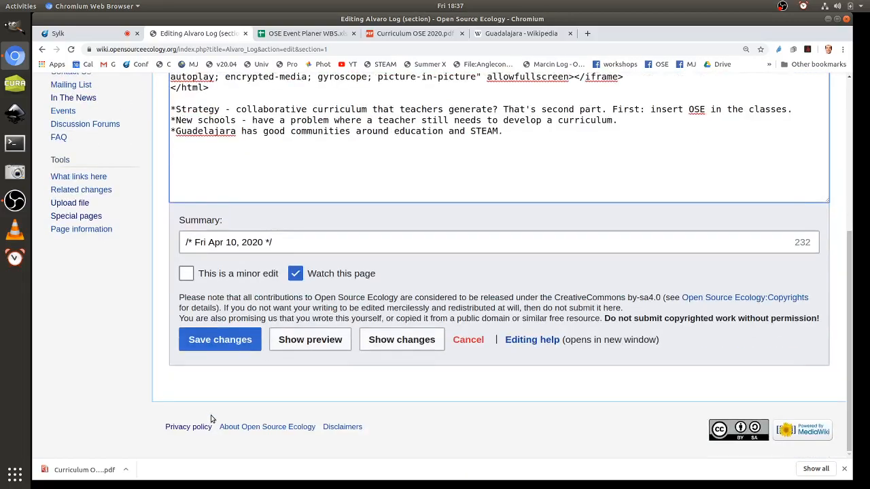
{"action": "left_click", "coordinate": [220, 340]}
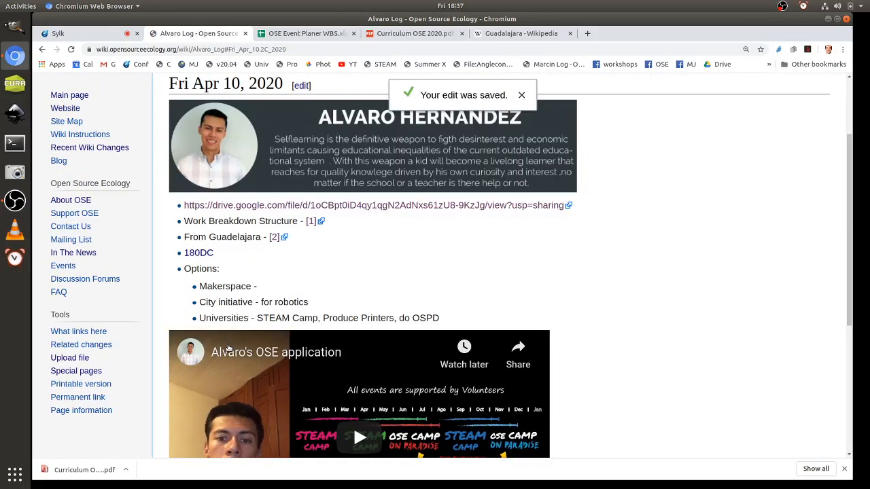
{"action": "scroll", "scroll_direction": "down", "scroll_amount": 3}
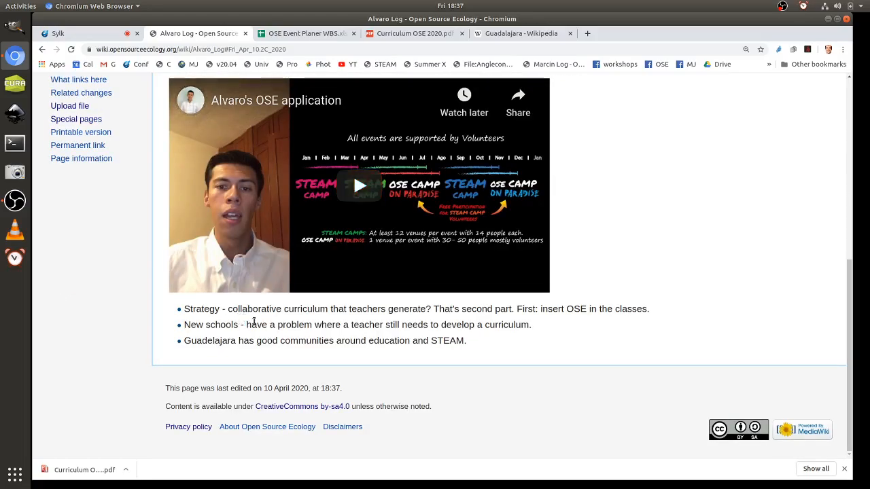
{"action": "left_click_drag", "start_coordinate": [227, 308], "coordinate": [527, 325]}
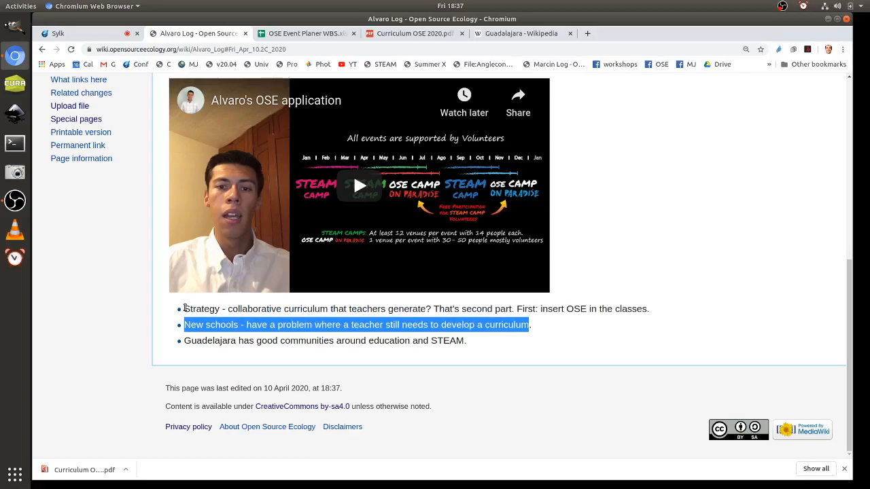
{"action": "mouse_move", "coordinate": [49, 35]}
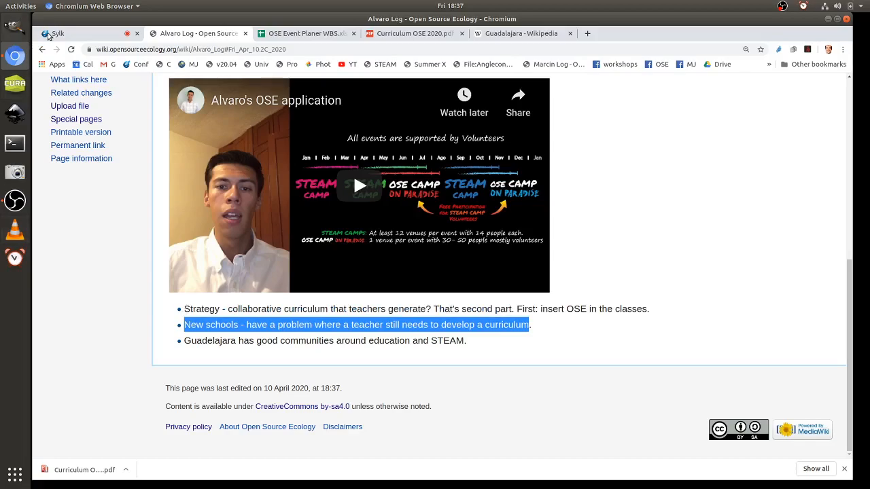
Step: In the Sylk participants panel, set myself as first active speaker and choose the second active speaker
{"action": "left_click", "coordinate": [58, 33]}
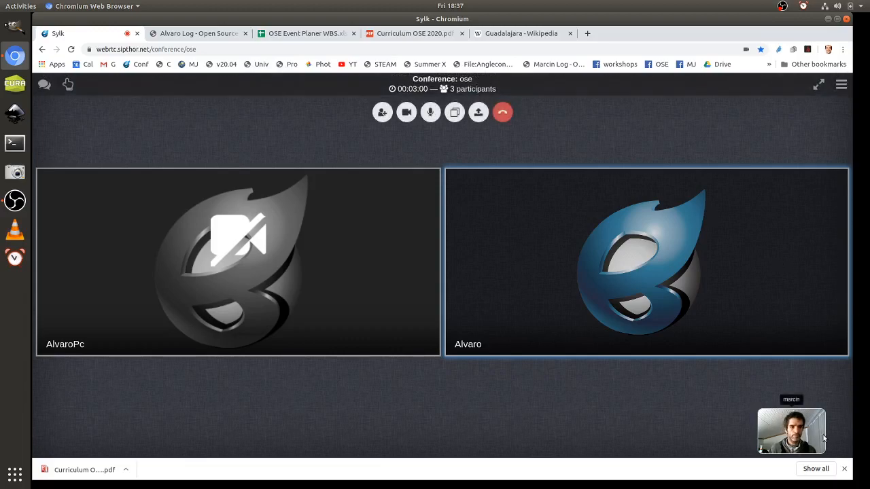
{"action": "left_click", "coordinate": [840, 85]}
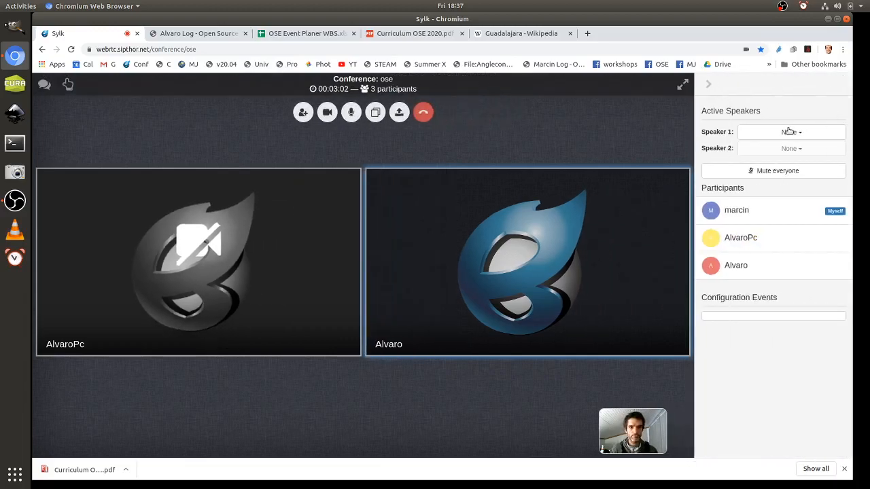
{"action": "left_click", "coordinate": [791, 131]}
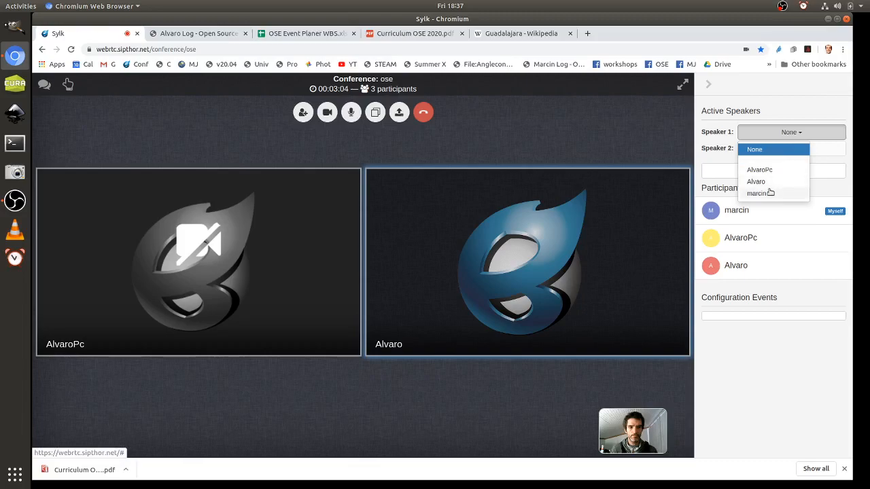
{"action": "left_click", "coordinate": [756, 193]}
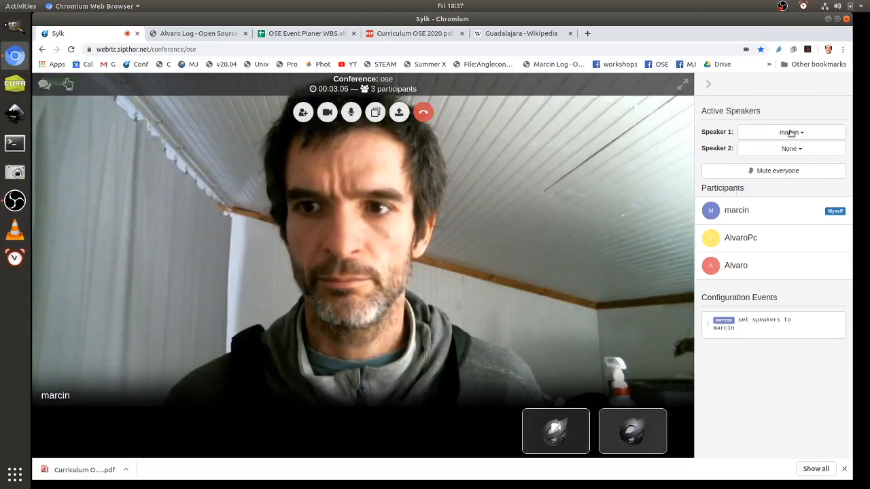
{"action": "left_click", "coordinate": [791, 148]}
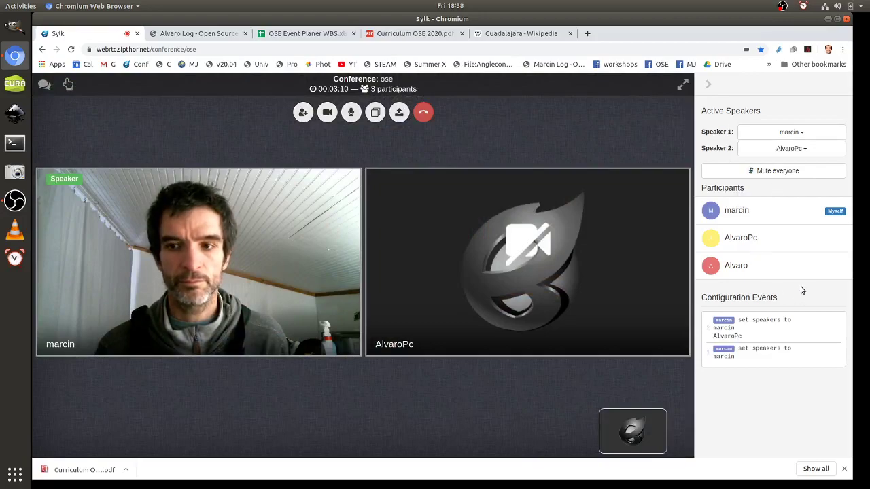
{"action": "mouse_move", "coordinate": [812, 261]}
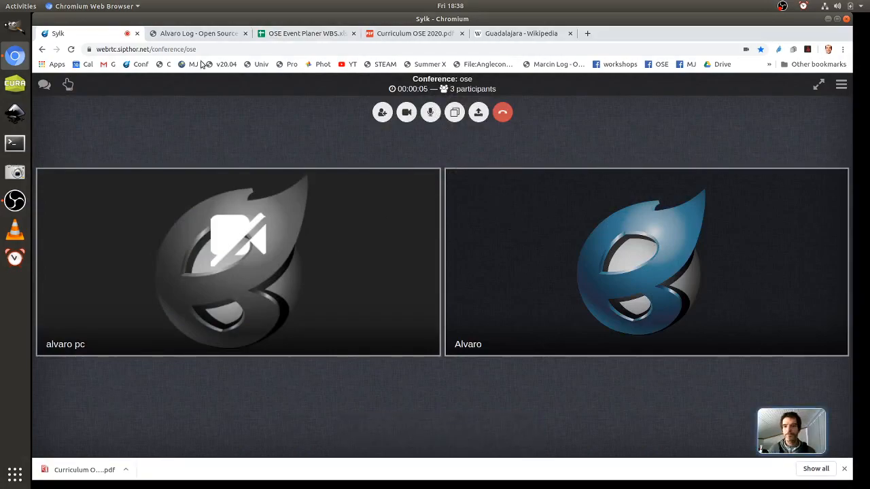
{"action": "mouse_move", "coordinate": [223, 33]}
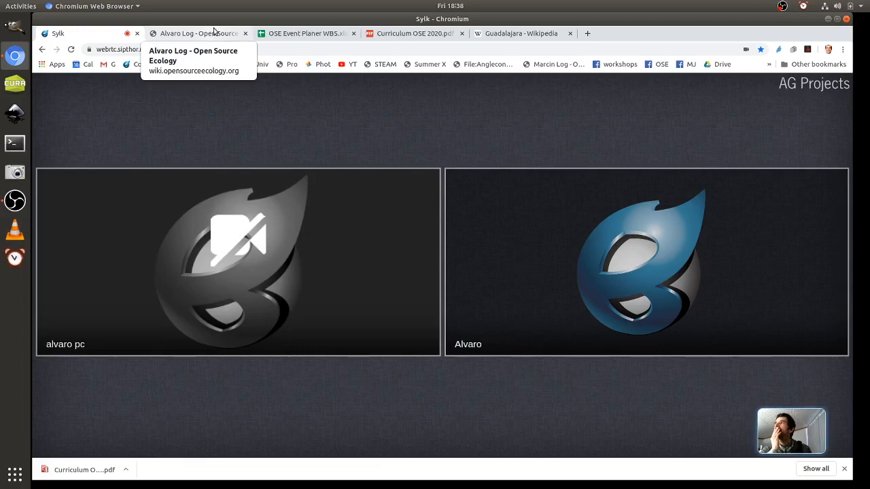
Step: Switch between the conference and the wiki, ending on the Alvaro Log page
{"action": "left_click", "coordinate": [197, 33]}
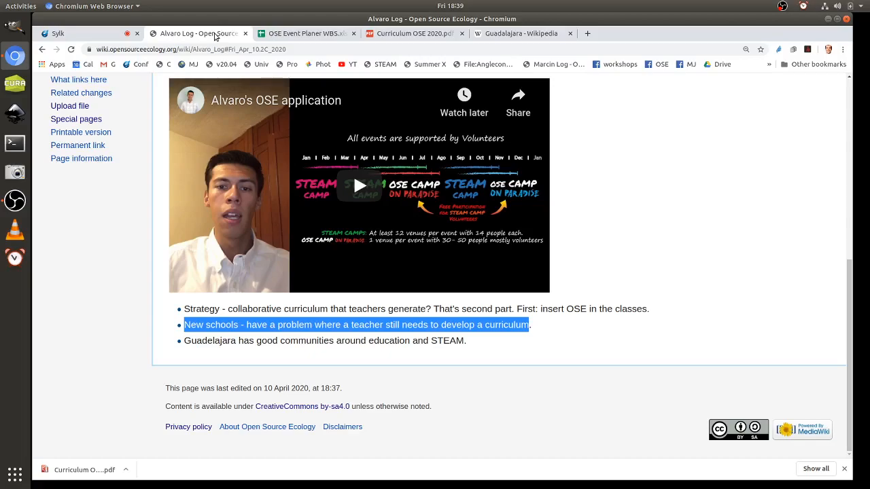
{"action": "left_click", "coordinate": [58, 33]}
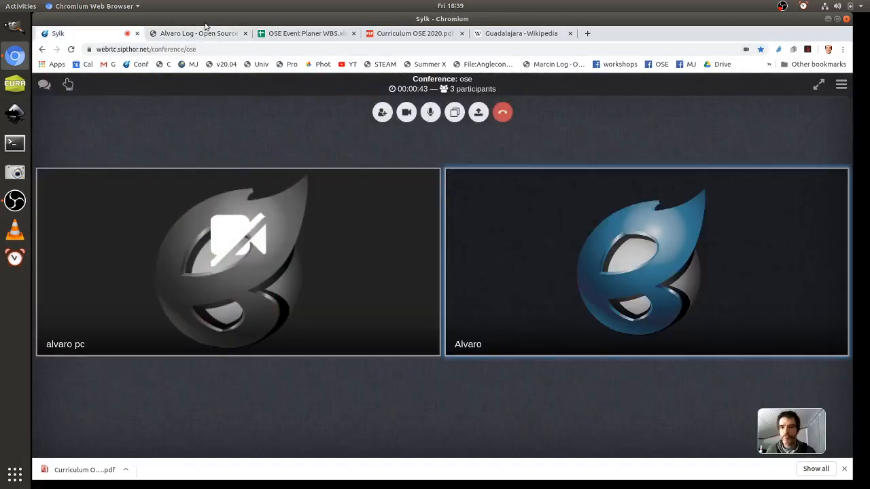
{"action": "left_click", "coordinate": [197, 33]}
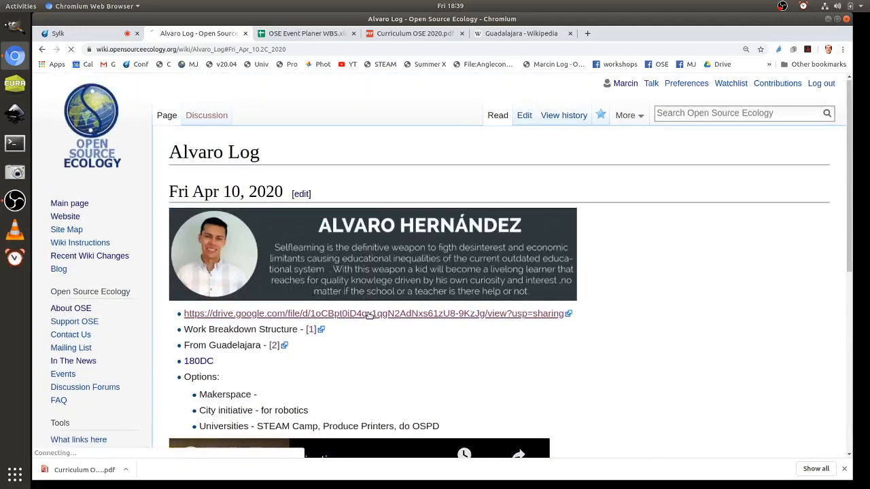
Step: Open Curriculum OSE 2020.pdf from the wiki's drive.google.com link and read down through it
{"action": "left_click", "coordinate": [373, 313]}
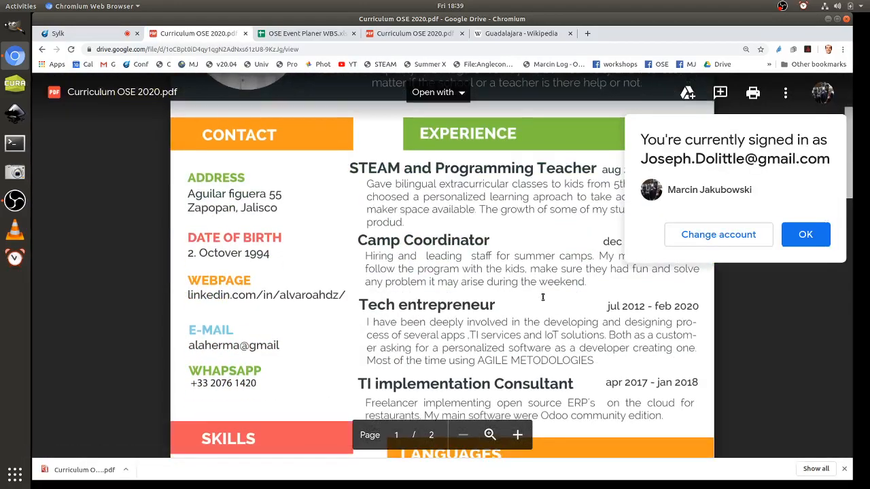
{"action": "scroll", "scroll_direction": "down", "scroll_amount": 3}
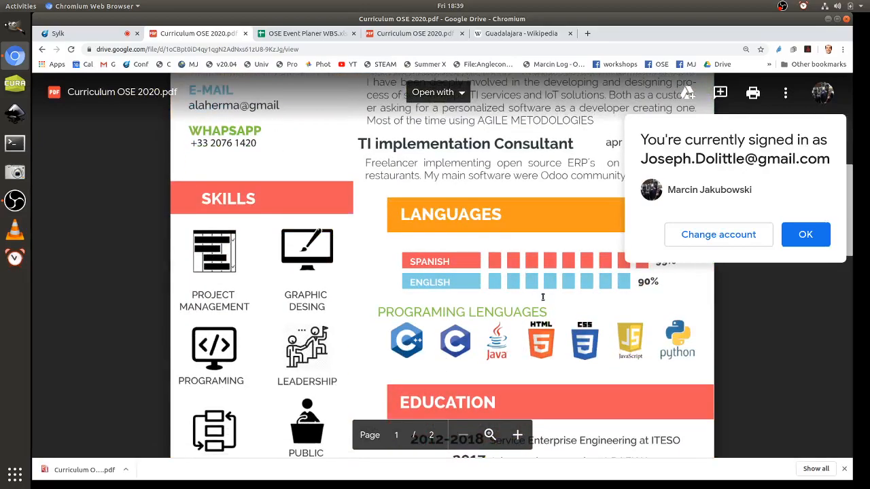
{"action": "scroll", "scroll_direction": "down", "scroll_amount": 3}
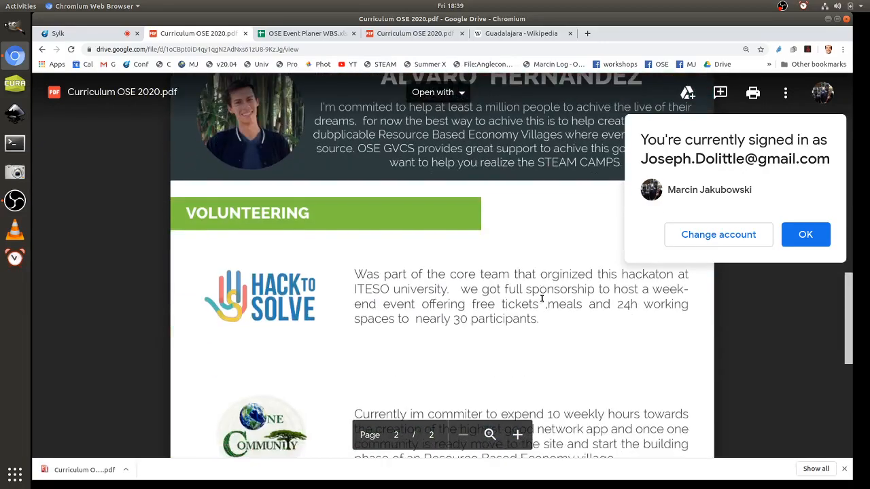
{"action": "scroll", "scroll_direction": "down", "scroll_amount": 3}
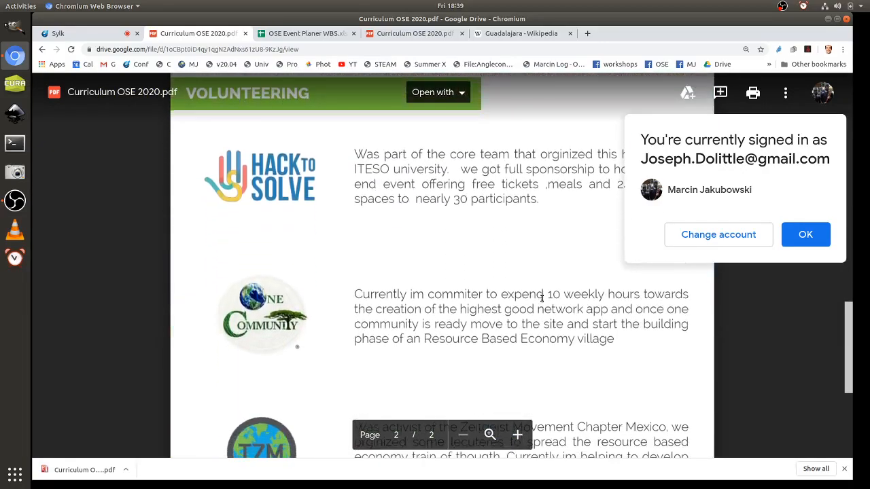
{"action": "scroll", "scroll_direction": "down", "scroll_amount": 3}
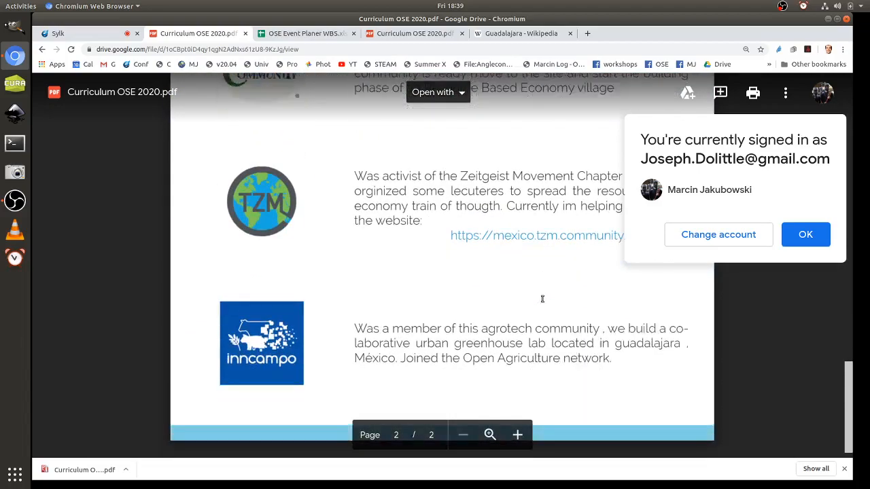
{"action": "scroll", "scroll_direction": "down", "scroll_amount": 3}
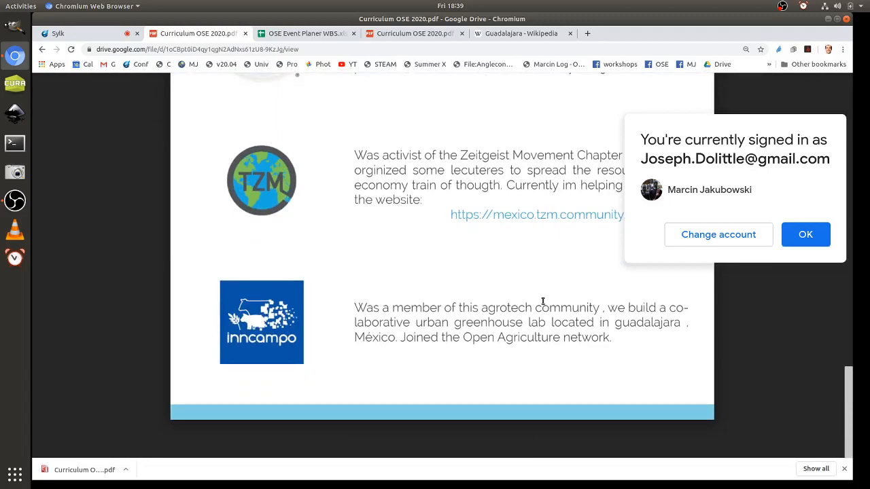
{"action": "mouse_move", "coordinate": [534, 303]}
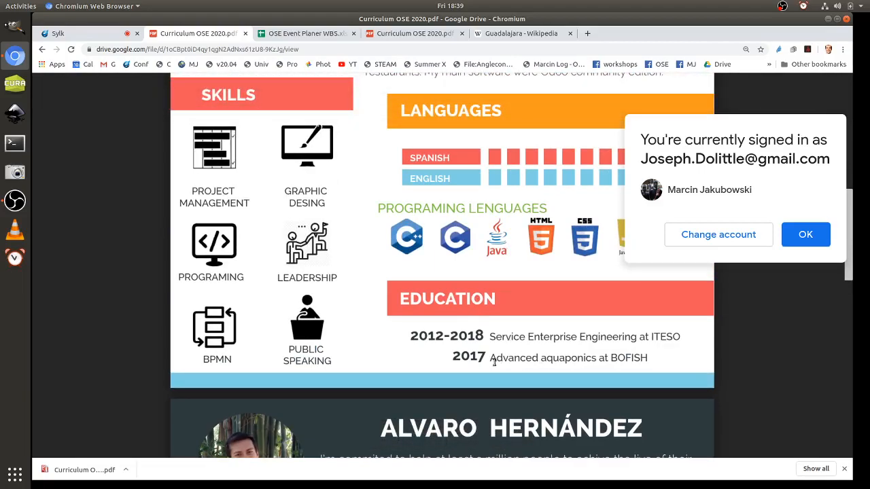
Step: Highlight Service Enterprise Engineering, the extracurricular classes phrase and 'growth of some of my students'
{"action": "left_click_drag", "start_coordinate": [489, 336], "coordinate": [618, 336]}
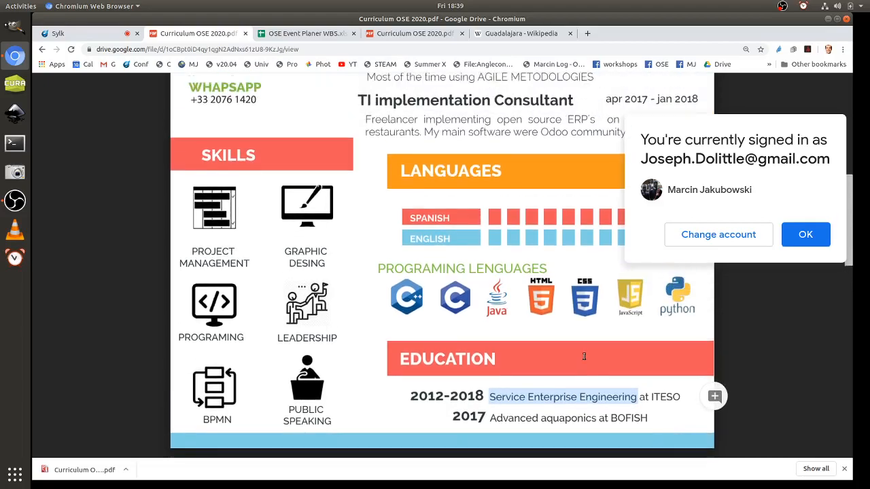
{"action": "scroll", "scroll_direction": "up", "scroll_amount": 3}
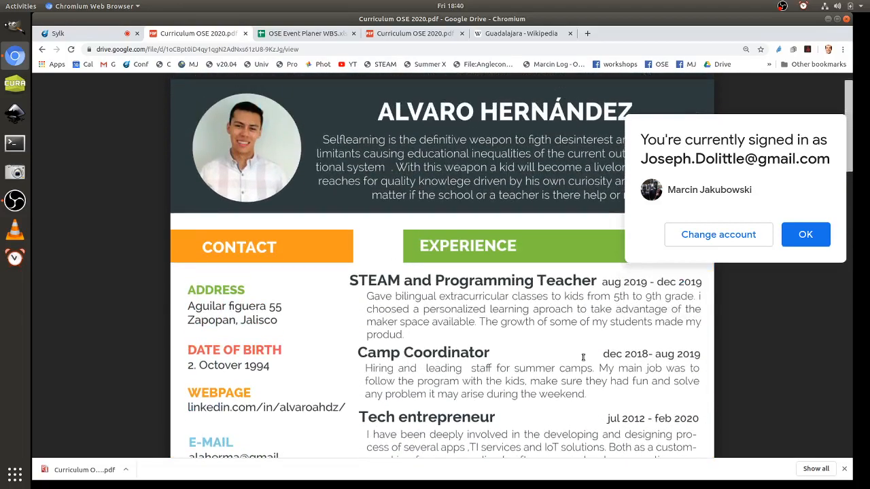
{"action": "mouse_move", "coordinate": [515, 309]}
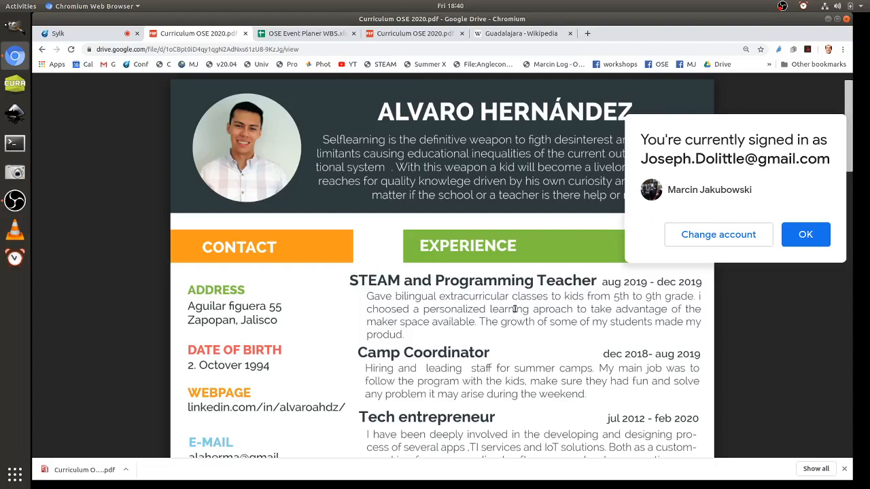
{"action": "left_click_drag", "start_coordinate": [440, 296], "coordinate": [573, 309]}
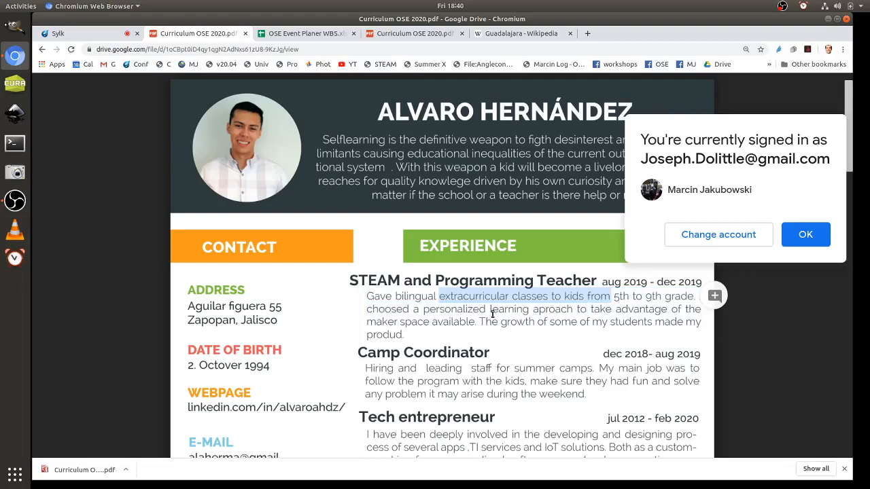
{"action": "mouse_move", "coordinate": [564, 344]}
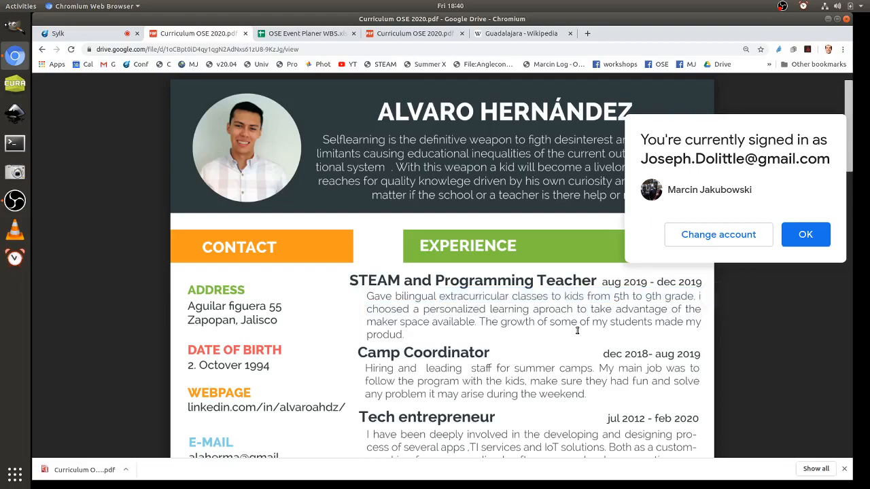
{"action": "left_click_drag", "start_coordinate": [500, 321], "coordinate": [651, 321]}
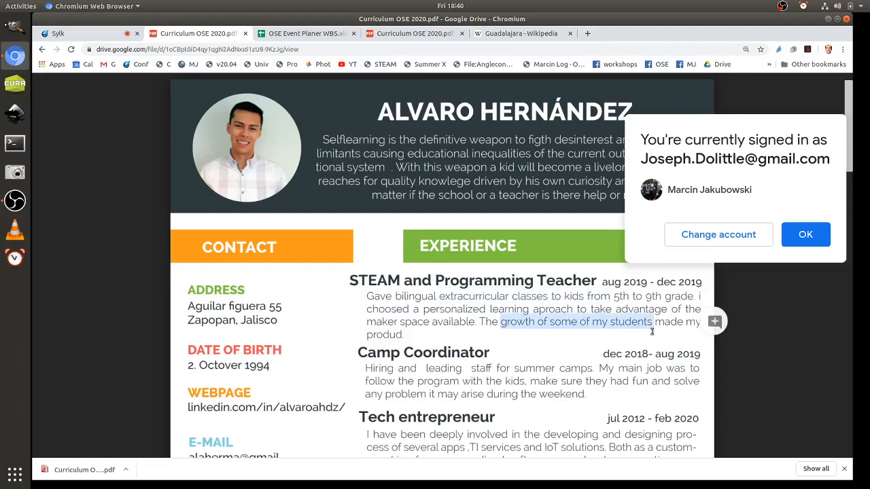
{"action": "scroll", "scroll_direction": "down", "scroll_amount": 3}
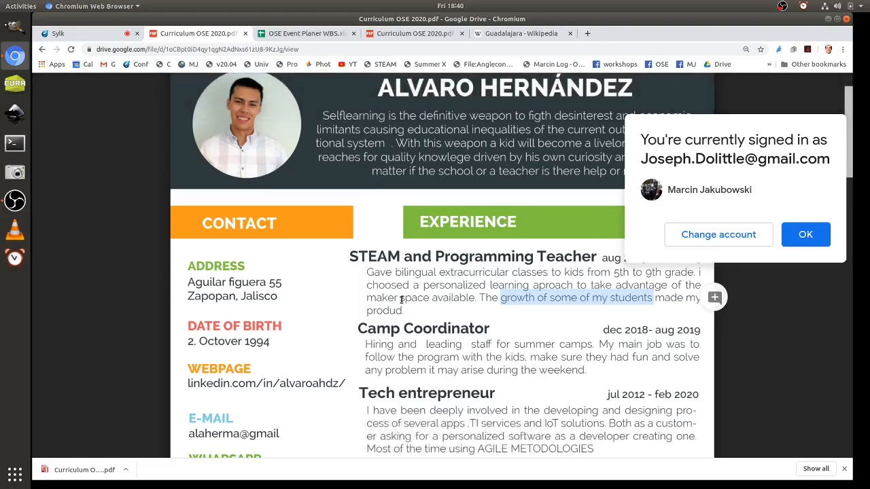
{"action": "scroll", "scroll_direction": "down", "scroll_amount": 3}
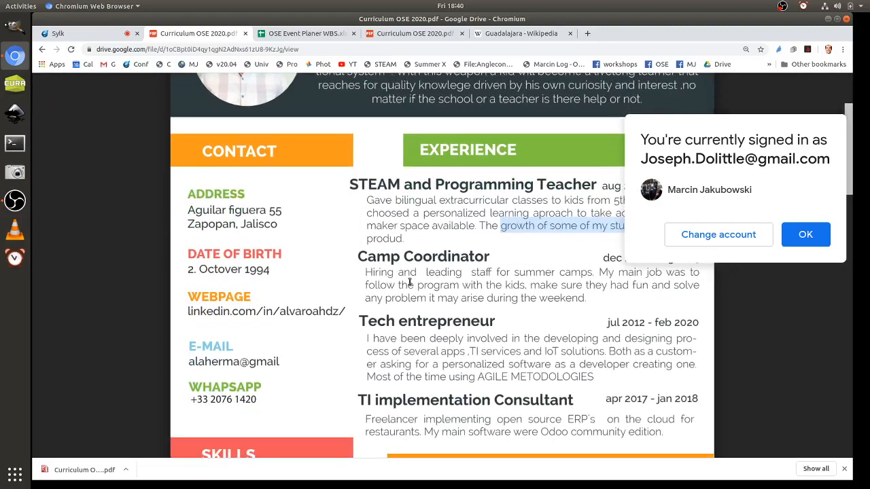
{"action": "mouse_move", "coordinate": [422, 278]}
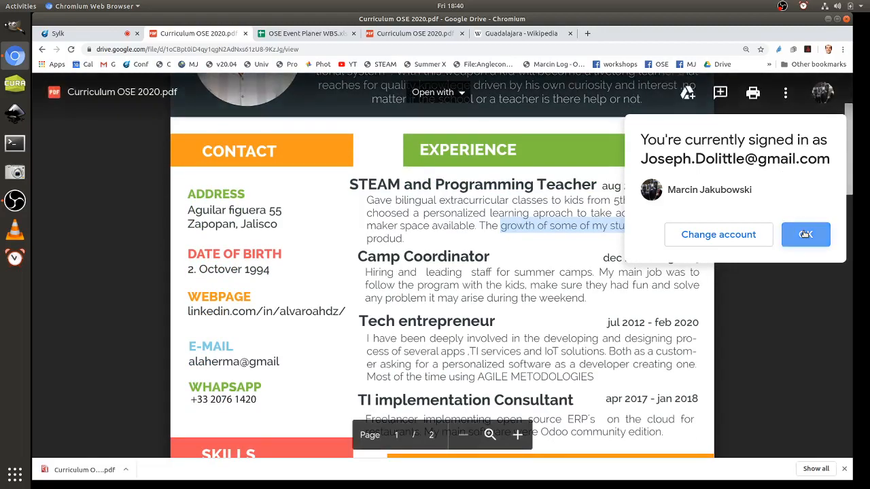
Step: Dismiss the account notice and read the CV's first page, highlighting 'open' in the consultant description
{"action": "left_click", "coordinate": [805, 234]}
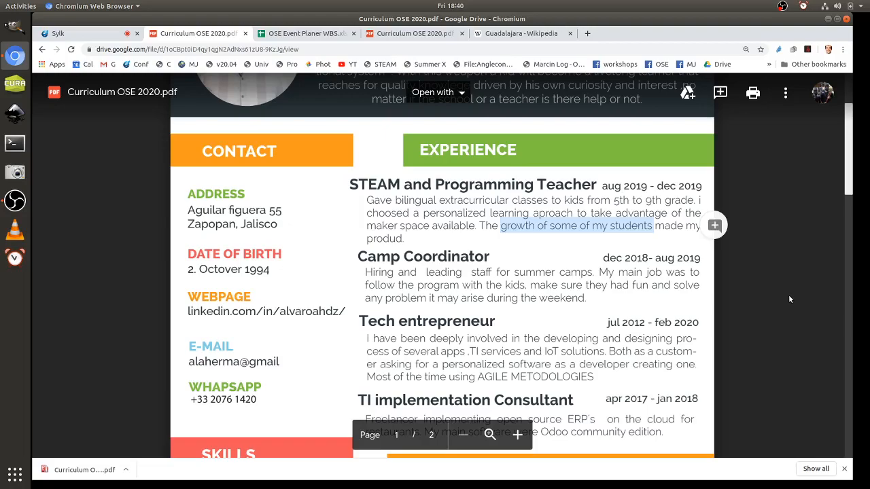
{"action": "mouse_move", "coordinate": [786, 298]}
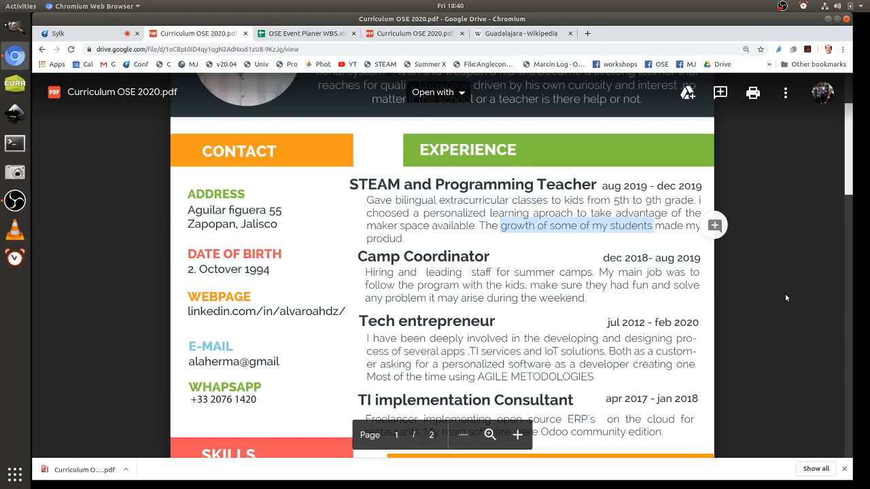
{"action": "mouse_move", "coordinate": [590, 254]}
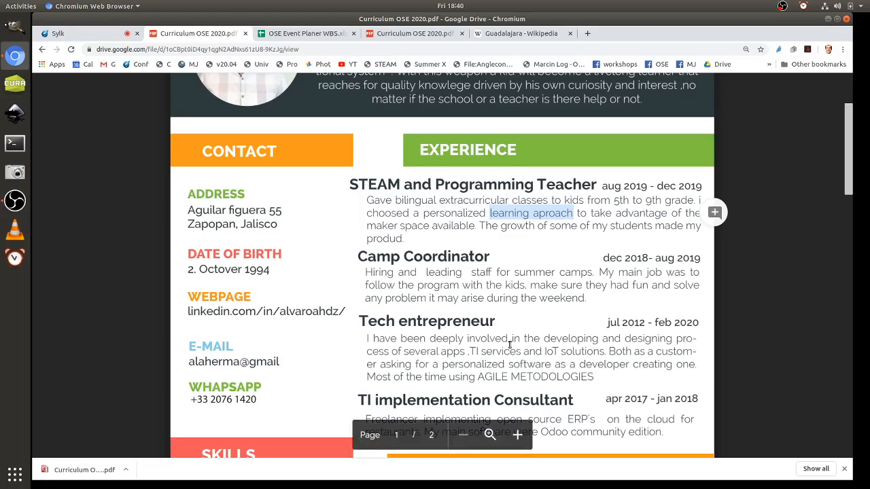
{"action": "scroll", "scroll_direction": "down", "scroll_amount": 3}
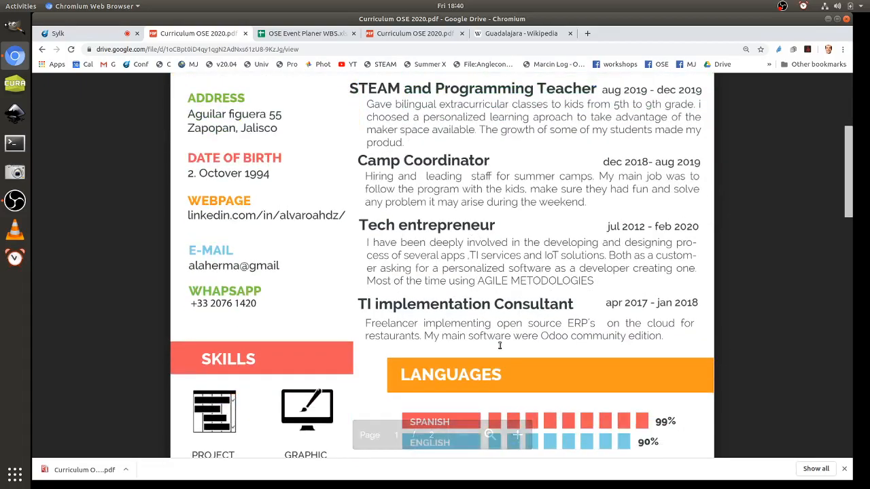
{"action": "double_click", "coordinate": [510, 323]}
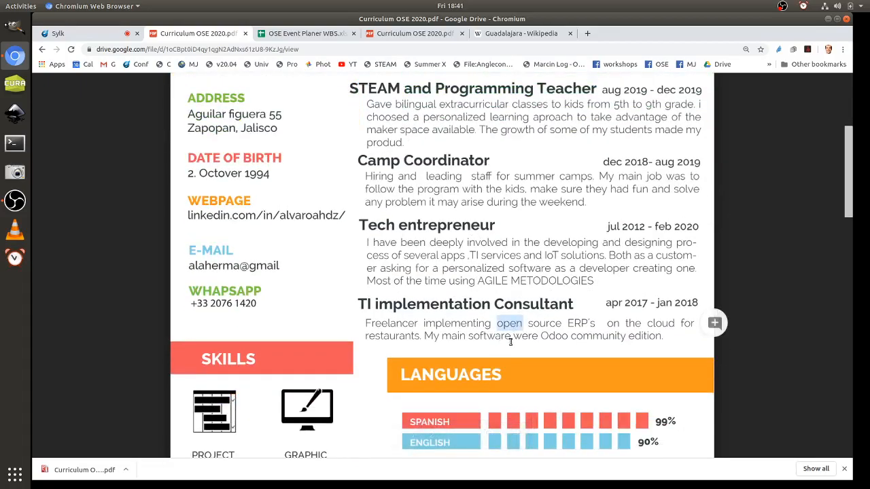
{"action": "scroll", "scroll_direction": "down", "scroll_amount": 3}
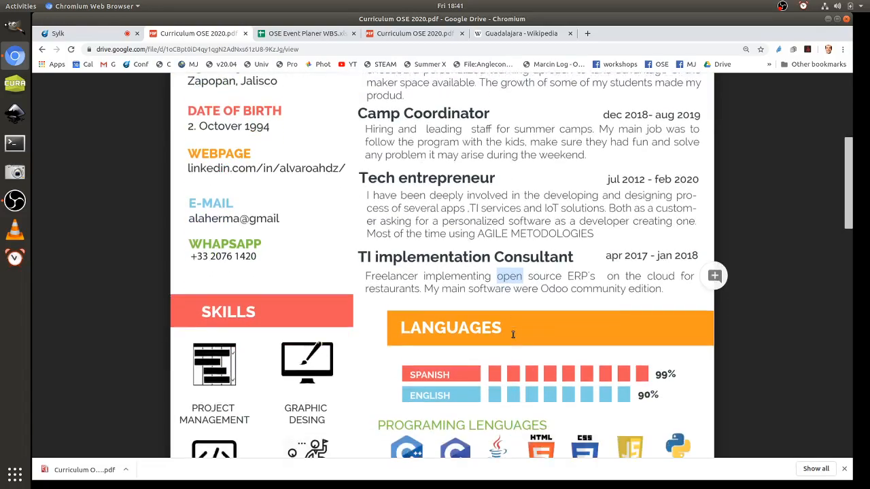
{"action": "scroll", "scroll_direction": "down", "scroll_amount": 3}
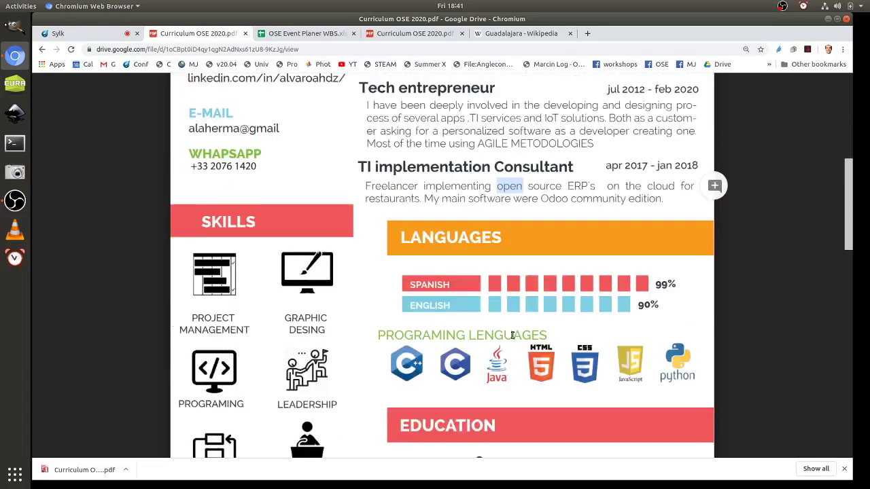
{"action": "scroll", "scroll_direction": "down", "scroll_amount": 3}
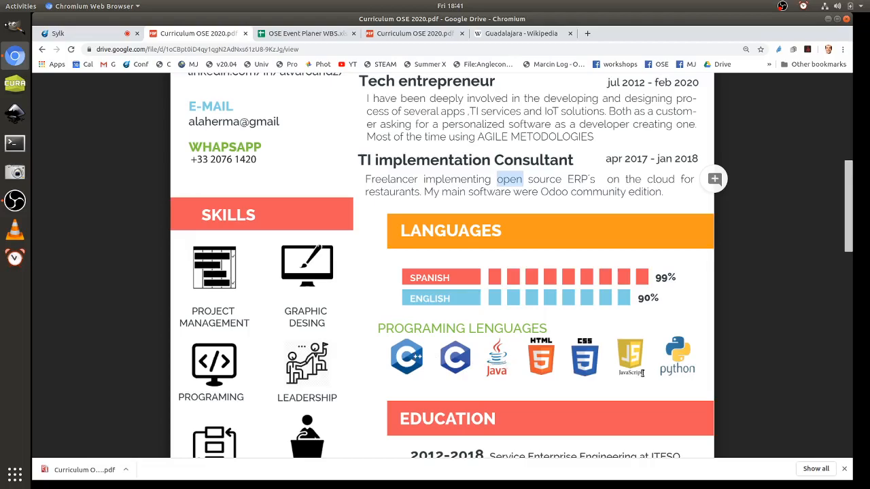
{"action": "scroll", "scroll_direction": "down", "scroll_amount": 3}
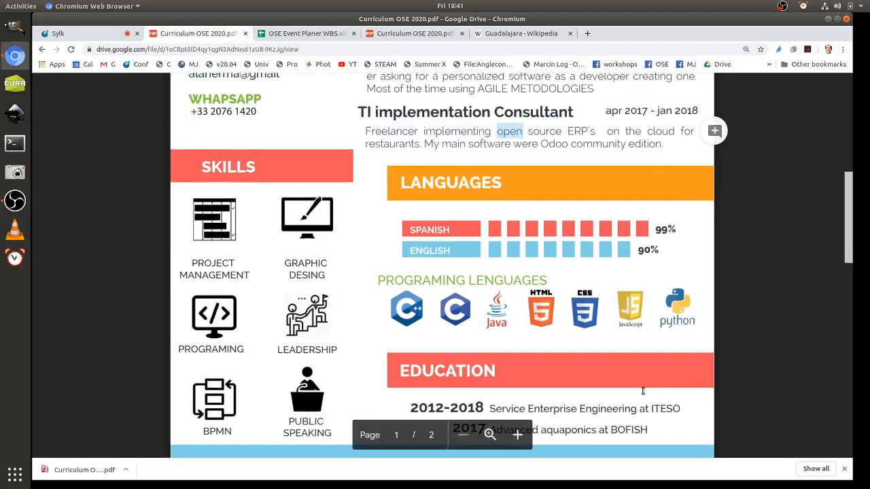
{"action": "scroll", "scroll_direction": "down", "scroll_amount": 3}
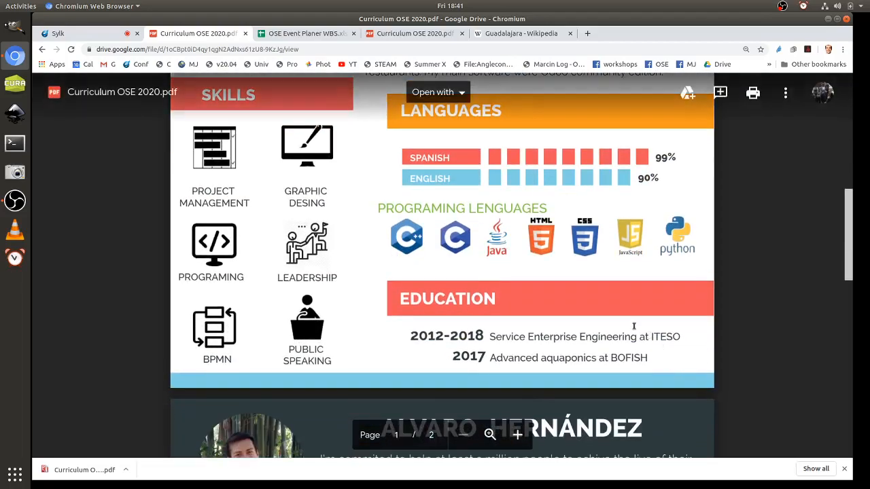
{"action": "mouse_move", "coordinate": [720, 301]}
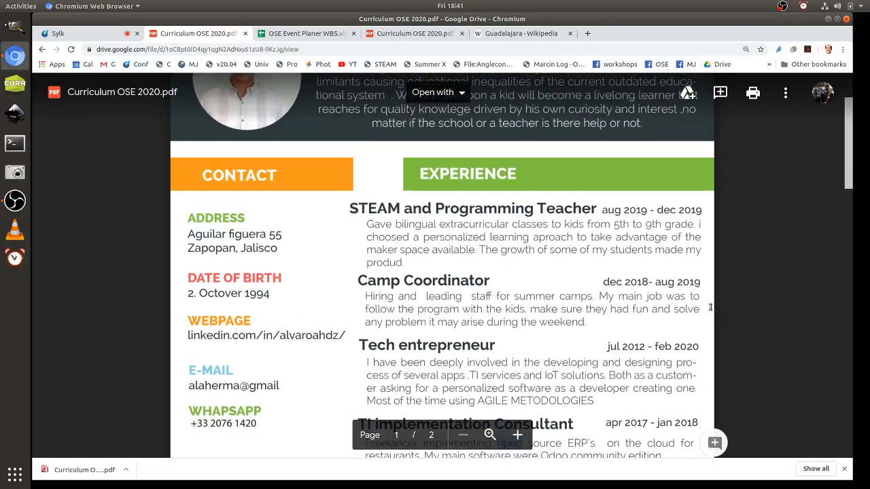
Step: Read the second page's volunteering entries and select the school name BOFISH in the education section
{"action": "scroll", "scroll_direction": "down", "scroll_amount": 3}
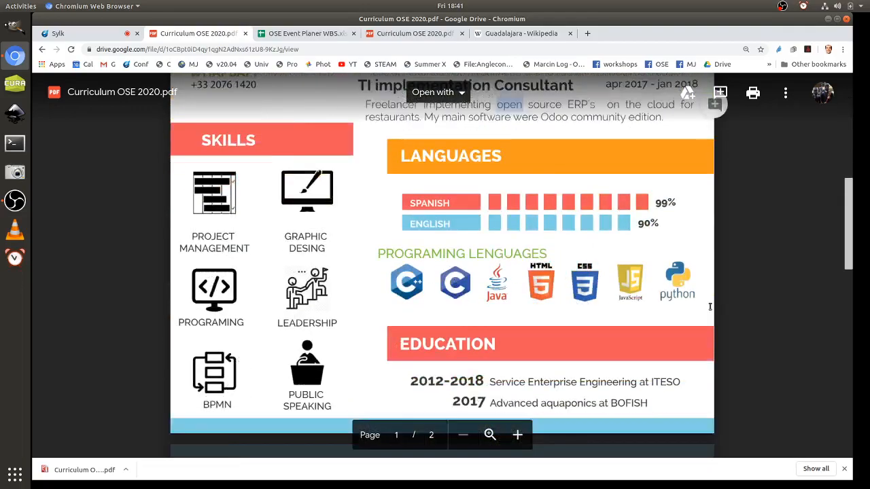
{"action": "scroll", "scroll_direction": "down", "scroll_amount": 3}
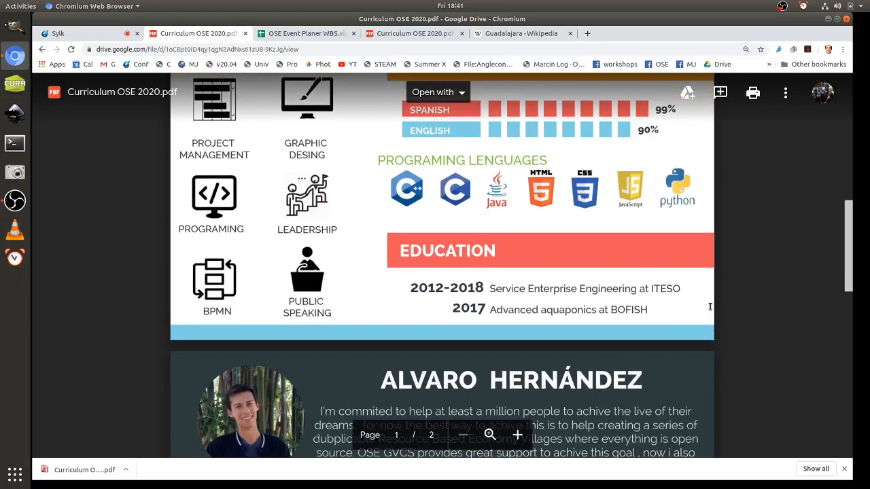
{"action": "scroll", "scroll_direction": "down", "scroll_amount": 3}
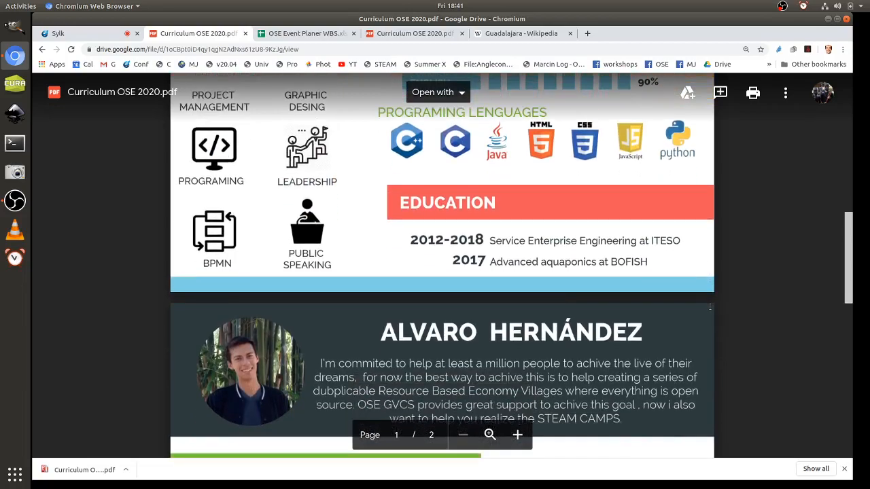
{"action": "scroll", "scroll_direction": "down", "scroll_amount": 3}
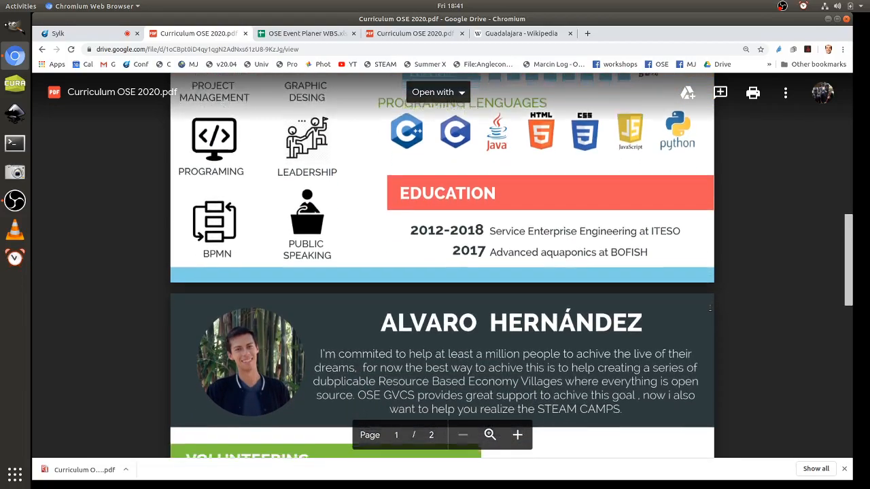
{"action": "scroll", "scroll_direction": "down", "scroll_amount": 3}
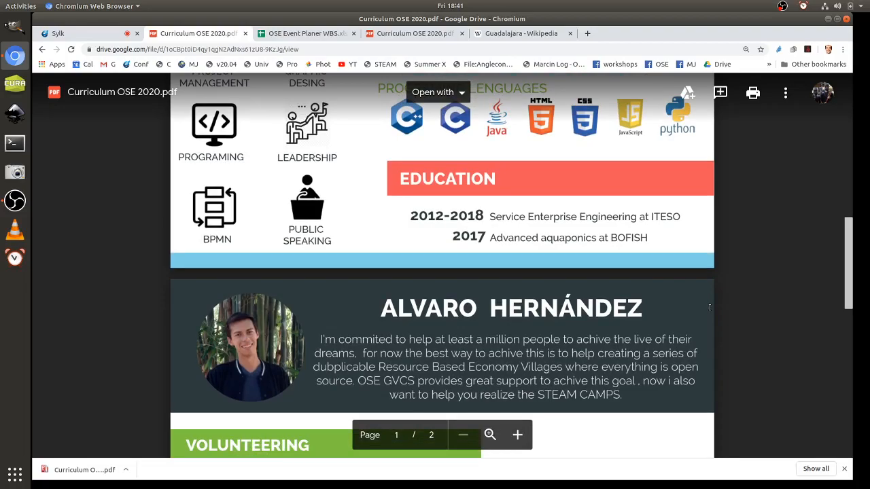
{"action": "scroll", "scroll_direction": "down", "scroll_amount": 3}
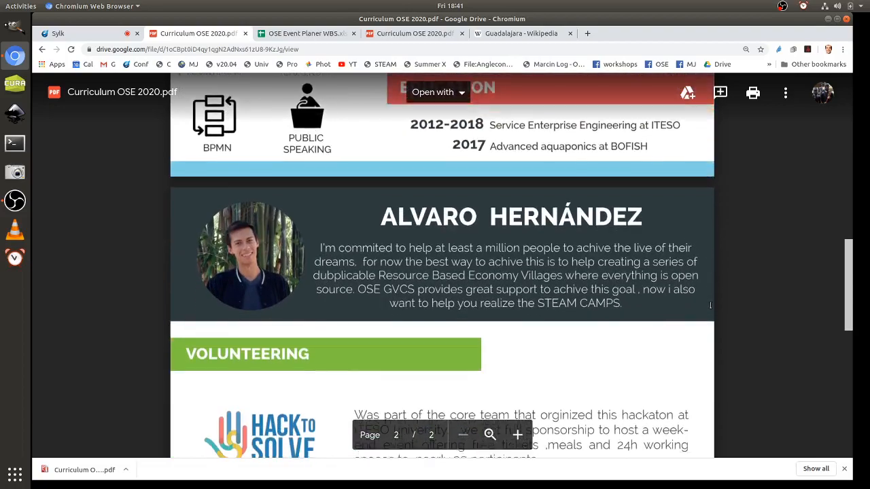
{"action": "scroll", "scroll_direction": "down", "scroll_amount": 3}
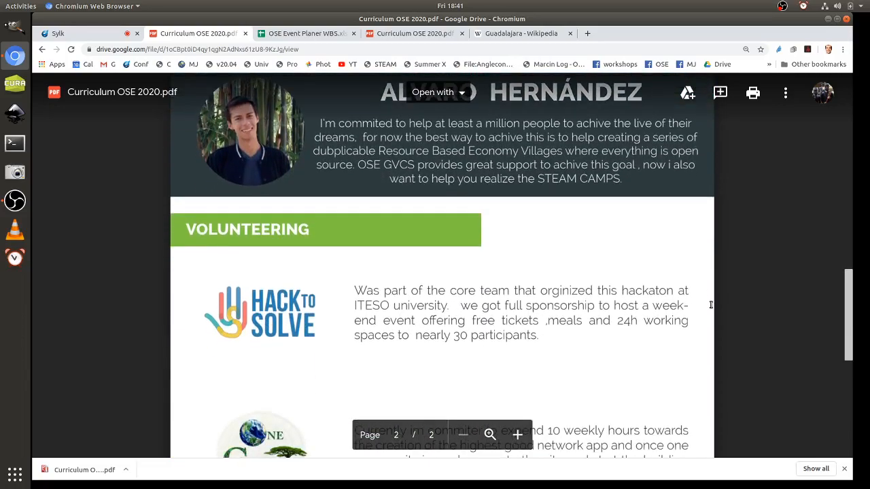
{"action": "scroll", "scroll_direction": "down", "scroll_amount": 3}
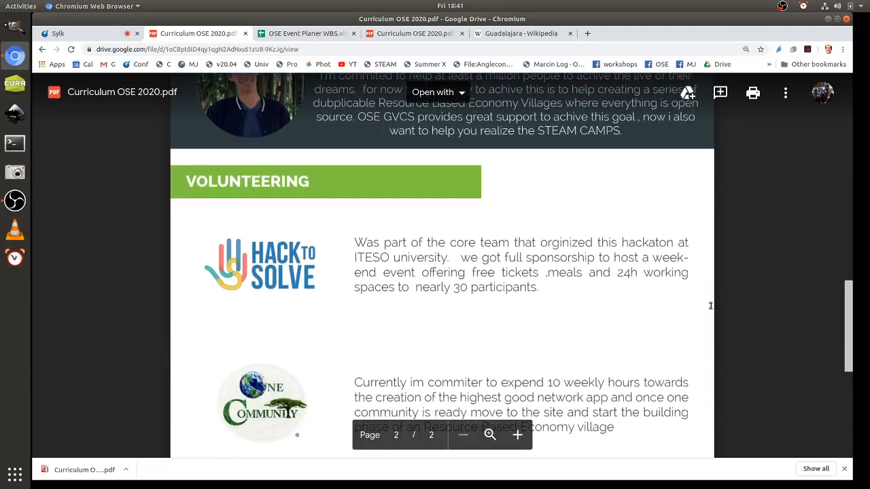
{"action": "mouse_move", "coordinate": [848, 319]}
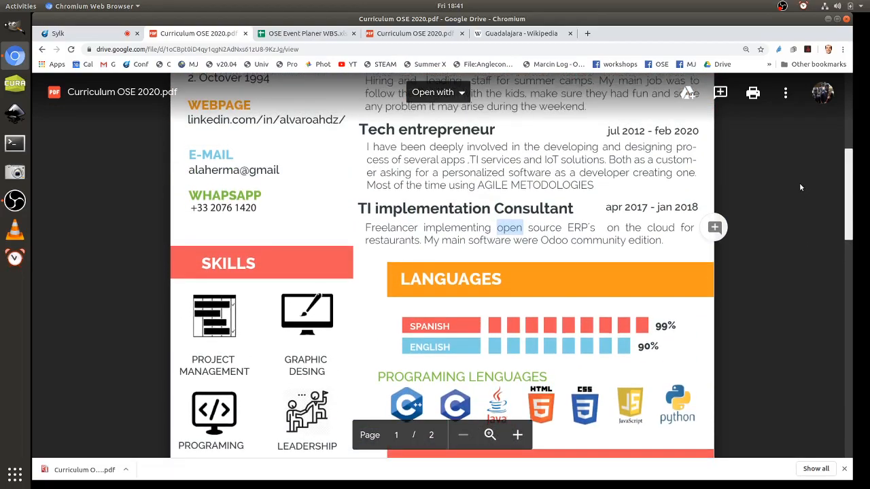
{"action": "scroll", "scroll_direction": "down", "scroll_amount": 3}
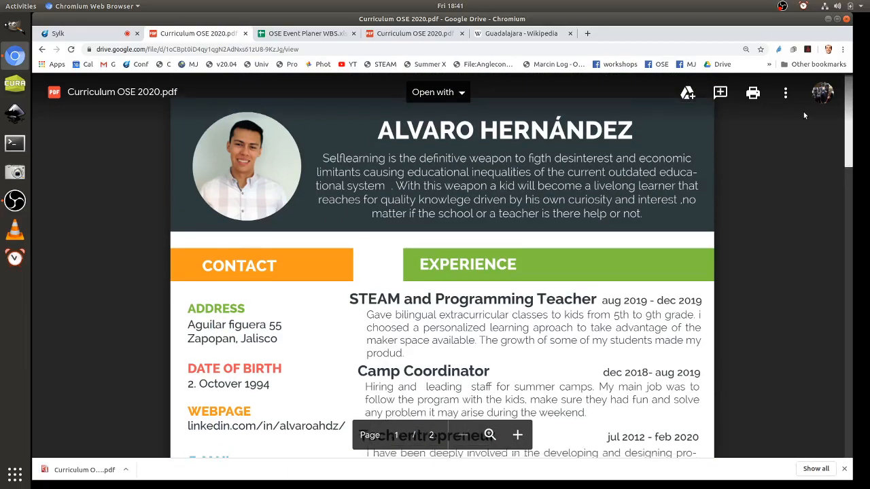
{"action": "scroll", "scroll_direction": "down", "scroll_amount": 3}
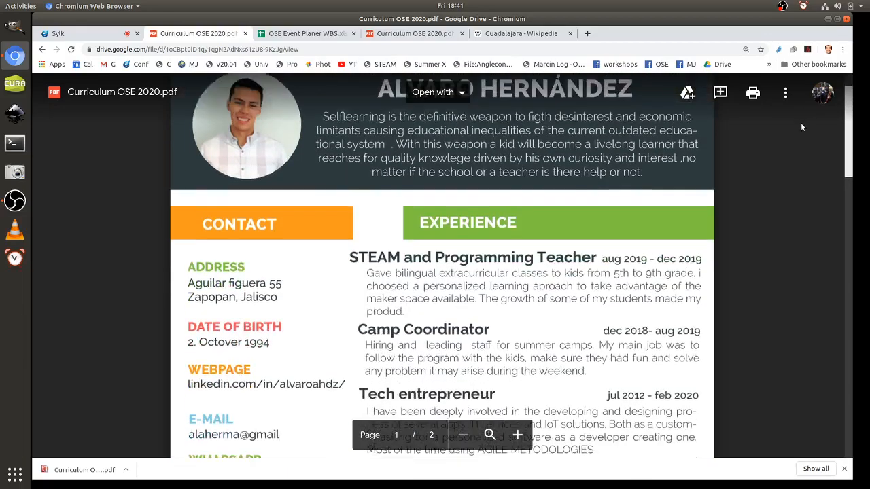
{"action": "scroll", "scroll_direction": "down", "scroll_amount": 3}
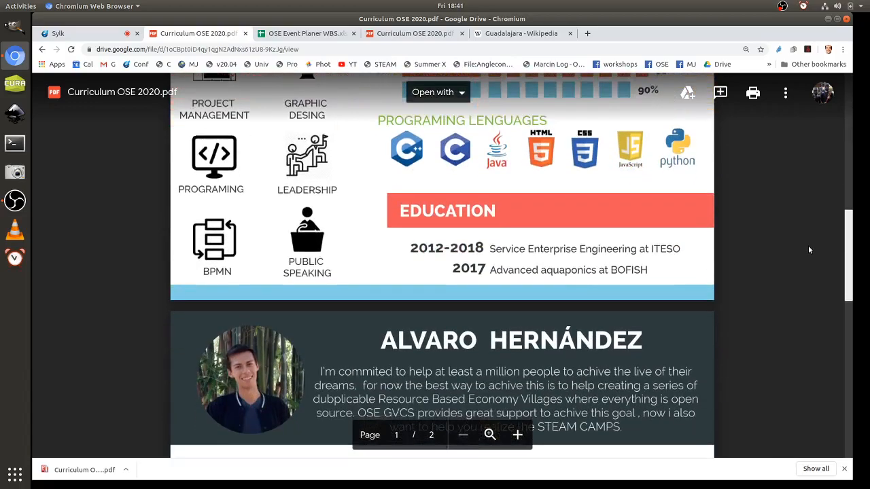
{"action": "scroll", "scroll_direction": "down", "scroll_amount": 3}
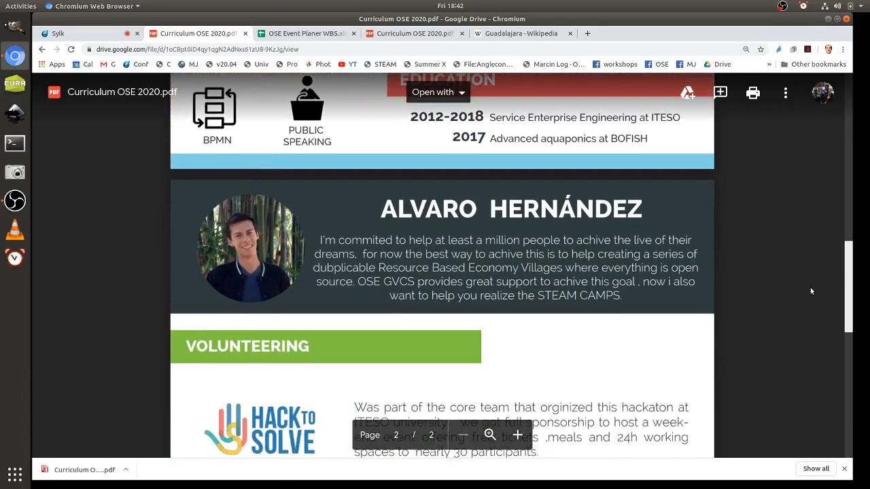
{"action": "scroll", "scroll_direction": "down", "scroll_amount": 3}
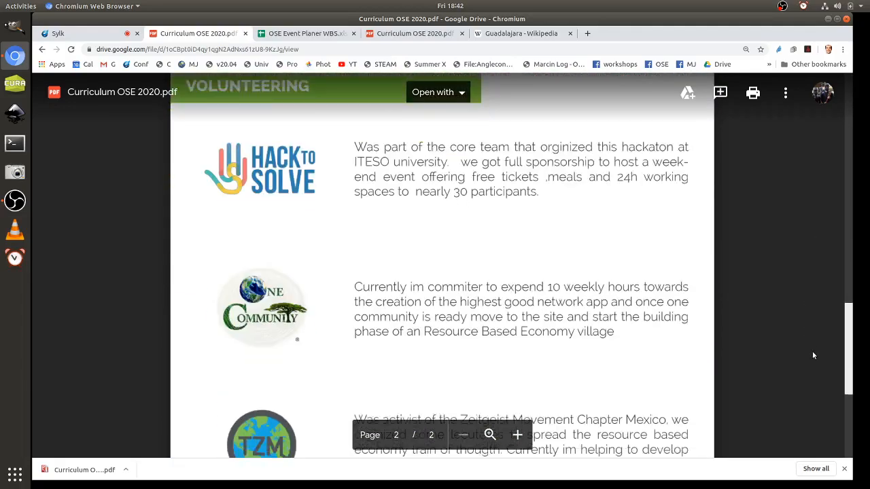
{"action": "scroll", "scroll_direction": "down", "scroll_amount": 3}
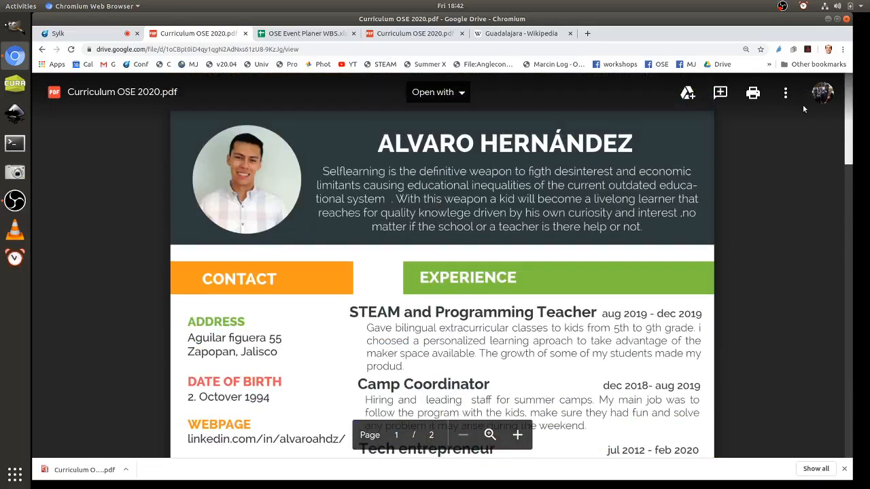
{"action": "scroll", "scroll_direction": "down", "scroll_amount": 3}
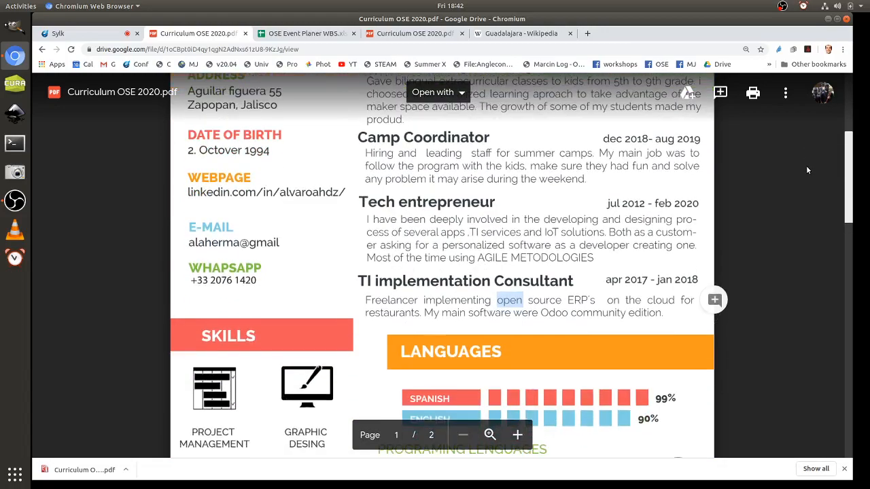
{"action": "scroll", "scroll_direction": "down", "scroll_amount": 3}
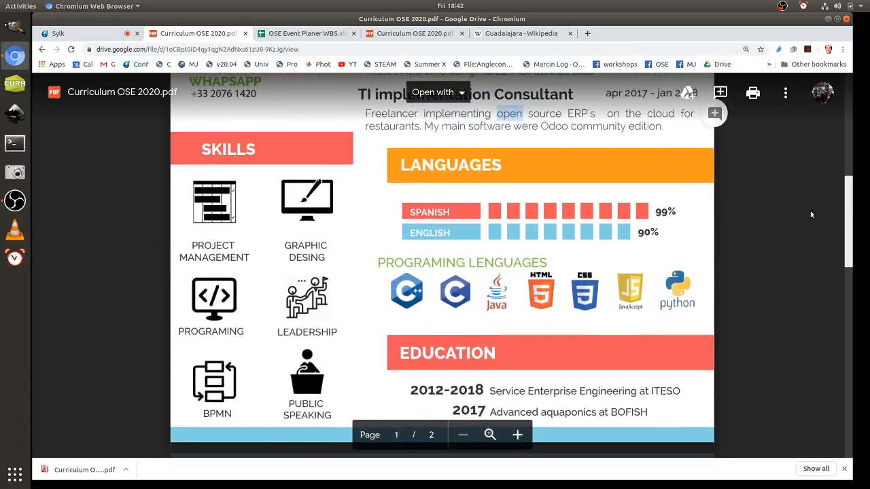
{"action": "scroll", "scroll_direction": "down", "scroll_amount": 3}
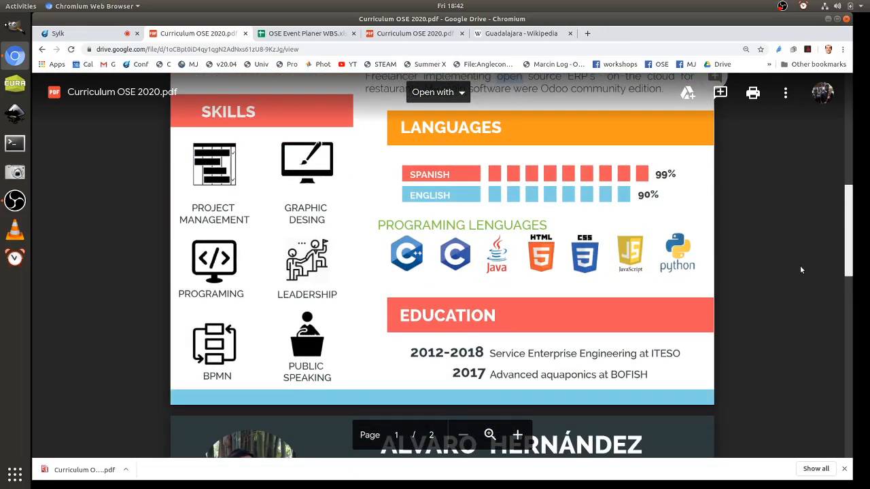
{"action": "double_click", "coordinate": [629, 374]}
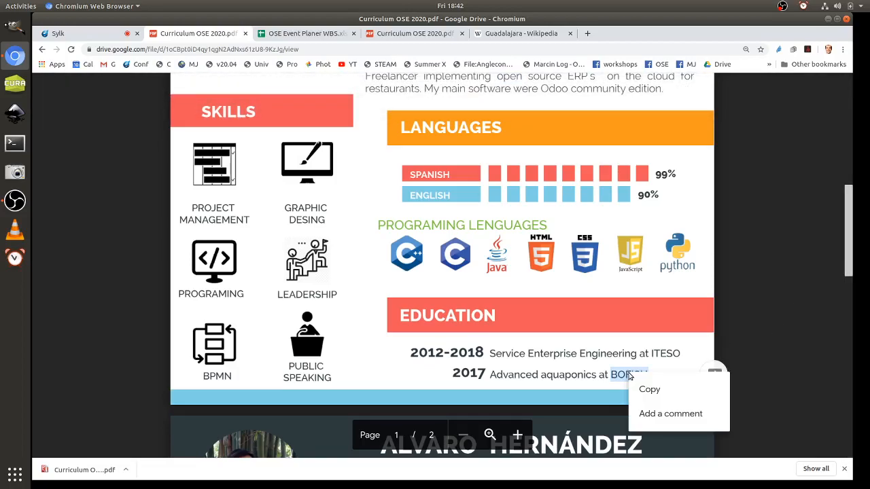
Step: Copy BOFISH, open the Acuaponia BOFISH site's About Us page from Google, then return to the CV
{"action": "left_click", "coordinate": [521, 34]}
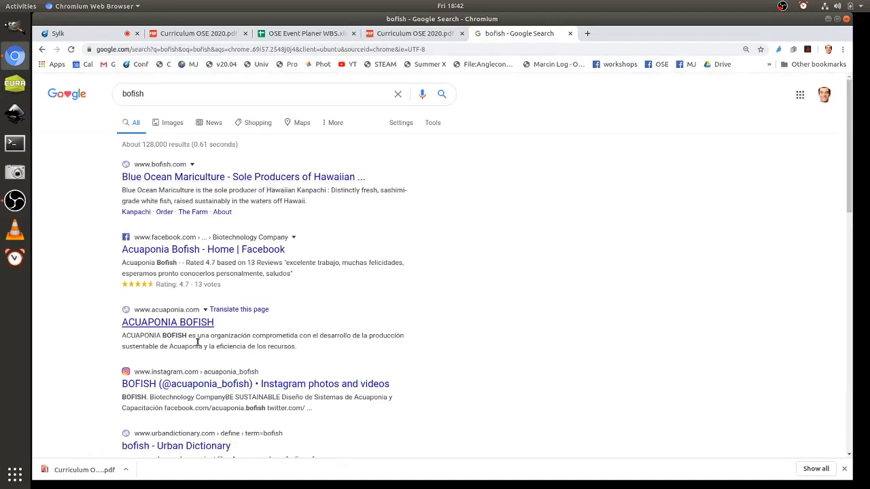
{"action": "left_click", "coordinate": [167, 322]}
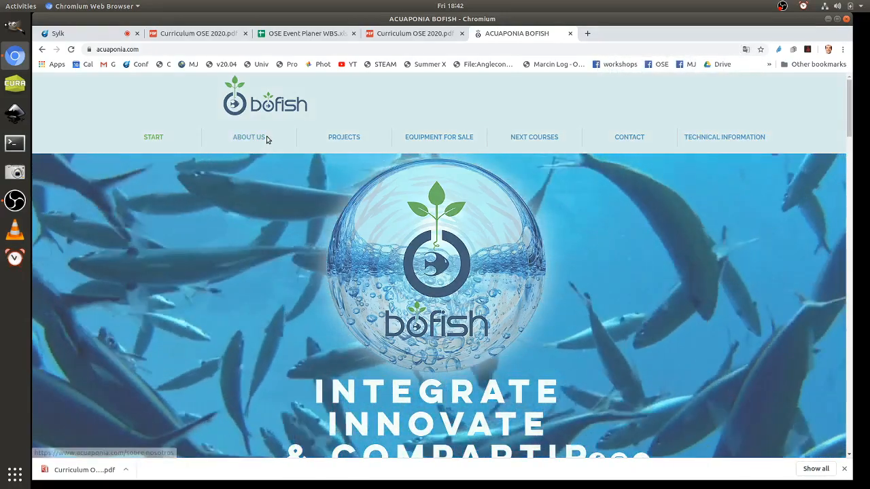
{"action": "left_click", "coordinate": [248, 136]}
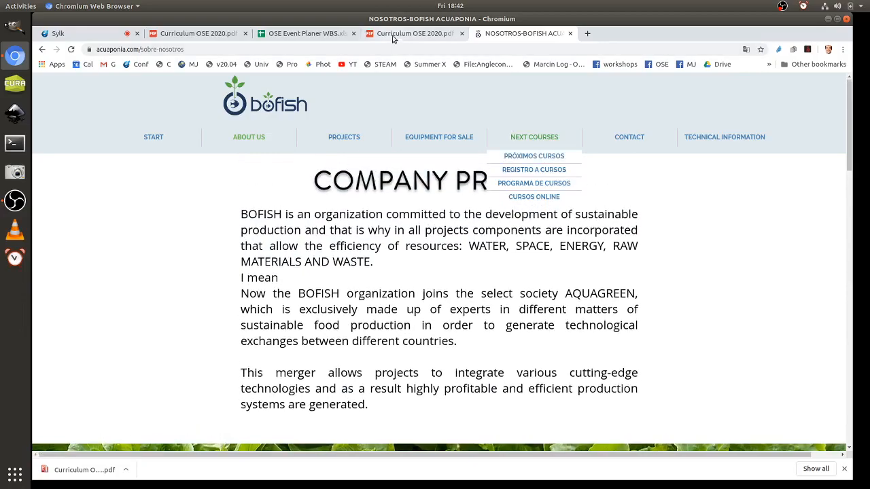
{"action": "left_click", "coordinate": [411, 33]}
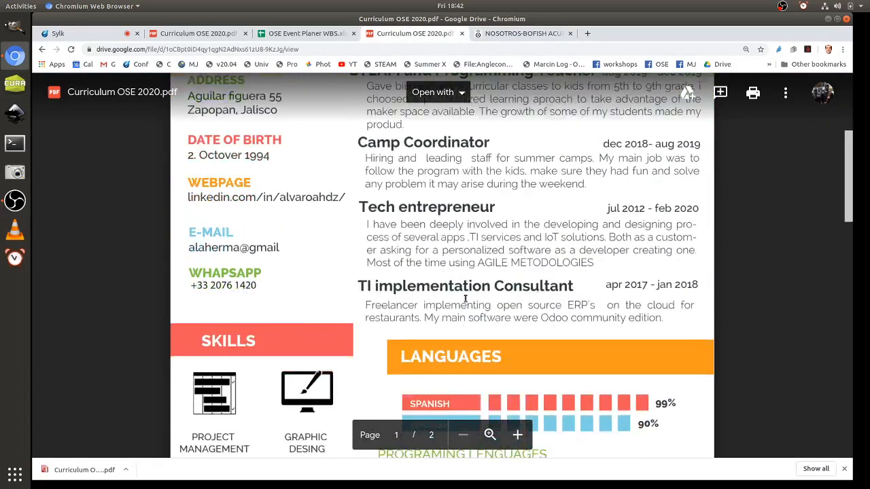
Step: Glance at the CV's education section again, then return to the BOFISH company profile page
{"action": "scroll", "scroll_direction": "down", "scroll_amount": 3}
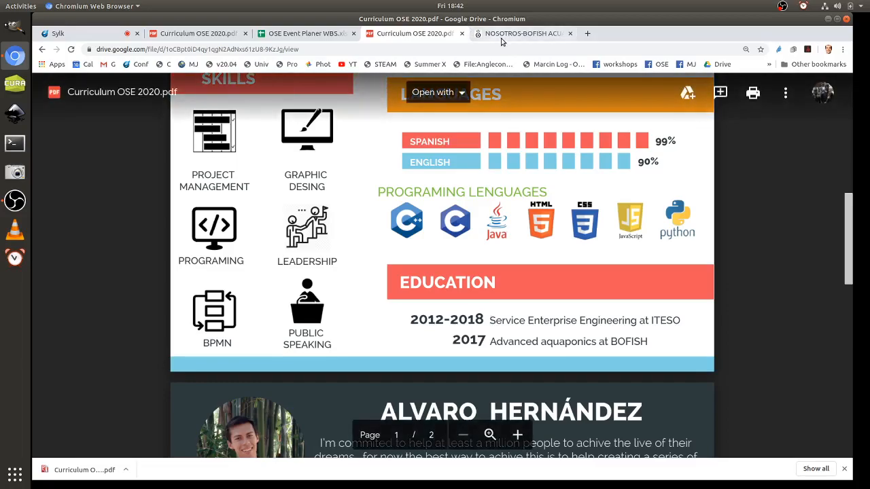
{"action": "left_click", "coordinate": [522, 34]}
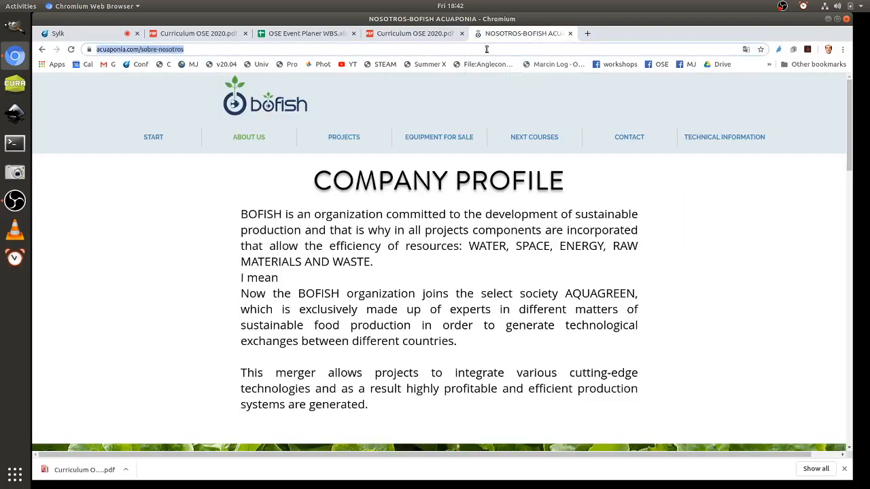
Step: Search 'service enterprise engineering', open Penn State's SEE360 site, then return to the CV
{"action": "type", "text": "service"}
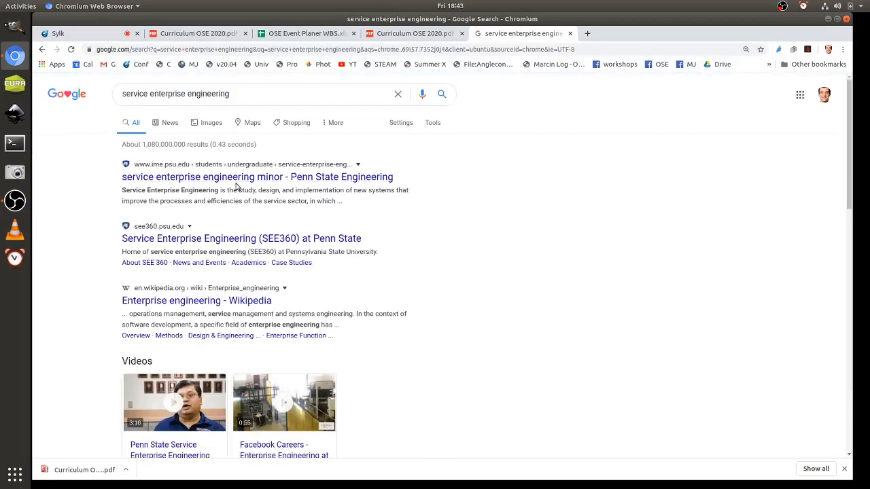
{"action": "left_click", "coordinate": [241, 238]}
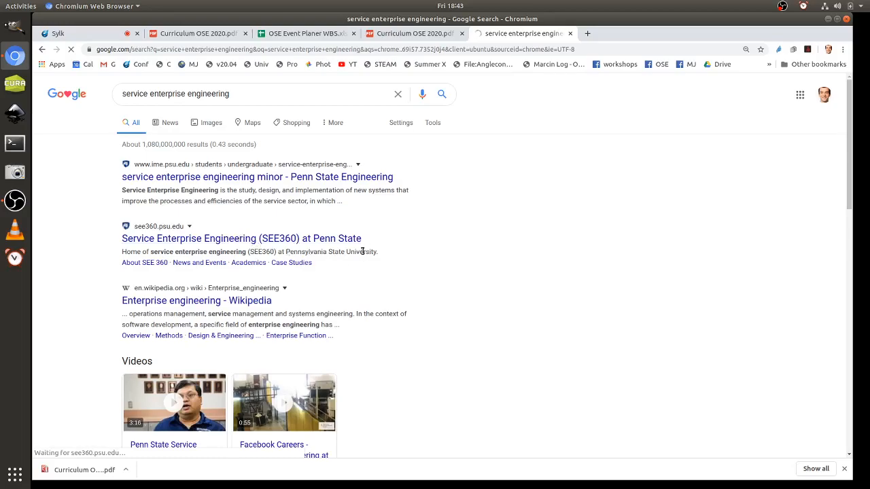
{"action": "left_click", "coordinate": [241, 238]}
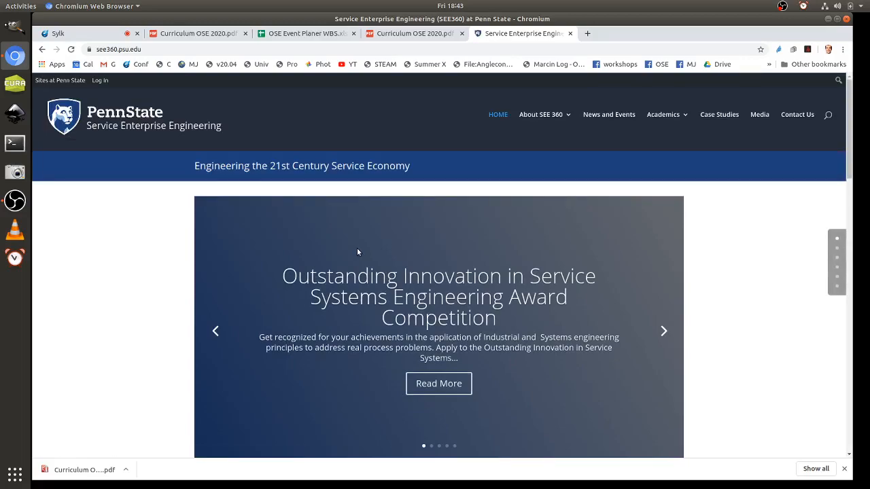
{"action": "mouse_move", "coordinate": [403, 5]}
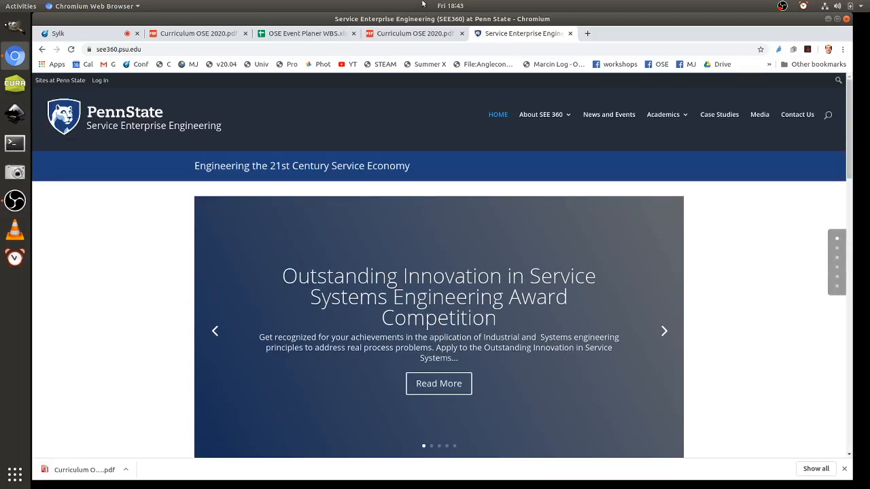
{"action": "left_click", "coordinate": [197, 33]}
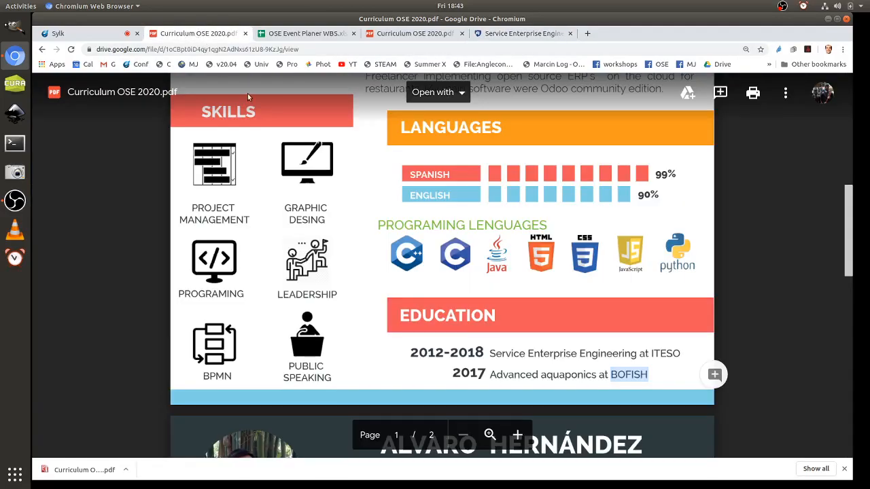
Step: Leave the CV and bring the Sylk ose conference call back on screen
{"action": "left_click", "coordinate": [57, 33]}
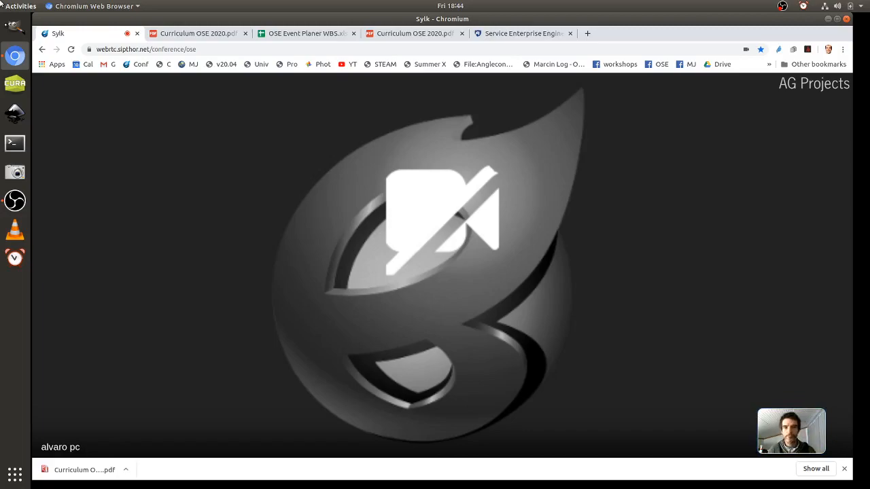
{"action": "left_click", "coordinate": [524, 33]}
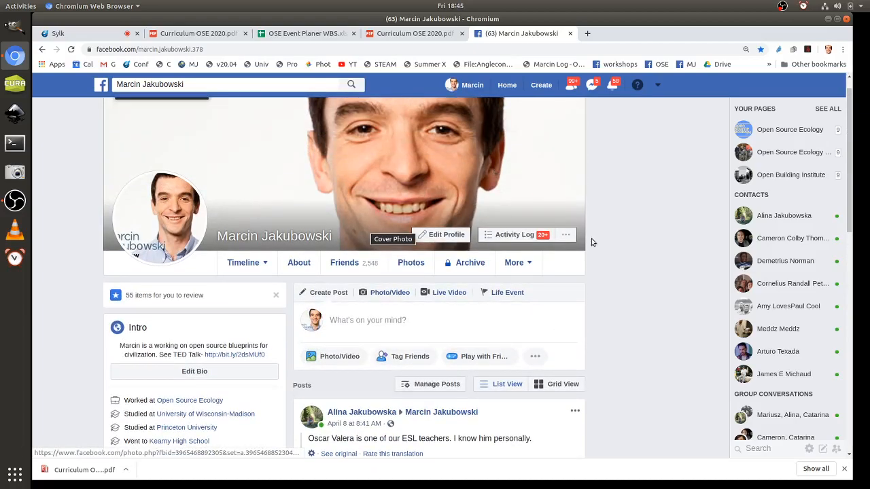
{"action": "mouse_move", "coordinate": [460, 290]}
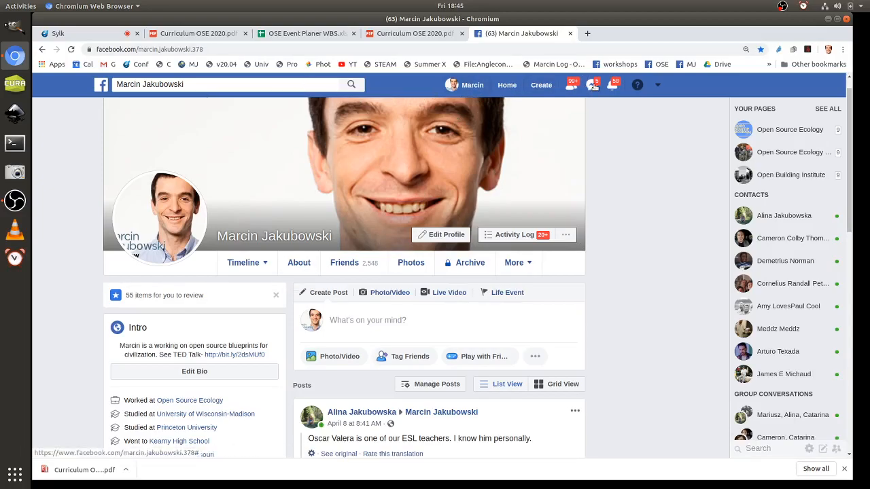
Step: Close the Facebook profile tab so the Sylk conference shows again
{"action": "left_click", "coordinate": [591, 84]}
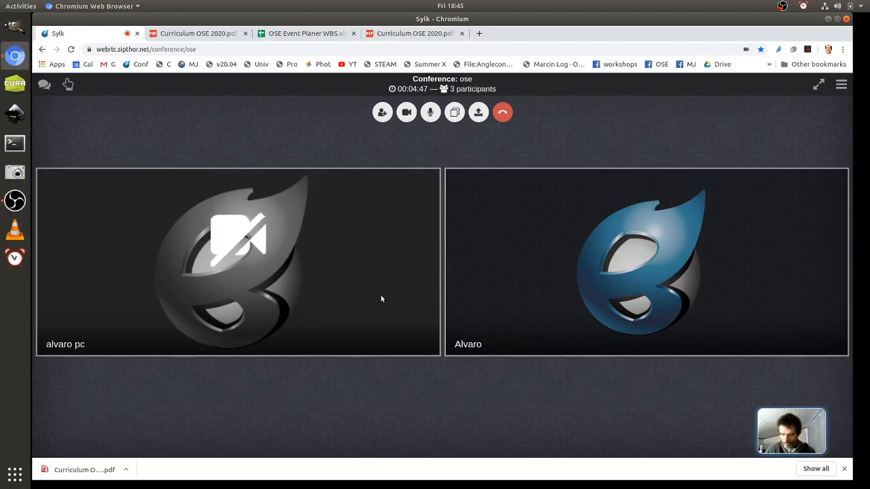
{"action": "mouse_move", "coordinate": [426, 385]}
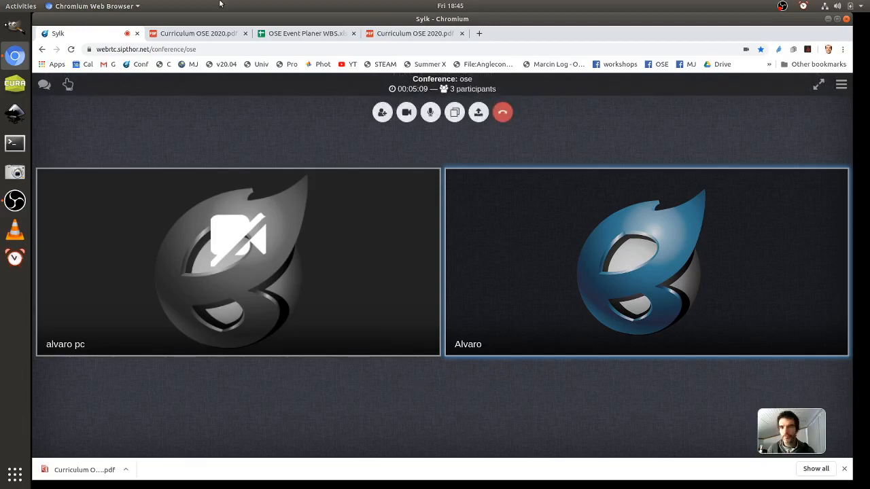
Step: Switch to the Marcin Log wiki page in Chromium, leaving the Sylk call running
{"action": "left_click", "coordinate": [198, 34]}
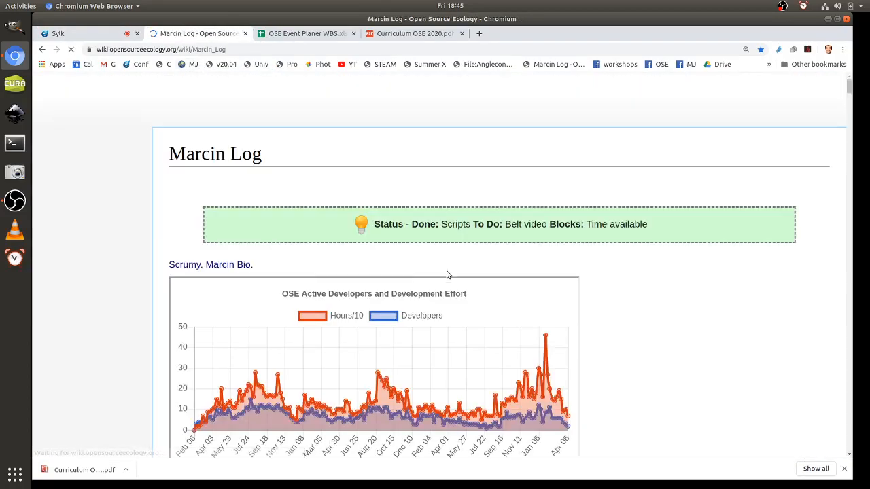
Step: Edit Marcin Log's Fri Apr 10, 2020 entry to append [[Alvaro Log]]. after 180DC Log
{"action": "scroll", "scroll_direction": "down", "scroll_amount": 3}
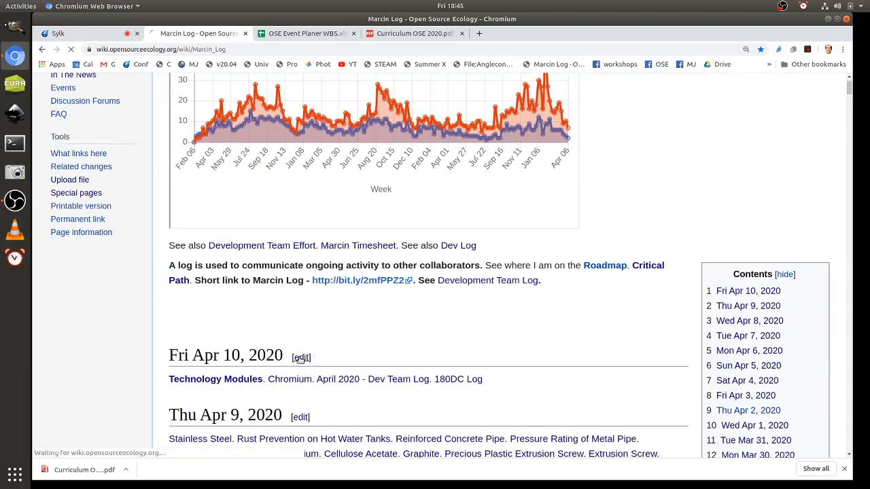
{"action": "left_click", "coordinate": [301, 357]}
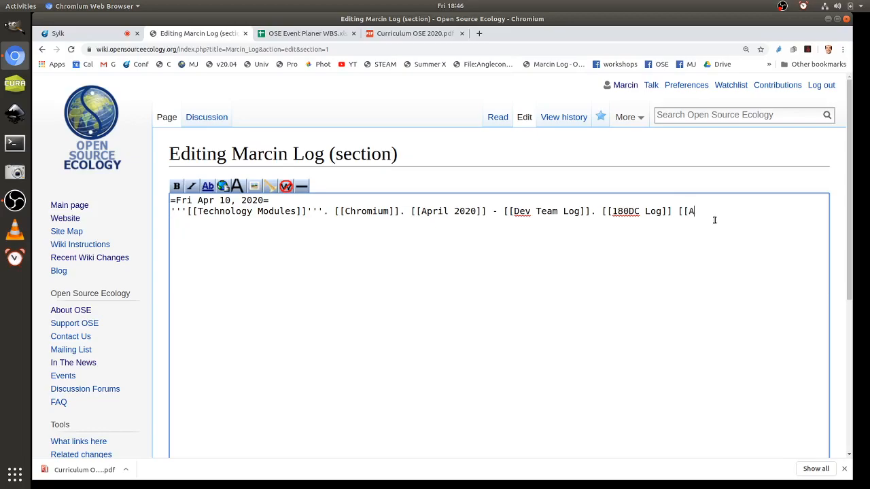
{"action": "type", "text": "lvaro"}
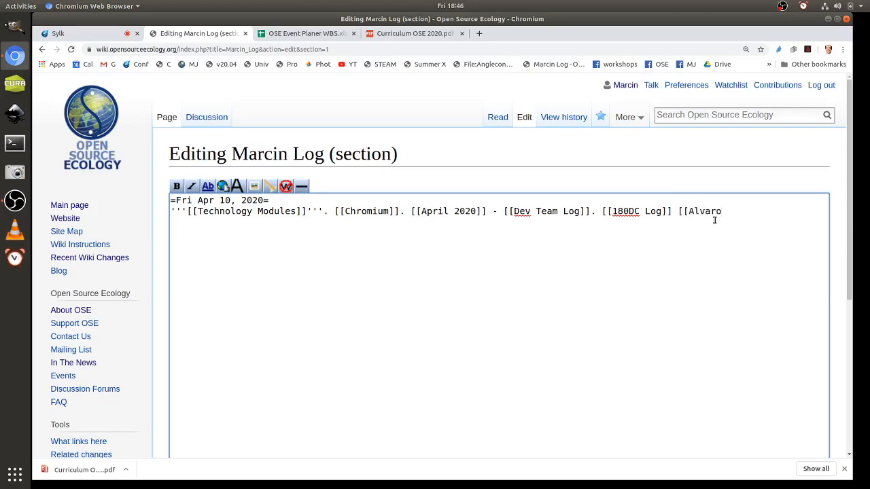
{"action": "type", "text": "Log"}
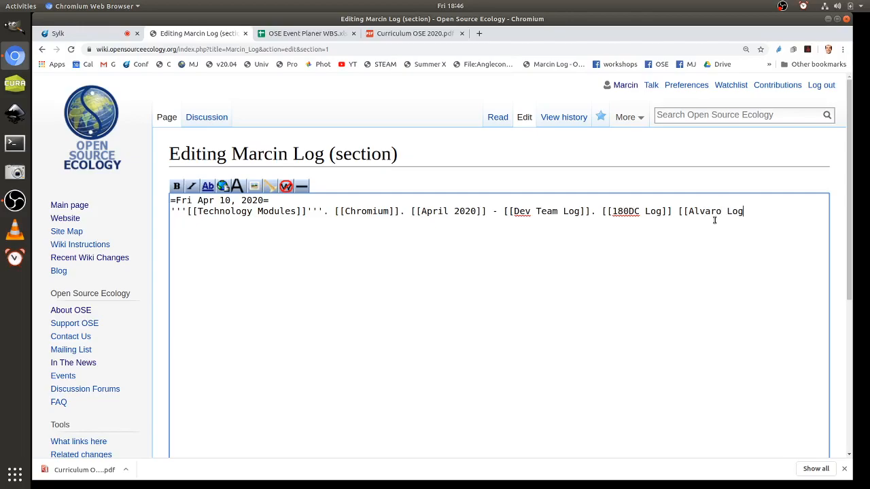
{"action": "type", "text": "]]."}
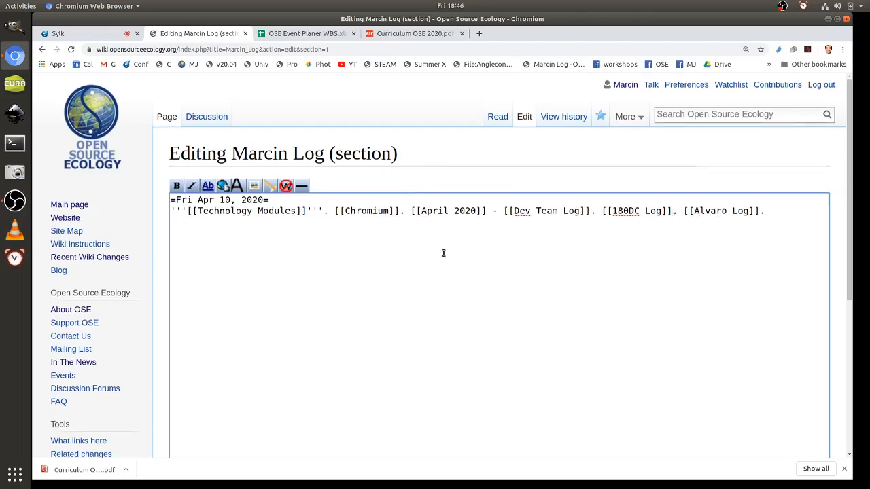
{"action": "left_click", "coordinate": [220, 413]}
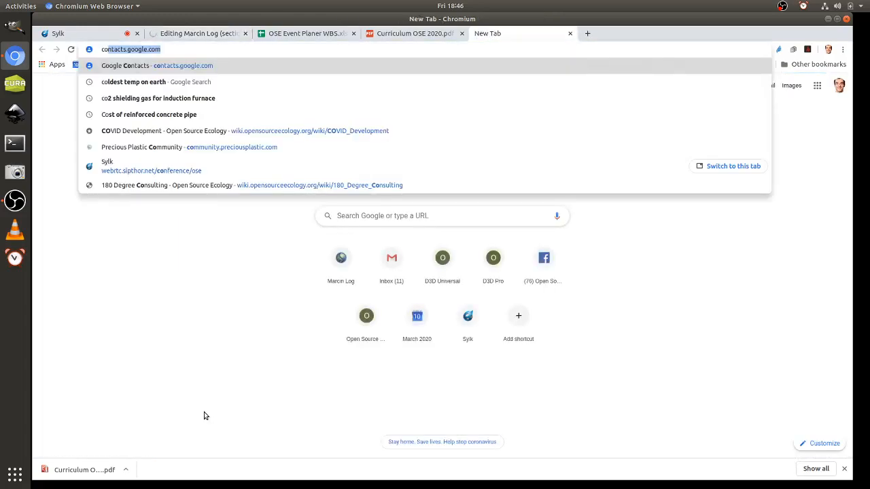
Step: Search 'colibri 3d printer' on Google and open the Colibri3D website
{"action": "type", "text": "colibri"}
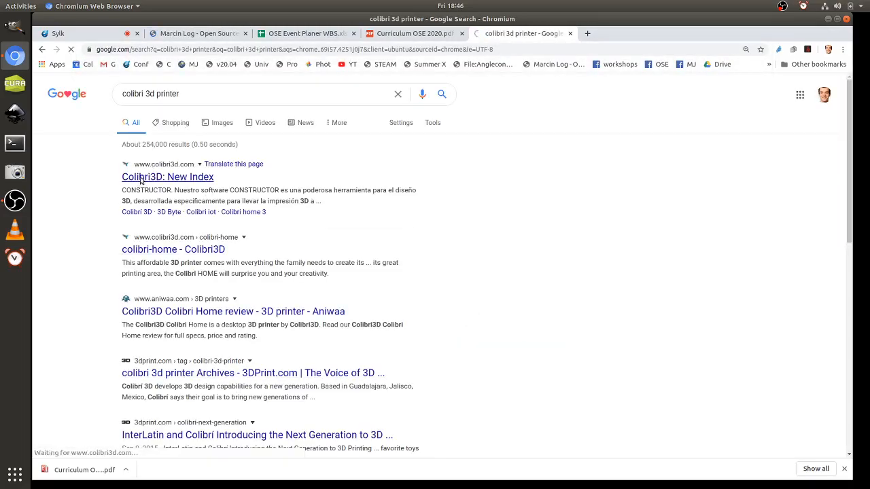
{"action": "left_click", "coordinate": [167, 177]}
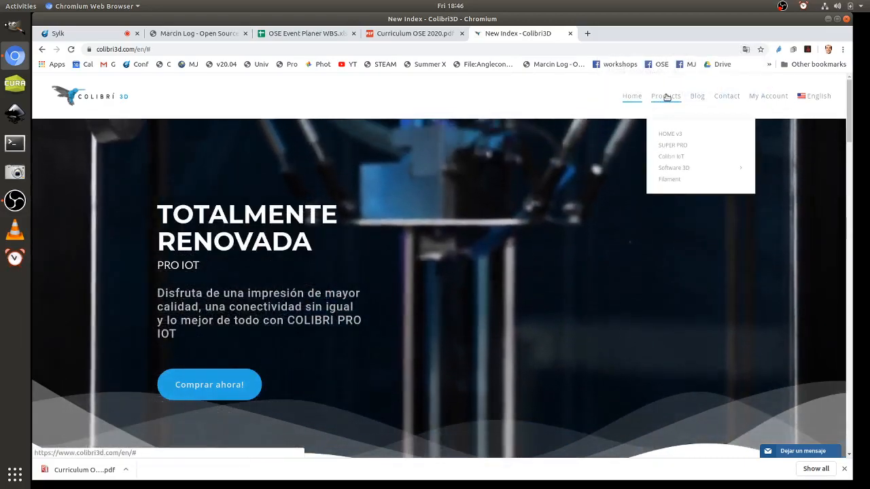
{"action": "left_click", "coordinate": [814, 96]}
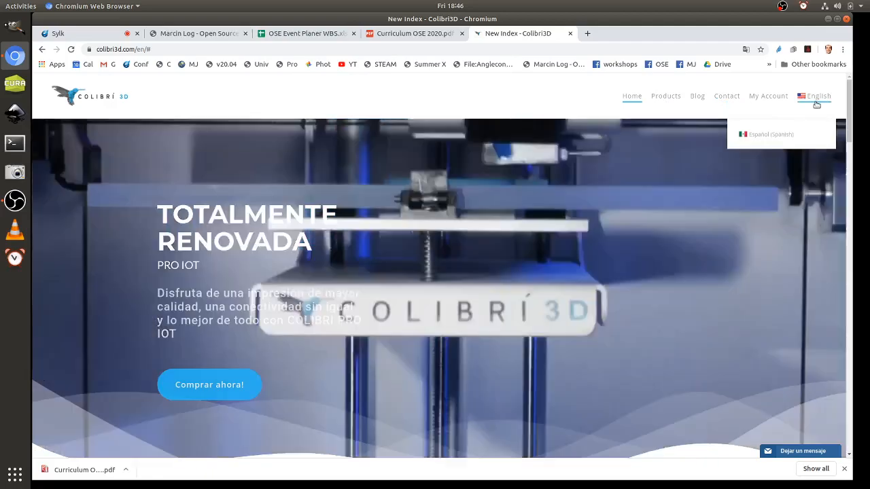
{"action": "scroll", "scroll_direction": "down", "scroll_amount": 3}
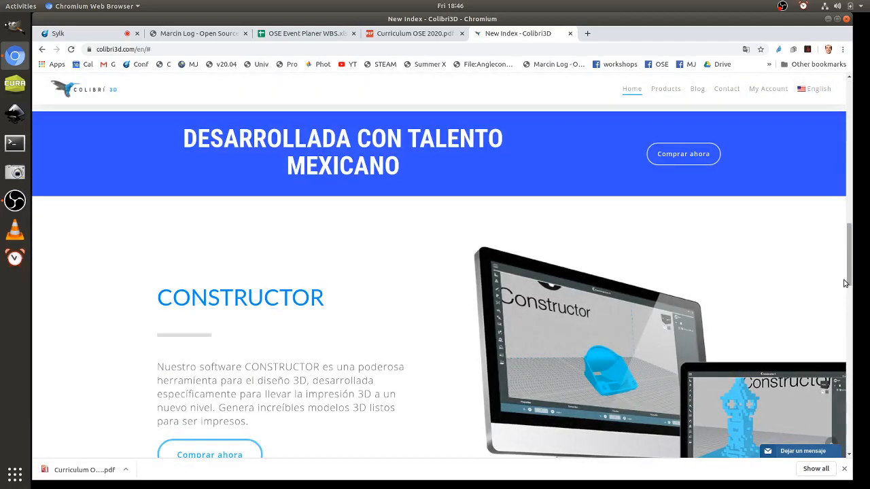
{"action": "scroll", "scroll_direction": "down", "scroll_amount": 3}
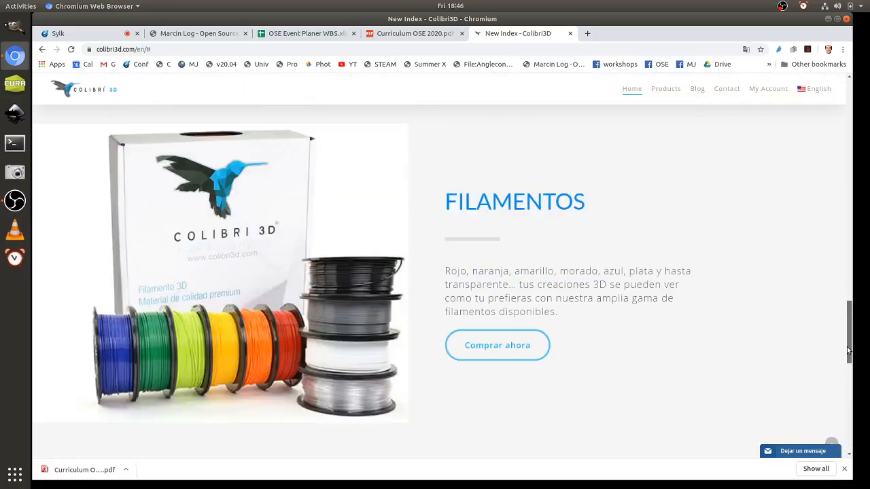
{"action": "scroll", "scroll_direction": "down", "scroll_amount": 3}
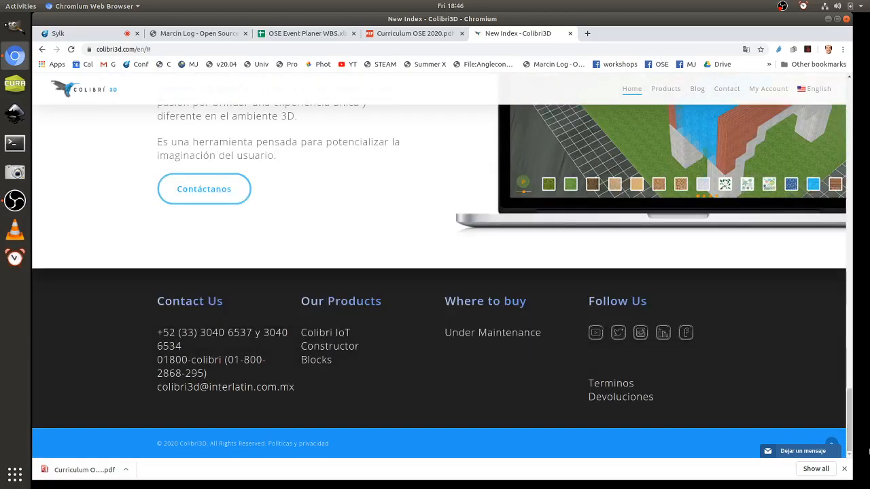
{"action": "scroll", "scroll_direction": "up", "scroll_amount": 3}
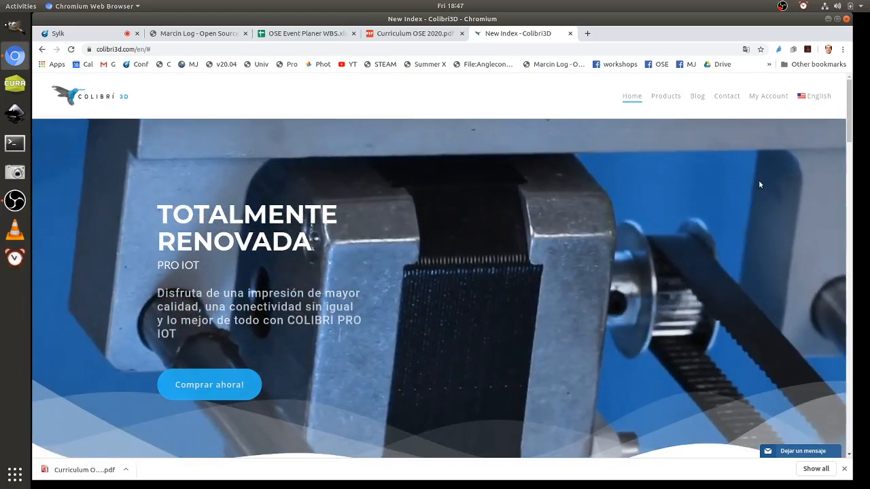
{"action": "scroll", "scroll_direction": "down", "scroll_amount": 3}
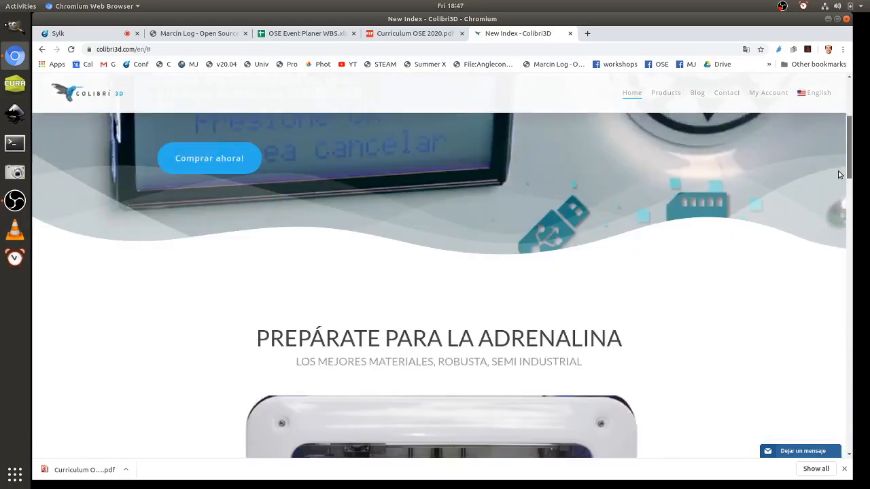
{"action": "scroll", "scroll_direction": "down", "scroll_amount": 3}
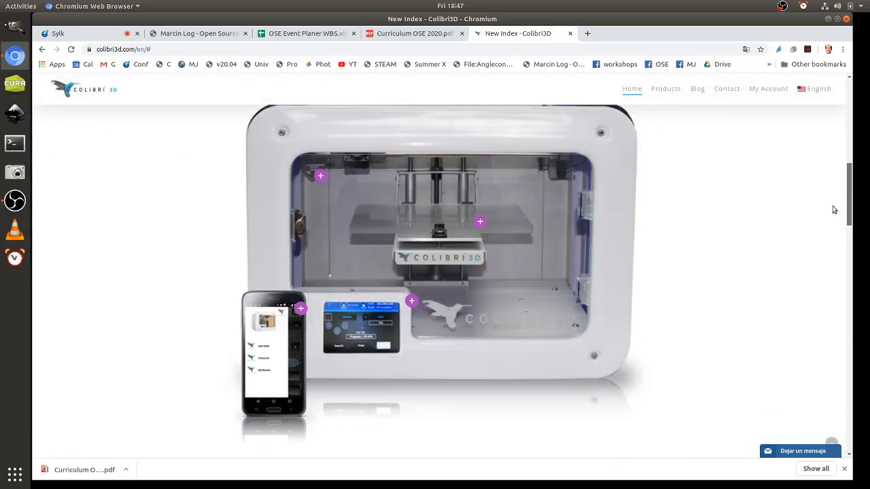
{"action": "scroll", "scroll_direction": "down", "scroll_amount": 3}
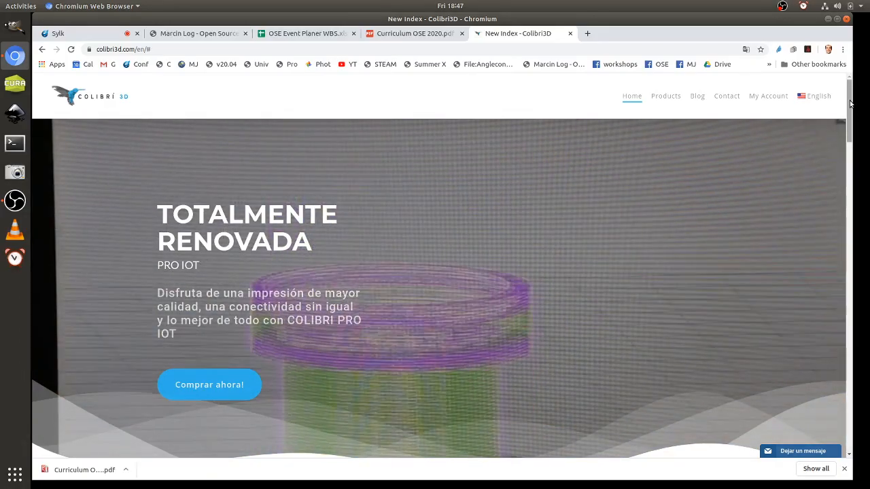
Step: Glance over the Colibri3D page, then return to the Marcin Log editing tab to save the Alvaro Log link
{"action": "scroll", "scroll_direction": "down", "scroll_amount": 3}
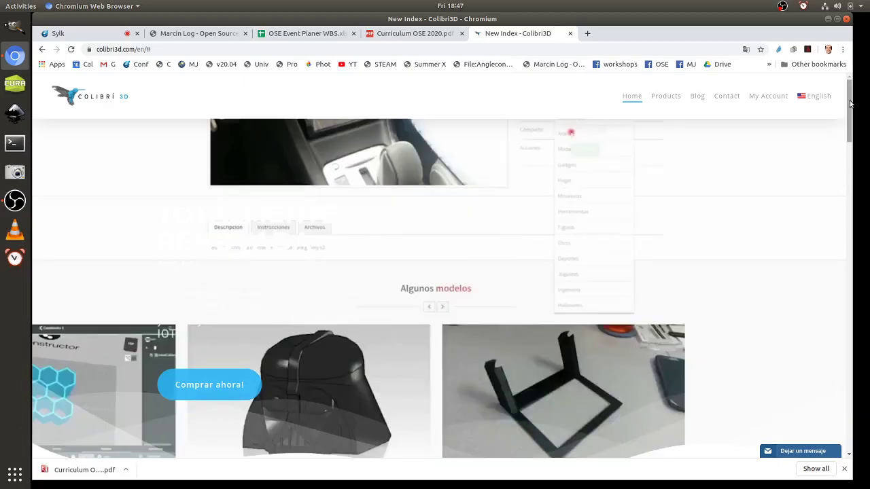
{"action": "scroll", "scroll_direction": "up", "scroll_amount": 3}
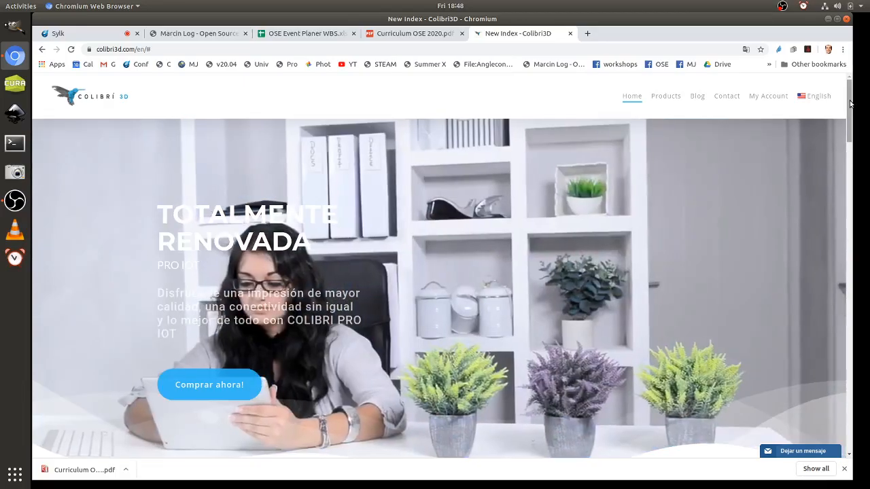
{"action": "left_click", "coordinate": [819, 96]}
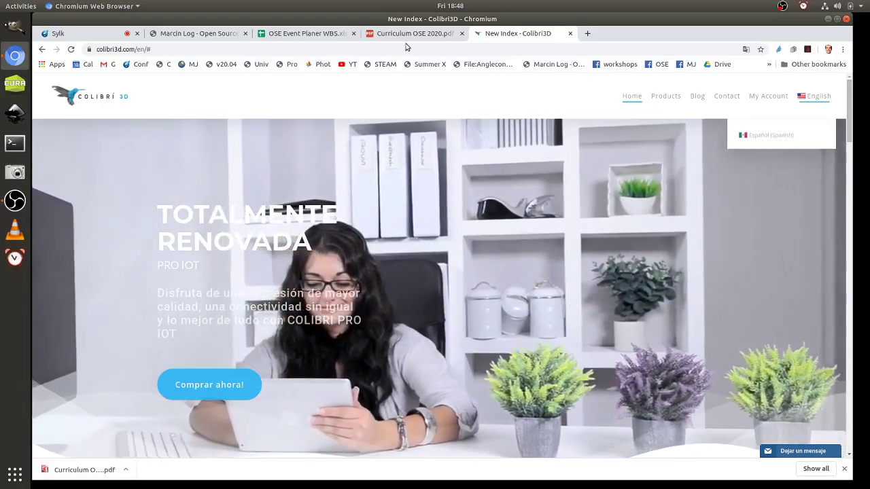
{"action": "left_click", "coordinate": [198, 32]}
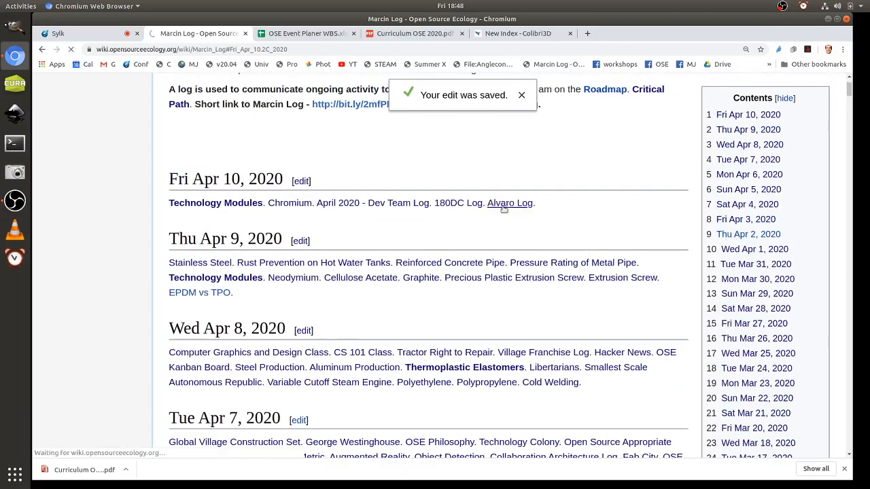
Step: In Alvaro Log's Fri Apr 10 section, start a 'Funding - Microfactory Training - for Alvaro' bullet
{"action": "left_click", "coordinate": [510, 203]}
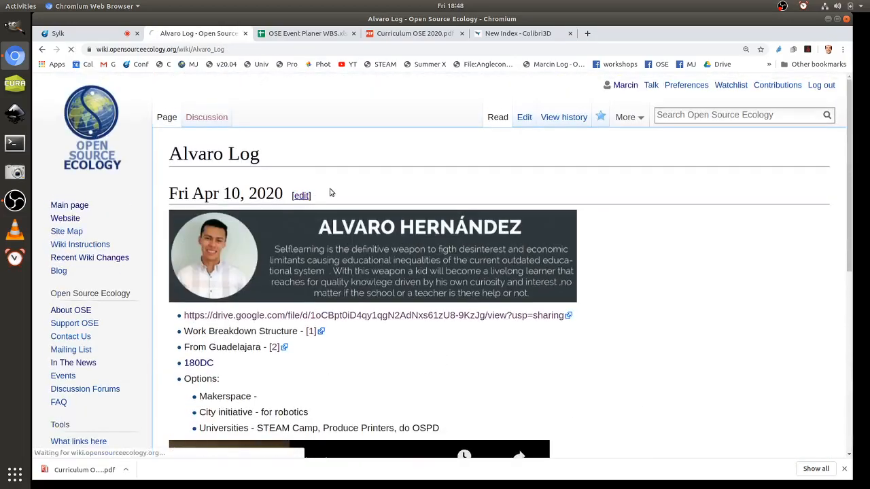
{"action": "left_click", "coordinate": [301, 196]}
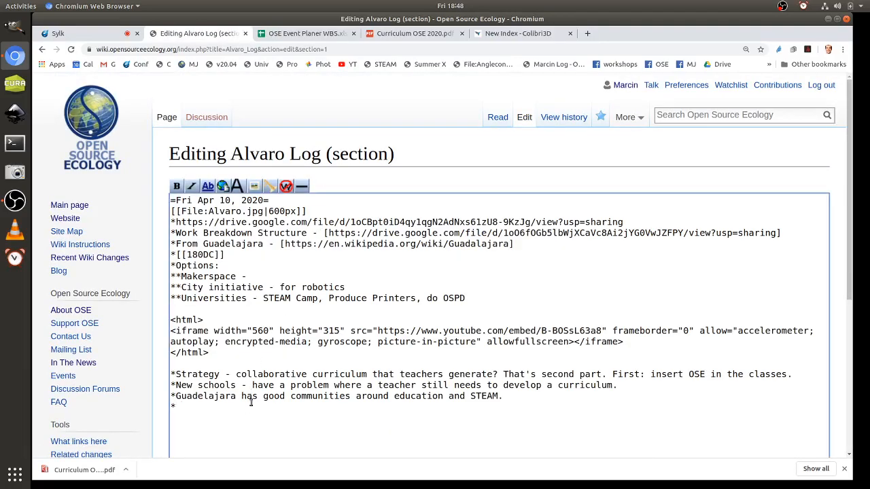
{"action": "type", "text": "Funding -"}
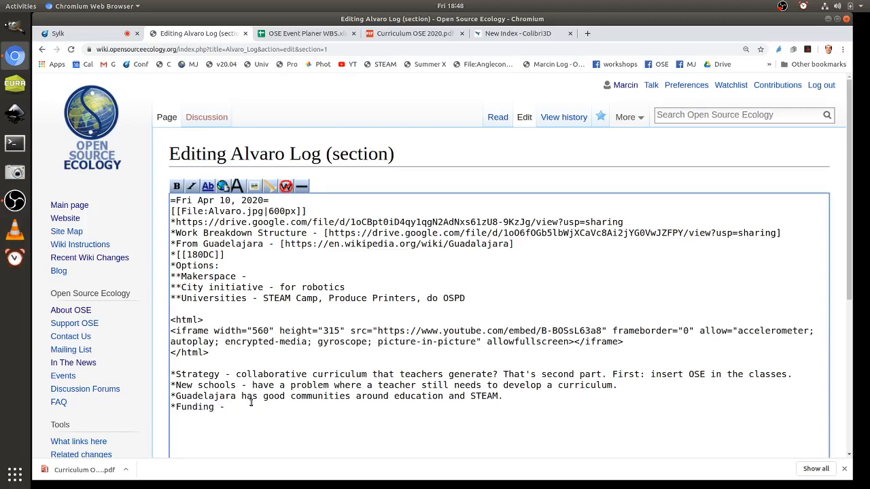
{"action": "type", "text": "Microfact"}
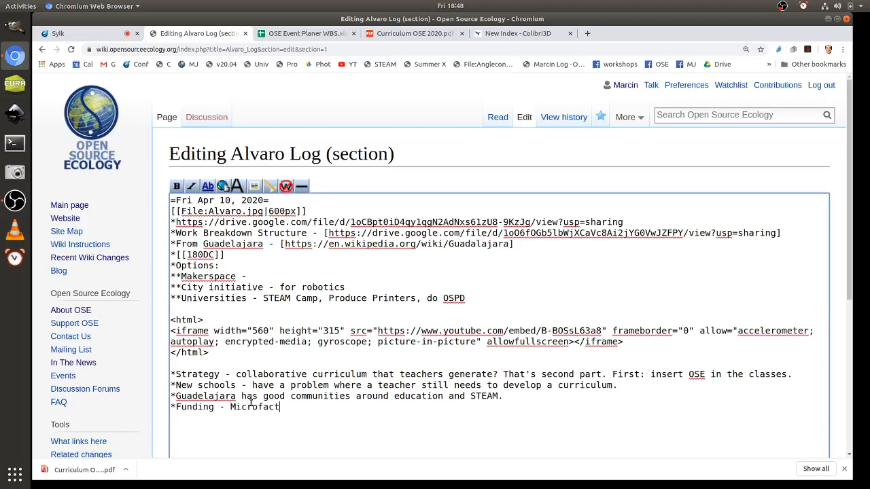
{"action": "type", "text": "ory"}
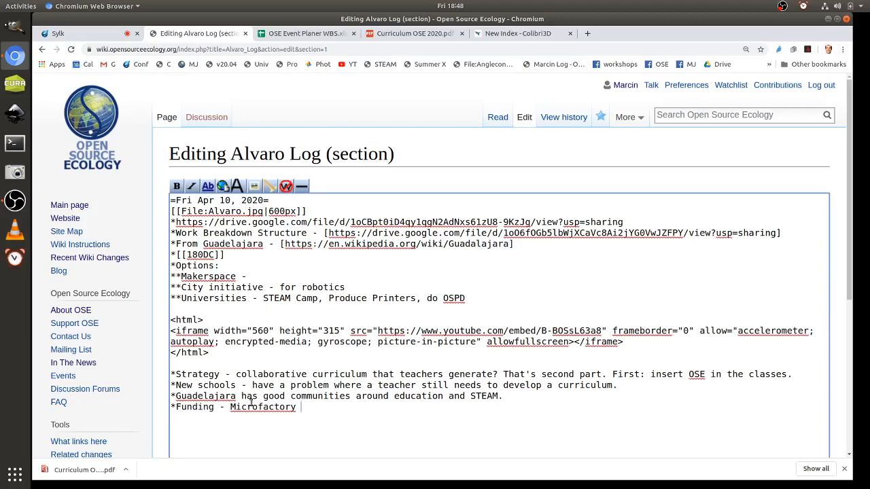
{"action": "type", "text": "Training -"}
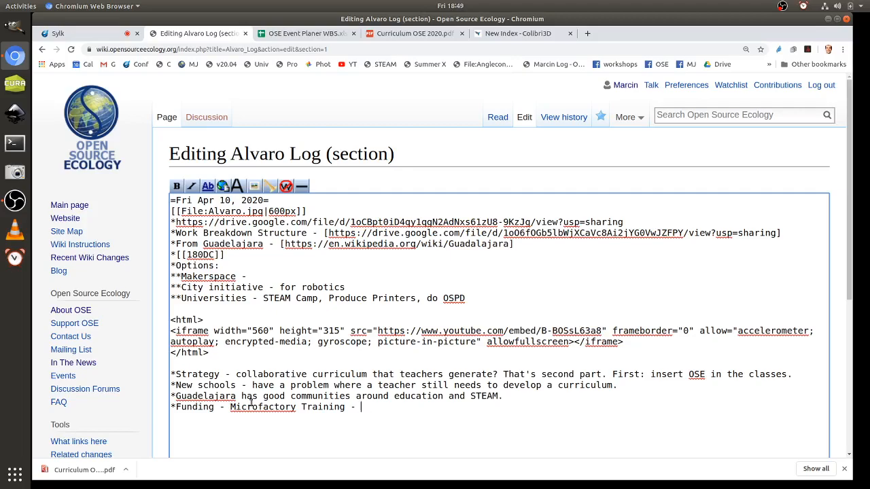
{"action": "type", "text": "for A"}
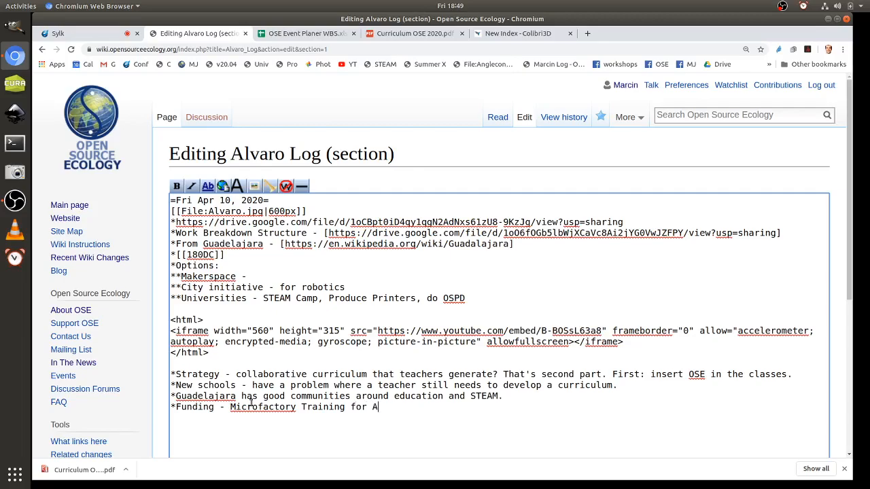
{"action": "type", "text": "l"}
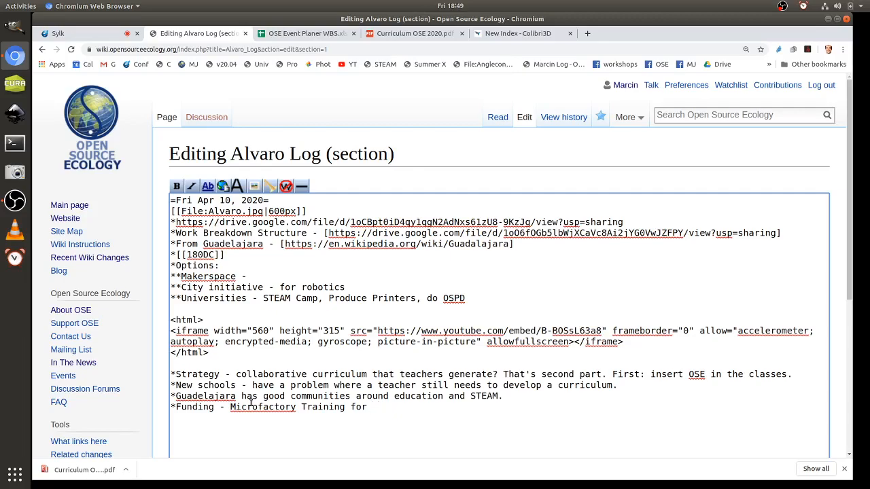
{"action": "type", "text": "Alvaro -"}
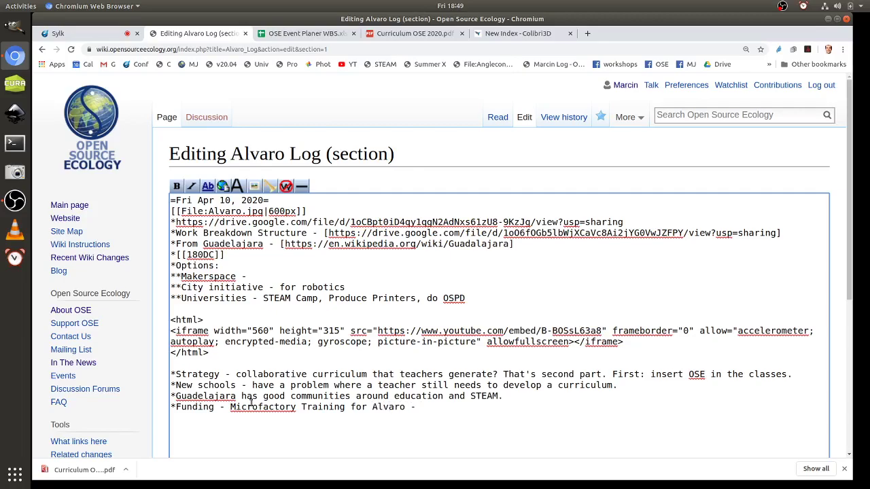
Step: Extend the bullet: create a Microfactory, implement STEAM Camps, and start producing 3D printers
{"action": "type", "text": "Create a"}
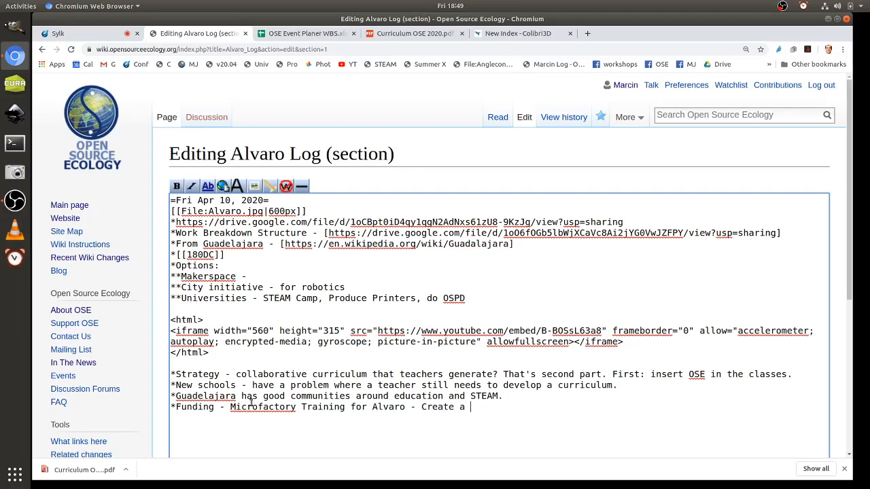
{"action": "type", "text": "Microfactory and Imp"}
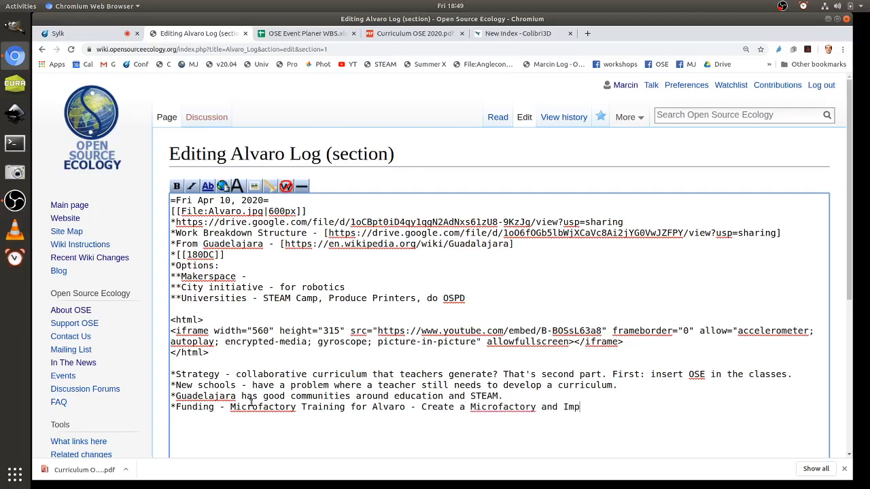
{"action": "type", "text": "lement"}
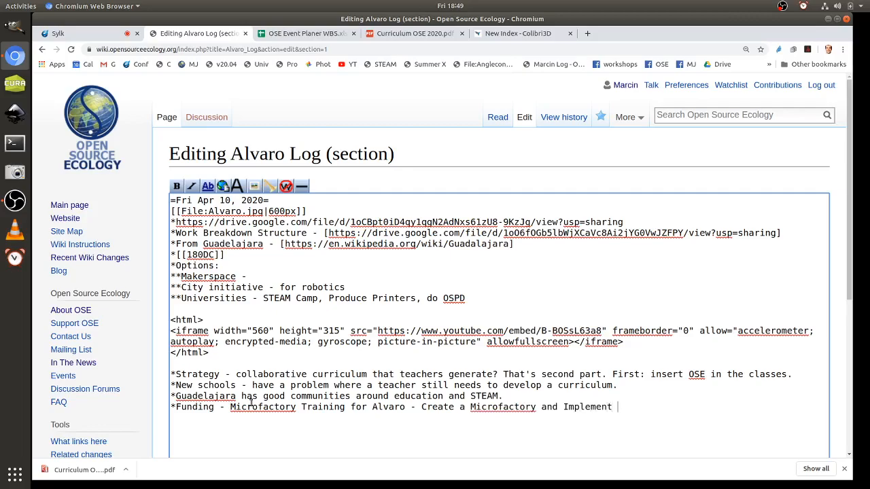
{"action": "type", "text": "STEAM Camps"}
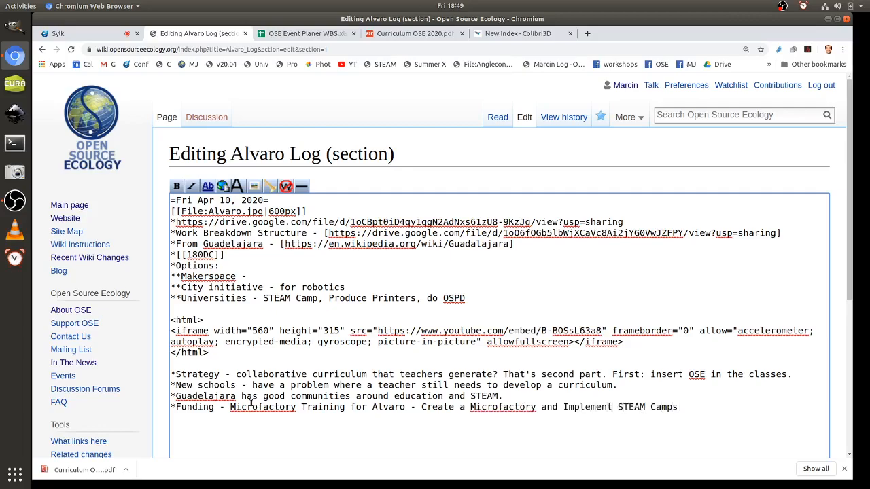
{"action": "type", "text": ", and S"}
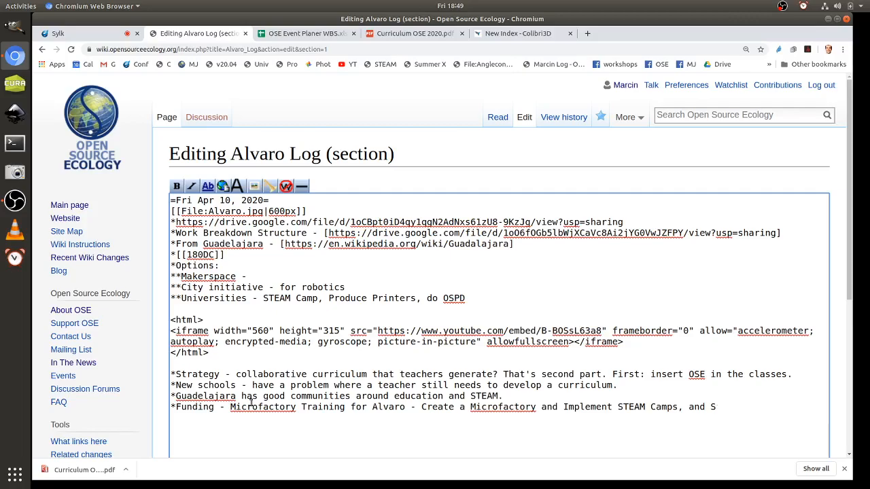
{"action": "type", "text": "start prod"}
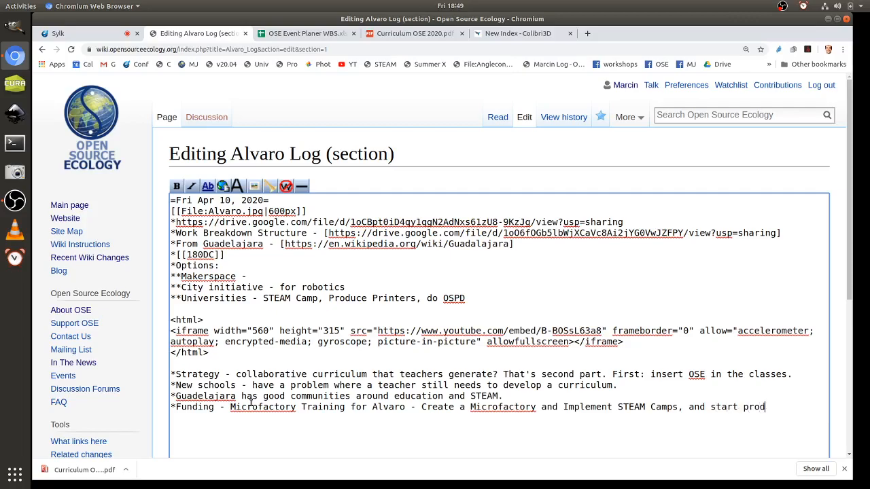
{"action": "type", "text": "ucing"}
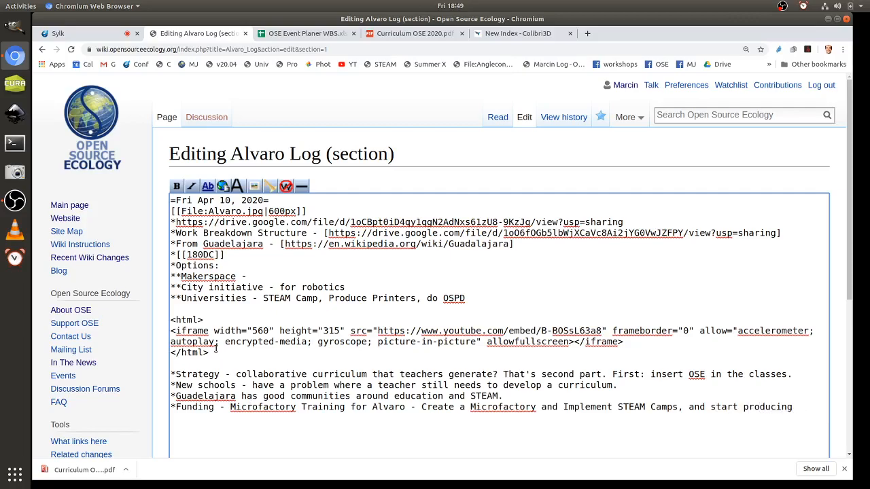
{"action": "type", "text": "3D printers."}
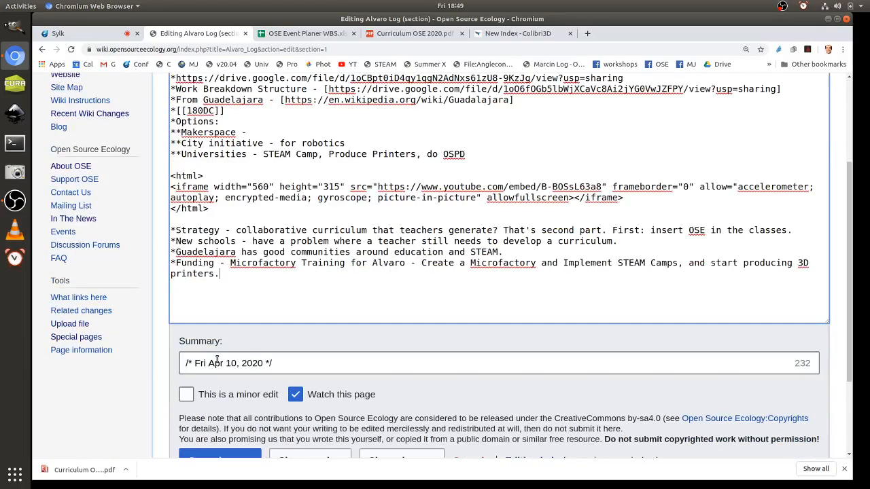
Step: Save the Funding bullet to Alvaro Log and dismiss the edit-saved notice
{"action": "left_click", "coordinate": [220, 339]}
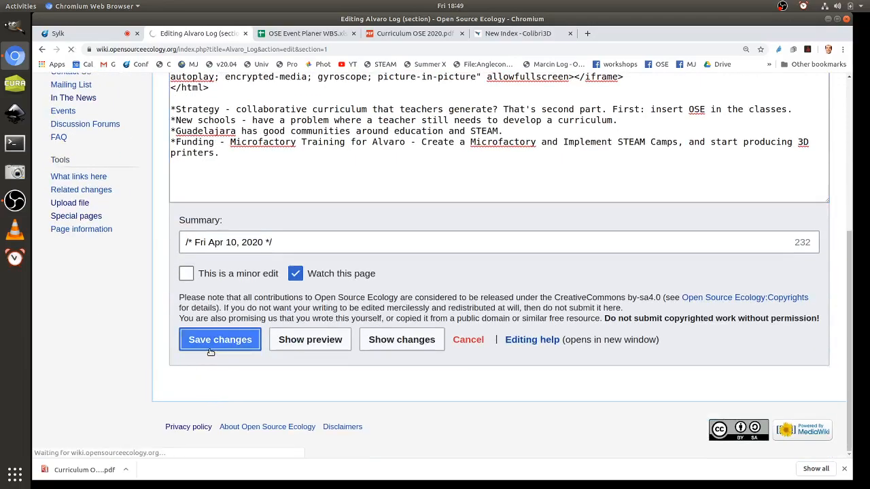
{"action": "left_click", "coordinate": [220, 340]}
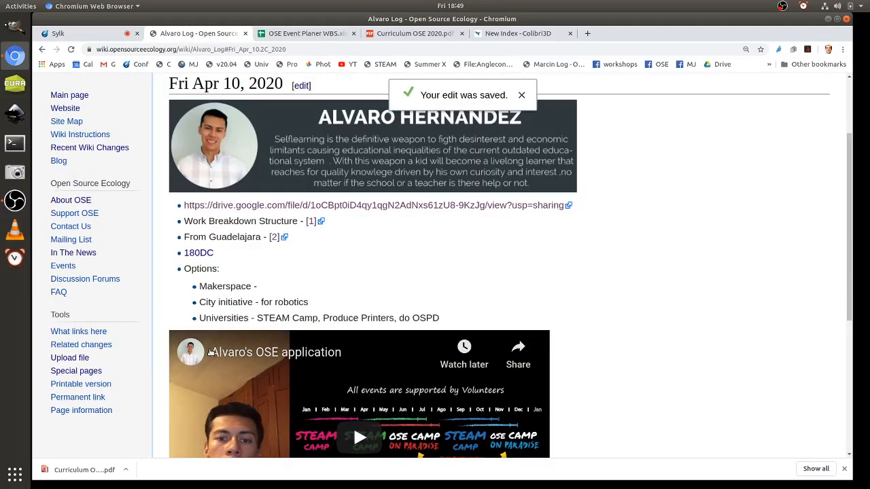
{"action": "left_click", "coordinate": [521, 95]}
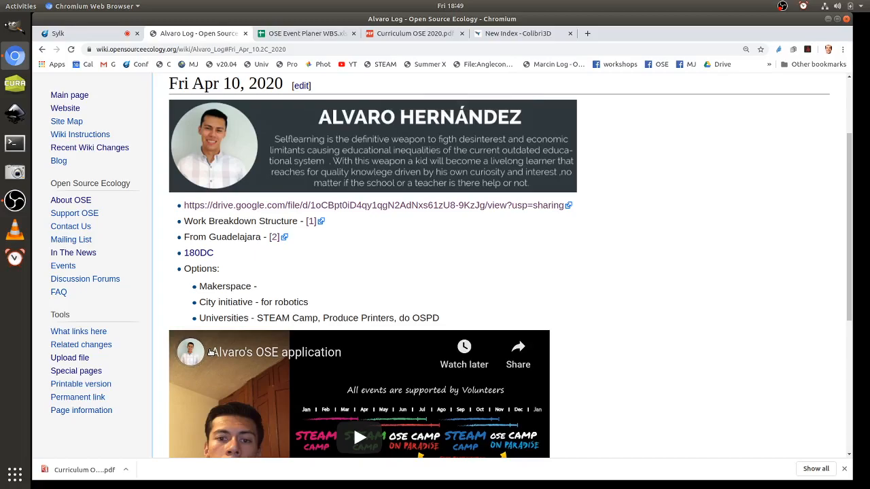
{"action": "scroll", "scroll_direction": "down", "scroll_amount": 3}
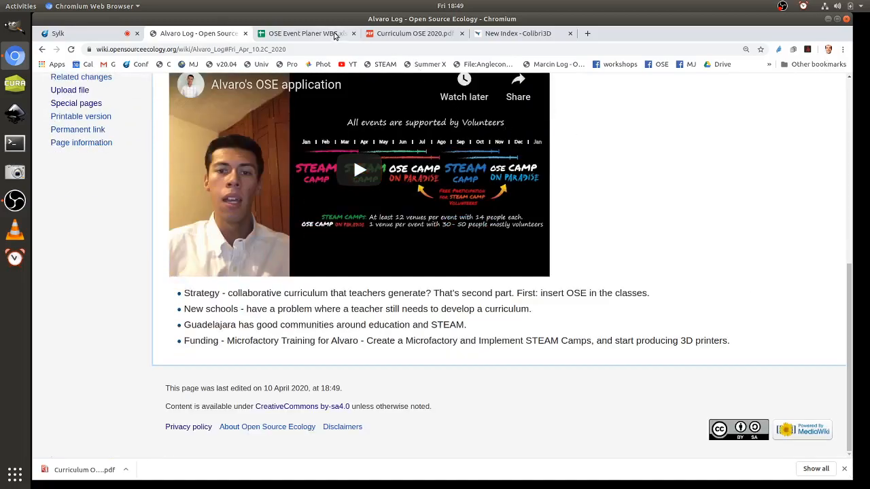
Step: Glance at the Colibri3D site and saved Alvaro Log, then load Marcin Log in the Colibri3D tab
{"action": "left_click", "coordinate": [525, 33]}
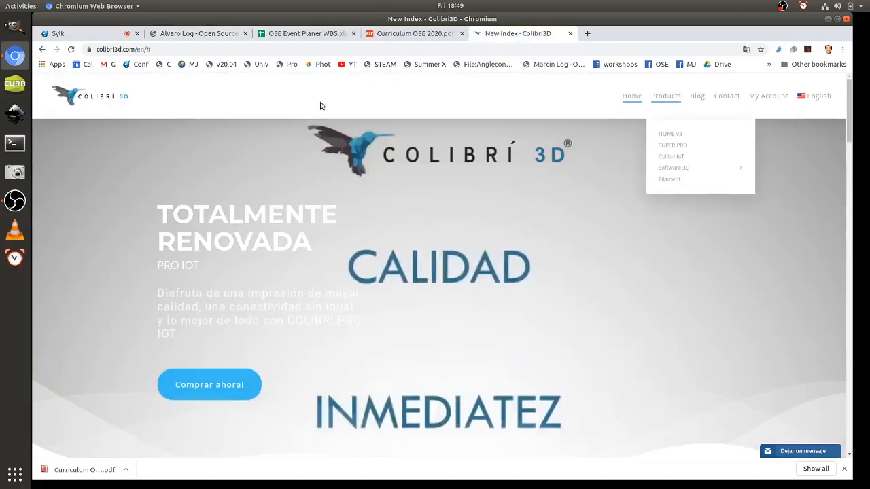
{"action": "left_click", "coordinate": [200, 33]}
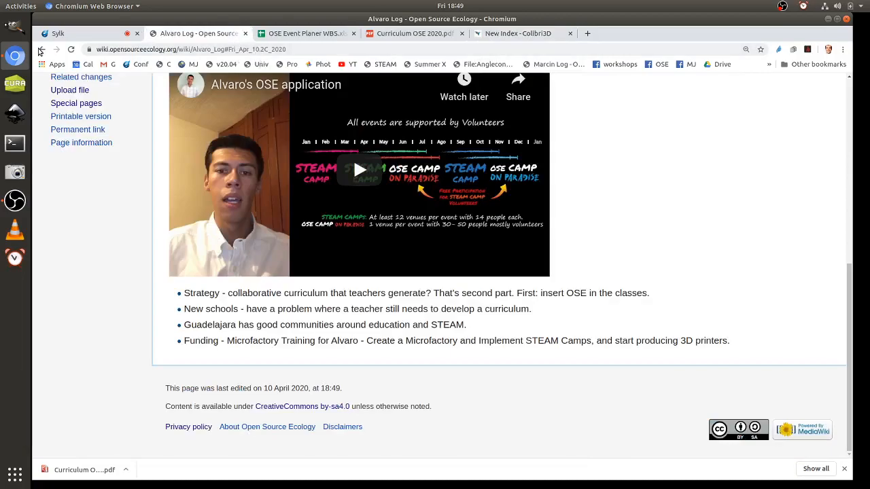
{"action": "left_click", "coordinate": [525, 33]}
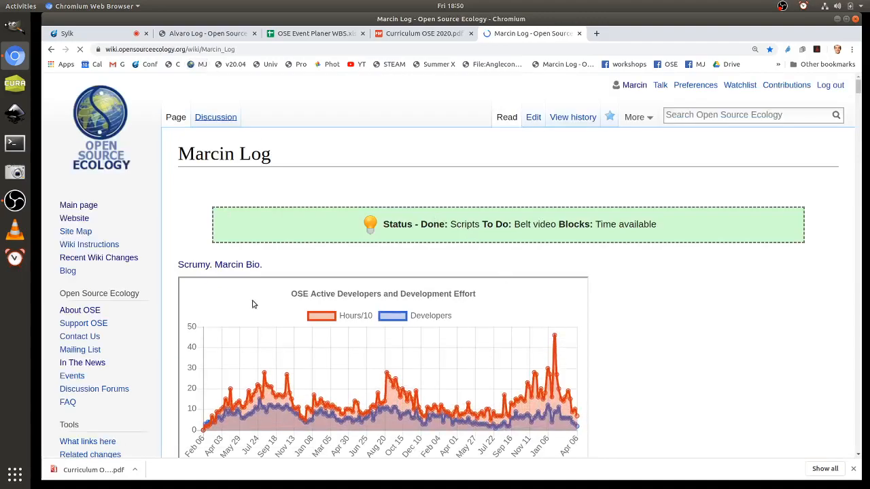
Step: Add a '*Mexican company' bullet linking the Colibri3D website to Alvaro Log's Apr 10 section and save
{"action": "scroll", "scroll_direction": "down", "scroll_amount": 3}
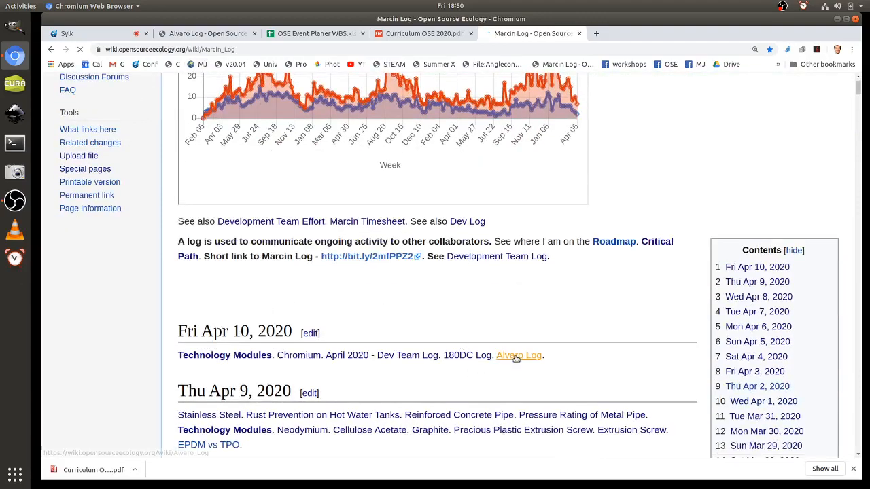
{"action": "left_click", "coordinate": [518, 355]}
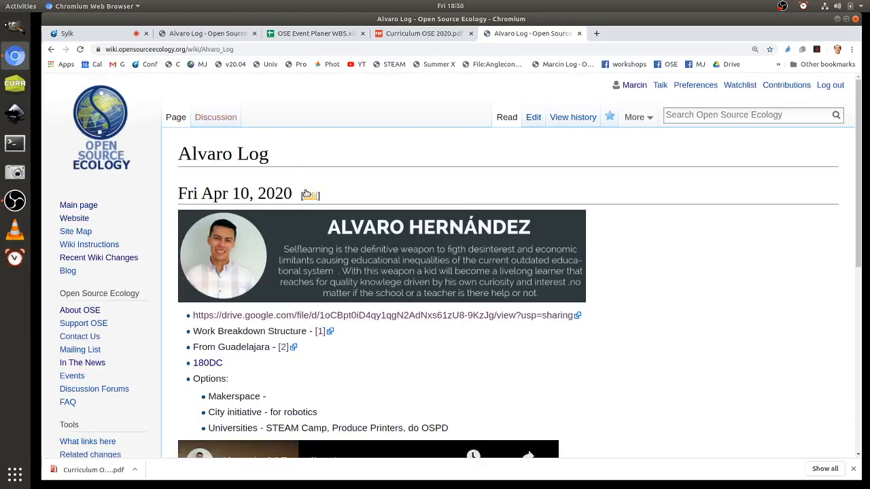
{"action": "left_click", "coordinate": [310, 195]}
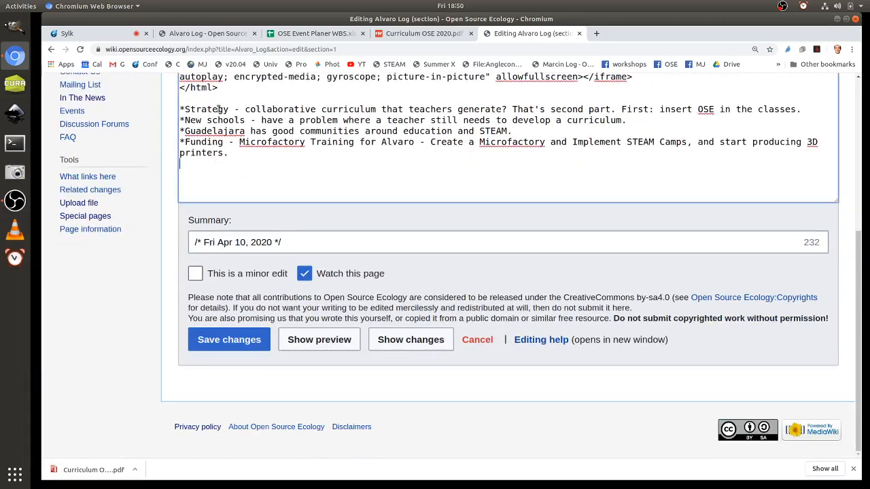
{"action": "type", "text": "*Mexican company - https://www.colibri3d.com/en/#"}
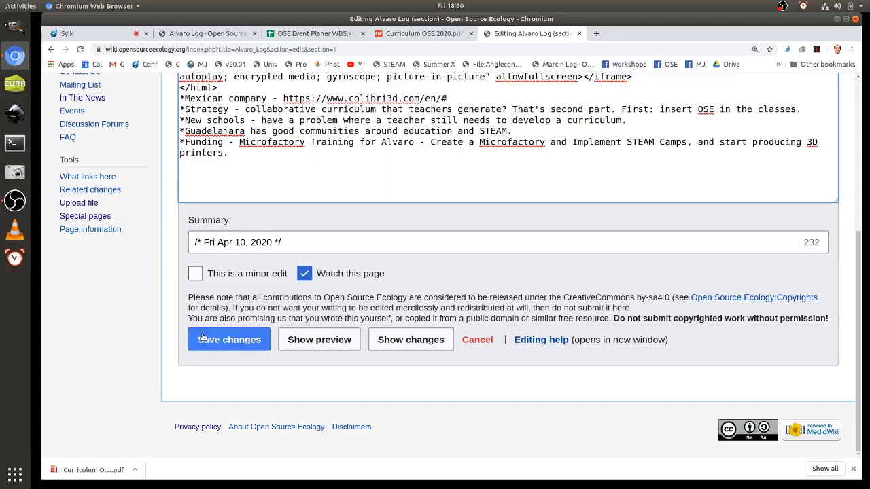
{"action": "left_click", "coordinate": [229, 339]}
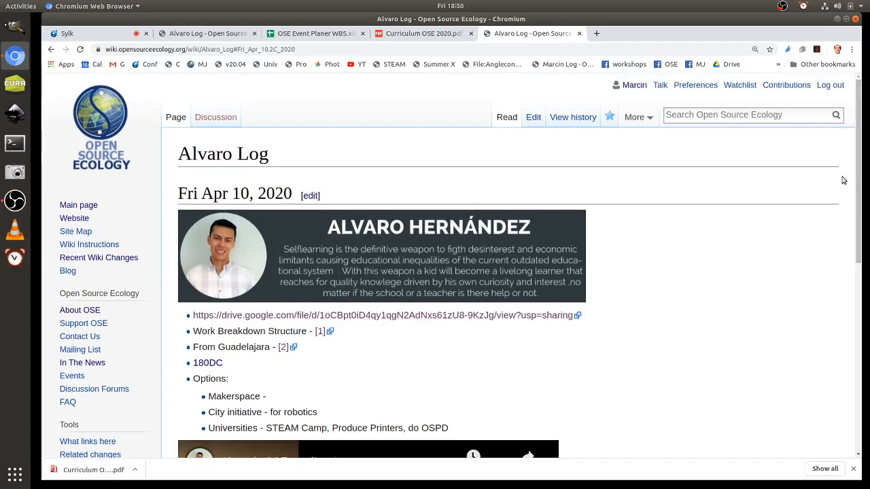
{"action": "mouse_move", "coordinate": [828, 198]}
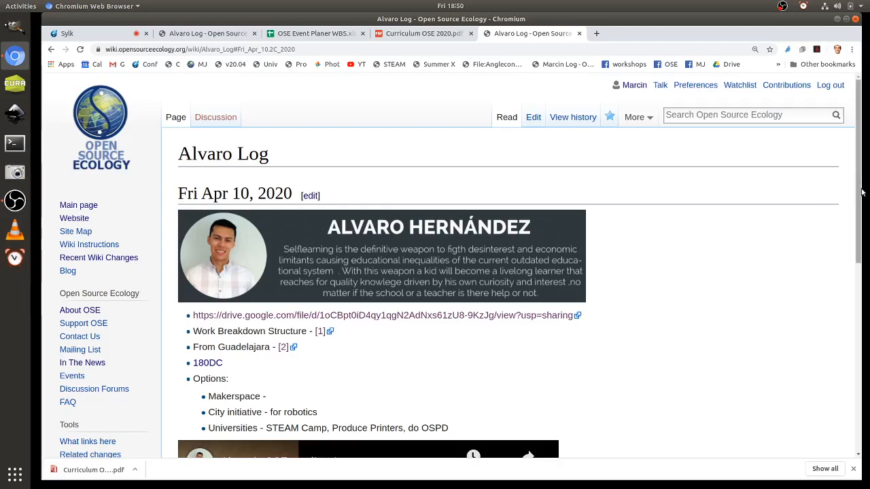
{"action": "scroll", "scroll_direction": "down", "scroll_amount": 3}
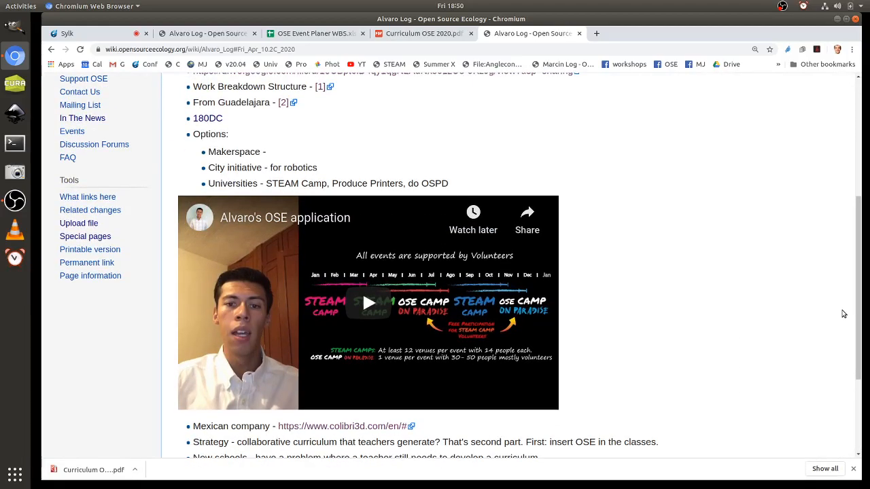
{"action": "mouse_move", "coordinate": [840, 310]}
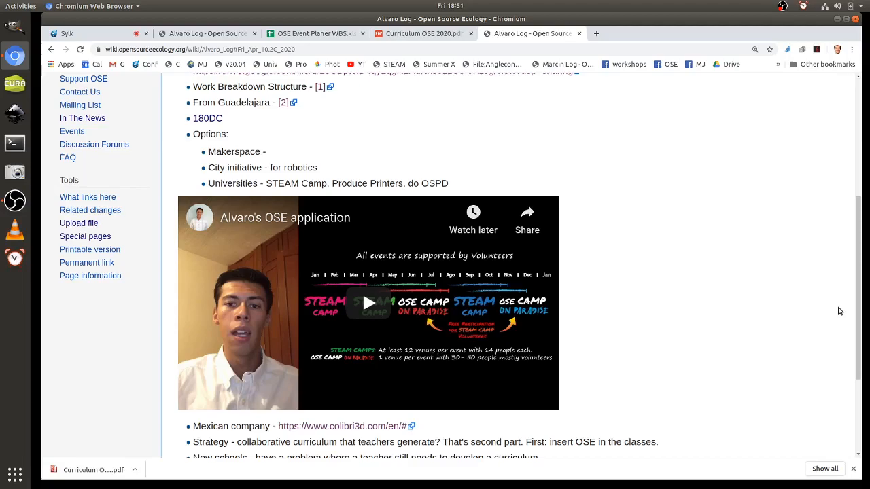
{"action": "mouse_move", "coordinate": [849, 308]}
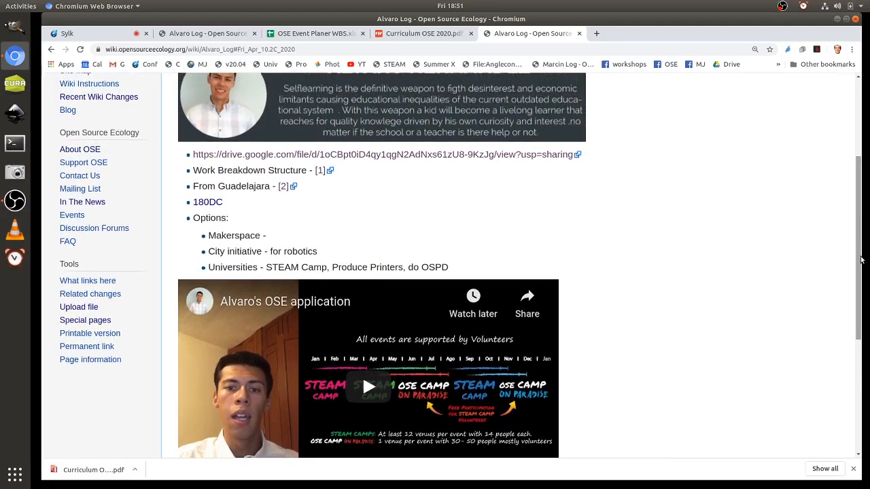
{"action": "scroll", "scroll_direction": "down", "scroll_amount": 3}
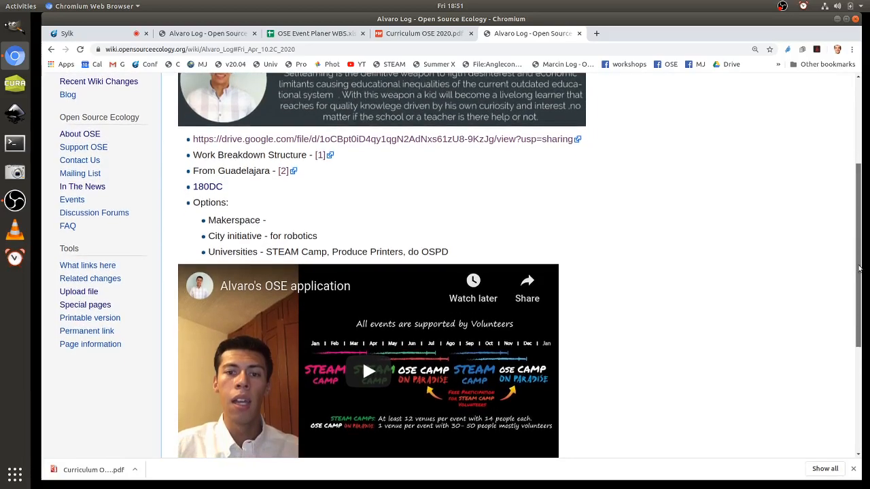
{"action": "scroll", "scroll_direction": "down", "scroll_amount": 3}
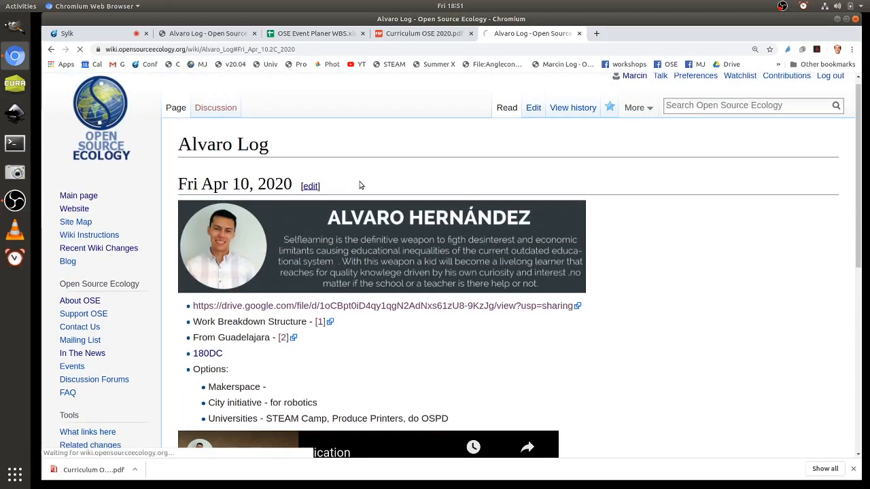
Step: Append 'First Camp is about filament making' to the Funding bullet and save the section
{"action": "left_click", "coordinate": [310, 185]}
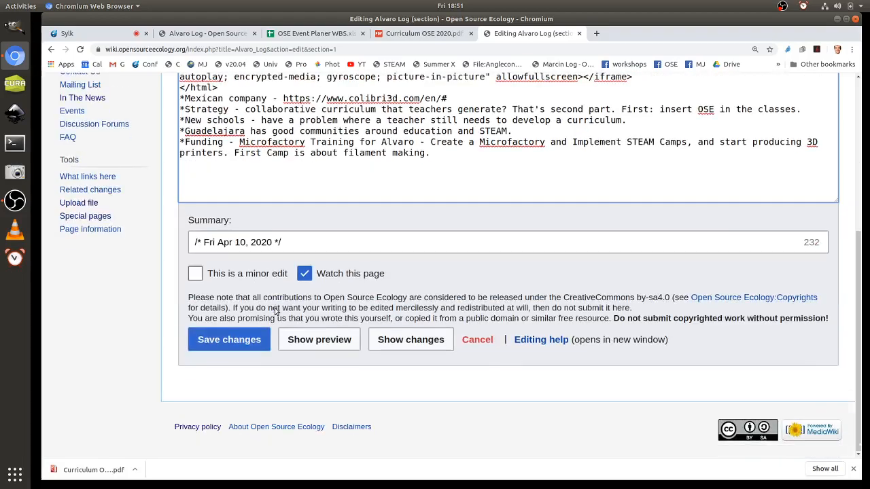
{"action": "left_click", "coordinate": [229, 339]}
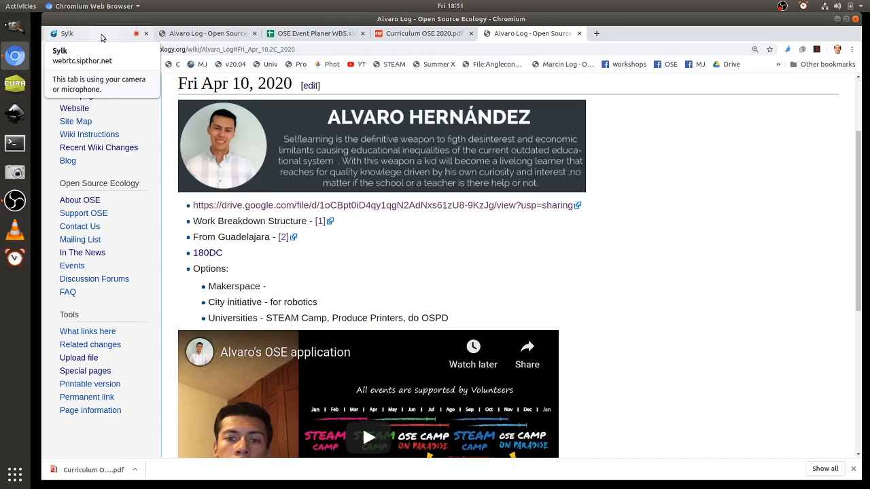
Step: Review the saved filament-making funding note, then reopen the Fri Apr 10, 2020 section editor
{"action": "scroll", "scroll_direction": "down", "scroll_amount": 3}
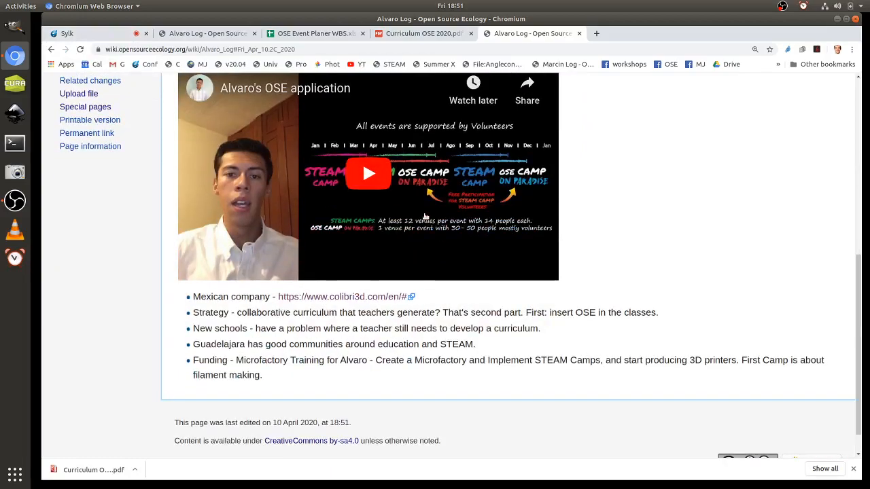
{"action": "scroll", "scroll_direction": "down", "scroll_amount": 3}
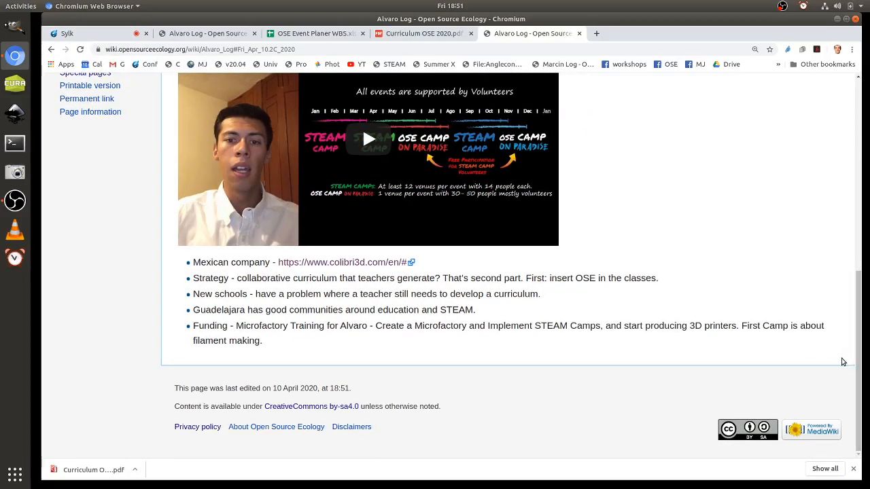
{"action": "mouse_move", "coordinate": [838, 368]}
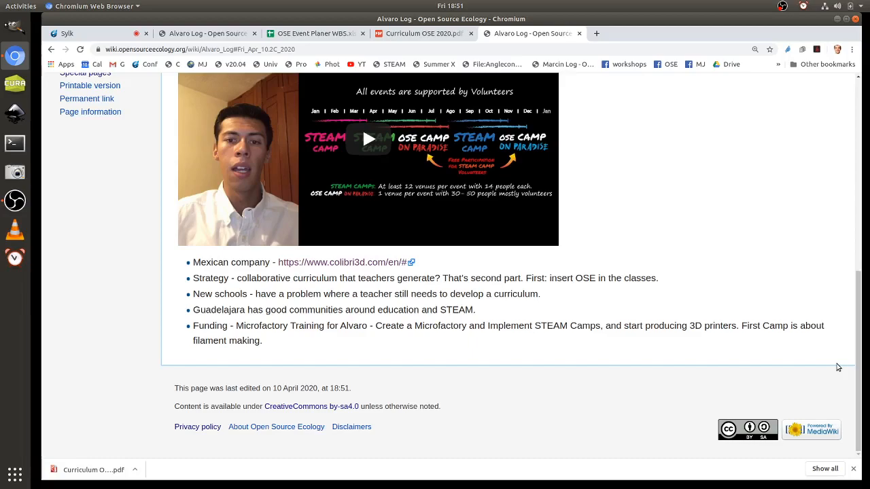
{"action": "mouse_move", "coordinate": [855, 370]}
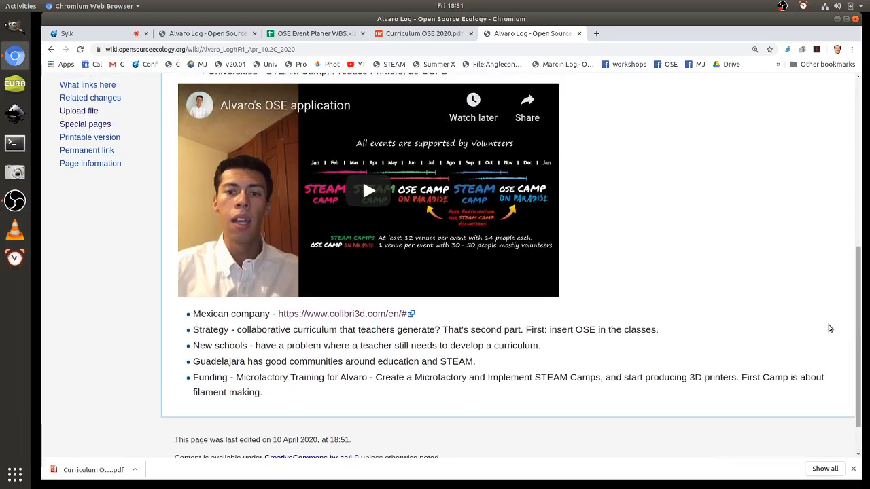
{"action": "mouse_move", "coordinate": [708, 170]}
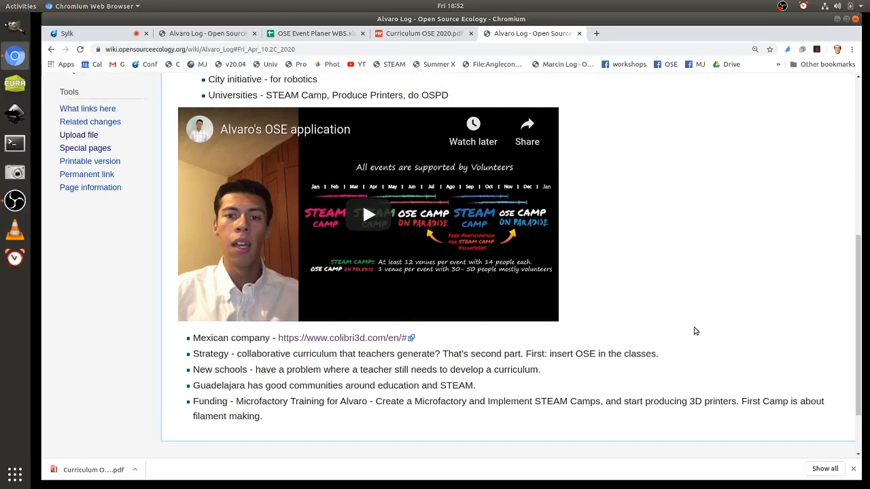
{"action": "scroll", "scroll_direction": "up", "scroll_amount": 3}
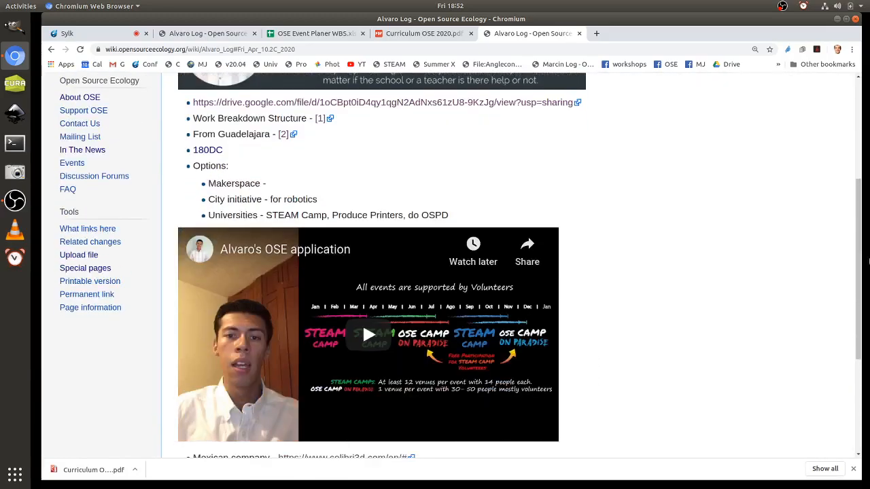
{"action": "scroll", "scroll_direction": "down", "scroll_amount": 3}
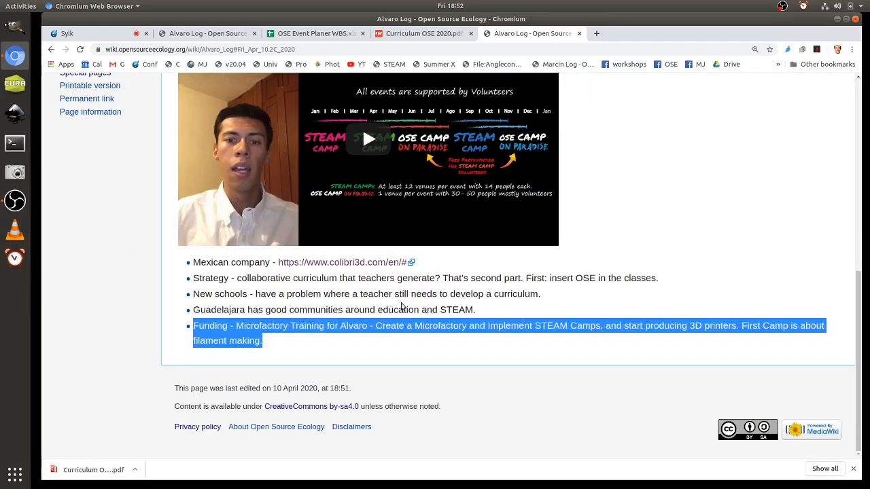
{"action": "mouse_move", "coordinate": [850, 351]}
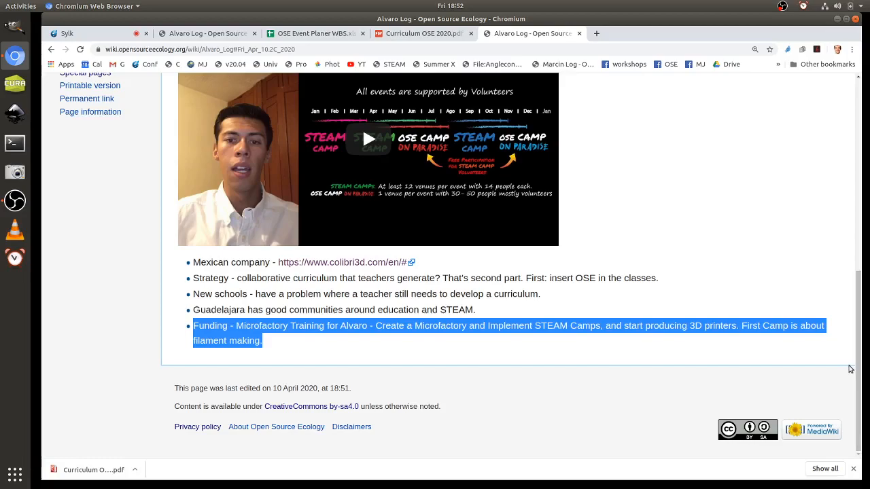
{"action": "mouse_move", "coordinate": [560, 197]}
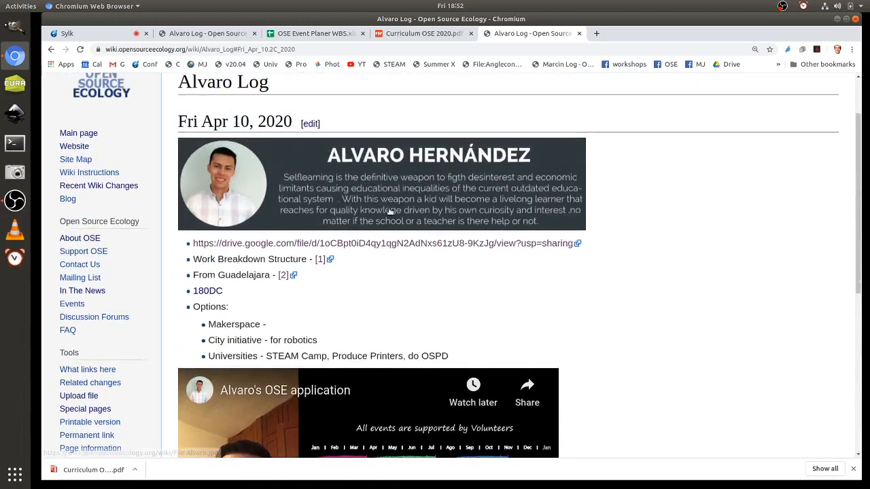
{"action": "left_click", "coordinate": [310, 123]}
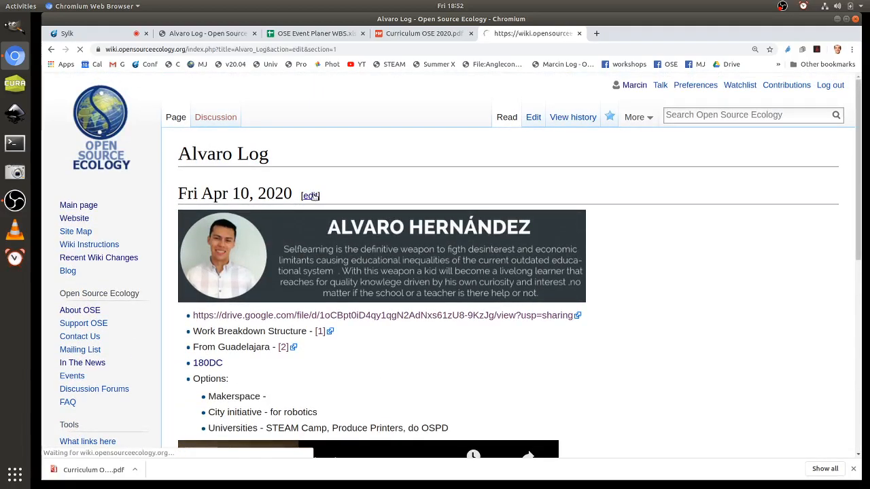
Step: Review the wikitext after the Funding note and save the Apr 10 section back to reading view
{"action": "left_click", "coordinate": [310, 196]}
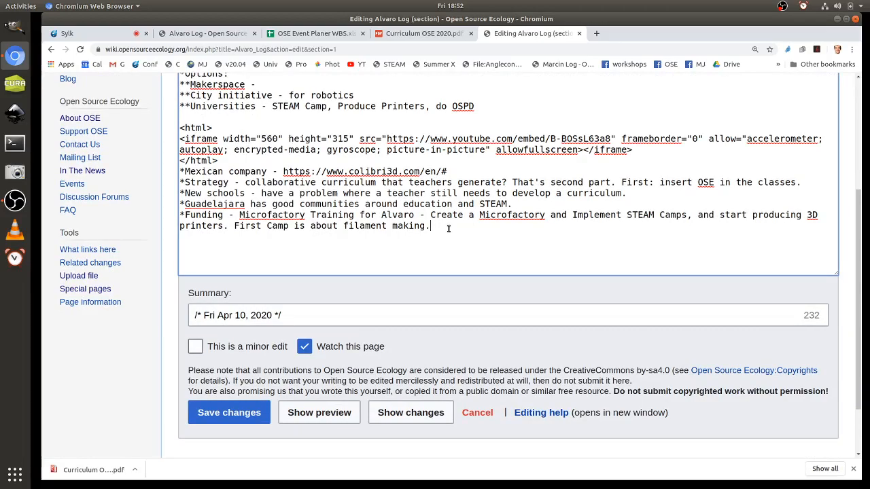
{"action": "mouse_move", "coordinate": [445, 229]}
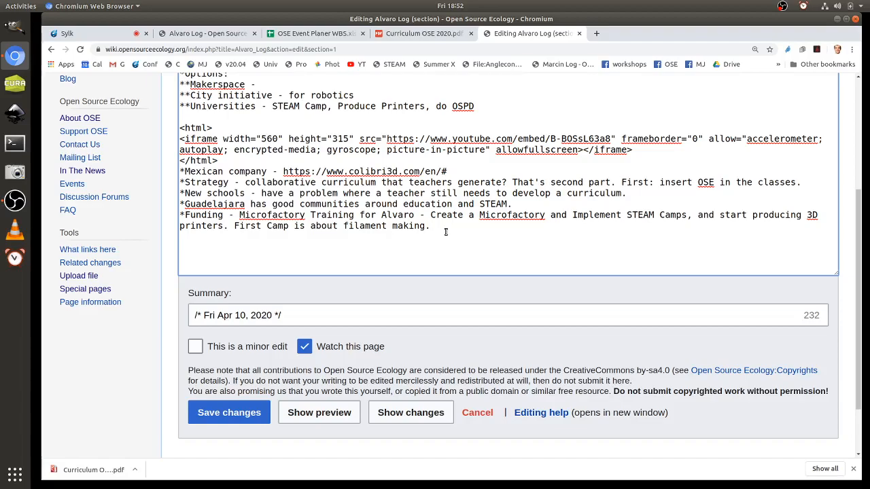
{"action": "left_click", "coordinate": [433, 226]}
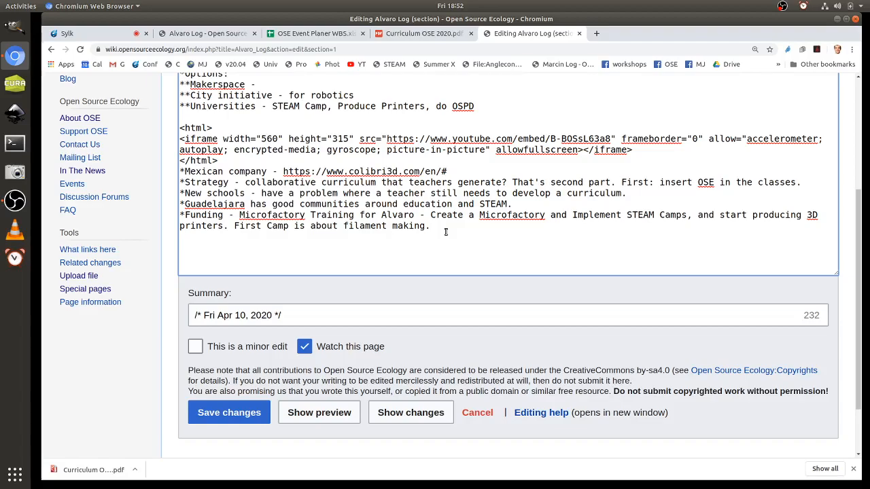
{"action": "left_click", "coordinate": [429, 226]}
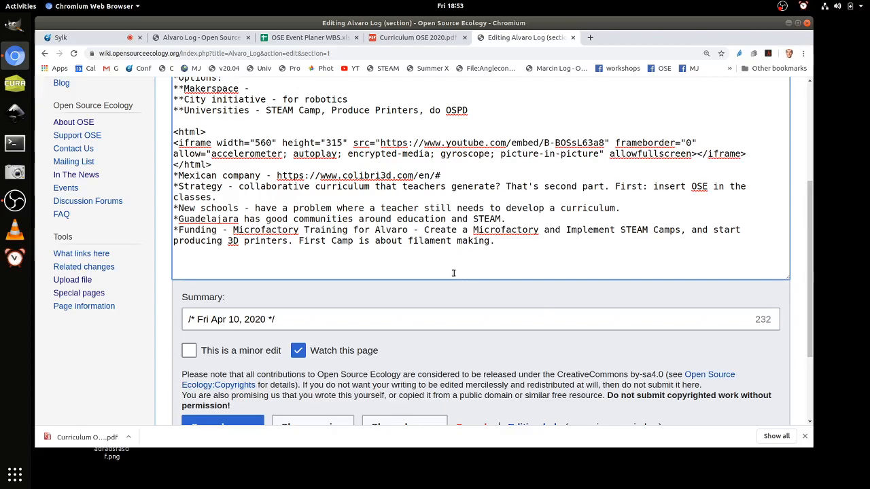
{"action": "left_click", "coordinate": [493, 240]}
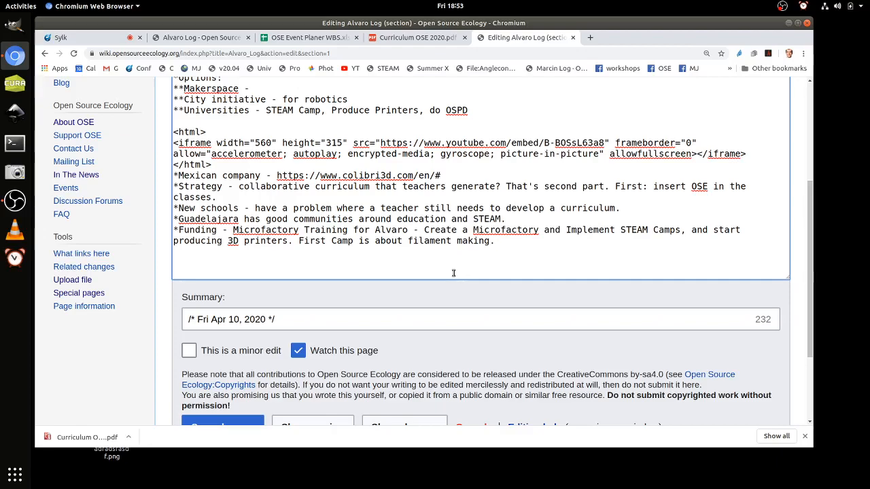
{"action": "left_click", "coordinate": [492, 241]}
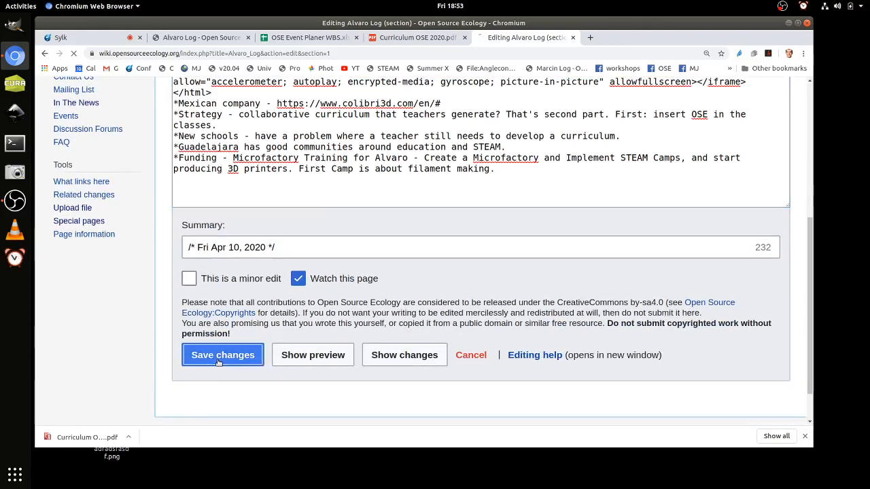
{"action": "left_click", "coordinate": [222, 354]}
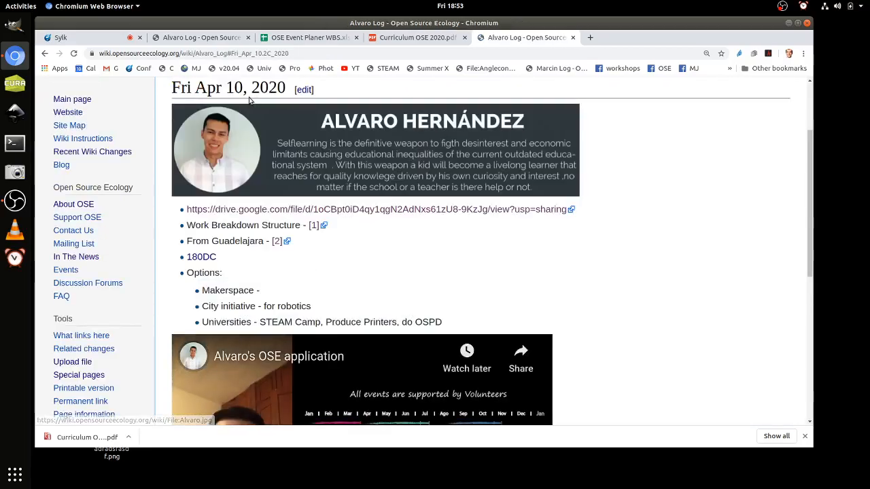
{"action": "scroll", "scroll_direction": "down", "scroll_amount": 3}
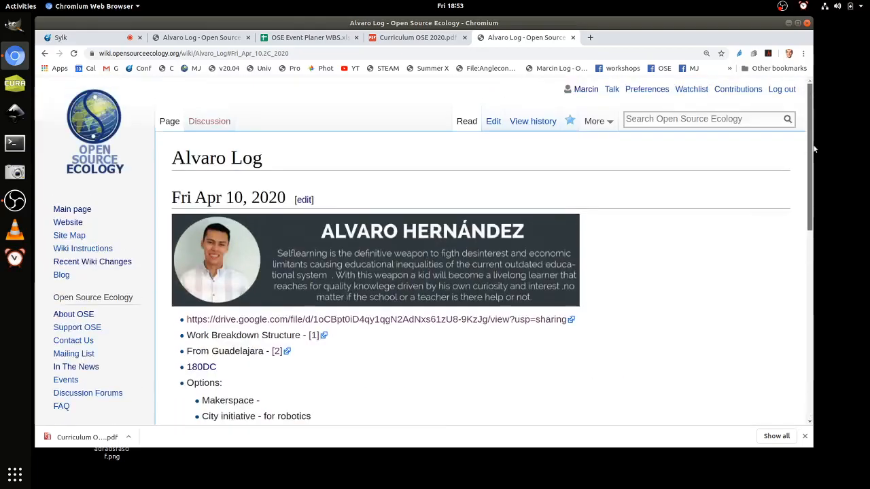
{"action": "mouse_move", "coordinate": [758, 61]}
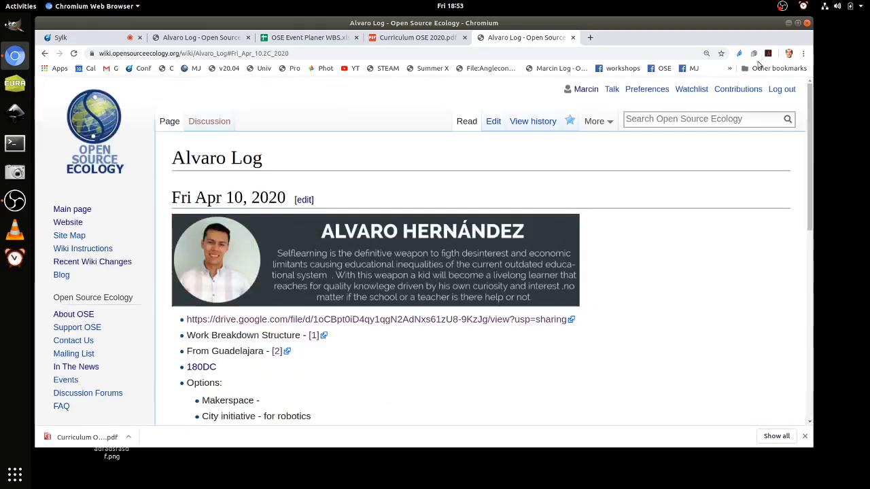
{"action": "mouse_move", "coordinate": [797, 89]}
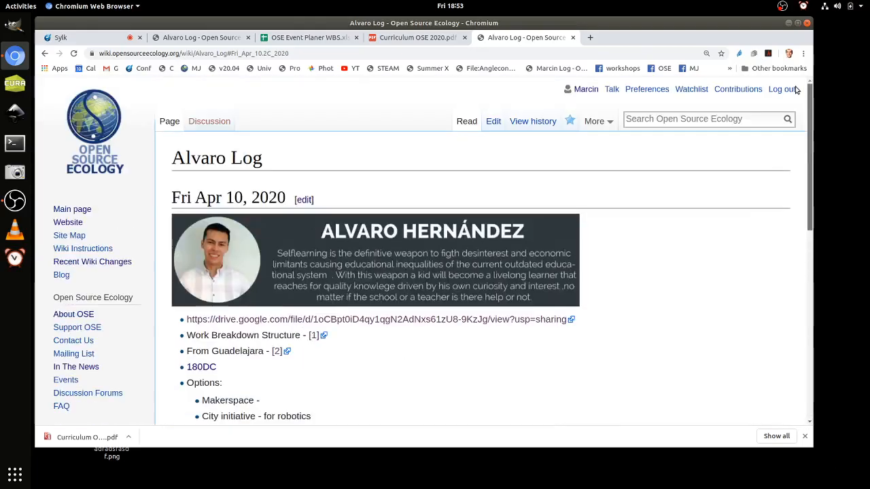
{"action": "scroll", "scroll_direction": "down", "scroll_amount": 3}
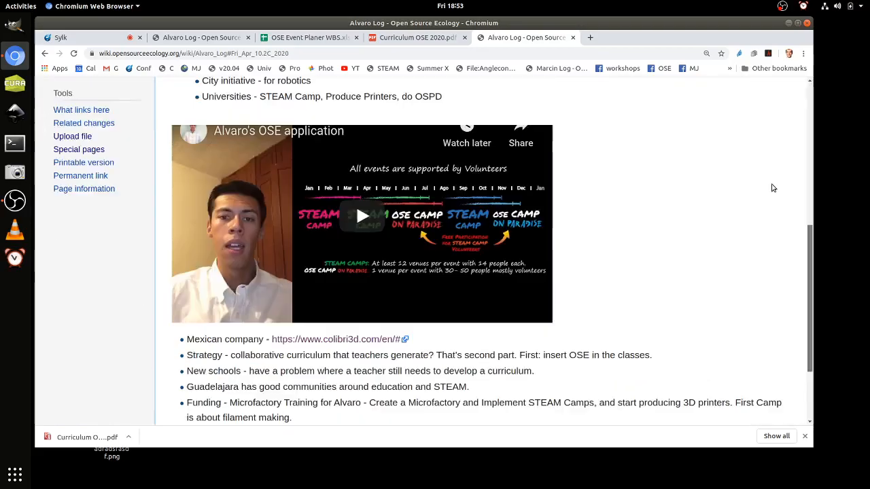
{"action": "scroll", "scroll_direction": "down", "scroll_amount": 3}
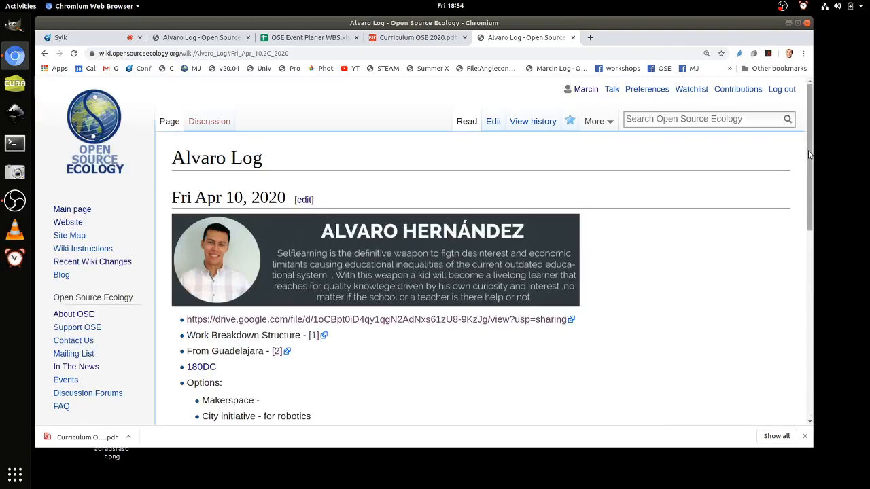
{"action": "mouse_move", "coordinate": [800, 111]}
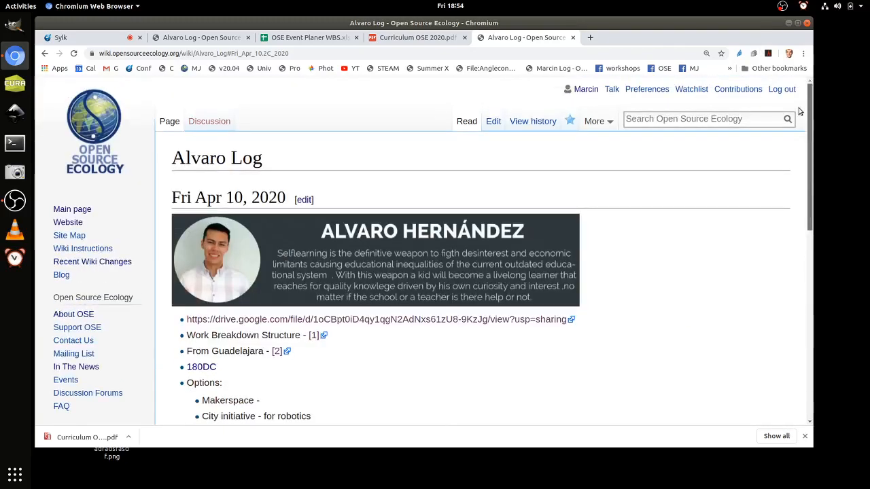
{"action": "scroll", "scroll_direction": "down", "scroll_amount": 3}
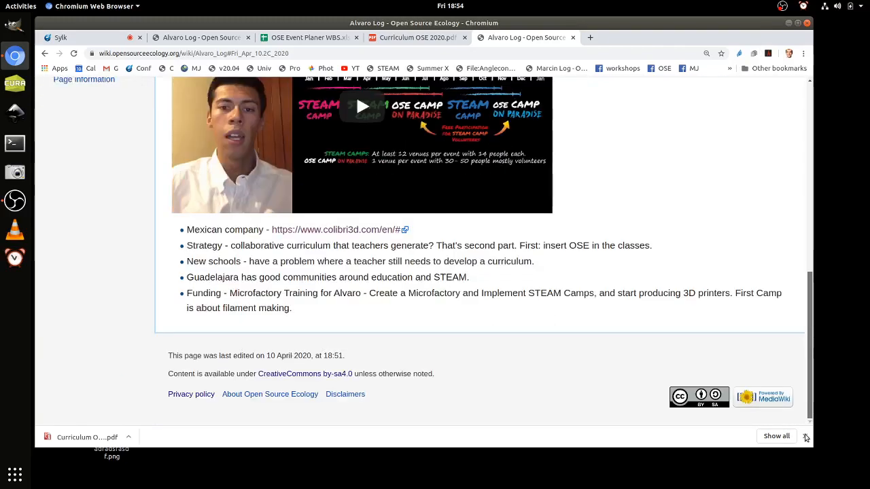
{"action": "scroll", "scroll_direction": "up", "scroll_amount": 3}
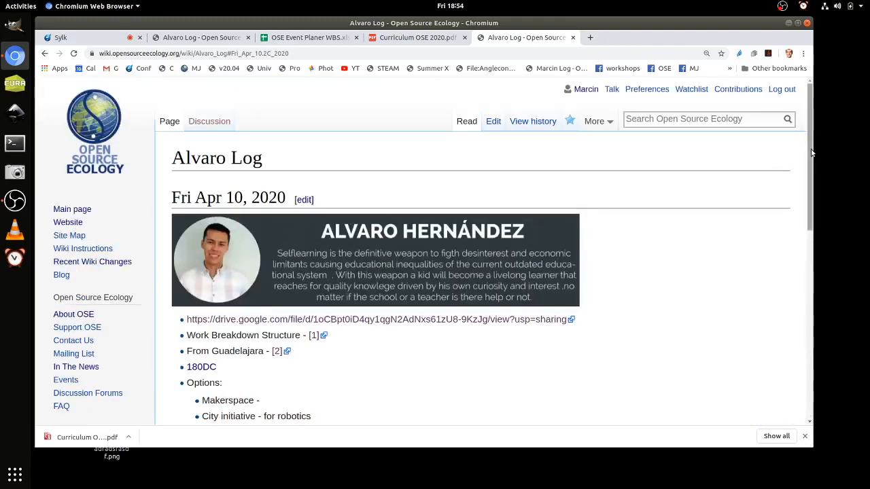
{"action": "mouse_move", "coordinate": [819, 73]}
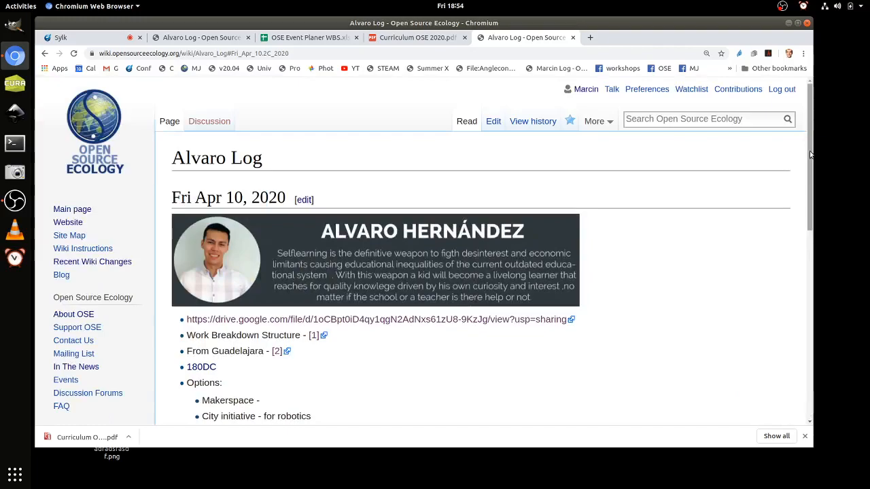
{"action": "scroll", "scroll_direction": "down", "scroll_amount": 3}
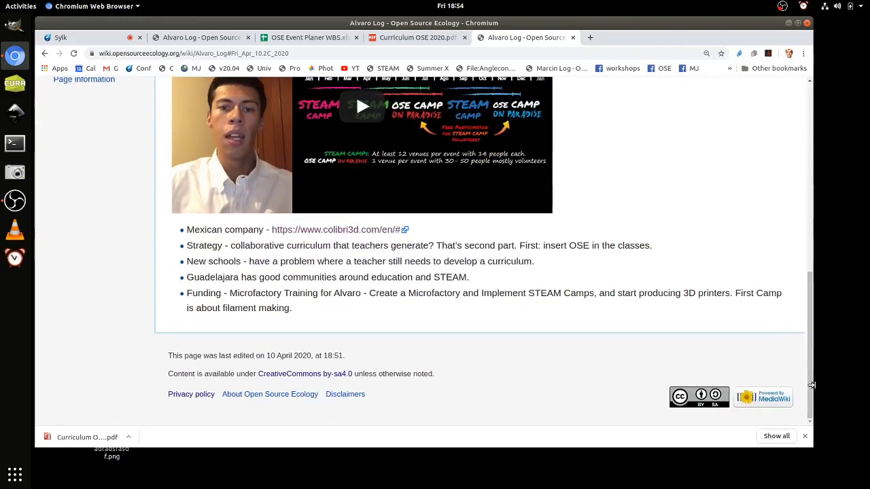
{"action": "mouse_move", "coordinate": [810, 346]}
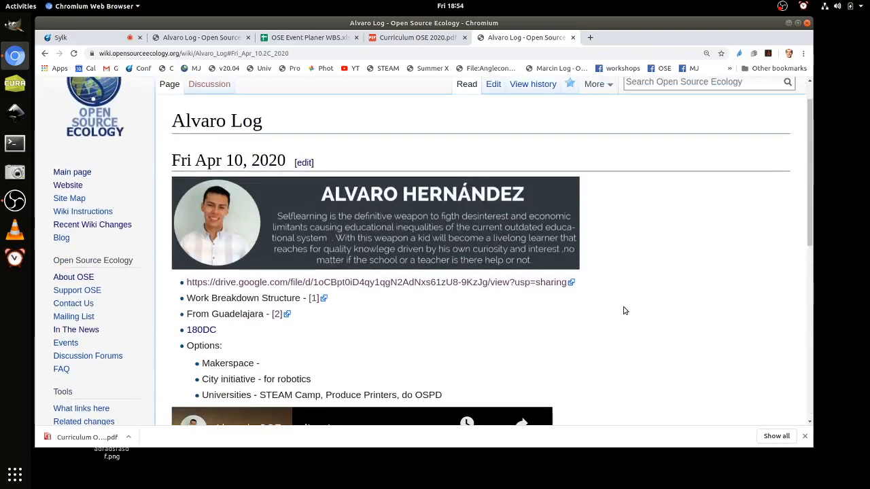
{"action": "mouse_move", "coordinate": [606, 111]}
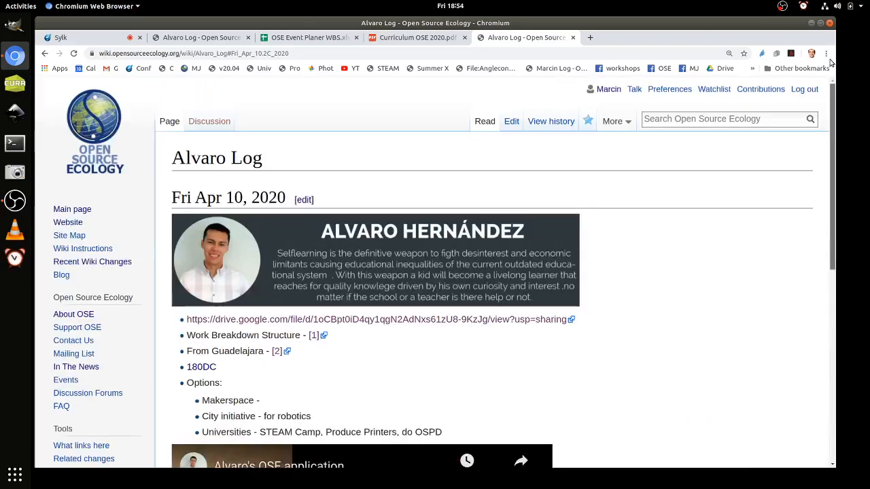
{"action": "mouse_move", "coordinate": [859, 104]}
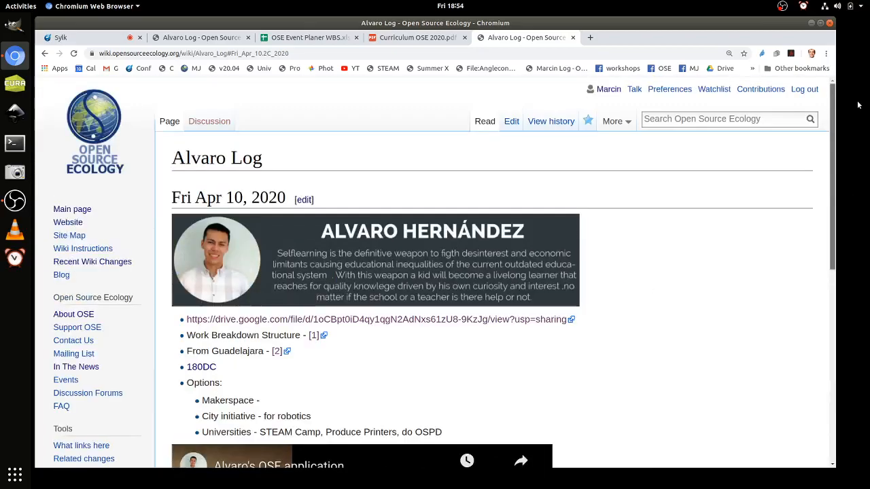
{"action": "scroll", "scroll_direction": "down", "scroll_amount": 3}
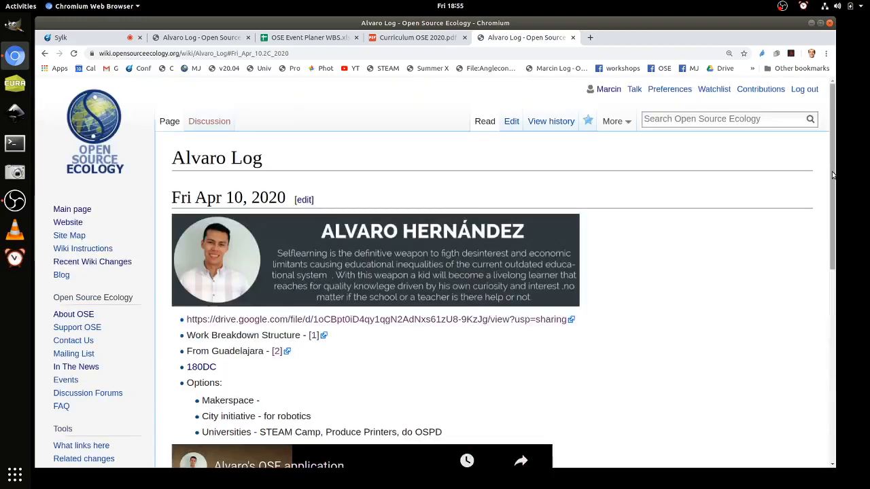
{"action": "mouse_move", "coordinate": [842, 154]}
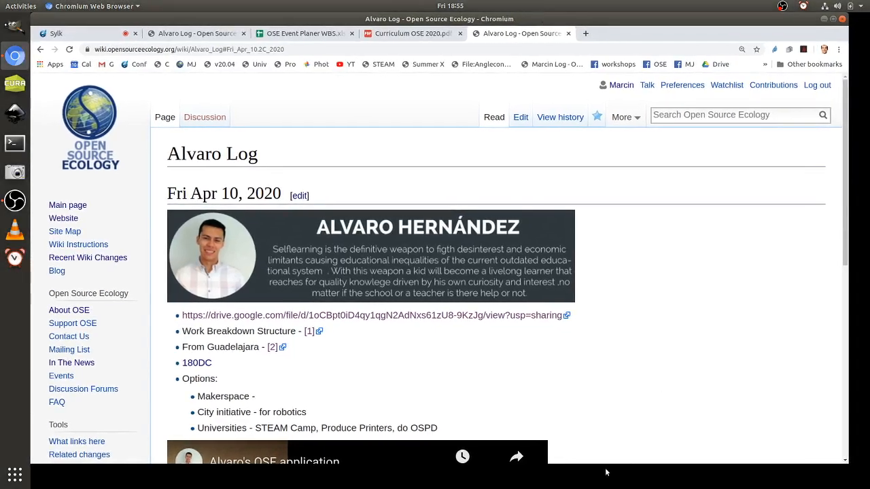
{"action": "scroll", "scroll_direction": "down", "scroll_amount": 3}
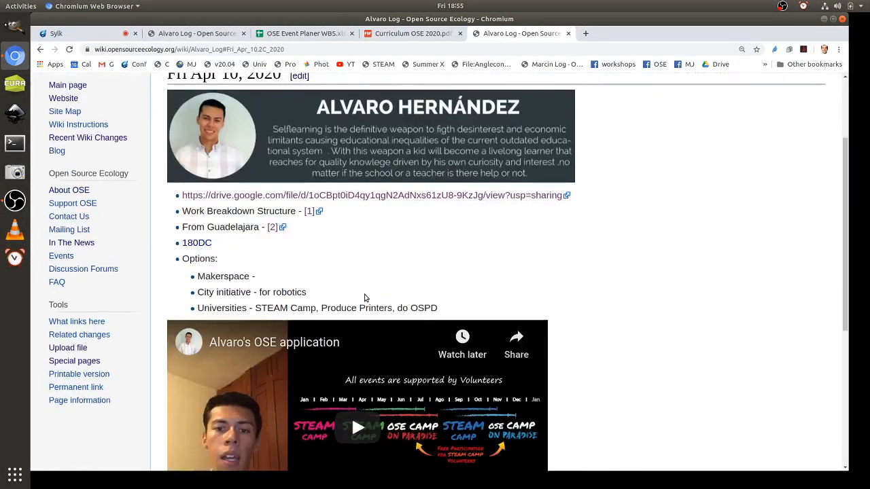
{"action": "scroll", "scroll_direction": "up", "scroll_amount": 3}
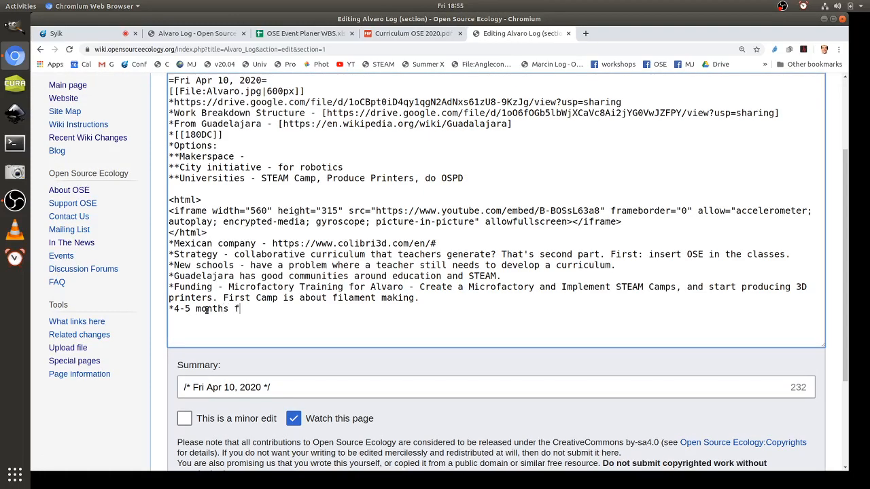
Step: Finish the '4-5 months from now for funding for Microfactory' bullet, save it and dismiss the notice
{"action": "type", "text": "rom now"}
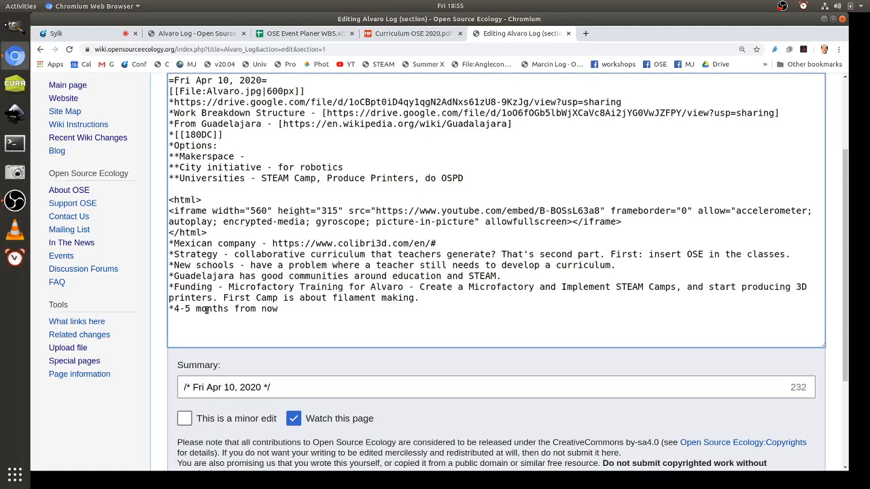
{"action": "type", "text": "for funding for"}
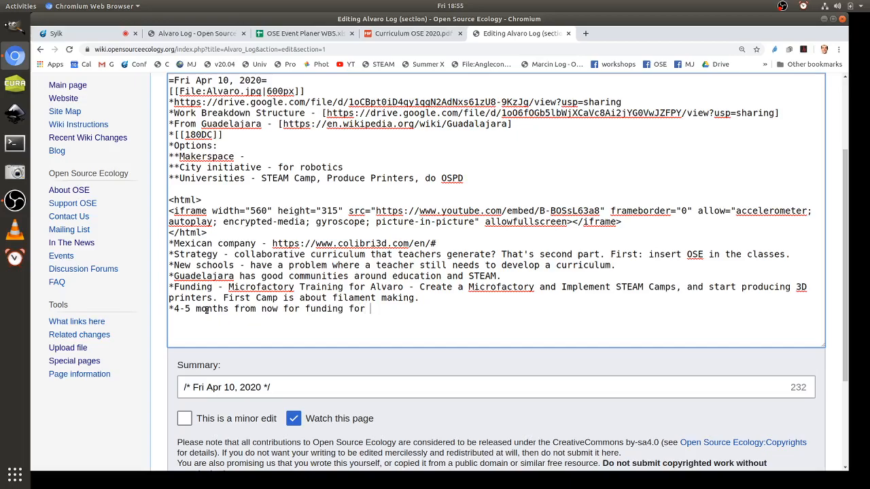
{"action": "type", "text": "Micro"}
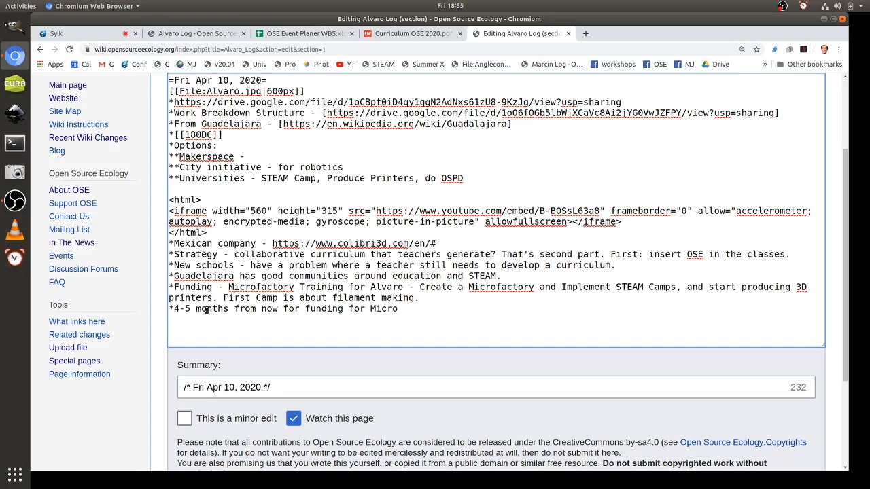
{"action": "type", "text": "factory."}
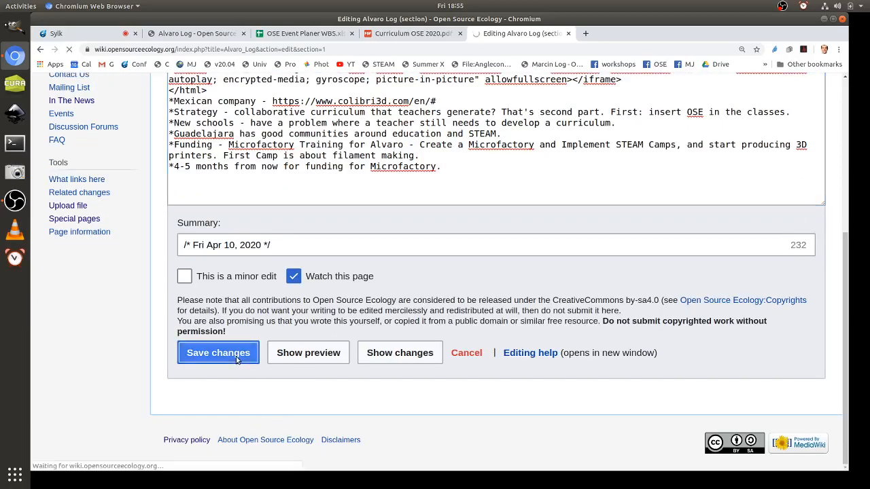
{"action": "left_click", "coordinate": [218, 352]}
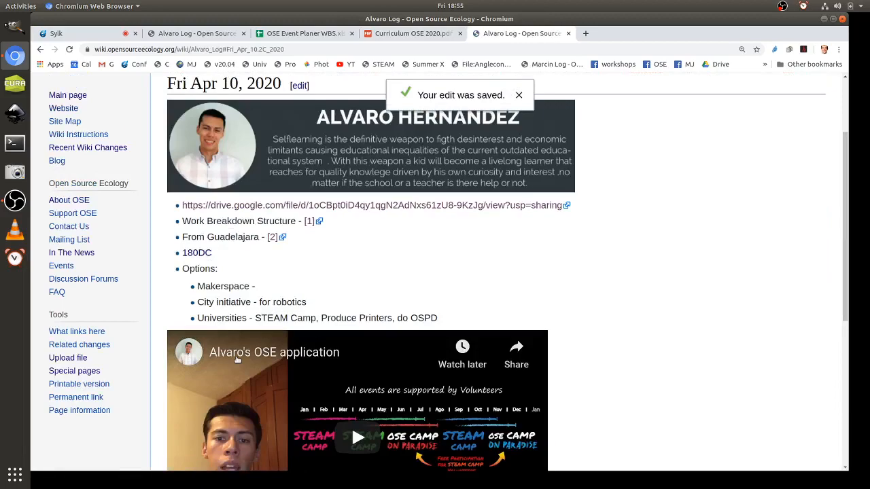
{"action": "left_click", "coordinate": [519, 95]}
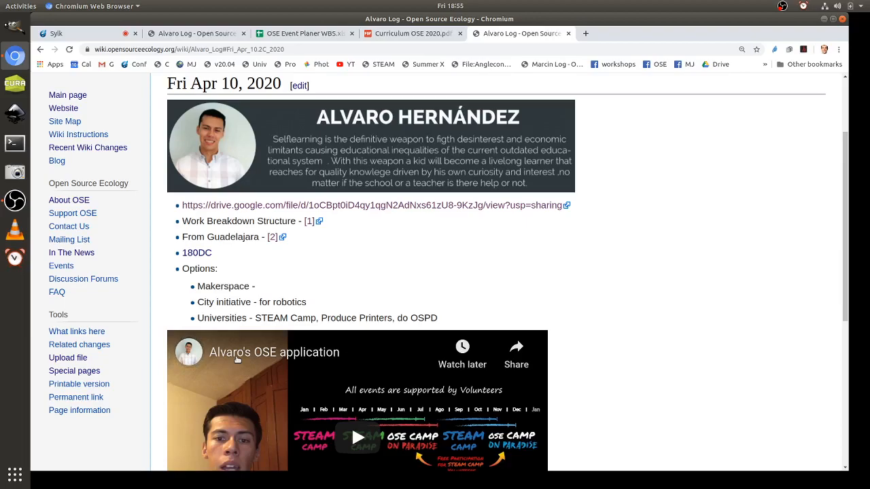
{"action": "mouse_move", "coordinate": [853, 227]}
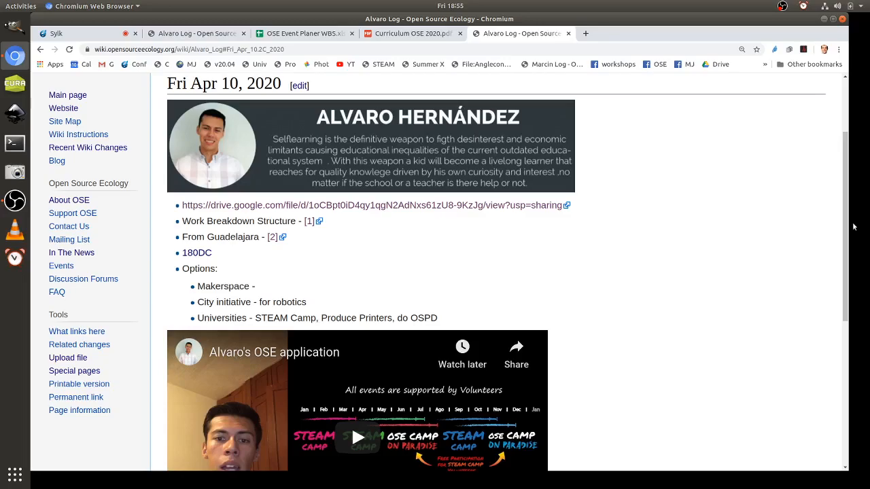
{"action": "scroll", "scroll_direction": "down", "scroll_amount": 3}
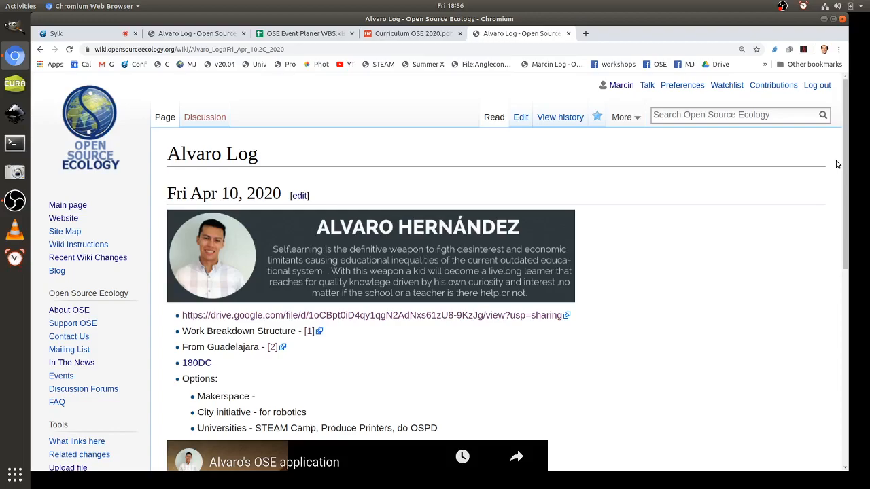
{"action": "mouse_move", "coordinate": [801, 180]}
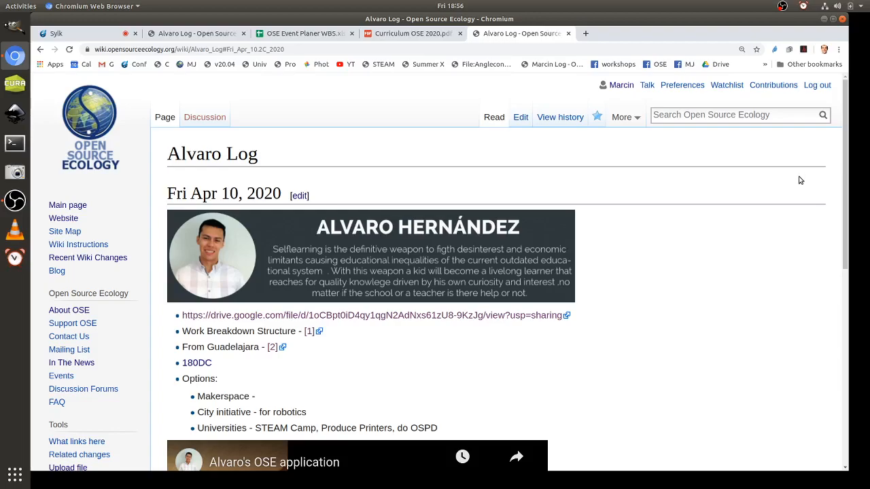
{"action": "scroll", "scroll_direction": "down", "scroll_amount": 3}
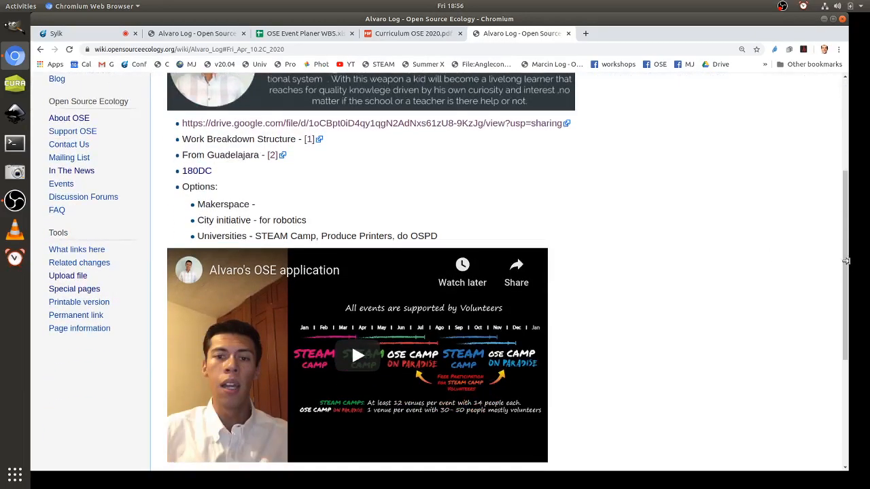
{"action": "scroll", "scroll_direction": "down", "scroll_amount": 3}
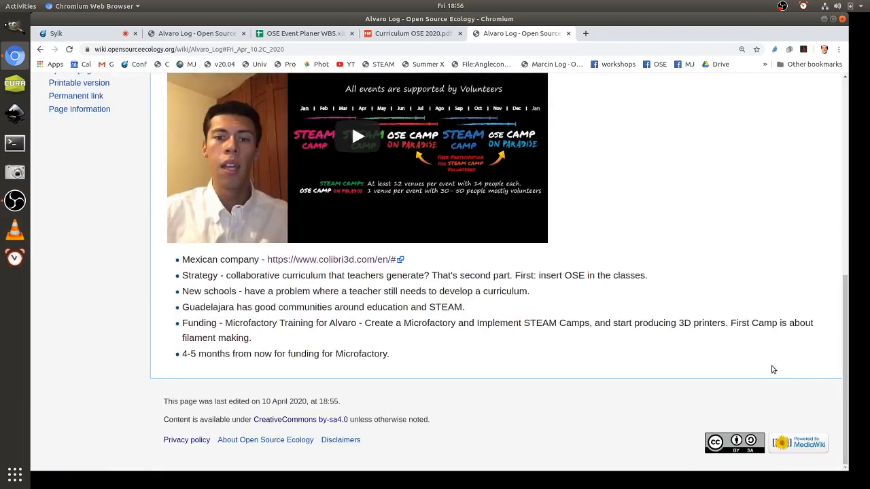
{"action": "mouse_move", "coordinate": [493, 305]}
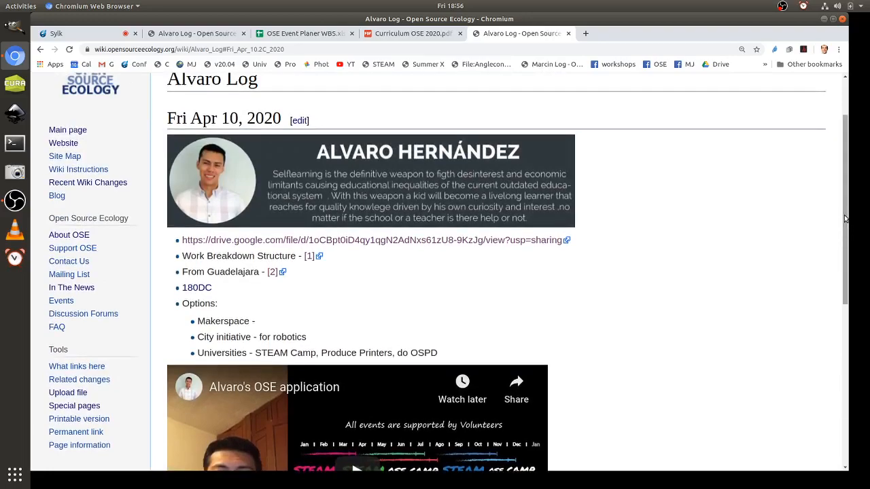
{"action": "mouse_move", "coordinate": [299, 121]}
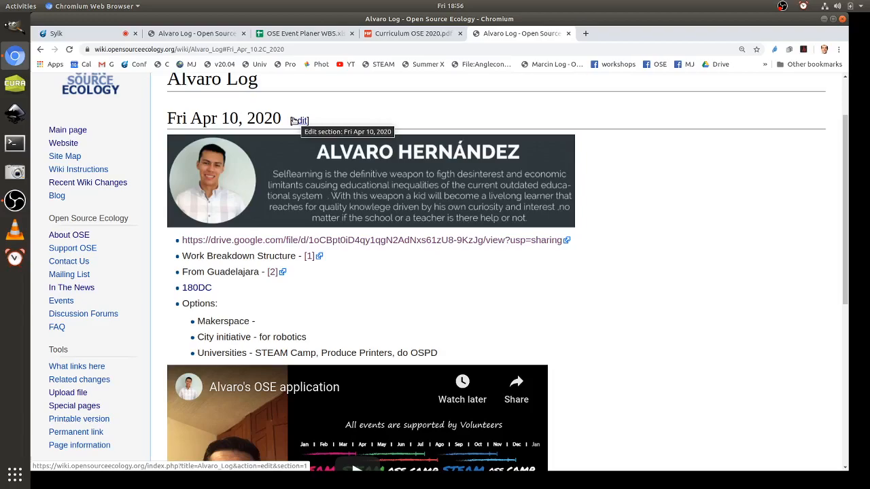
{"action": "mouse_move", "coordinate": [303, 123]}
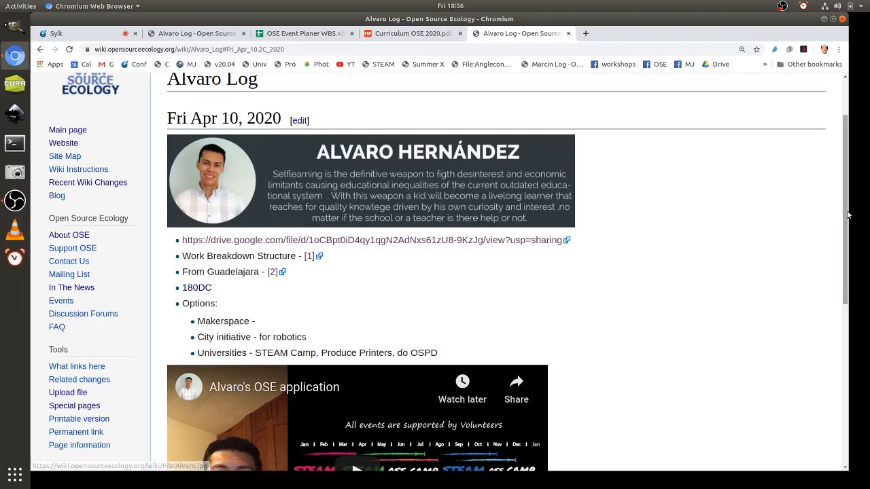
{"action": "scroll", "scroll_direction": "down", "scroll_amount": 3}
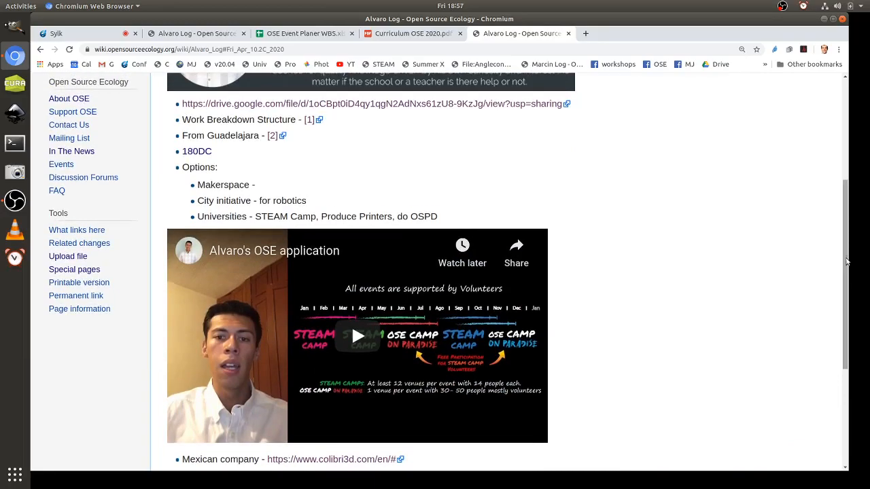
{"action": "scroll", "scroll_direction": "down", "scroll_amount": 3}
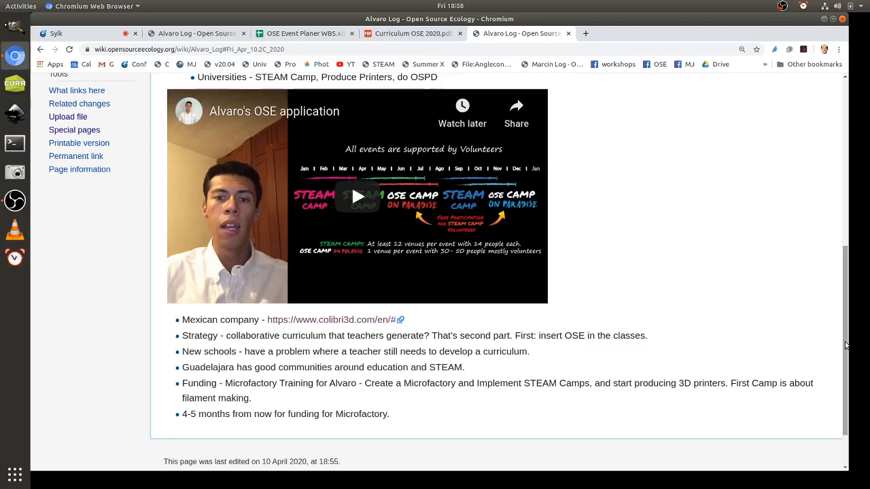
{"action": "mouse_move", "coordinate": [377, 110]}
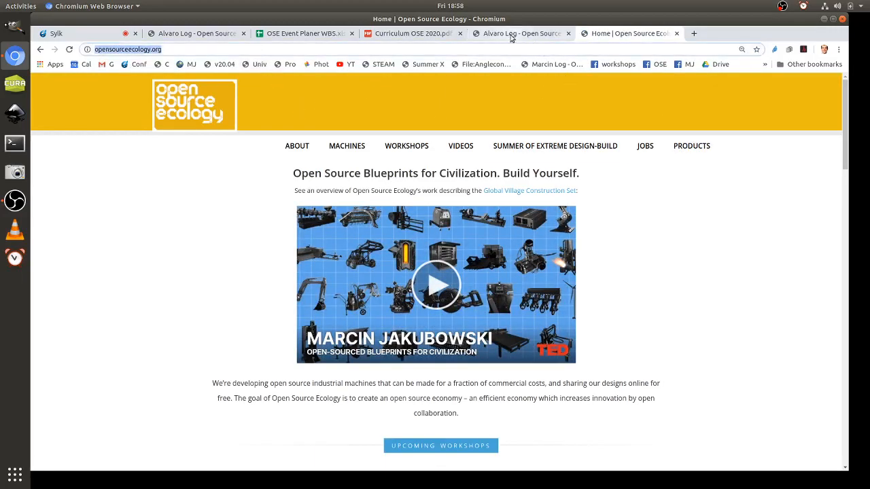
Step: Return from the Open Source Ecology homepage to Alvaro Log and open its full wikitext editor
{"action": "left_click", "coordinate": [521, 33]}
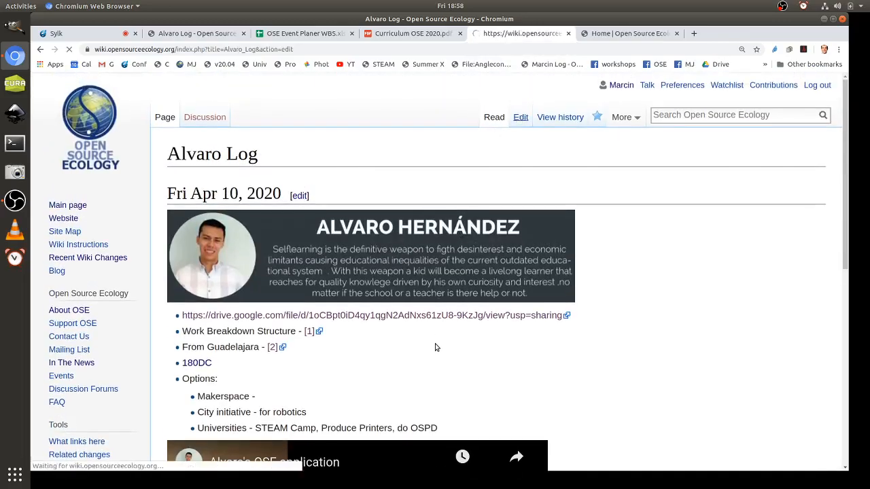
{"action": "left_click", "coordinate": [520, 117]}
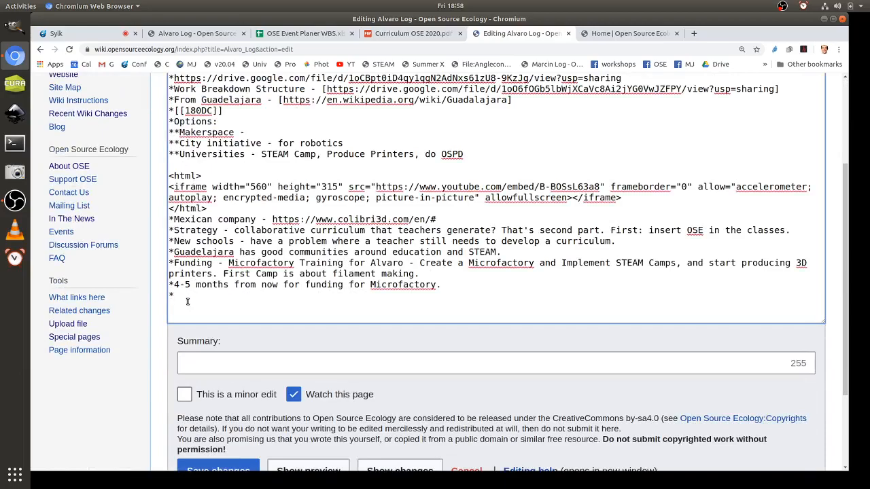
{"action": "type", "text": "See web"}
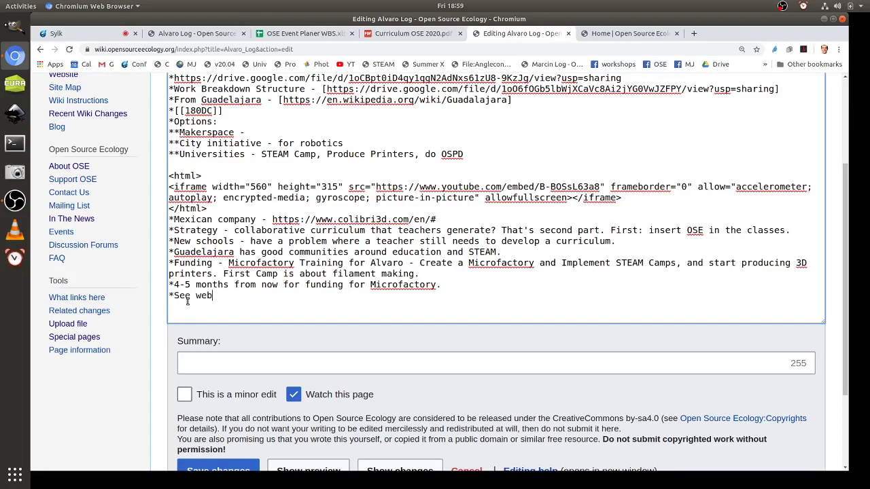
{"action": "type", "text": "site -"}
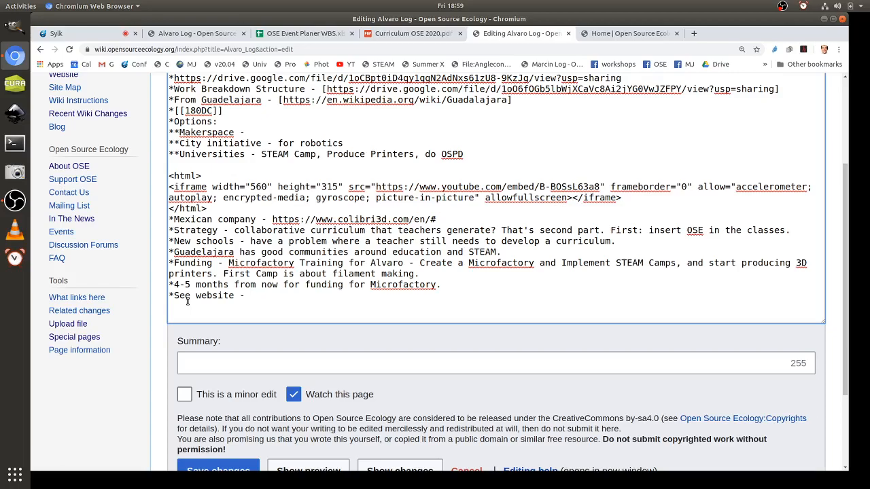
{"action": "type", "text": "https://www.opensourceecology.org/ - PR"}
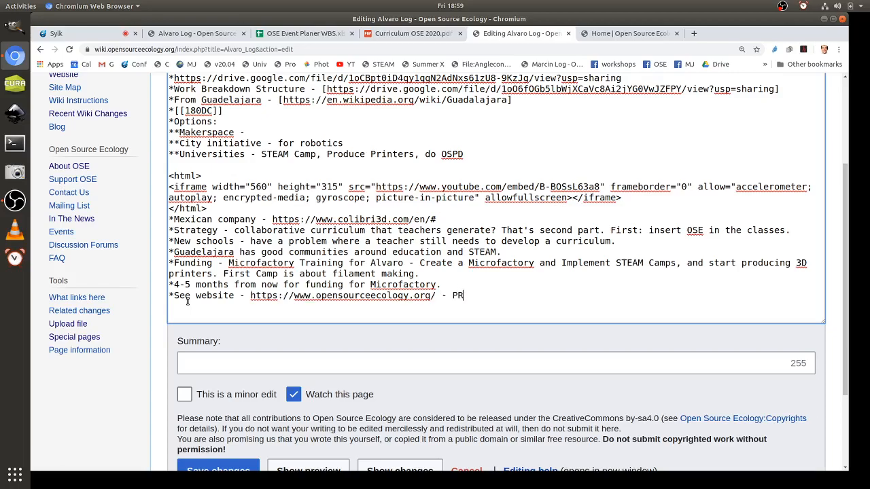
{"action": "type", "text": "oduct"}
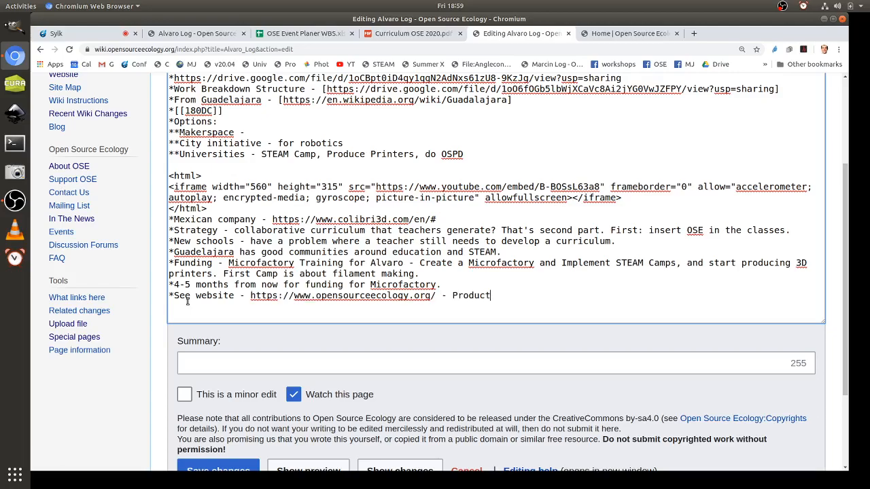
{"action": "type", "text": "."}
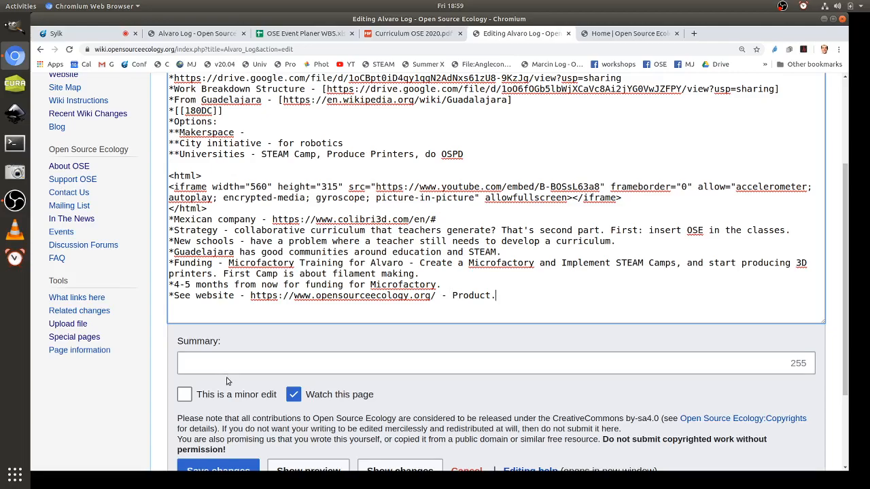
{"action": "left_click", "coordinate": [218, 471]}
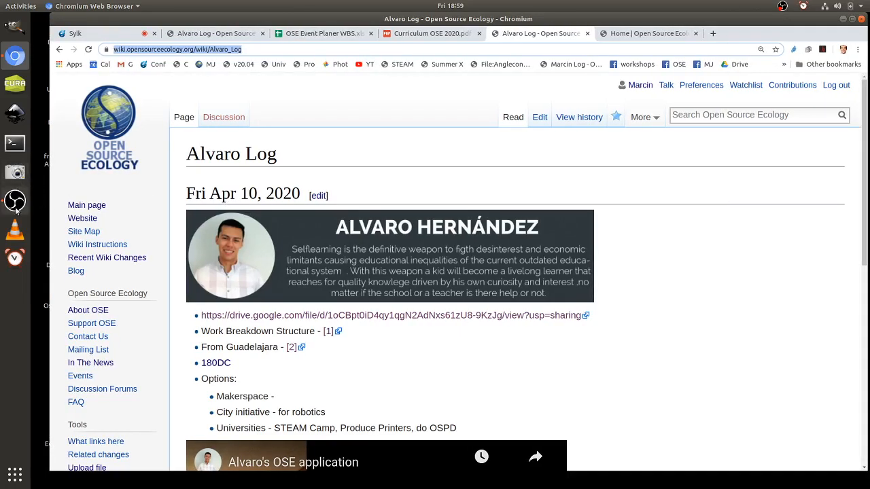
{"action": "left_click", "coordinate": [15, 201]}
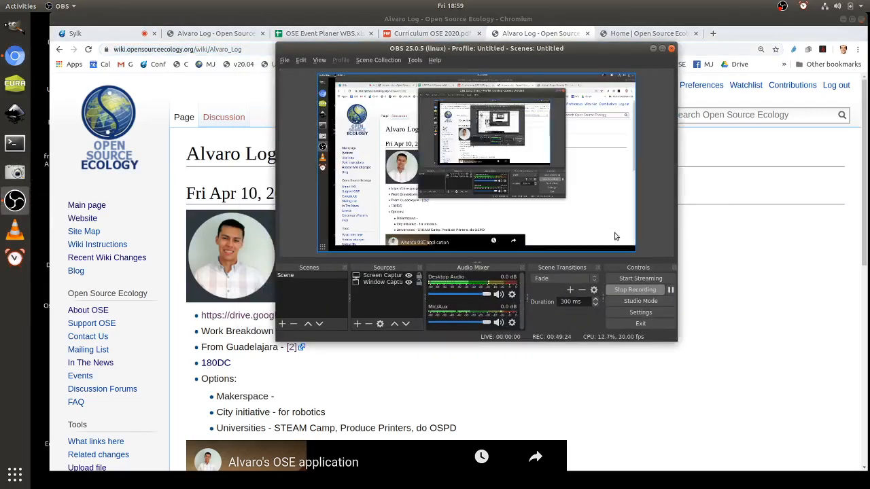